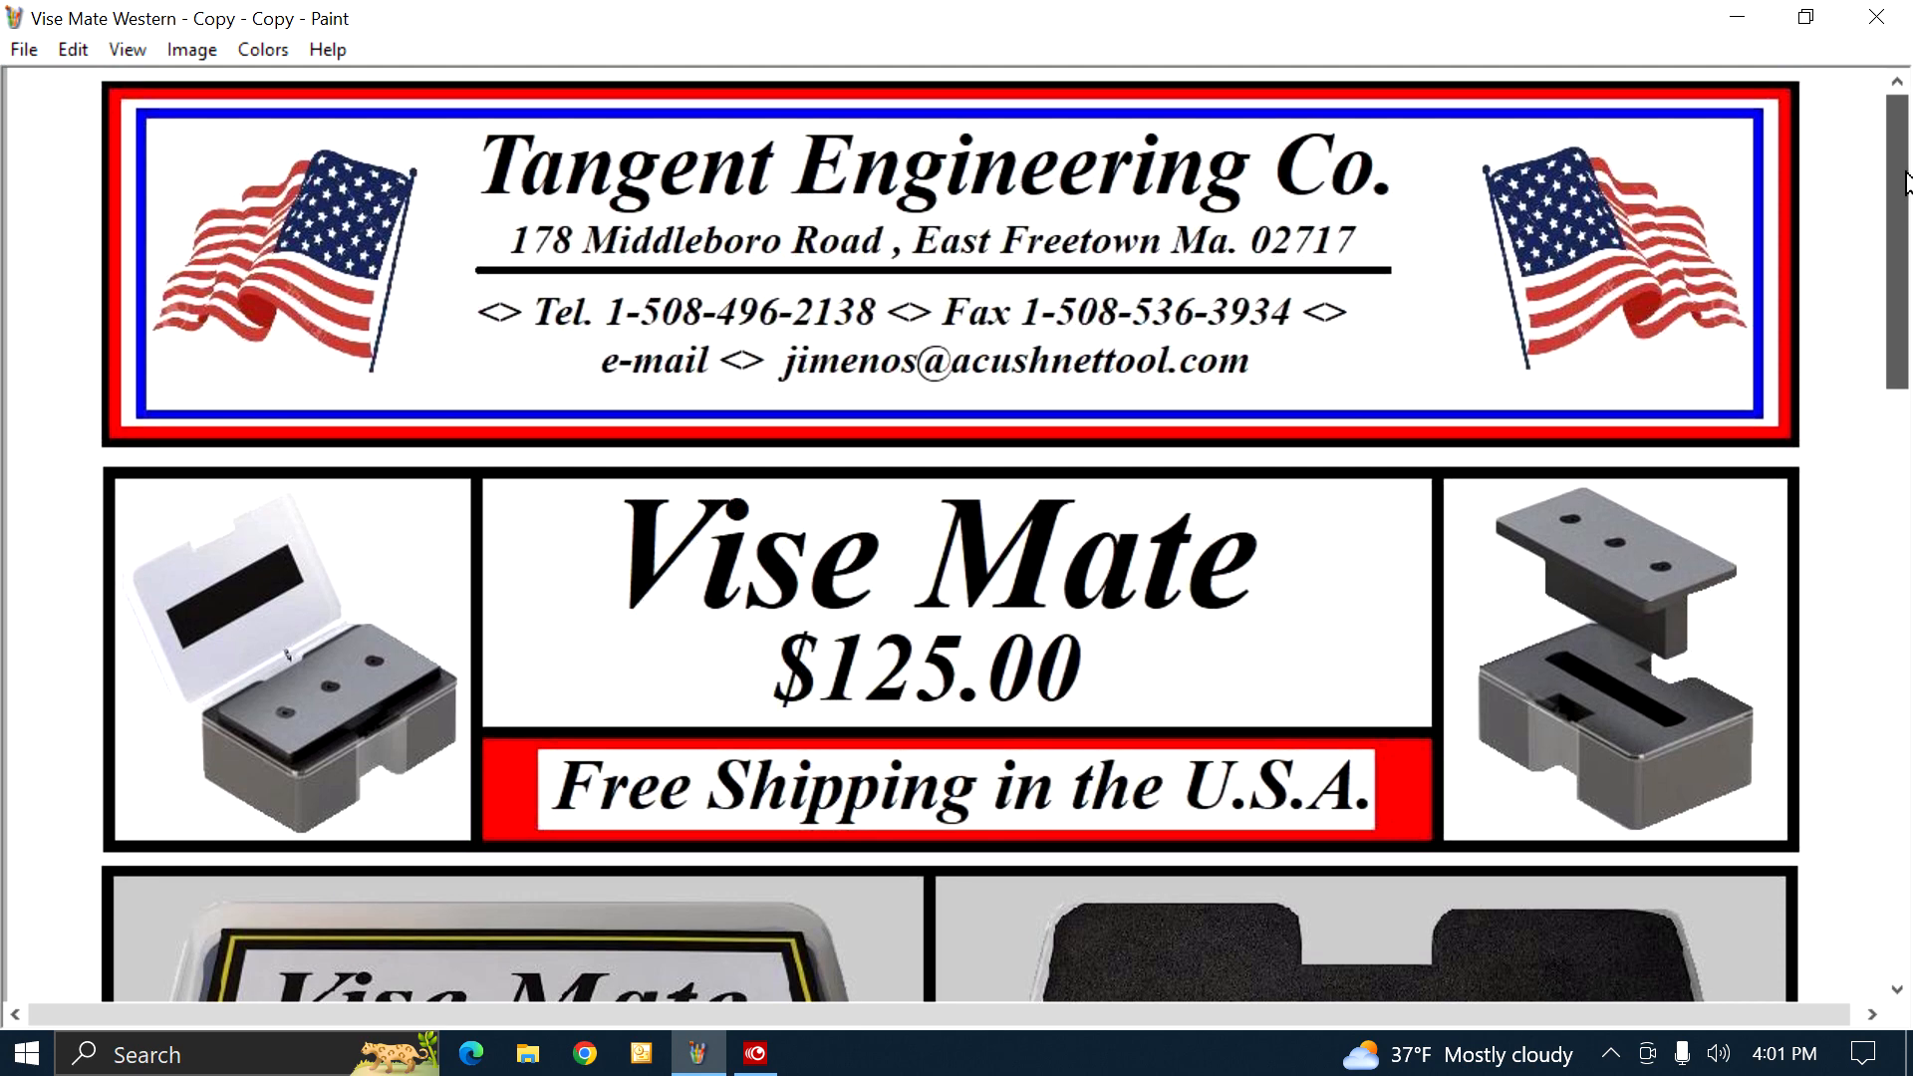
Step: Scroll around the Vise Mate drawing to reveal the sine bar setup annotated 12.436°
{"action": "scroll", "scroll_direction": "down", "scroll_amount": 3}
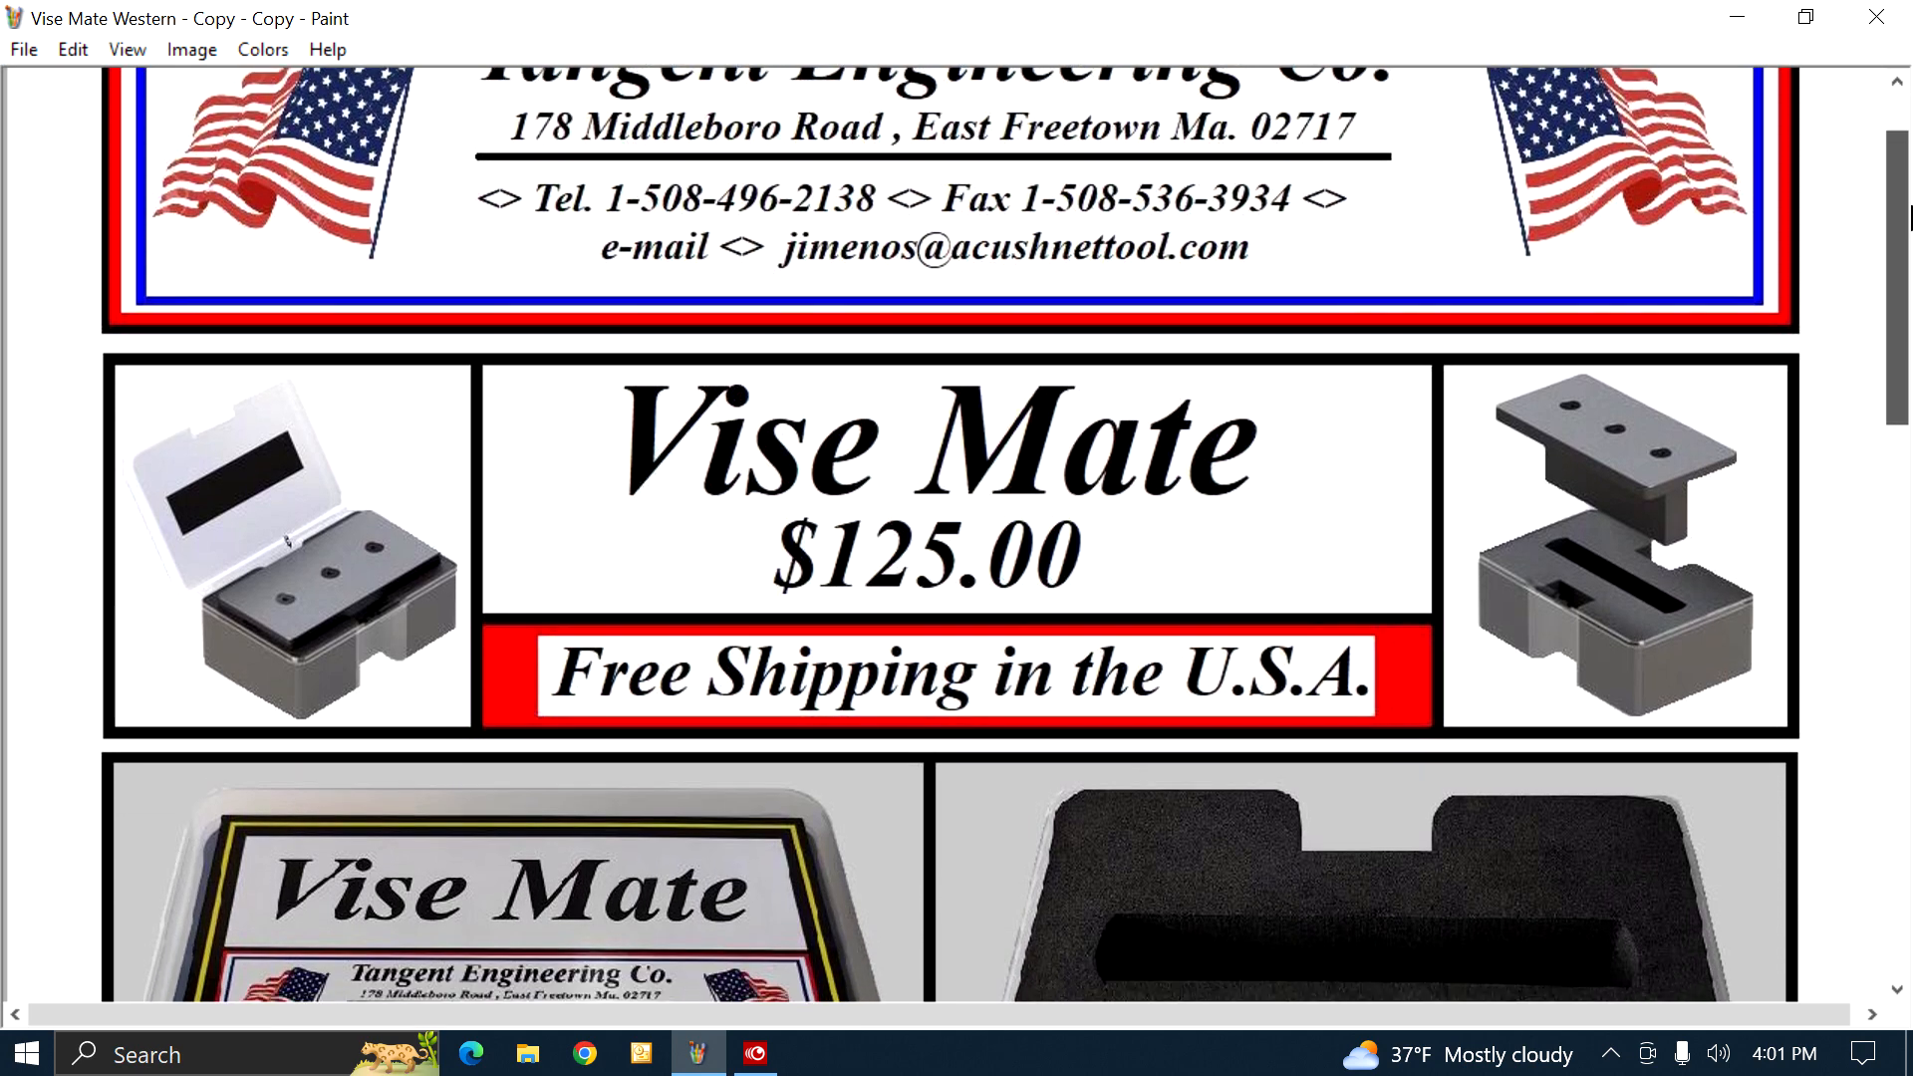
{"action": "scroll", "scroll_direction": "up", "scroll_amount": 3}
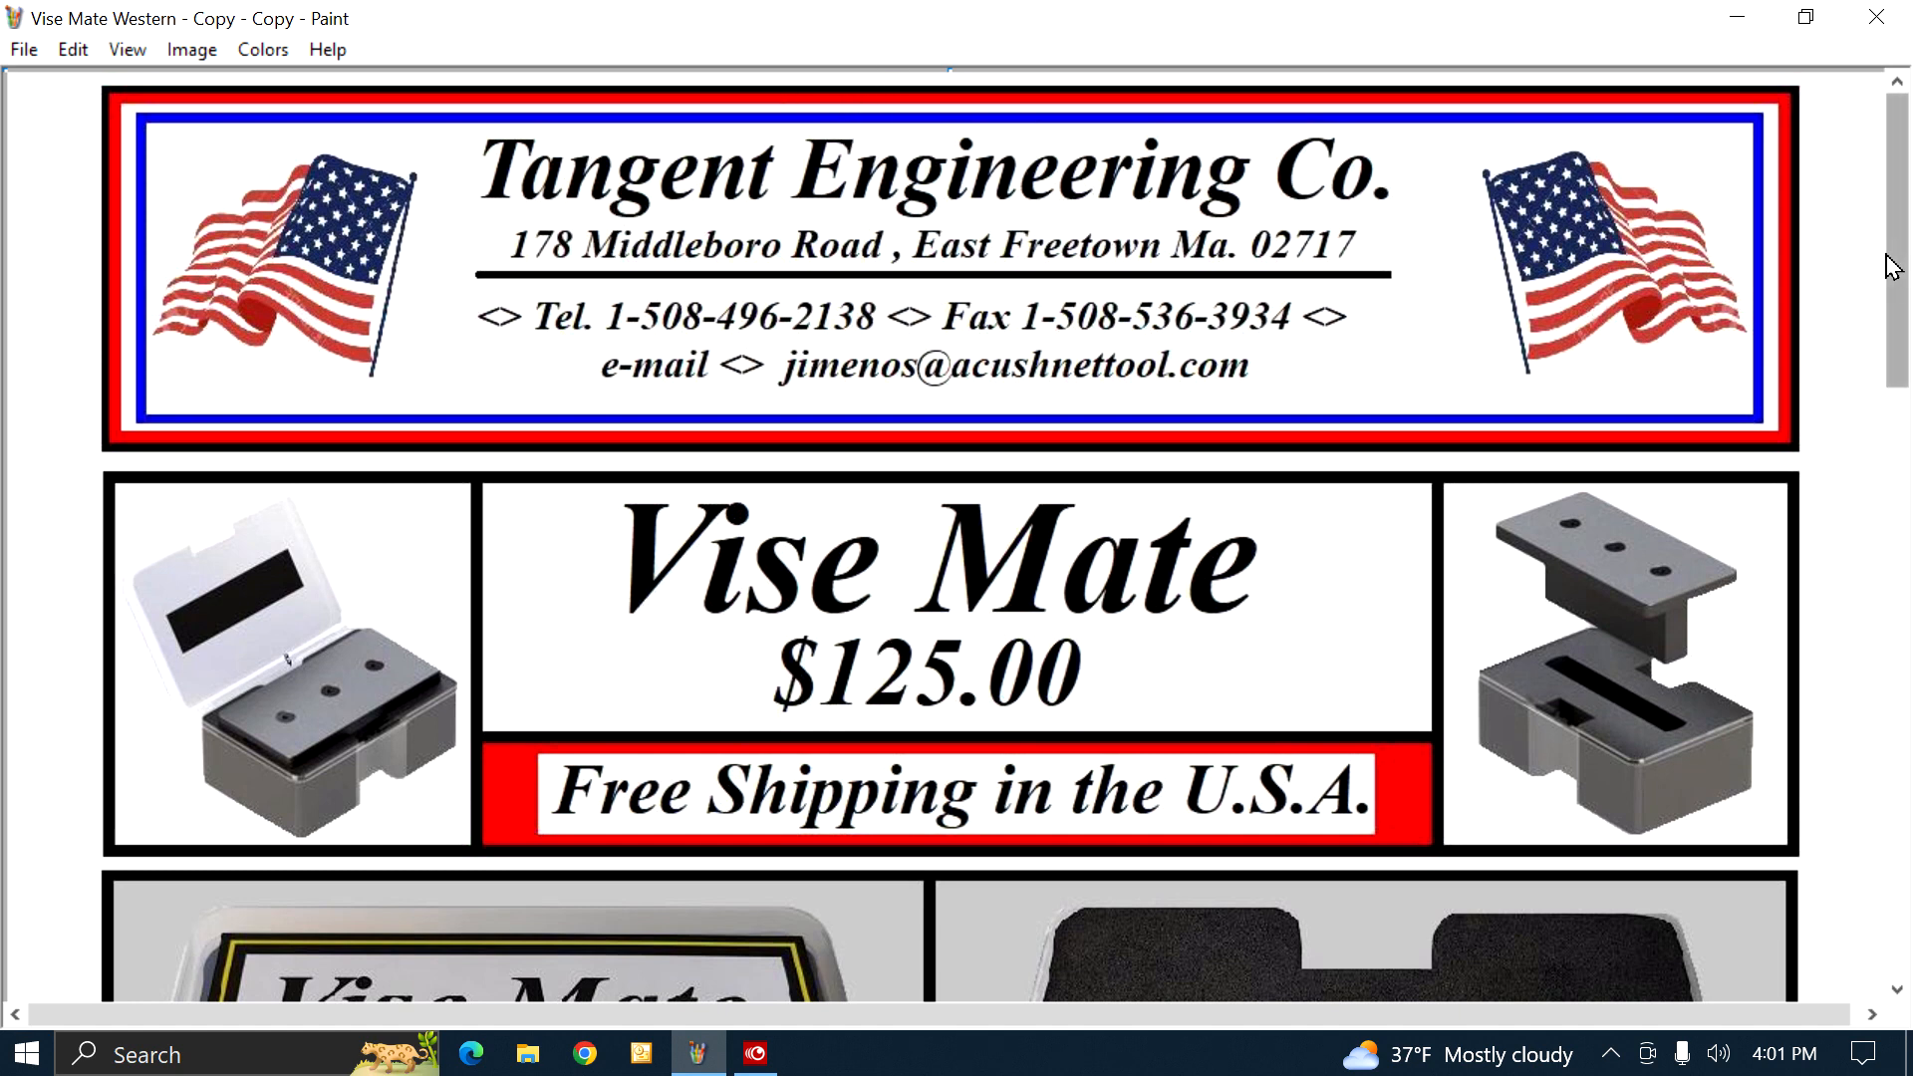
{"action": "scroll", "scroll_direction": "down", "scroll_amount": 3}
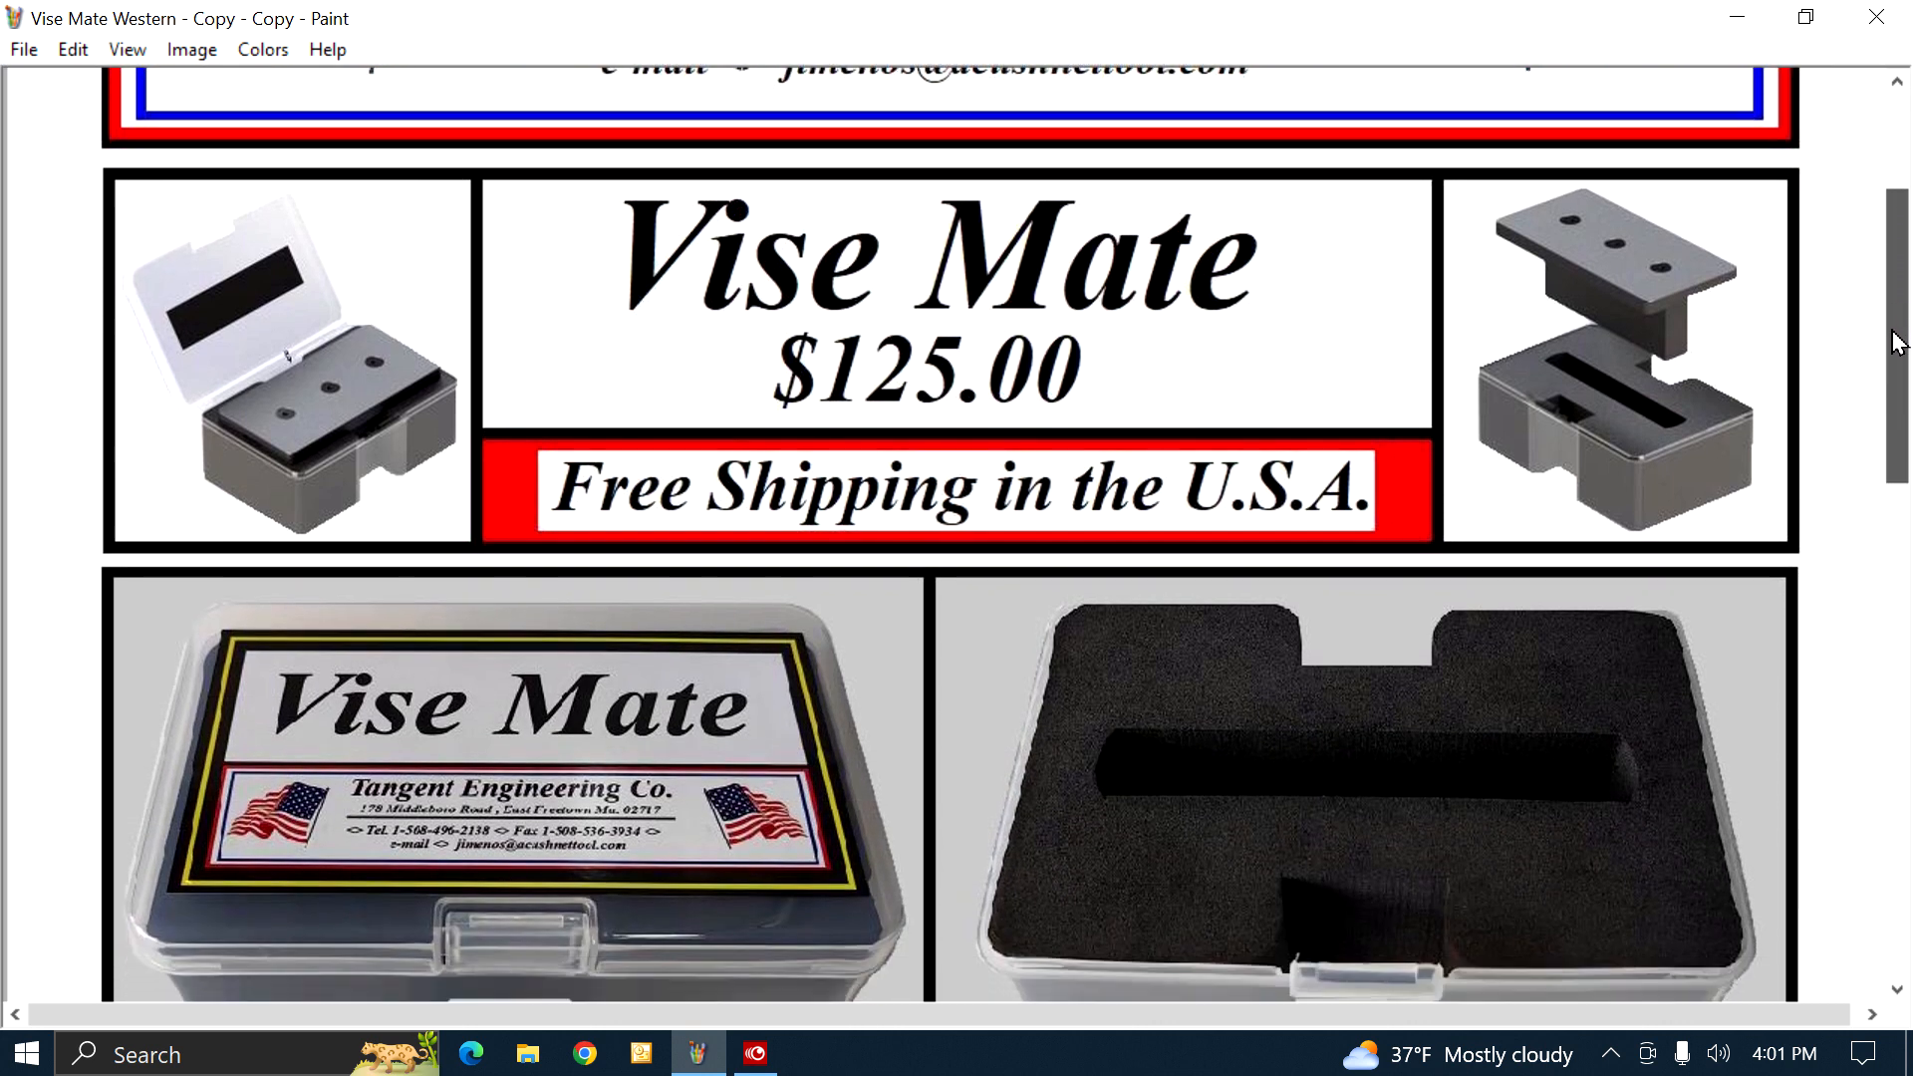
{"action": "scroll", "scroll_direction": "down", "scroll_amount": 3}
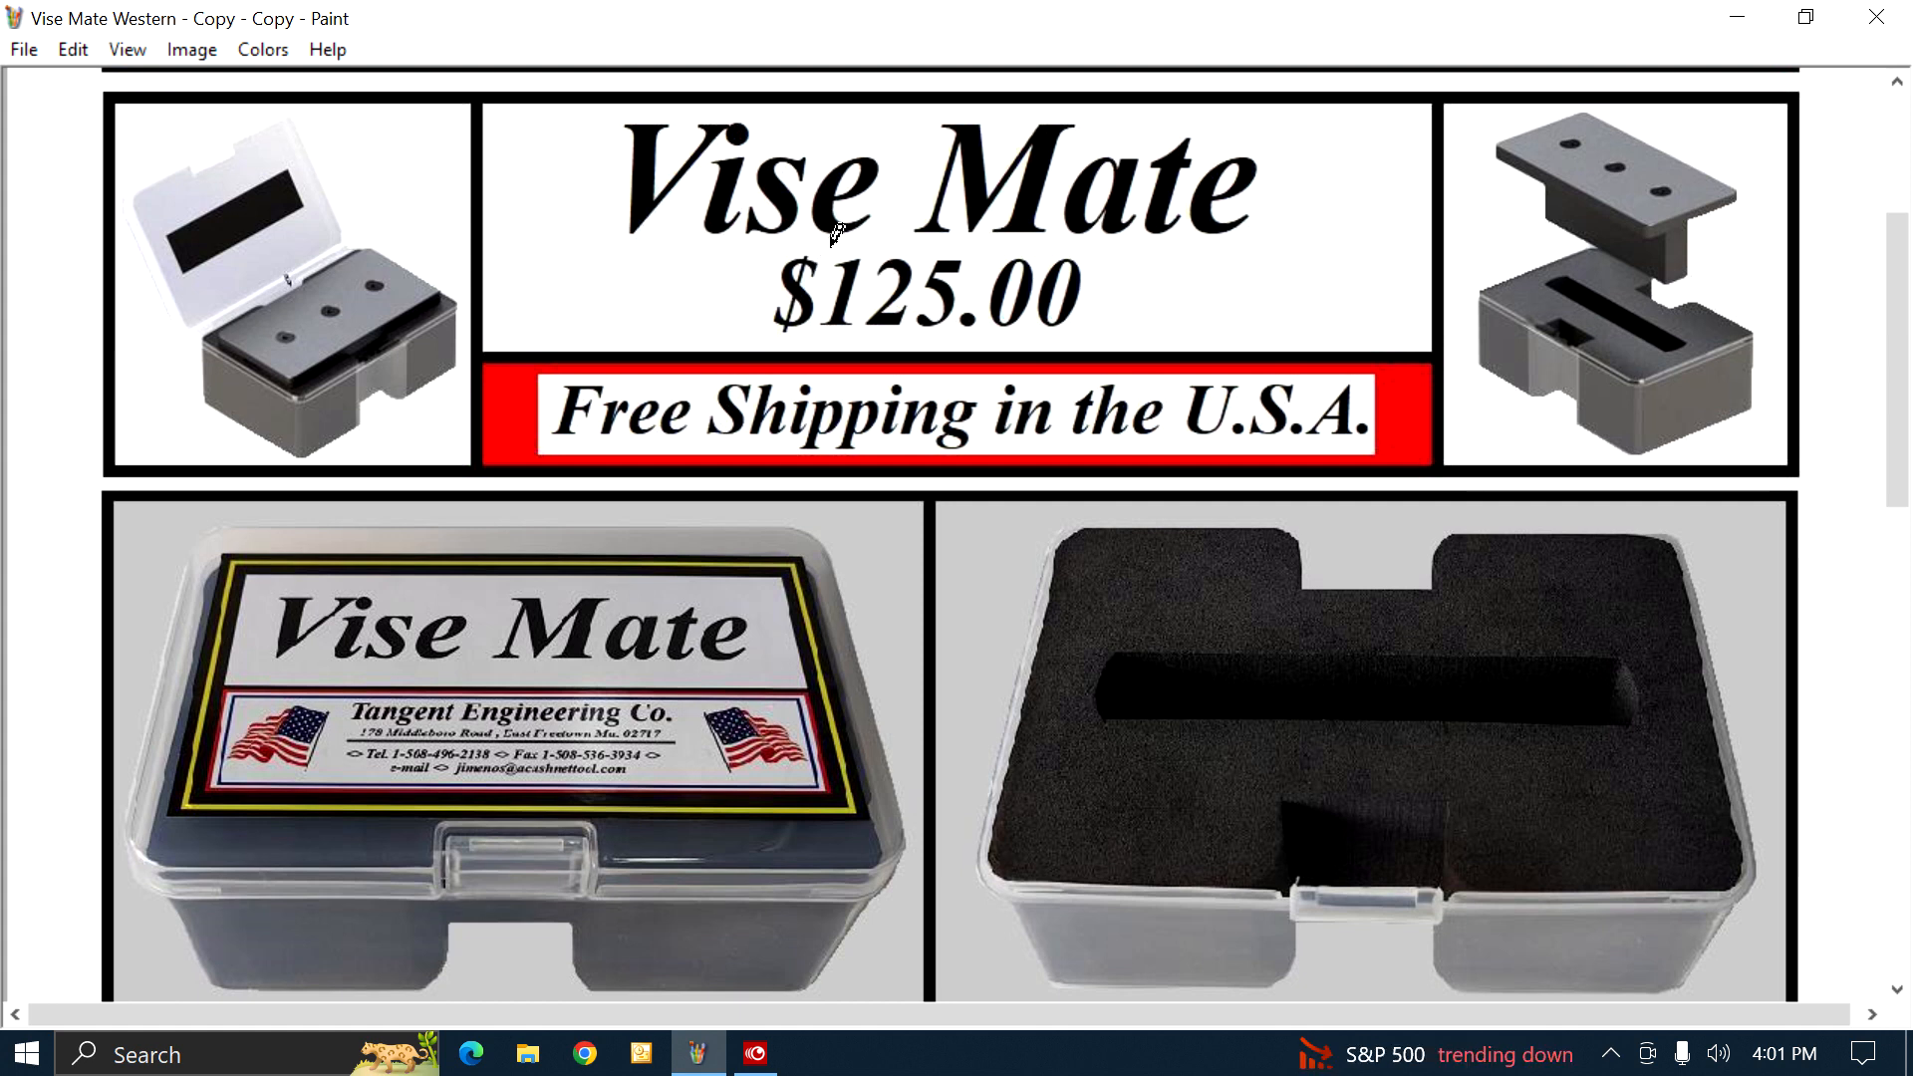
{"action": "mouse_move", "coordinate": [736, 391]}
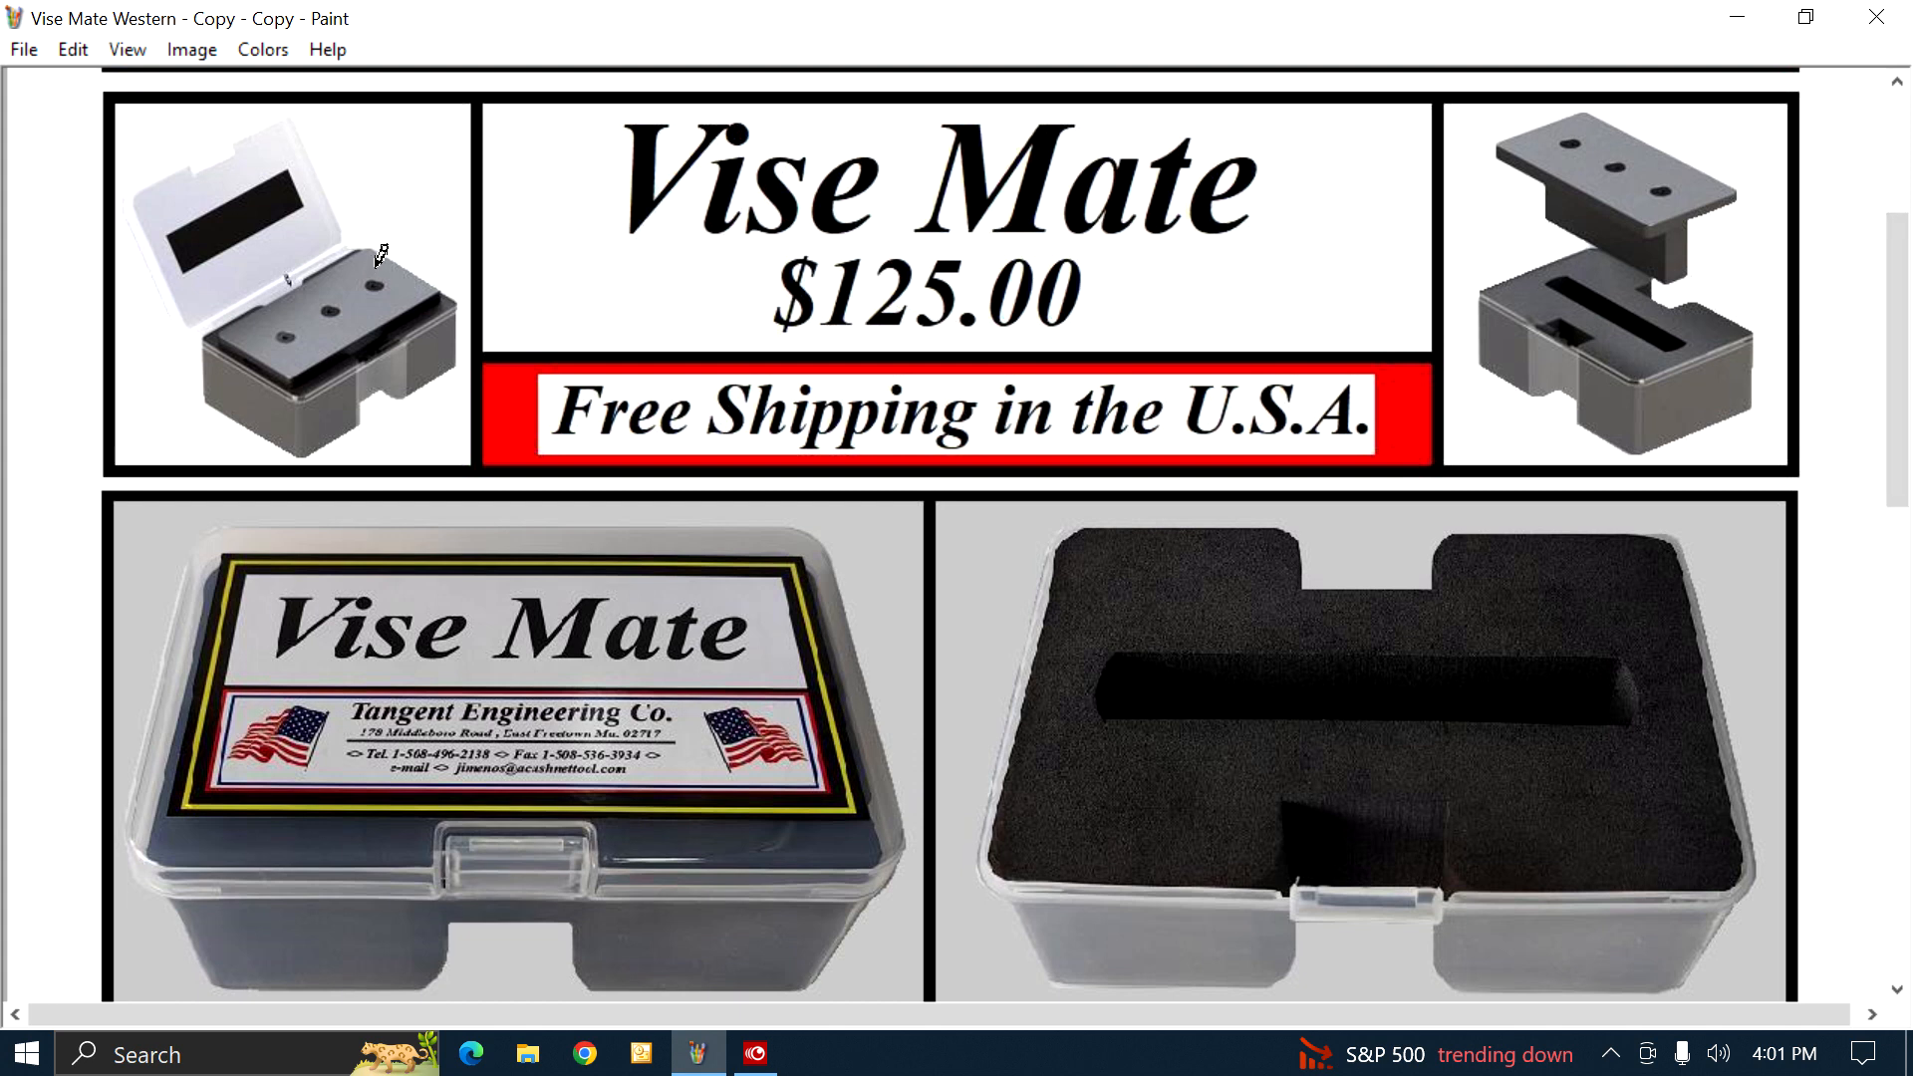
{"action": "mouse_move", "coordinate": [271, 183]}
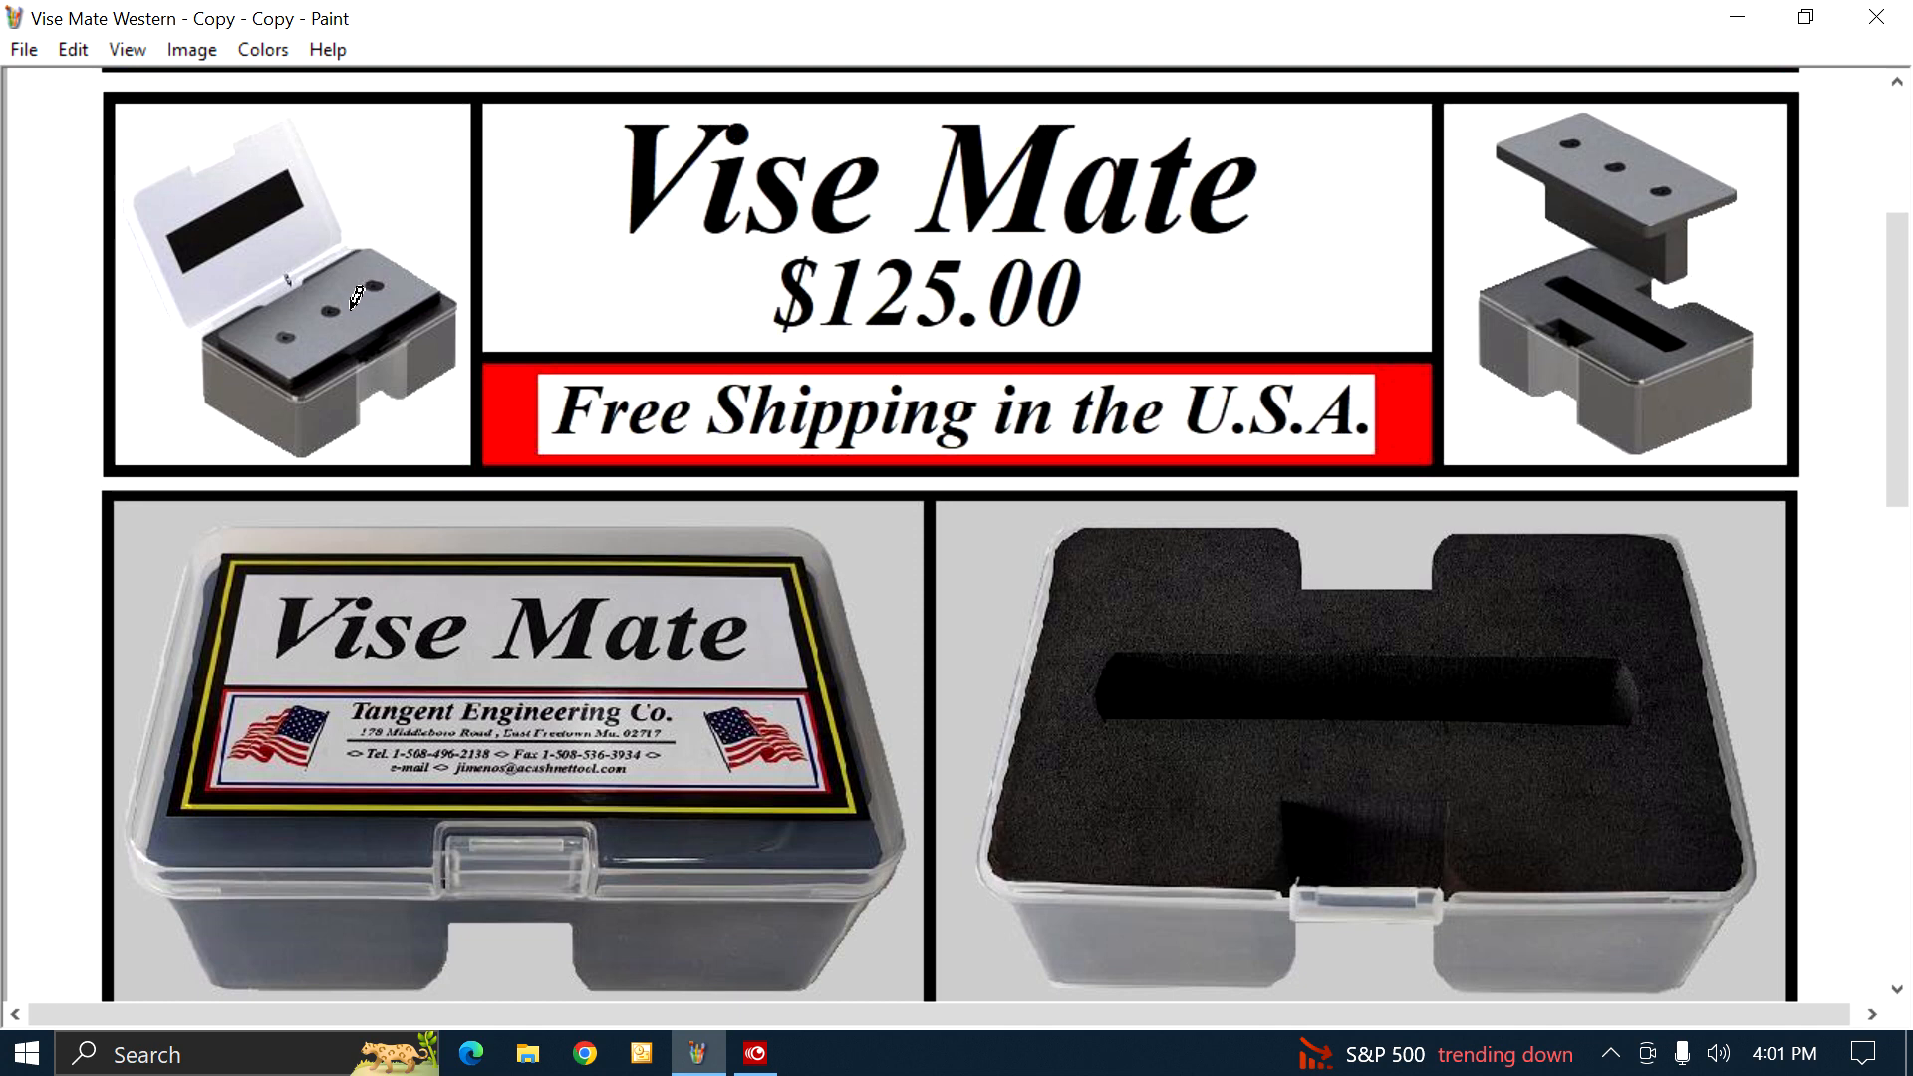
{"action": "mouse_move", "coordinate": [251, 179]}
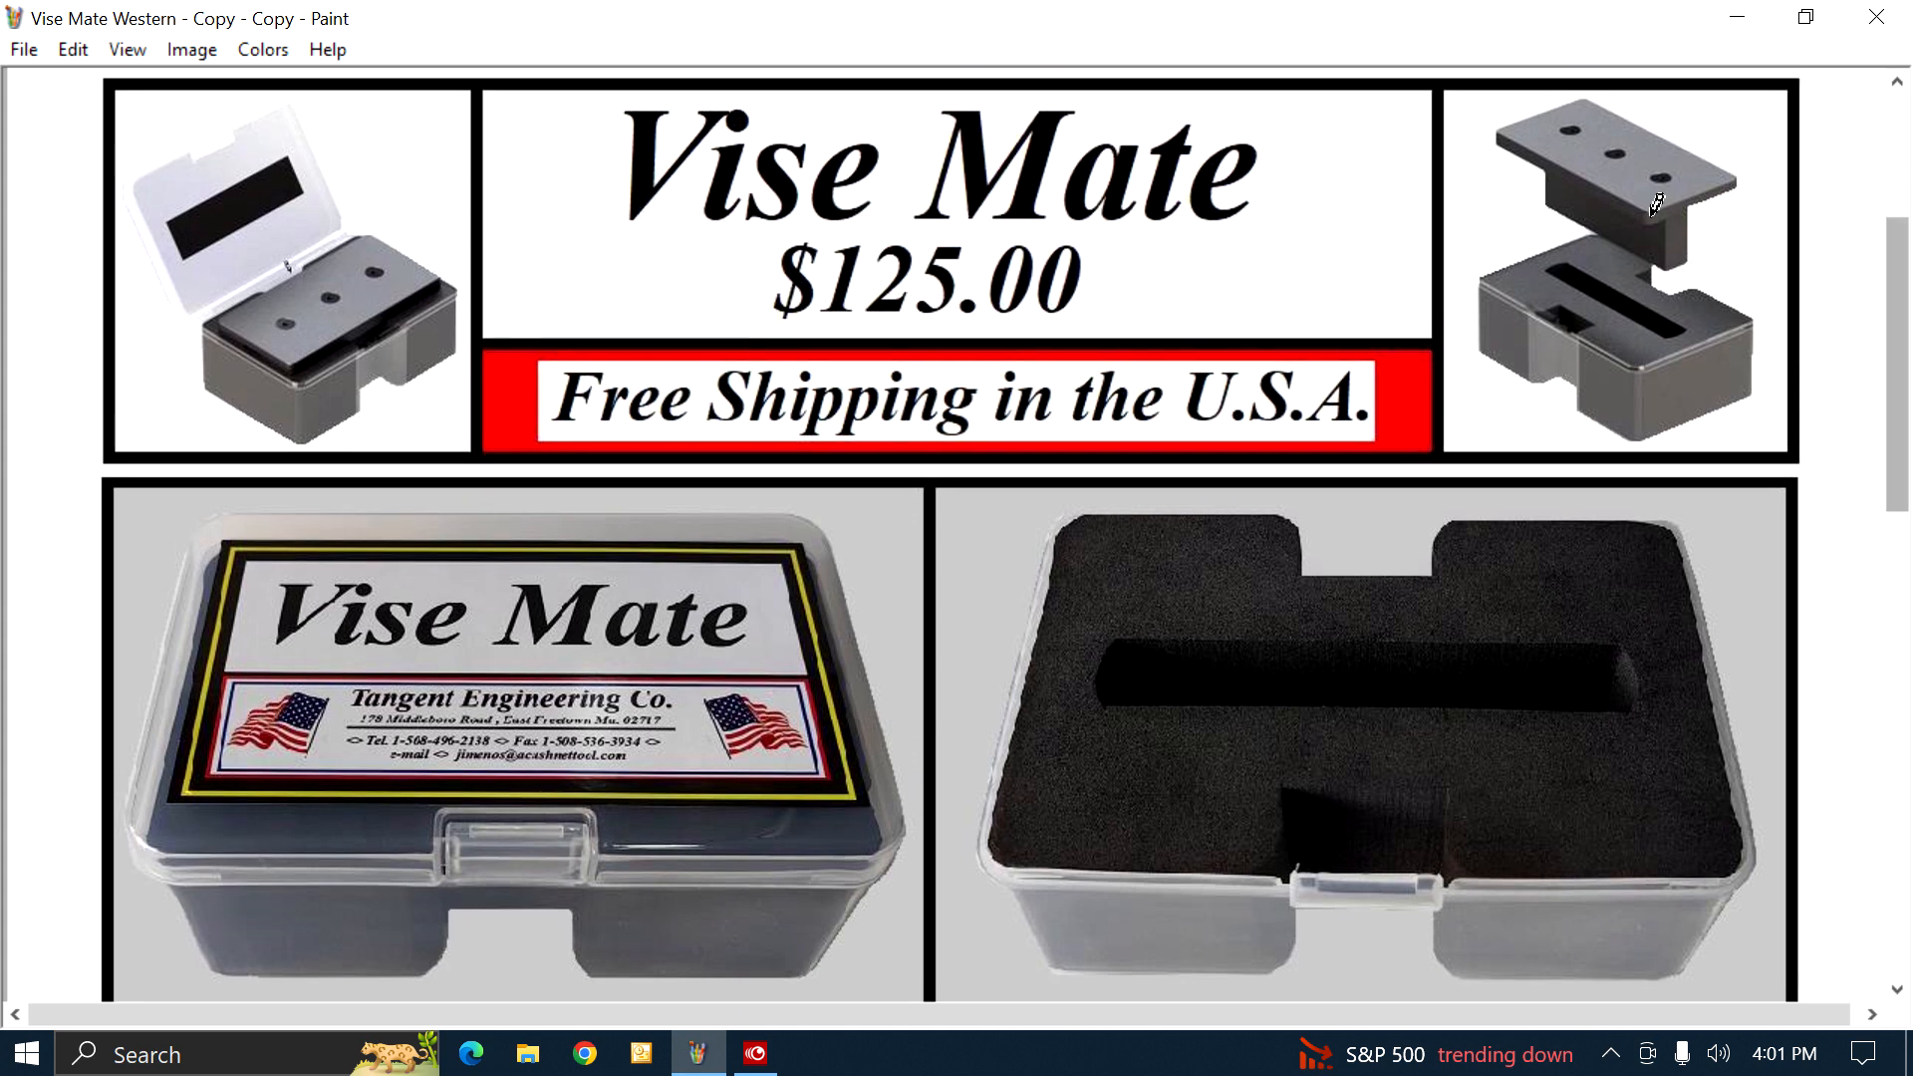
{"action": "mouse_move", "coordinate": [1629, 145]}
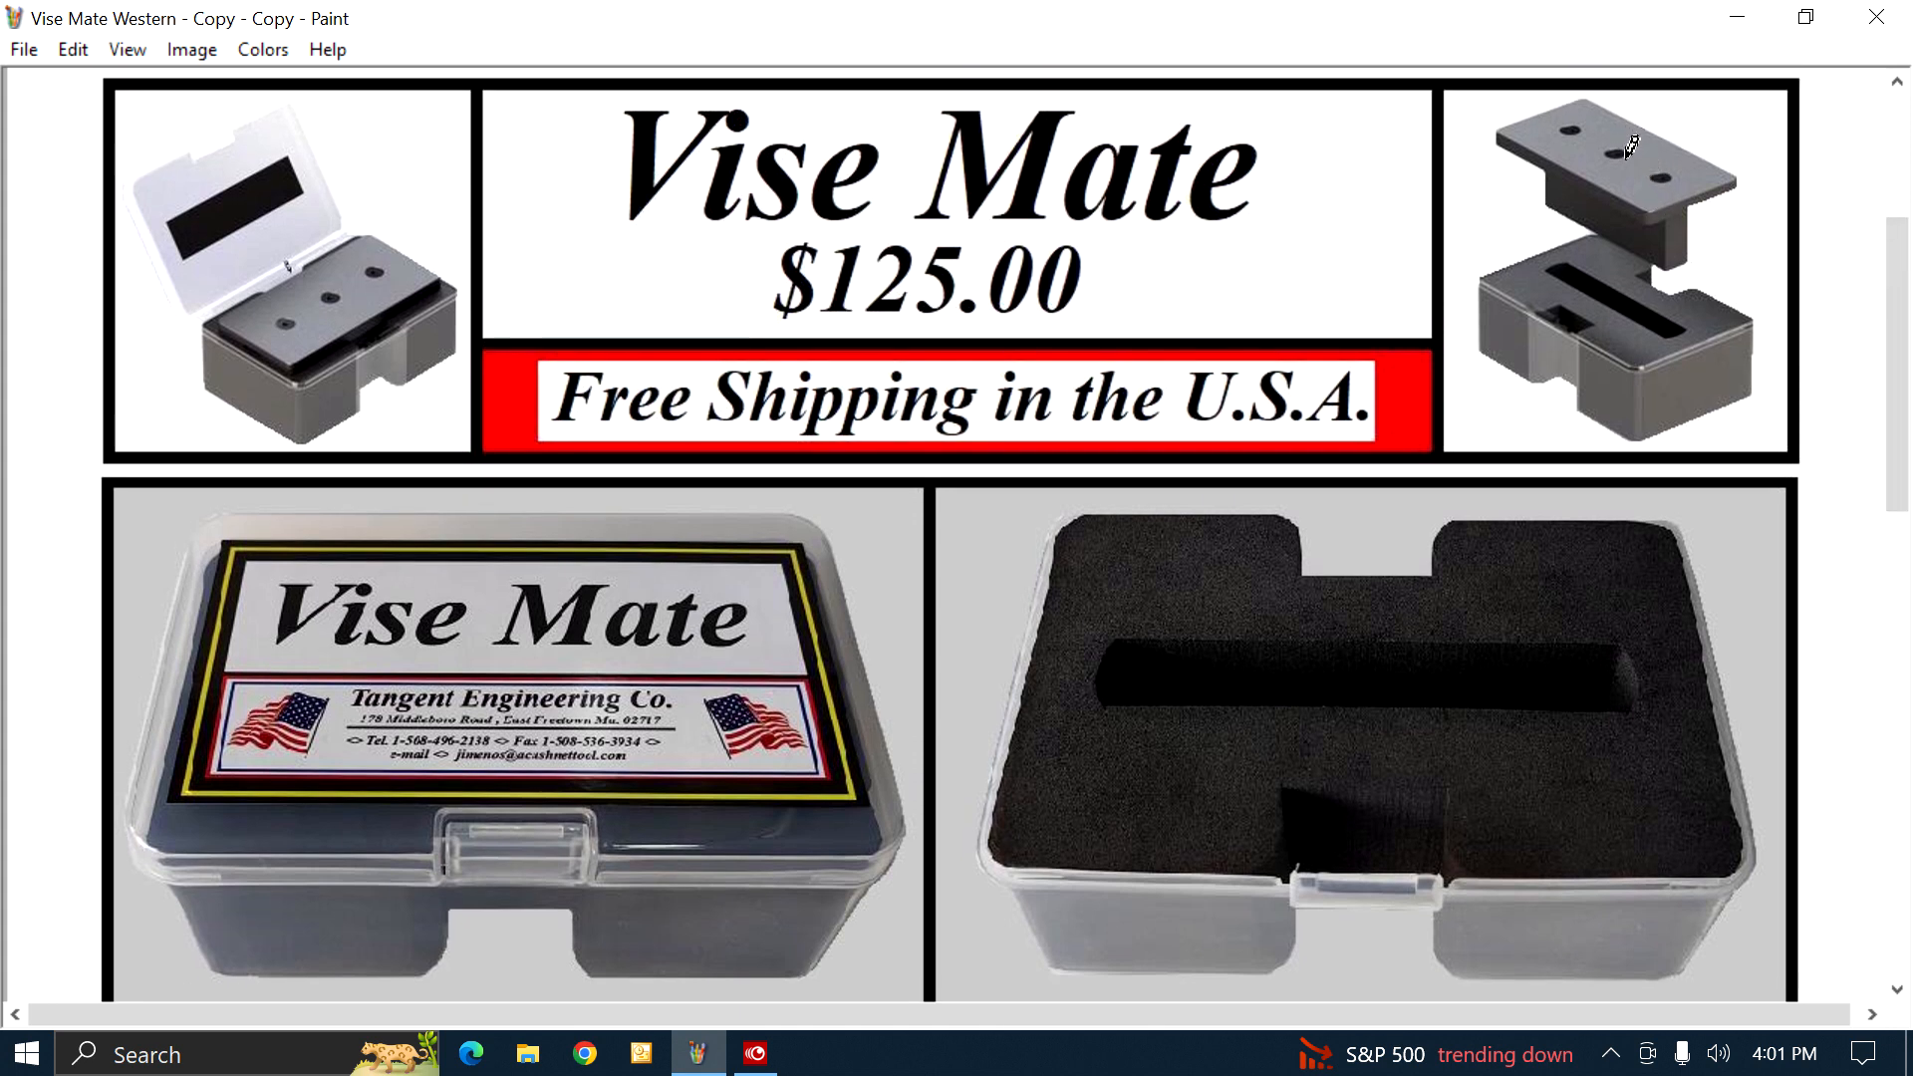
{"action": "mouse_move", "coordinate": [1599, 305]}
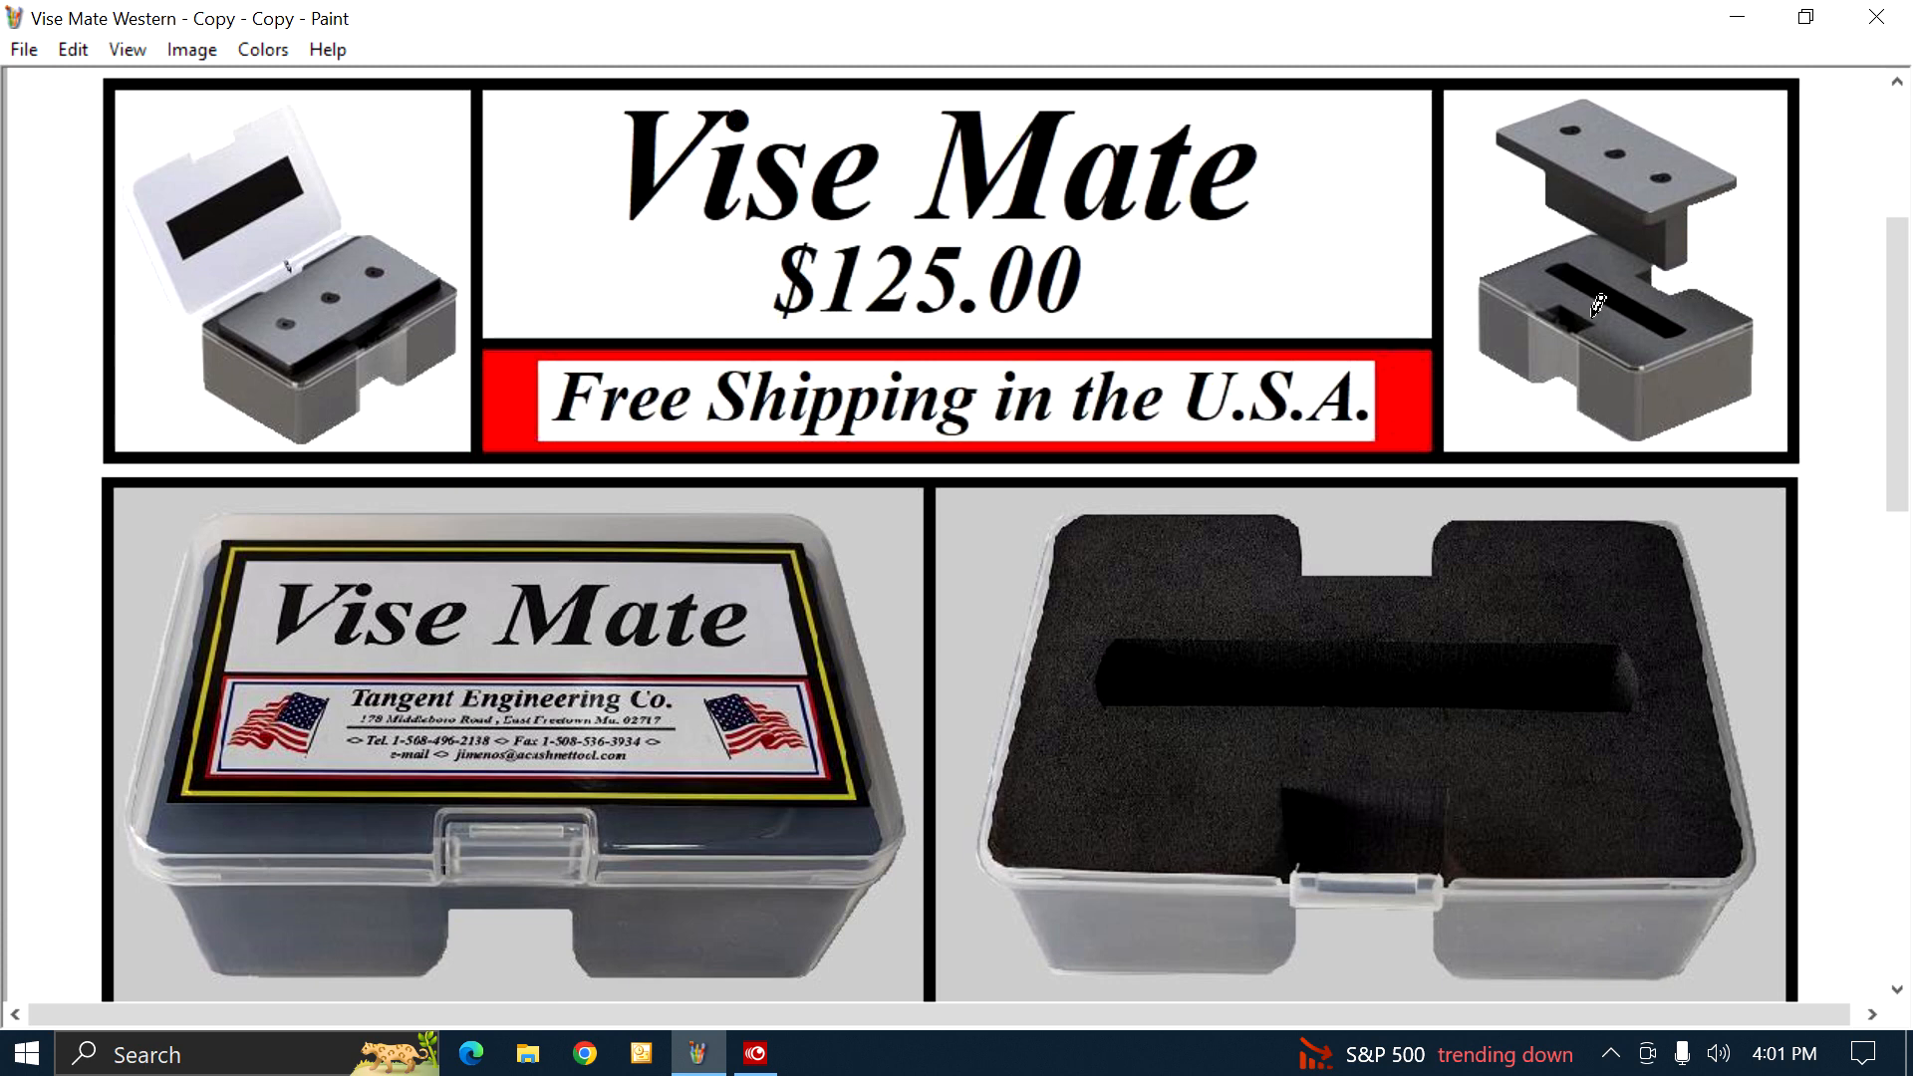
{"action": "mouse_move", "coordinate": [1602, 258]}
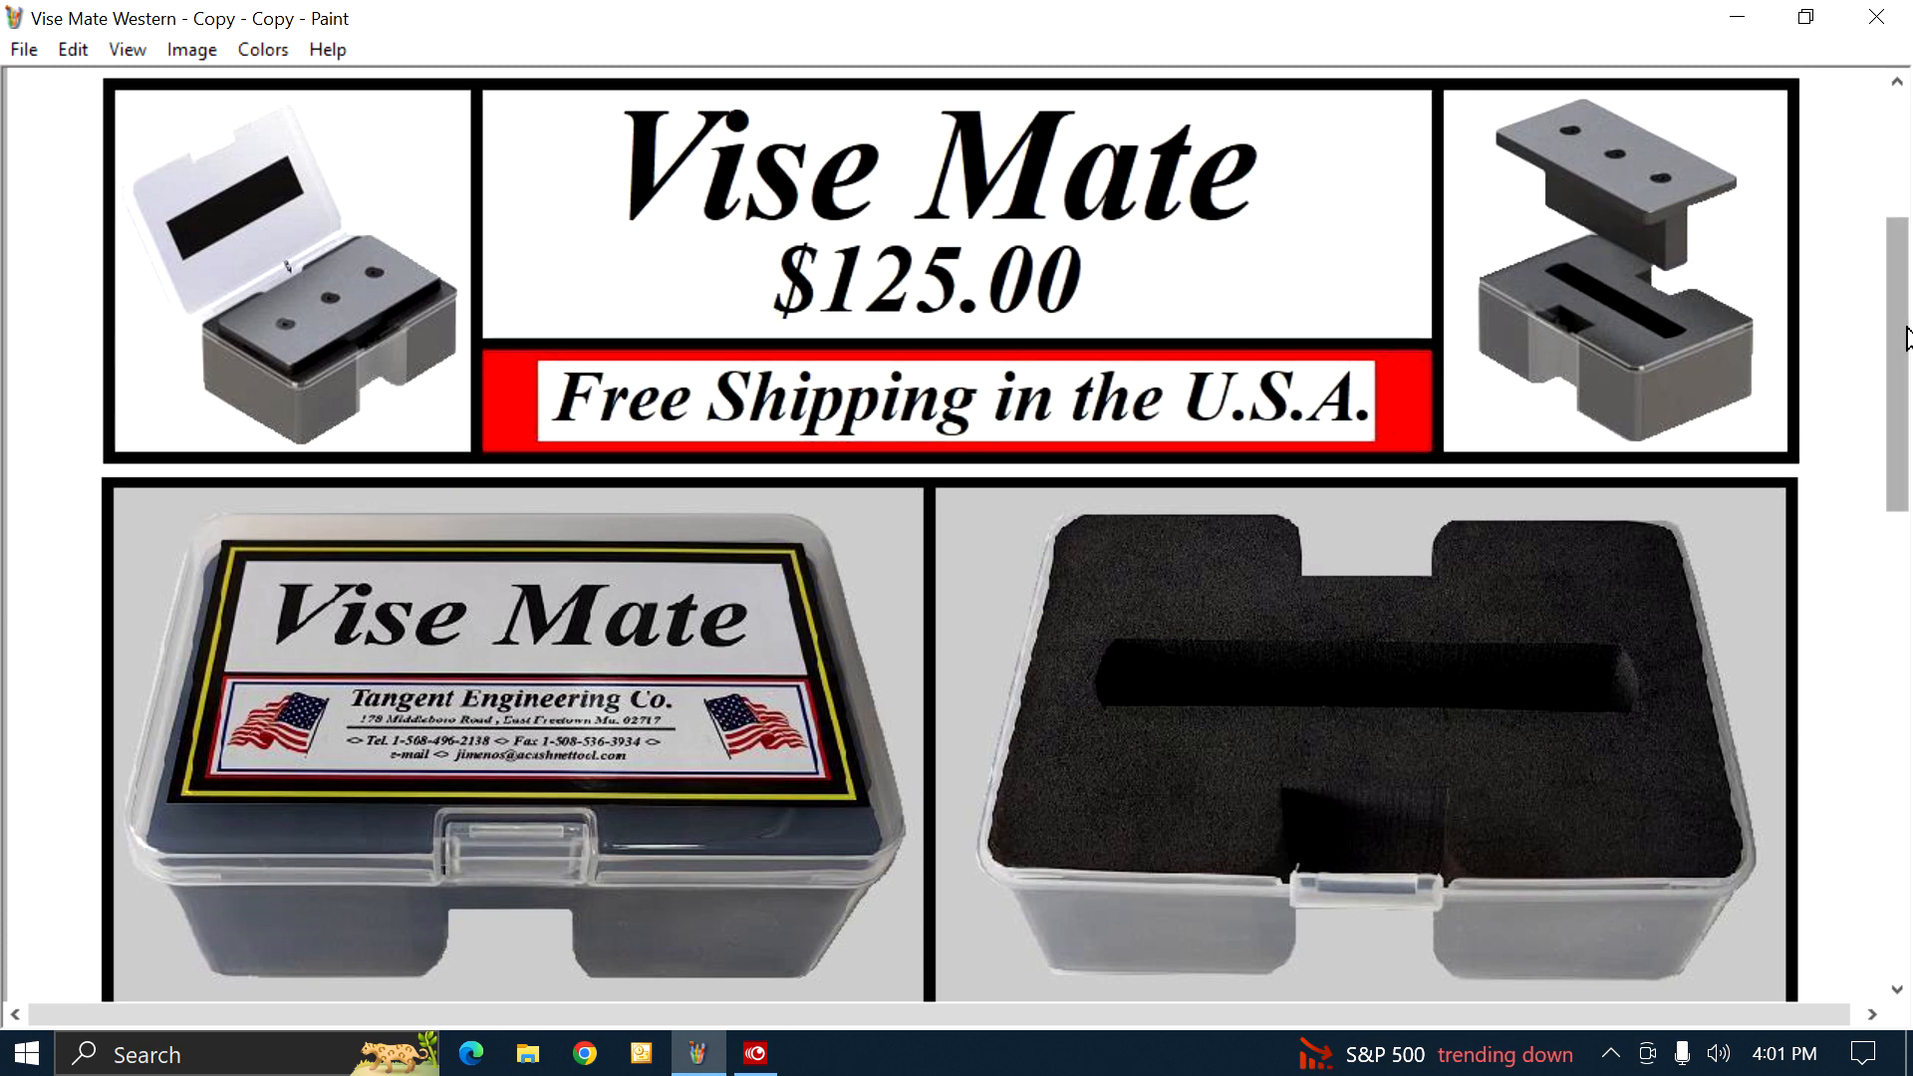
{"action": "scroll", "scroll_direction": "down", "scroll_amount": 3}
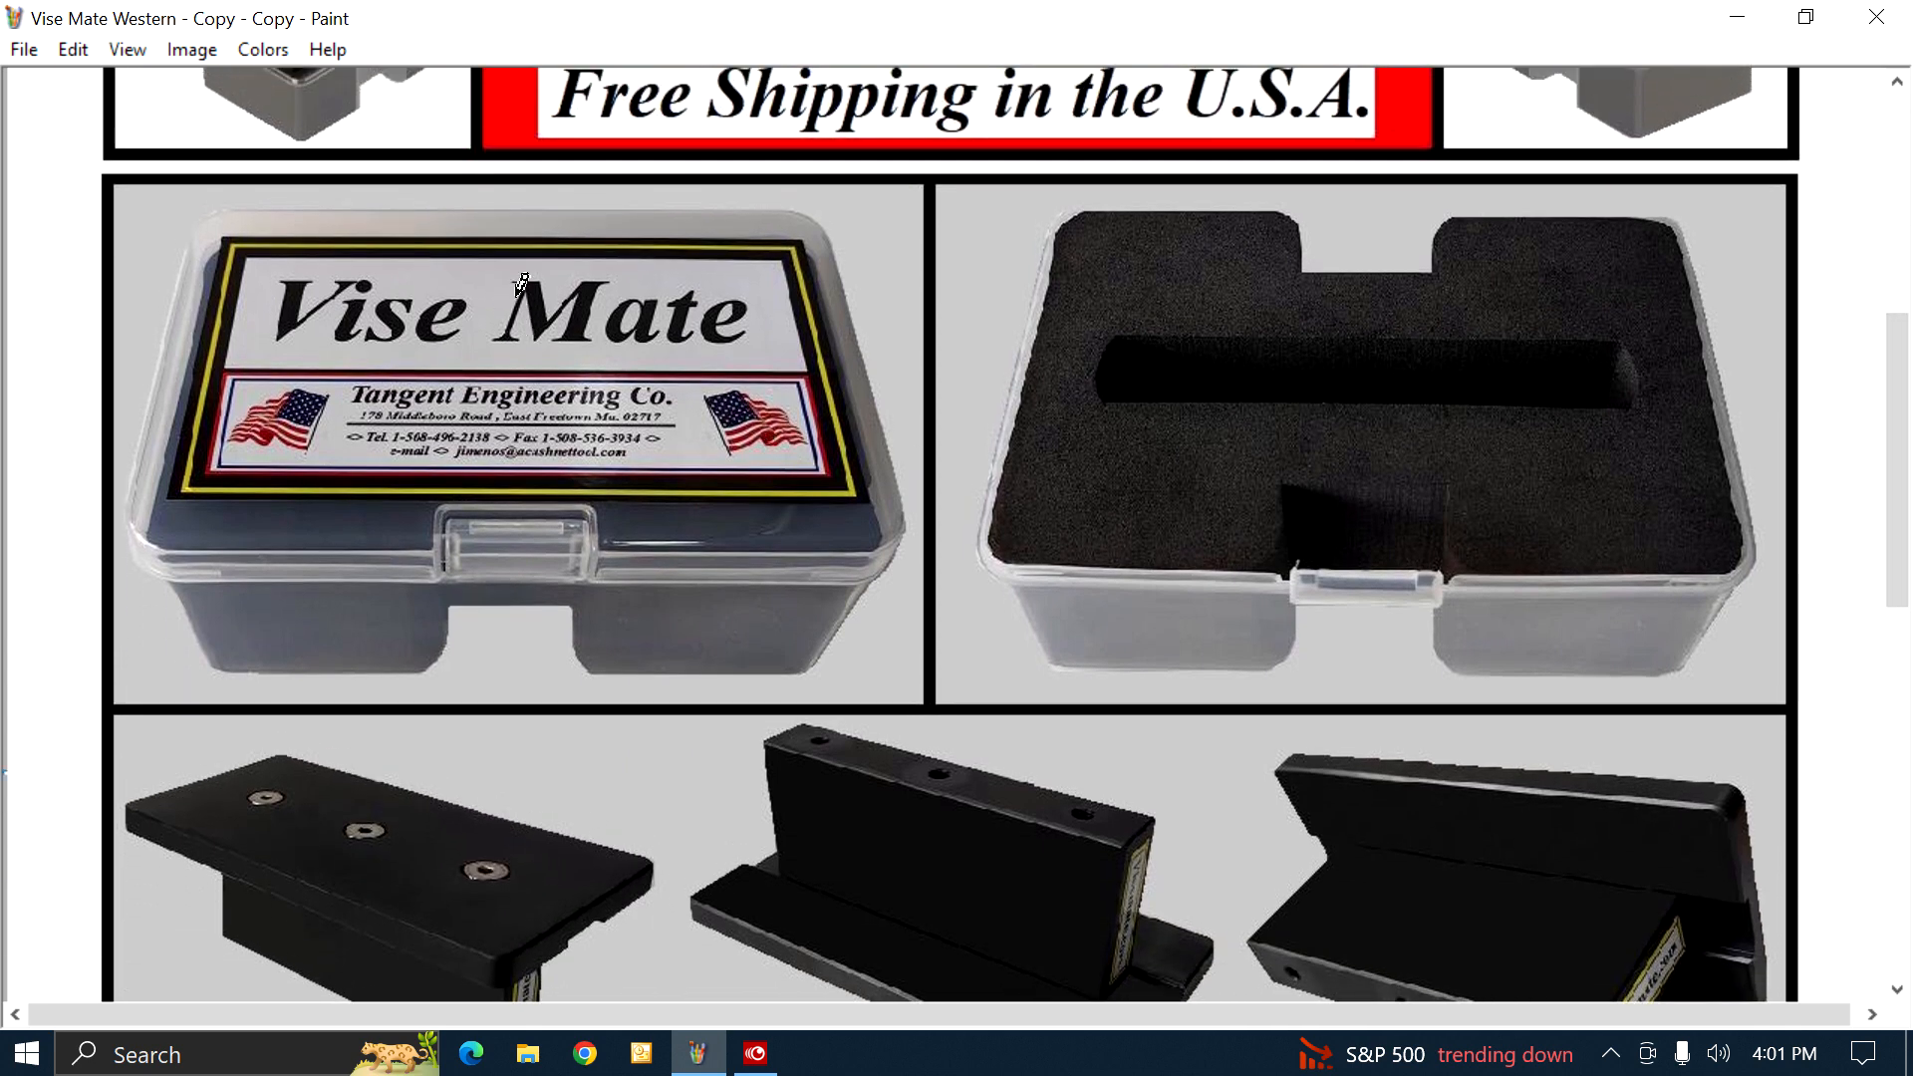
{"action": "mouse_move", "coordinate": [460, 350]}
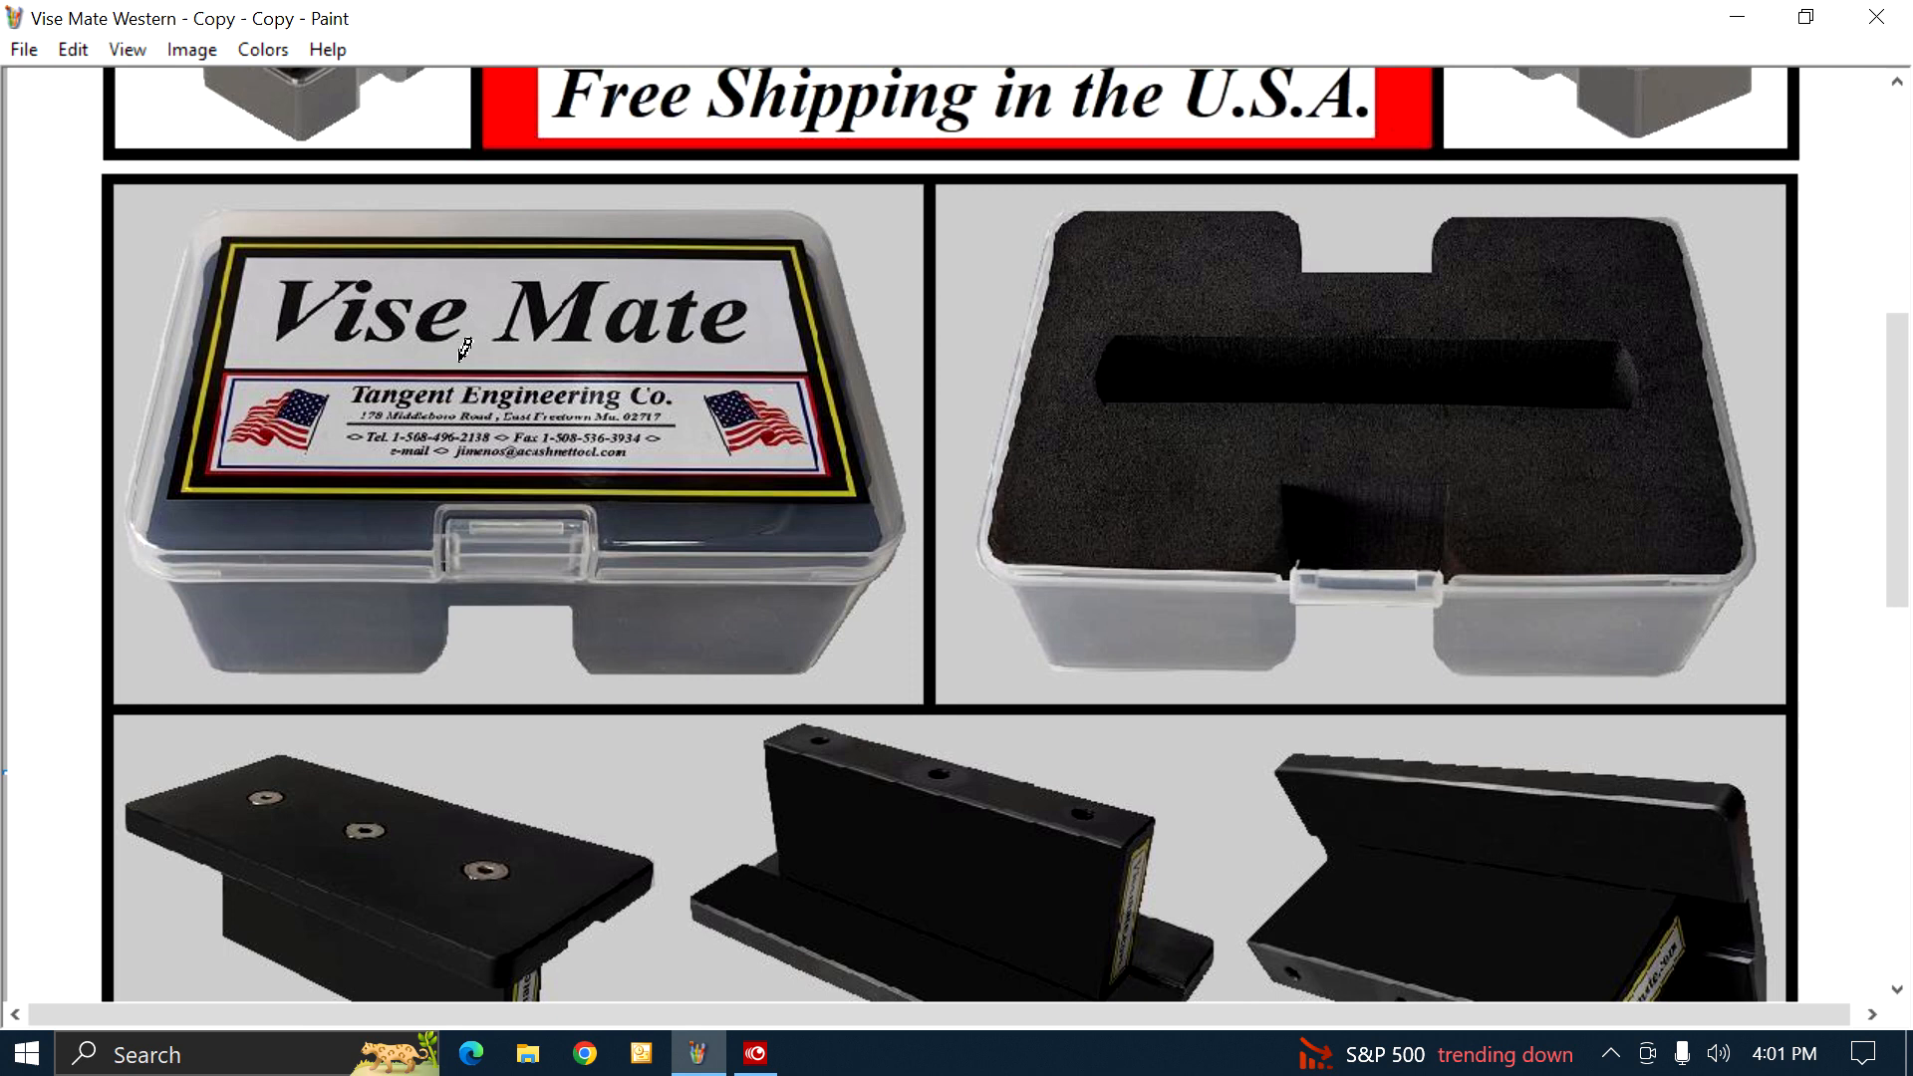
{"action": "mouse_move", "coordinate": [1700, 374]}
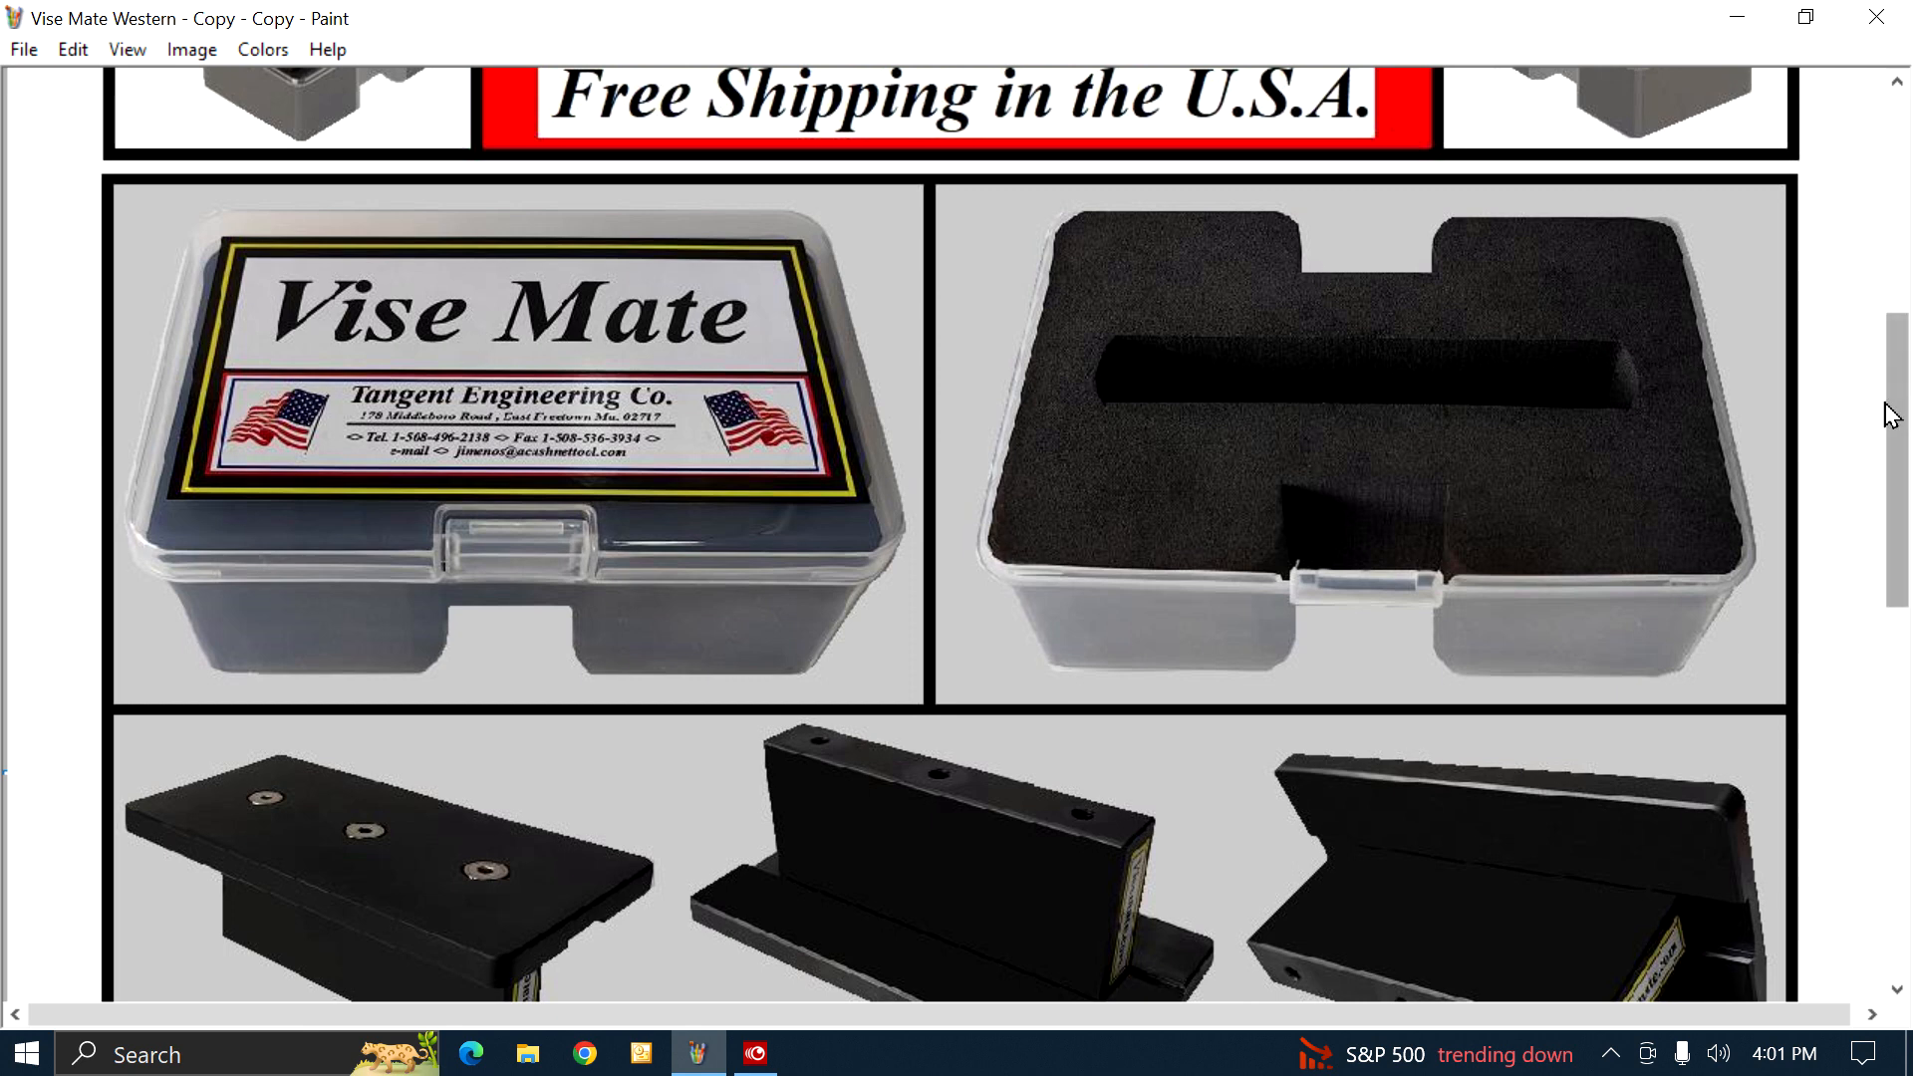
{"action": "scroll", "scroll_direction": "down", "scroll_amount": 3}
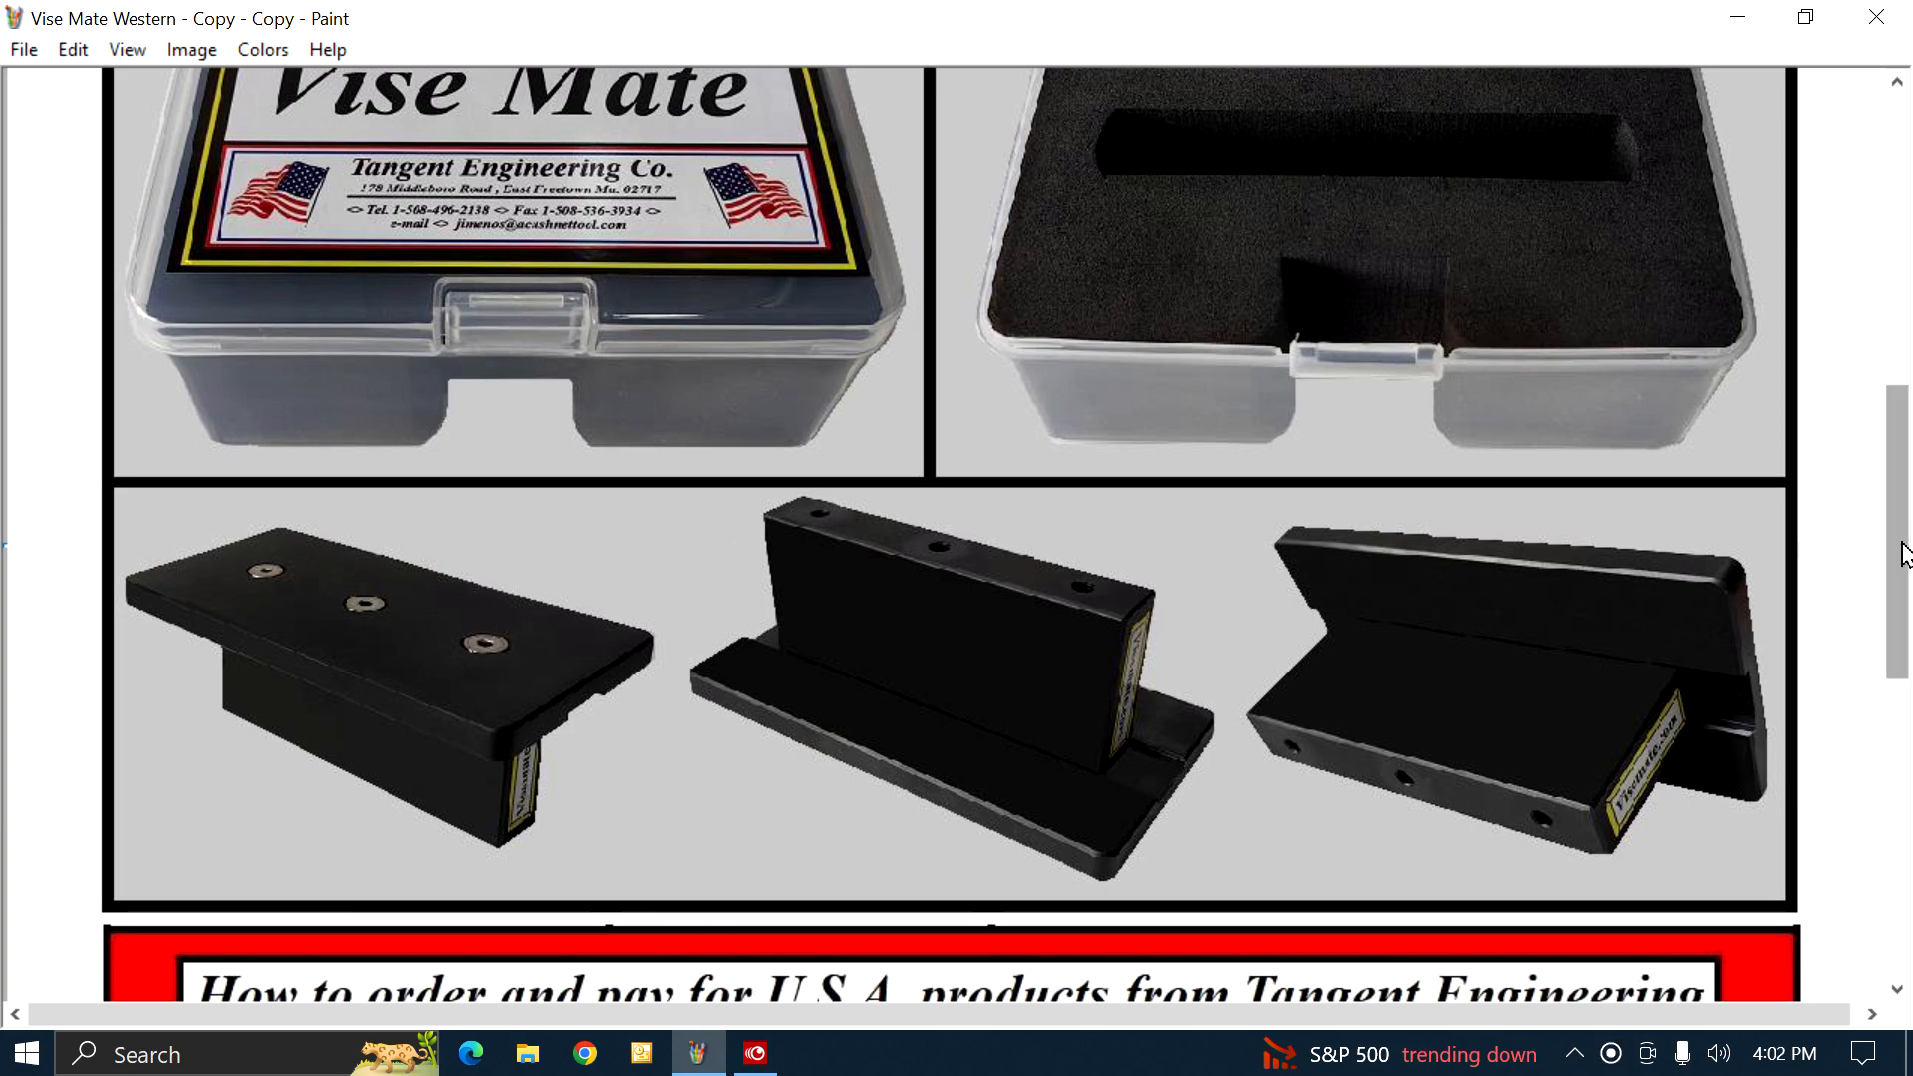
{"action": "scroll", "scroll_direction": "down", "scroll_amount": 3}
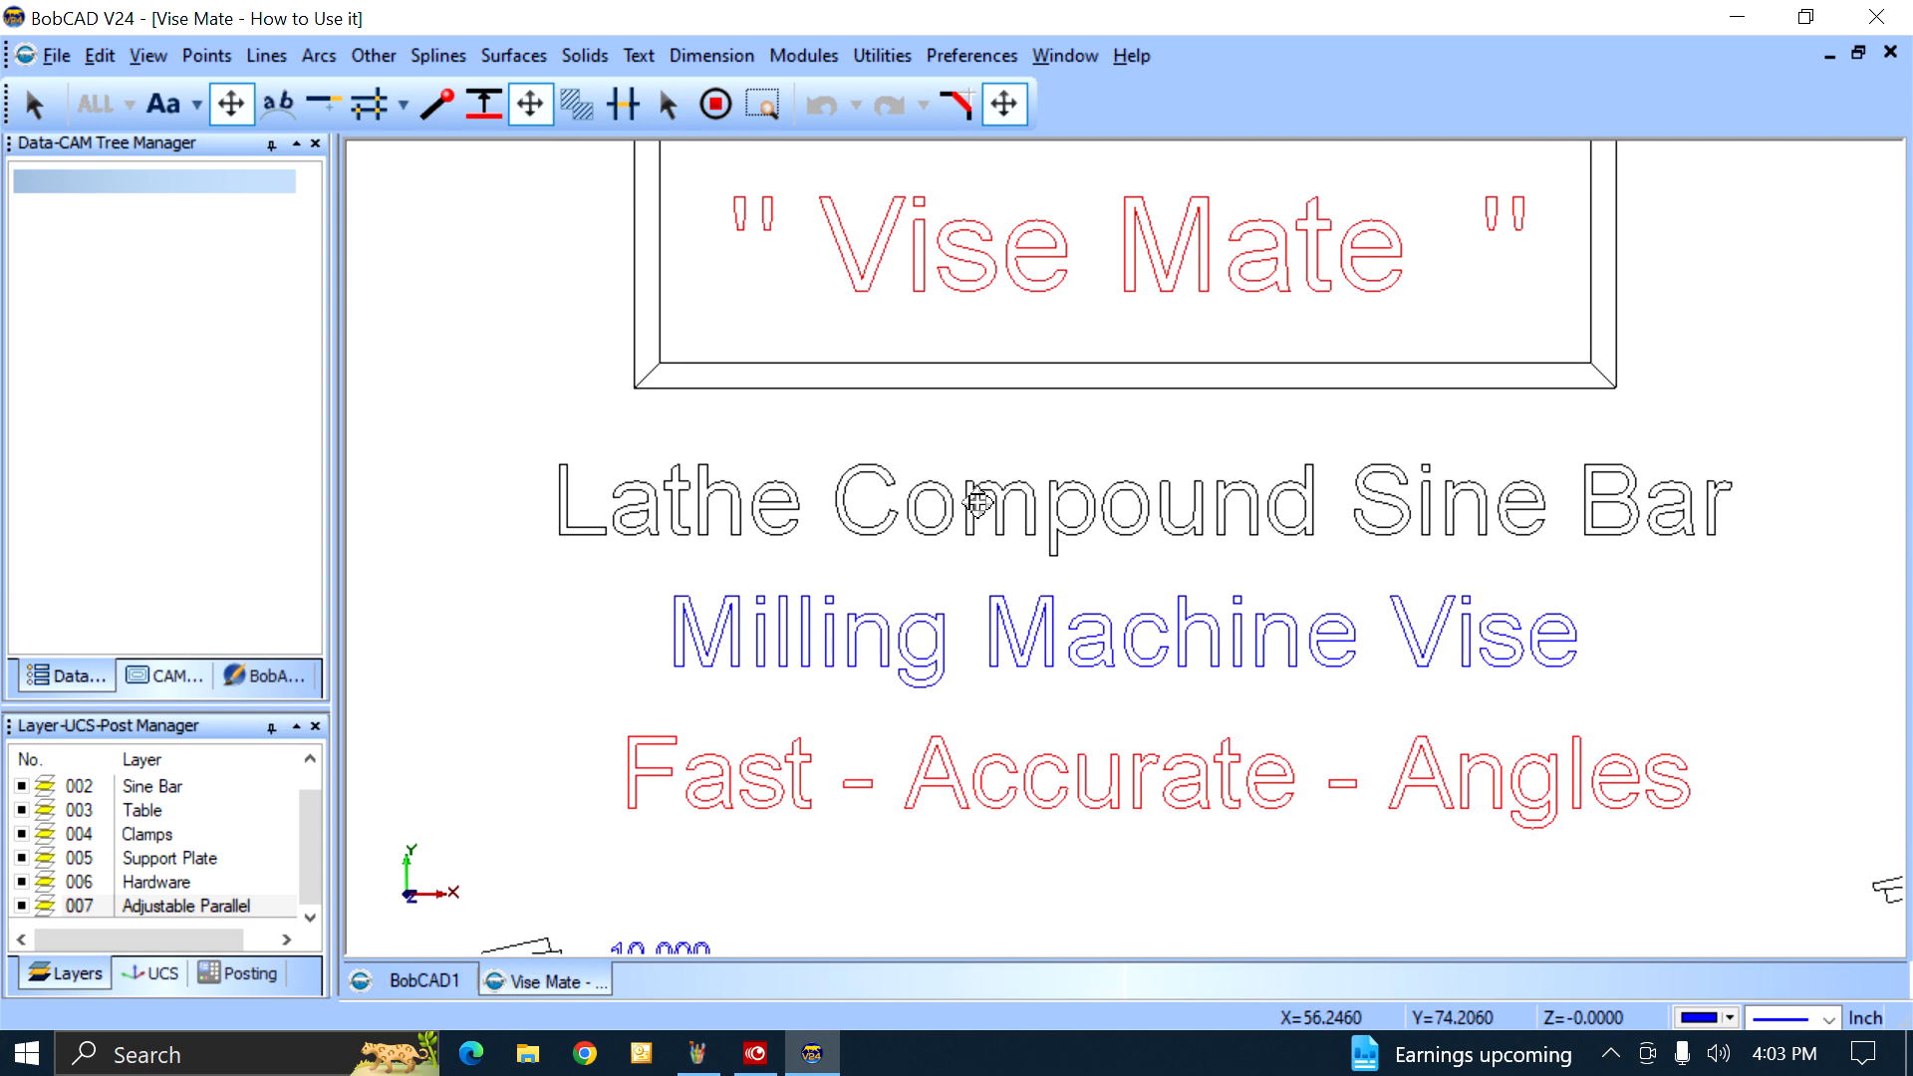
{"action": "mouse_move", "coordinate": [1369, 558]}
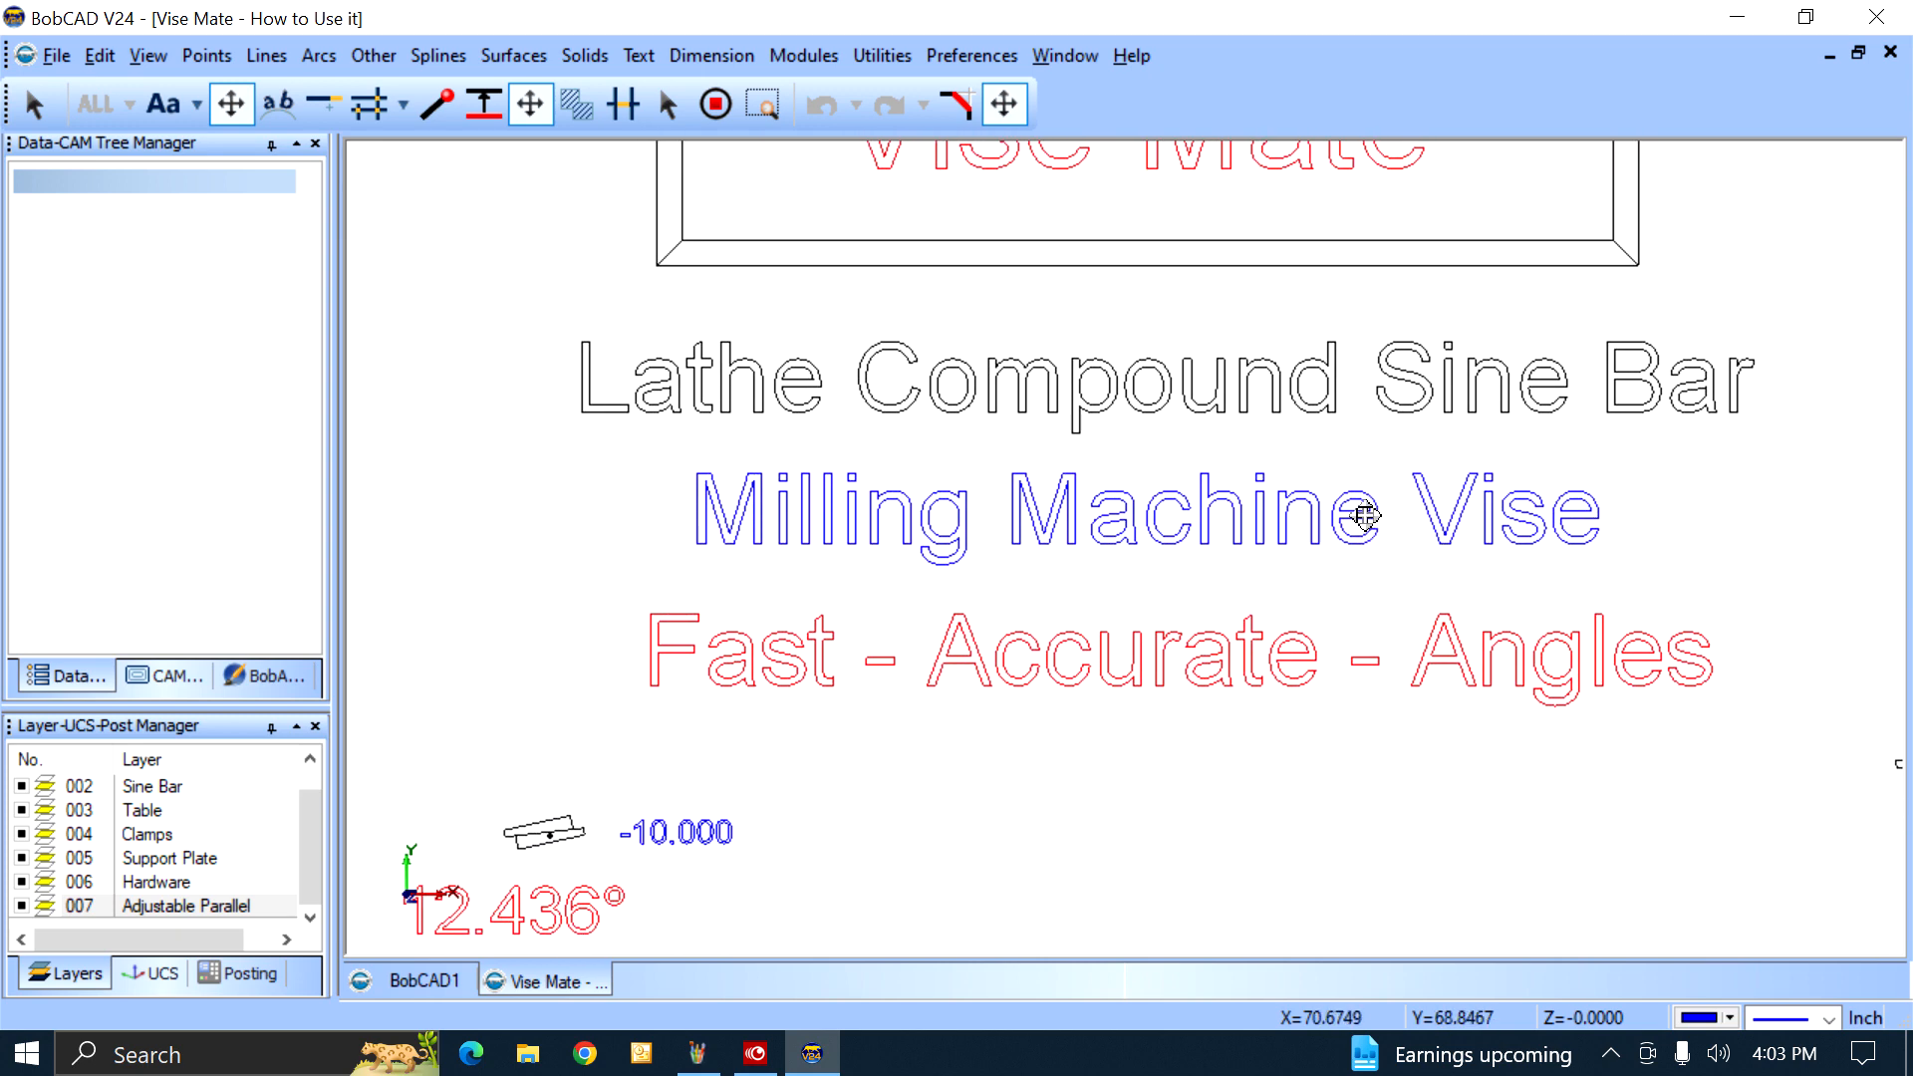
{"action": "scroll", "scroll_direction": "down", "scroll_amount": 3}
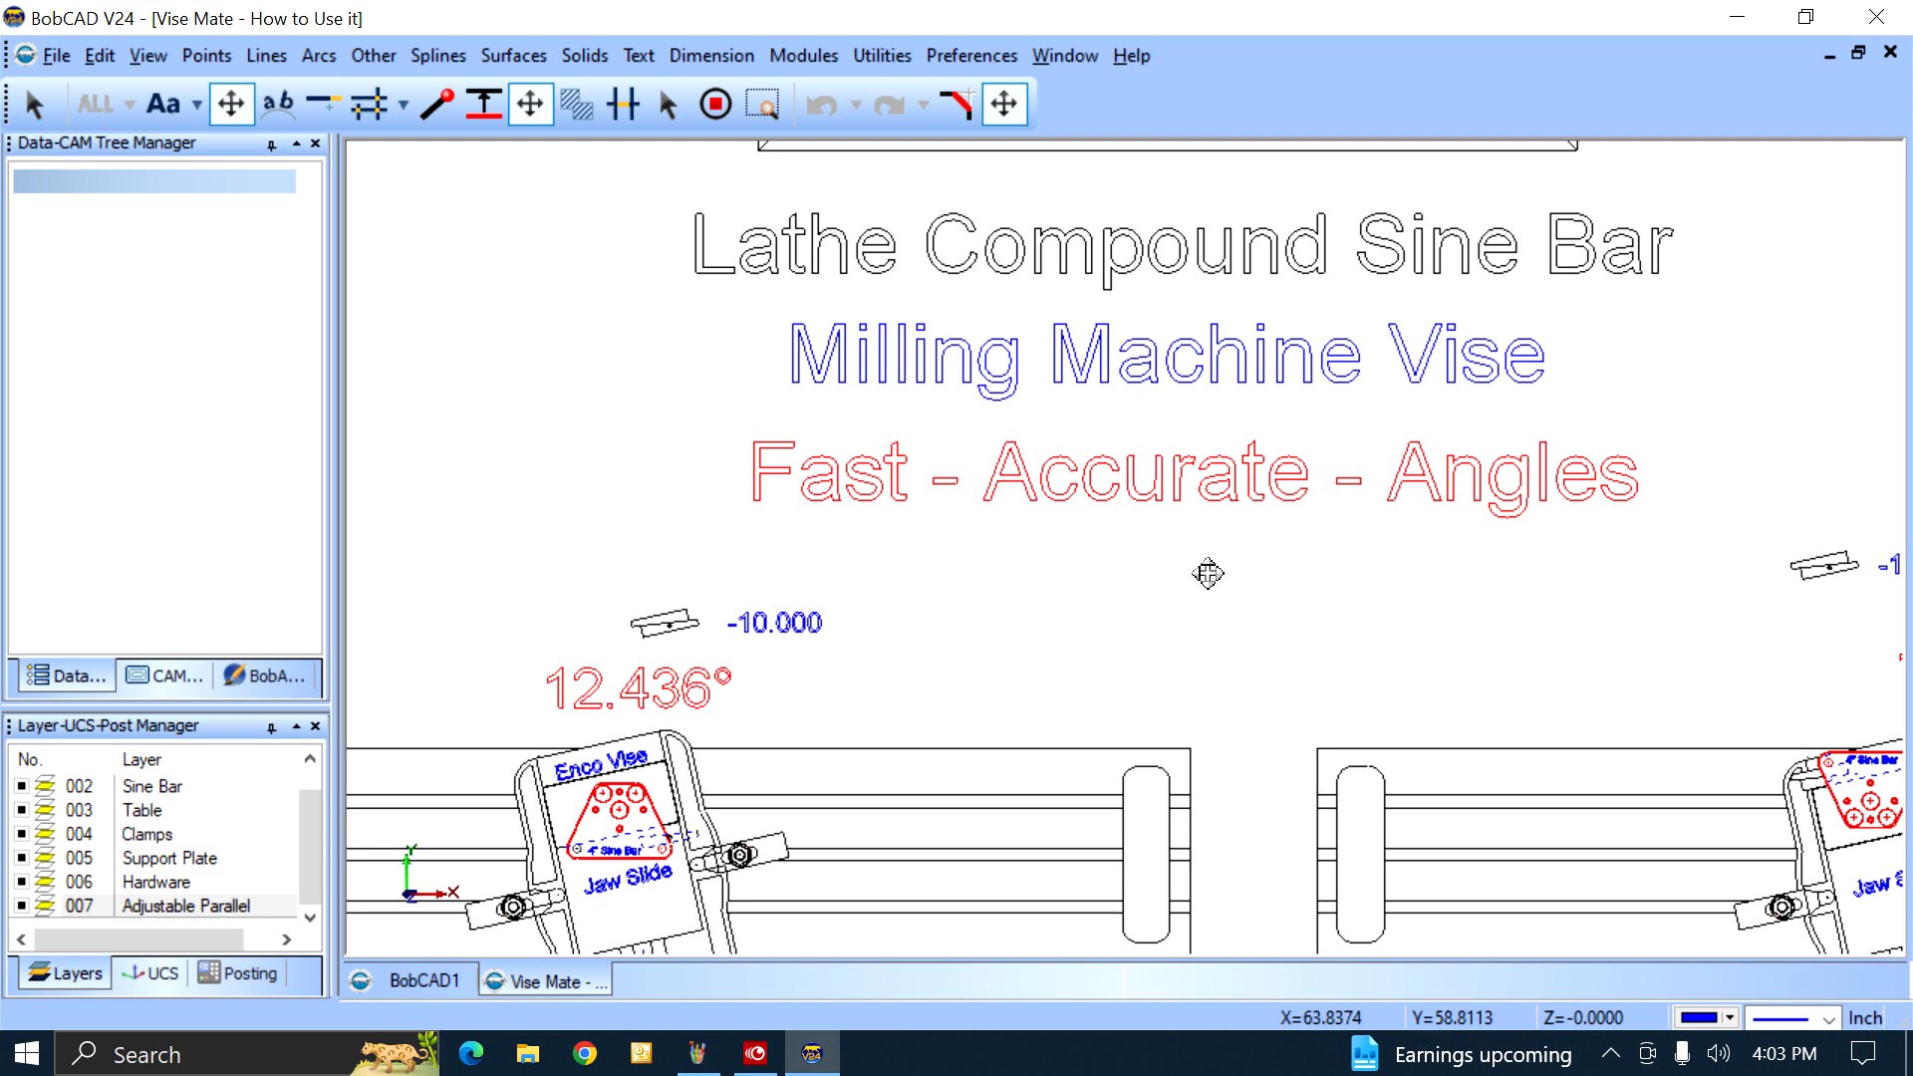
{"action": "mouse_move", "coordinate": [1401, 498]}
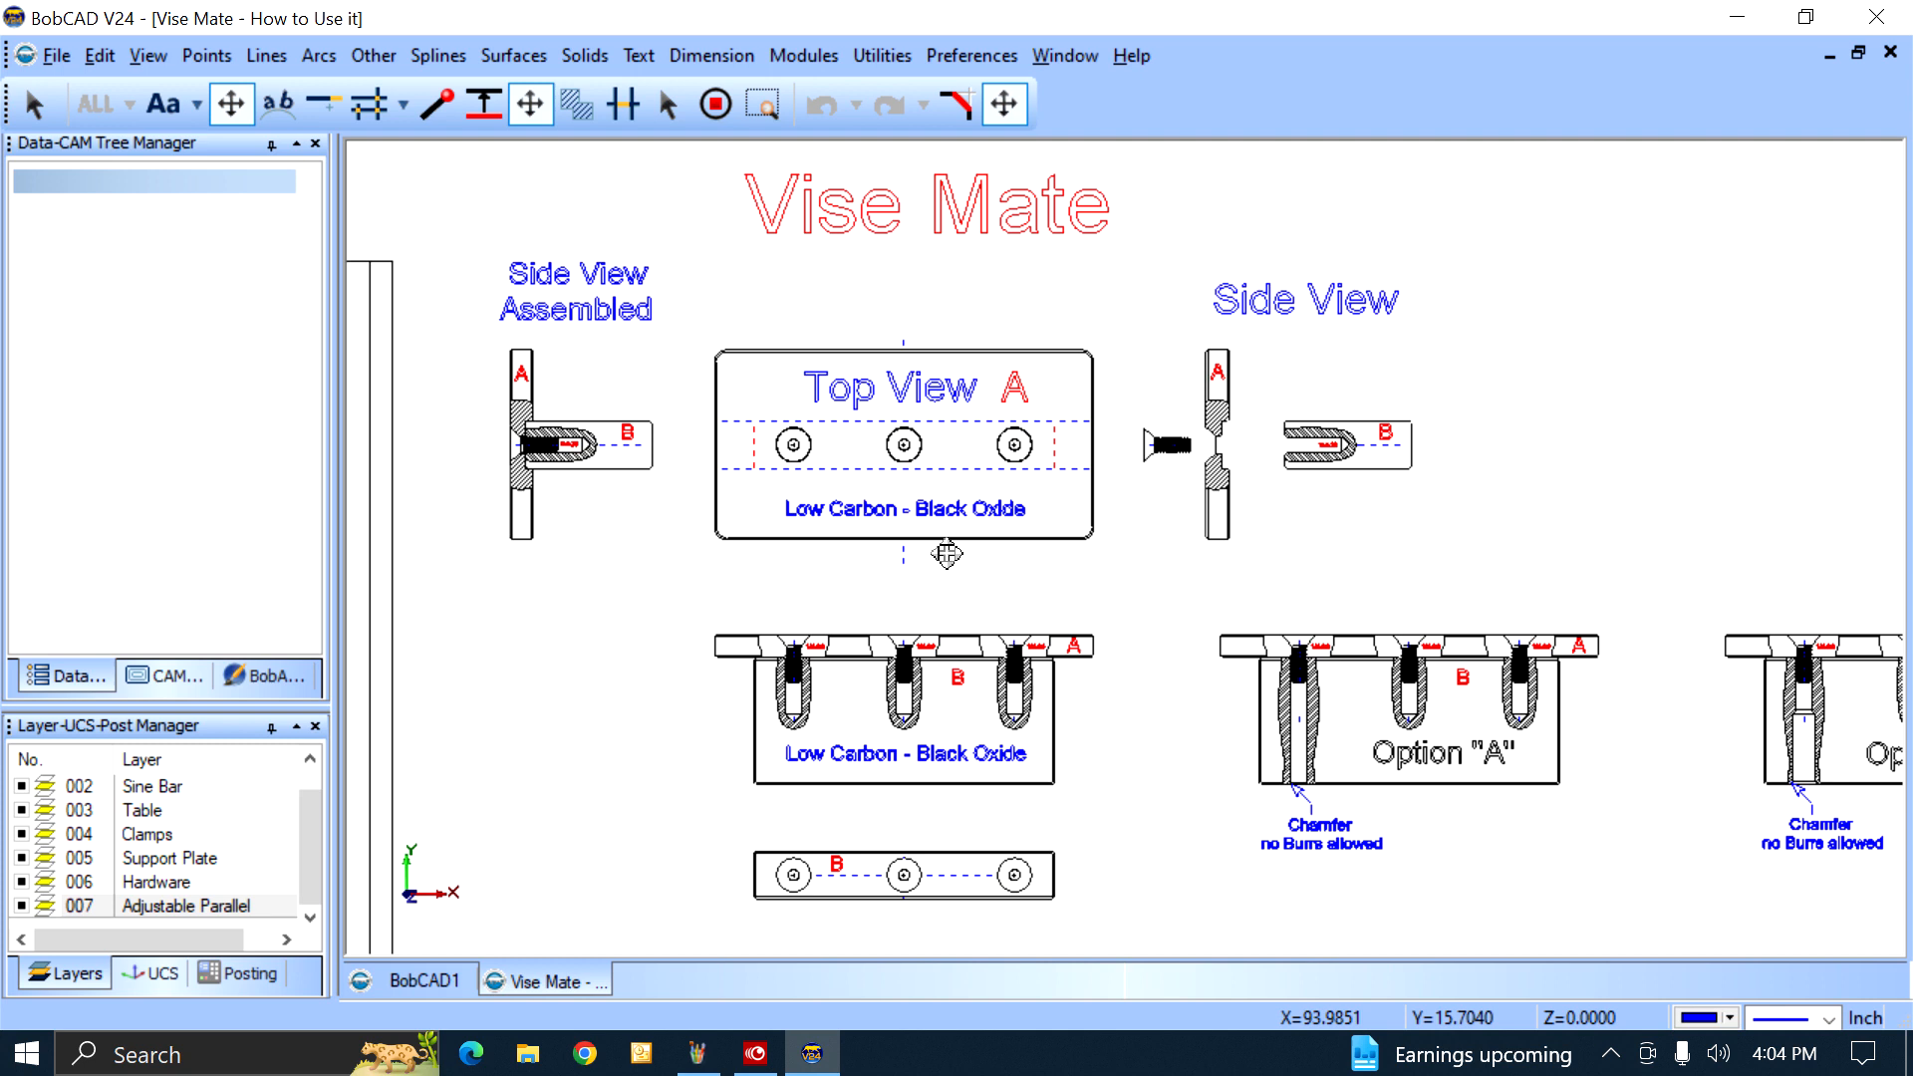
{"action": "mouse_move", "coordinate": [855, 366]}
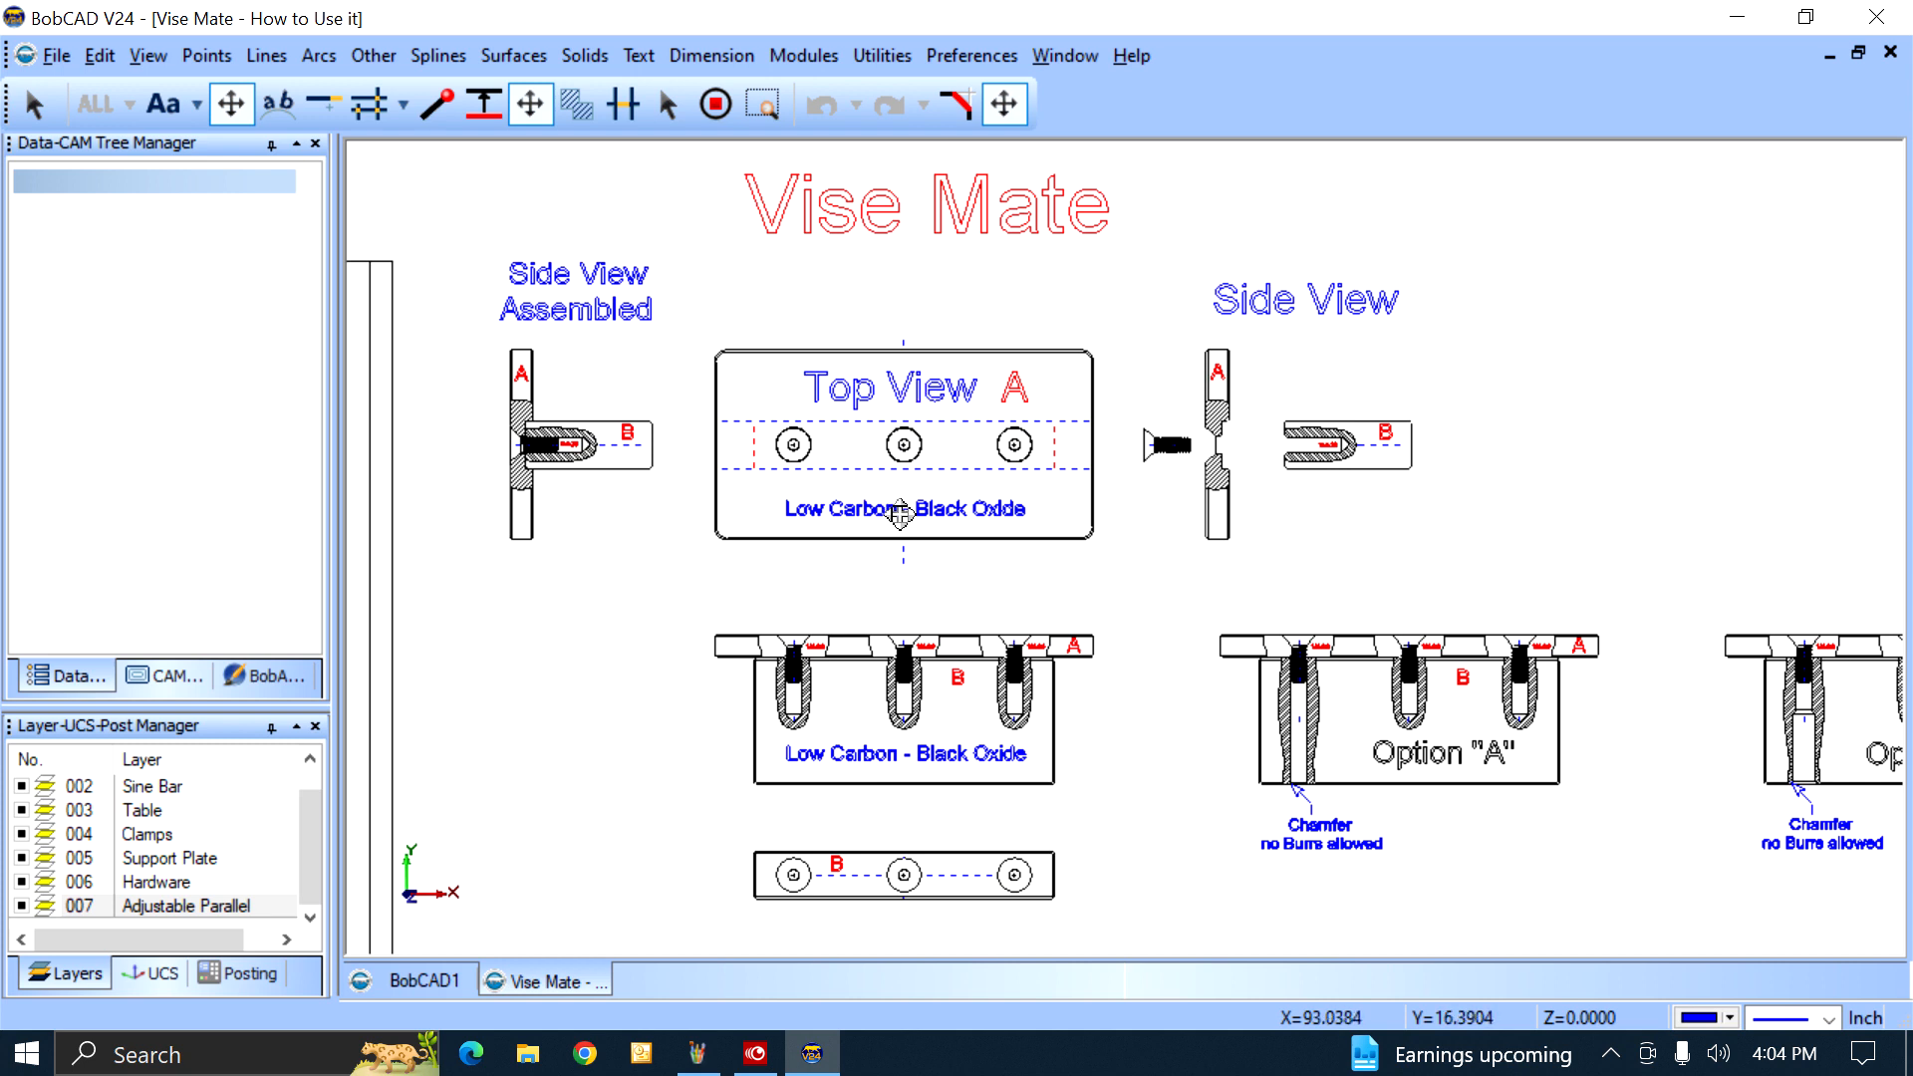
{"action": "mouse_move", "coordinate": [839, 477]}
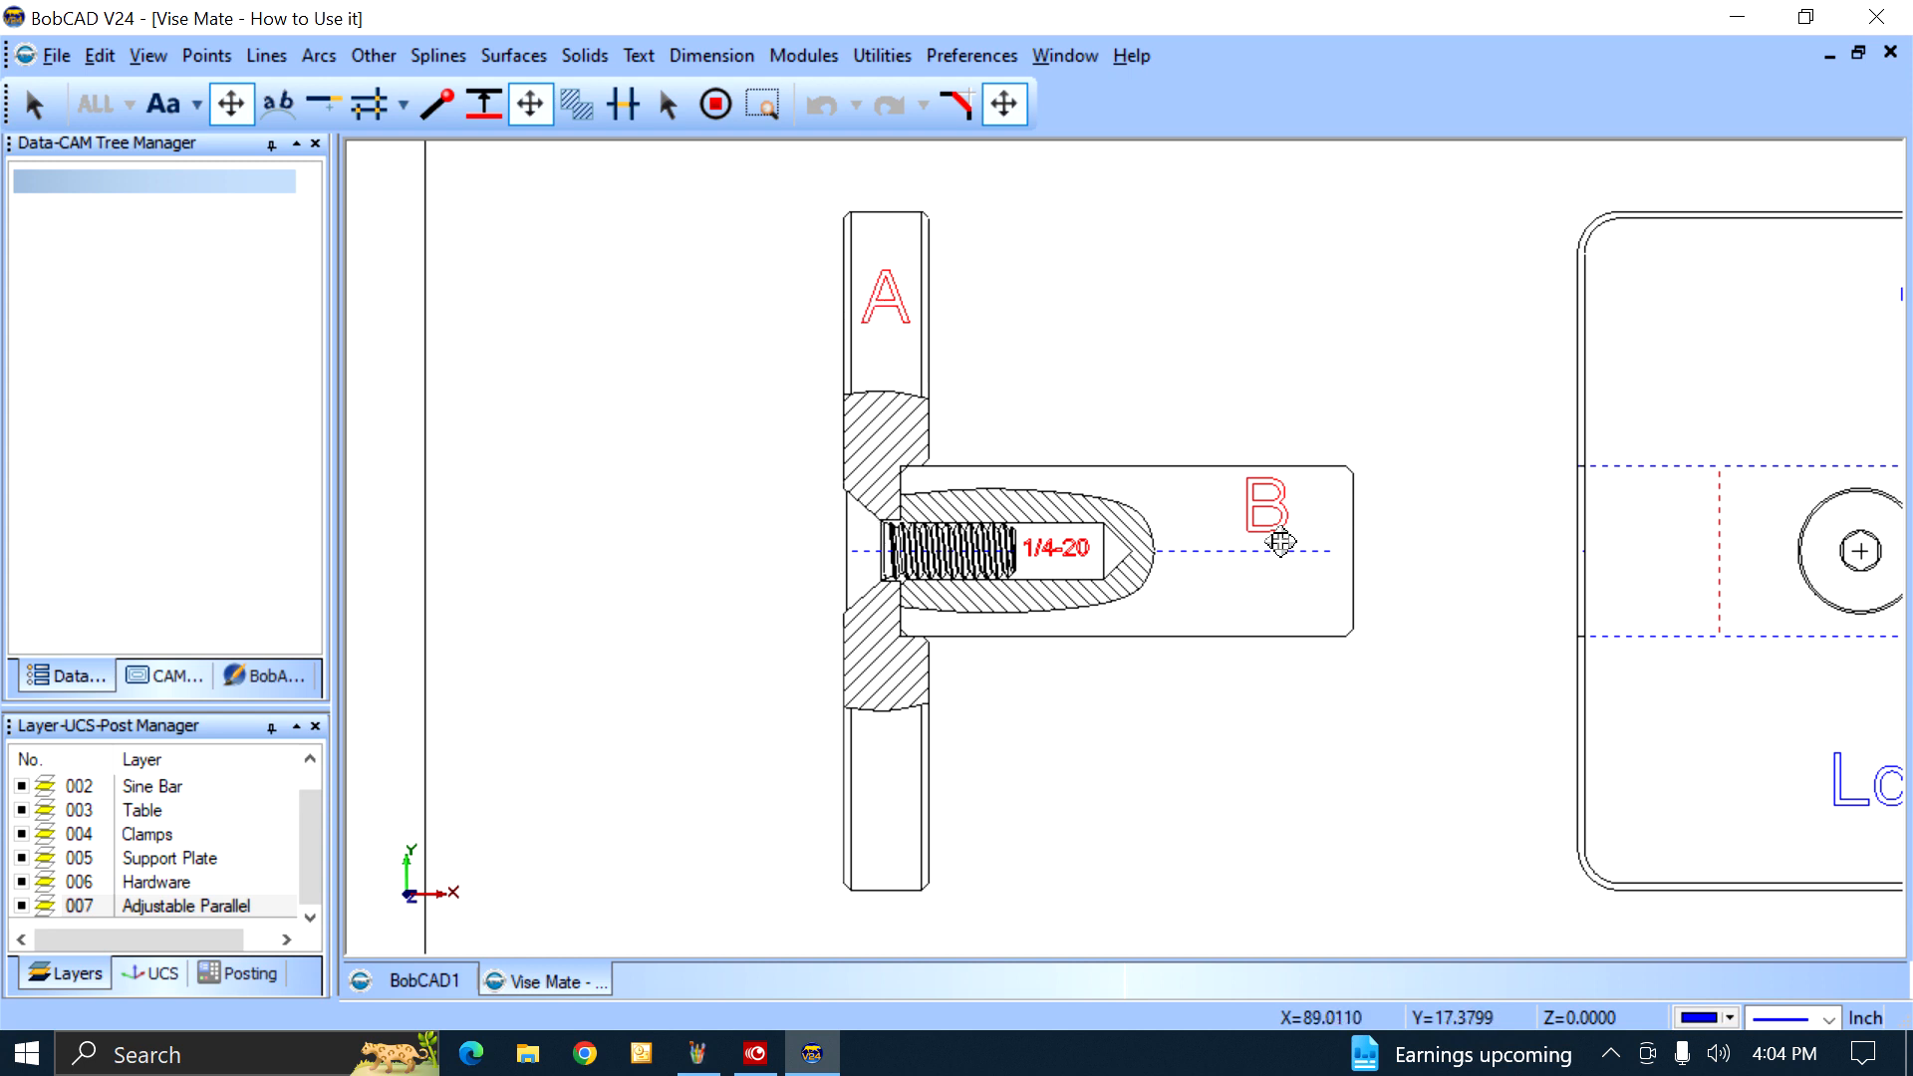
{"action": "mouse_move", "coordinate": [1220, 556]}
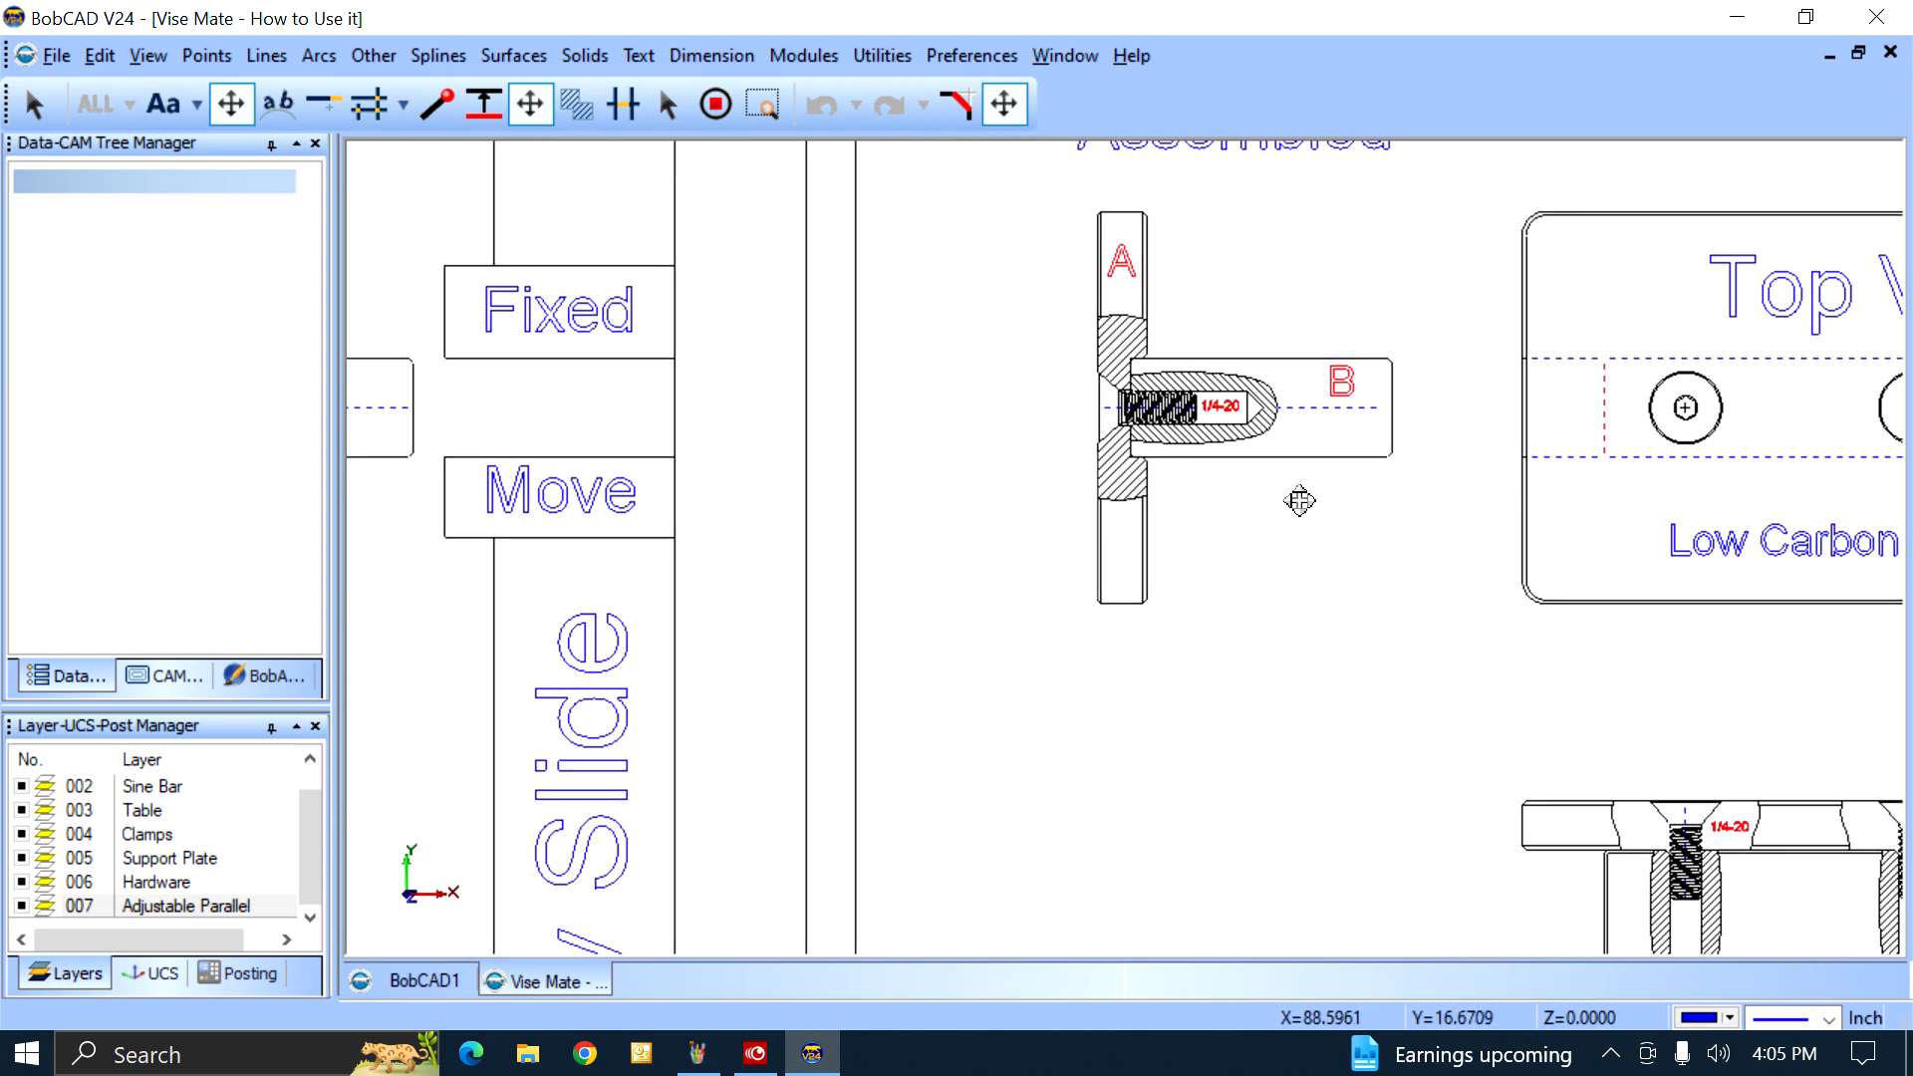
{"action": "mouse_move", "coordinate": [1389, 562]}
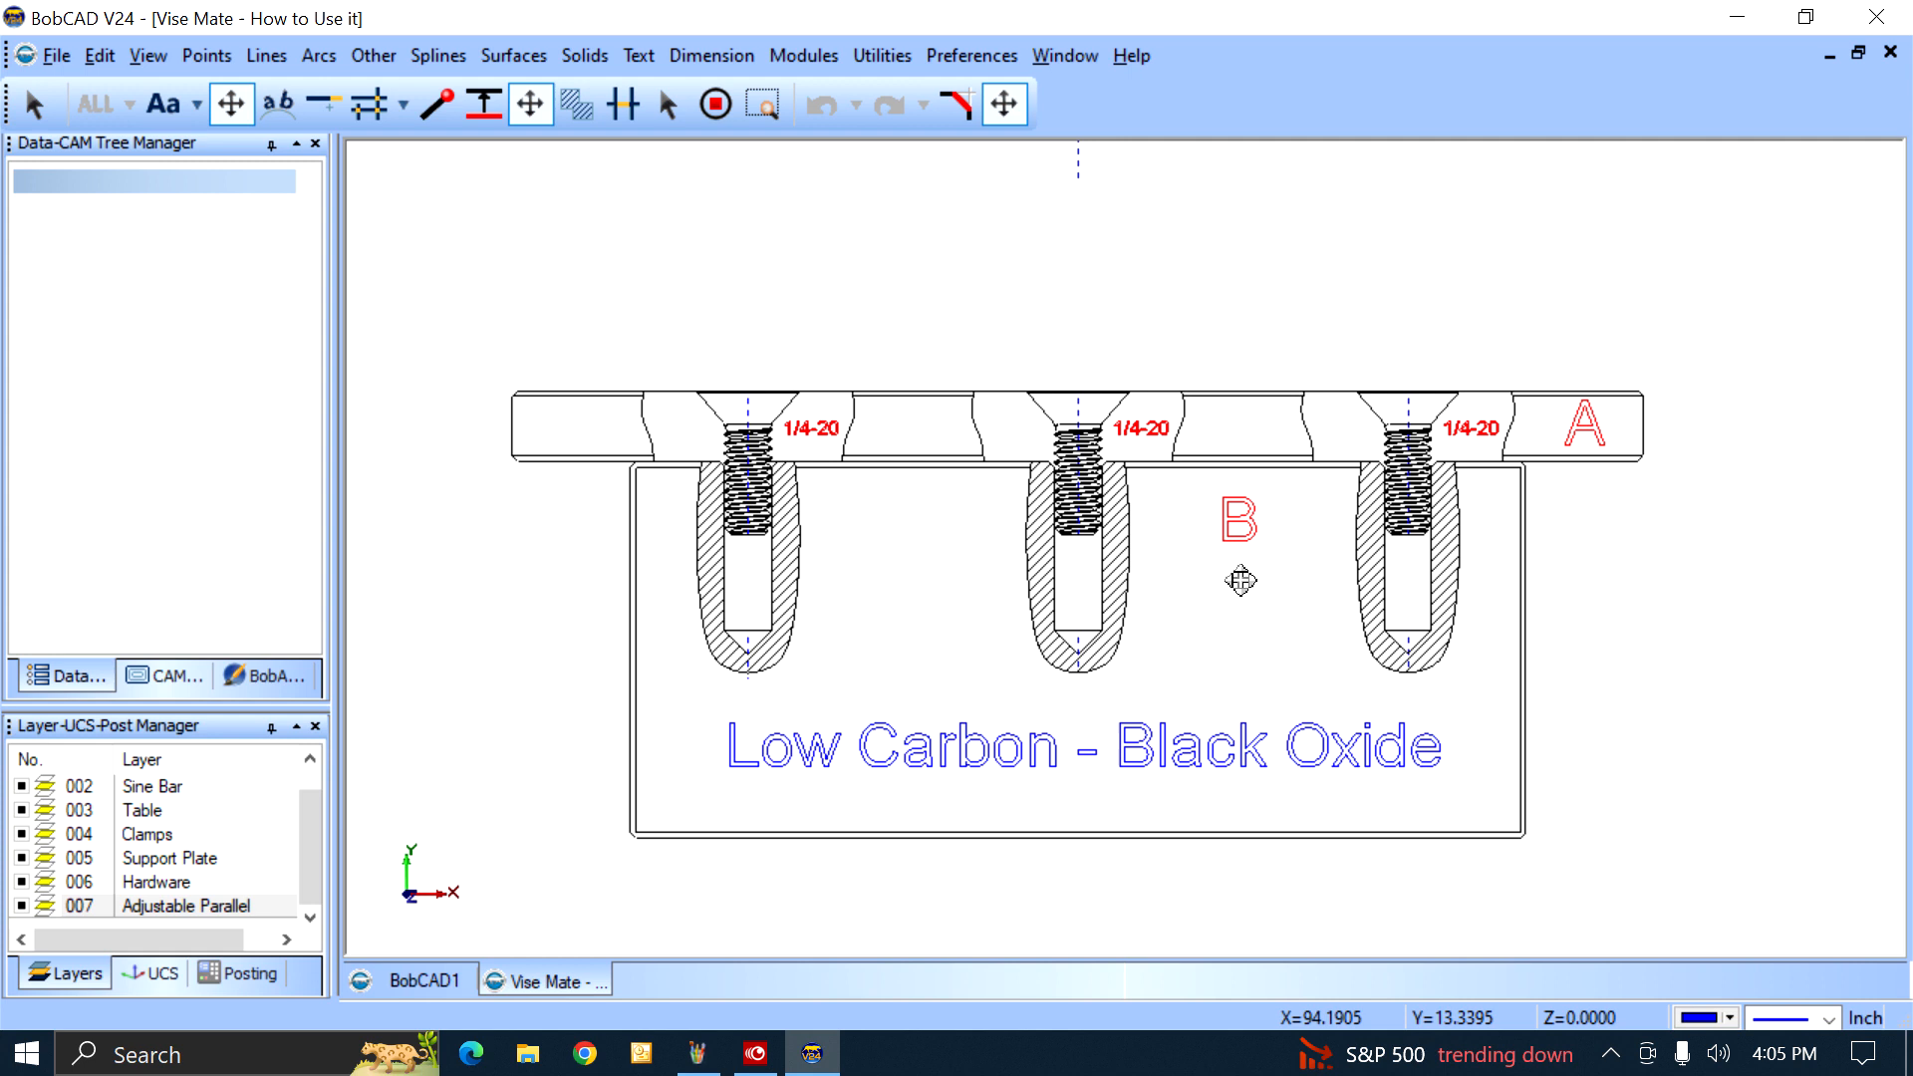
{"action": "mouse_move", "coordinate": [758, 384]}
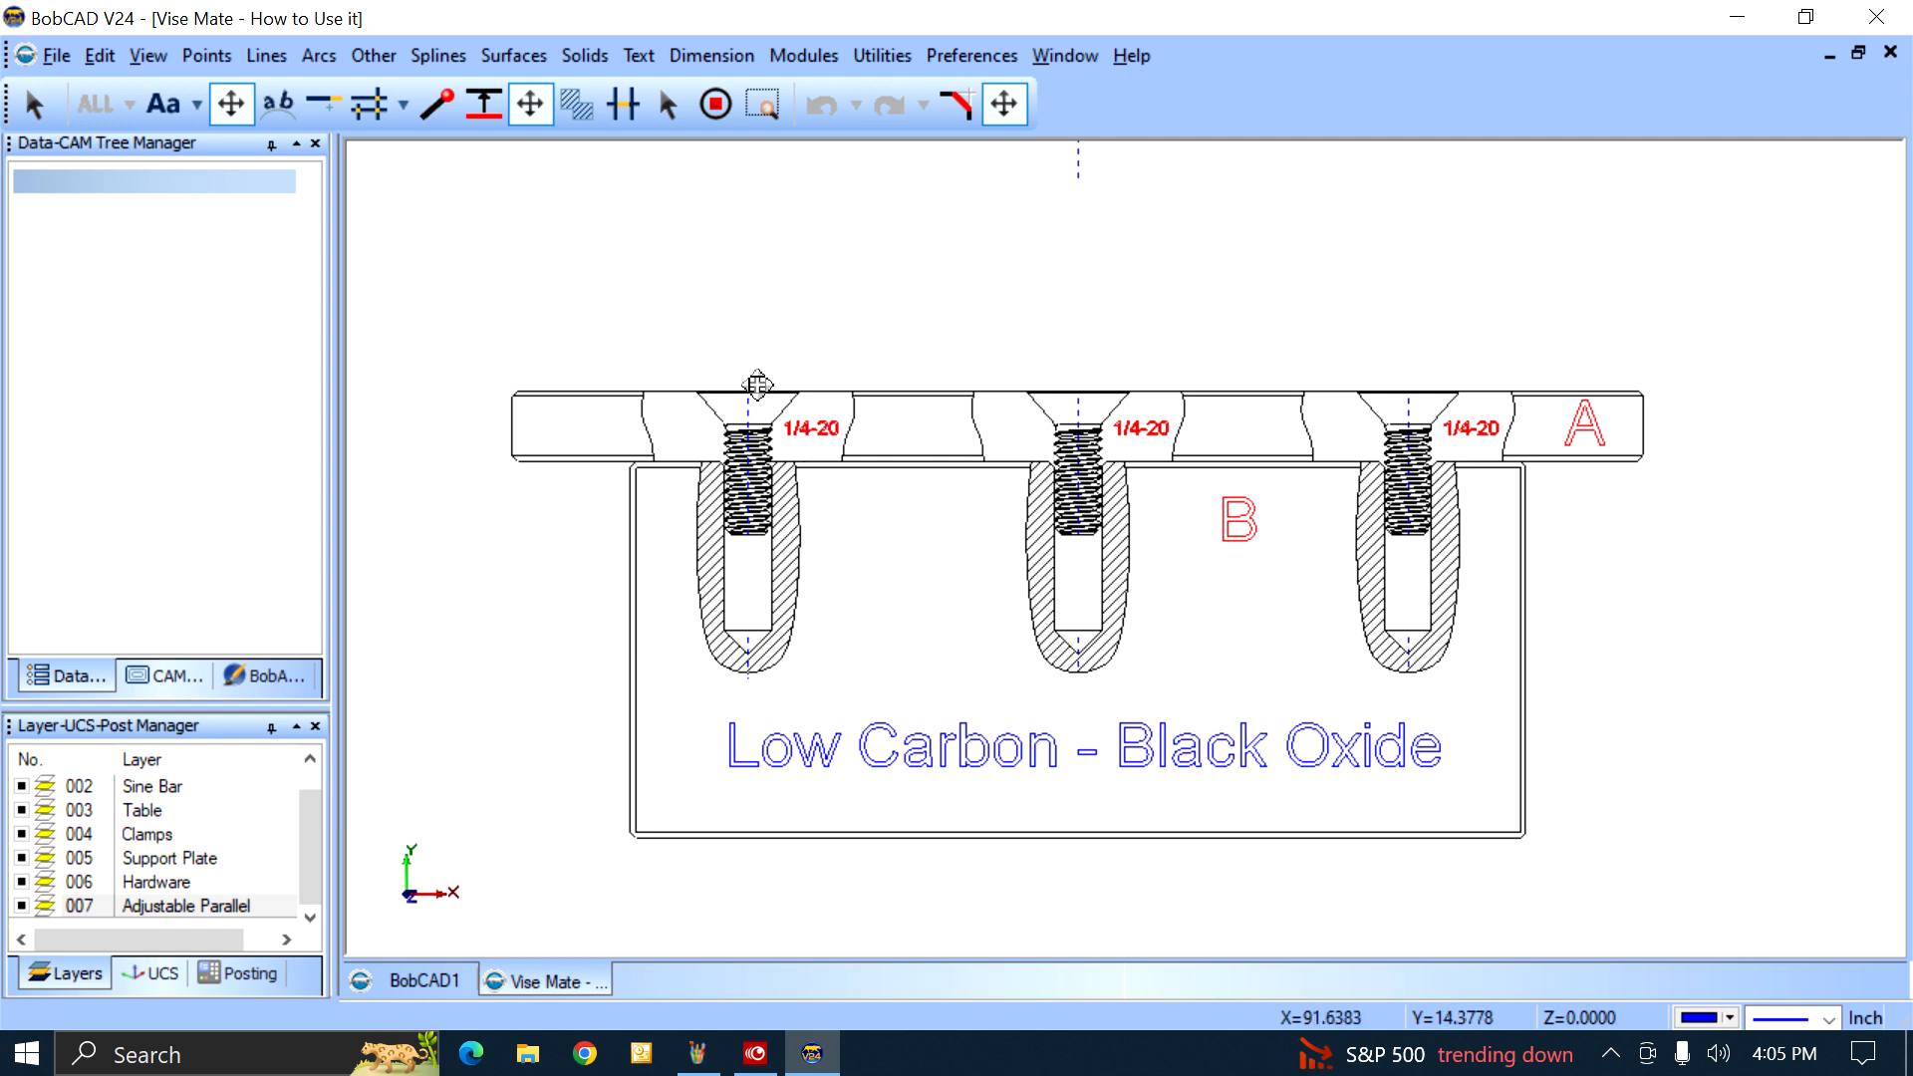
{"action": "mouse_move", "coordinate": [1056, 442]}
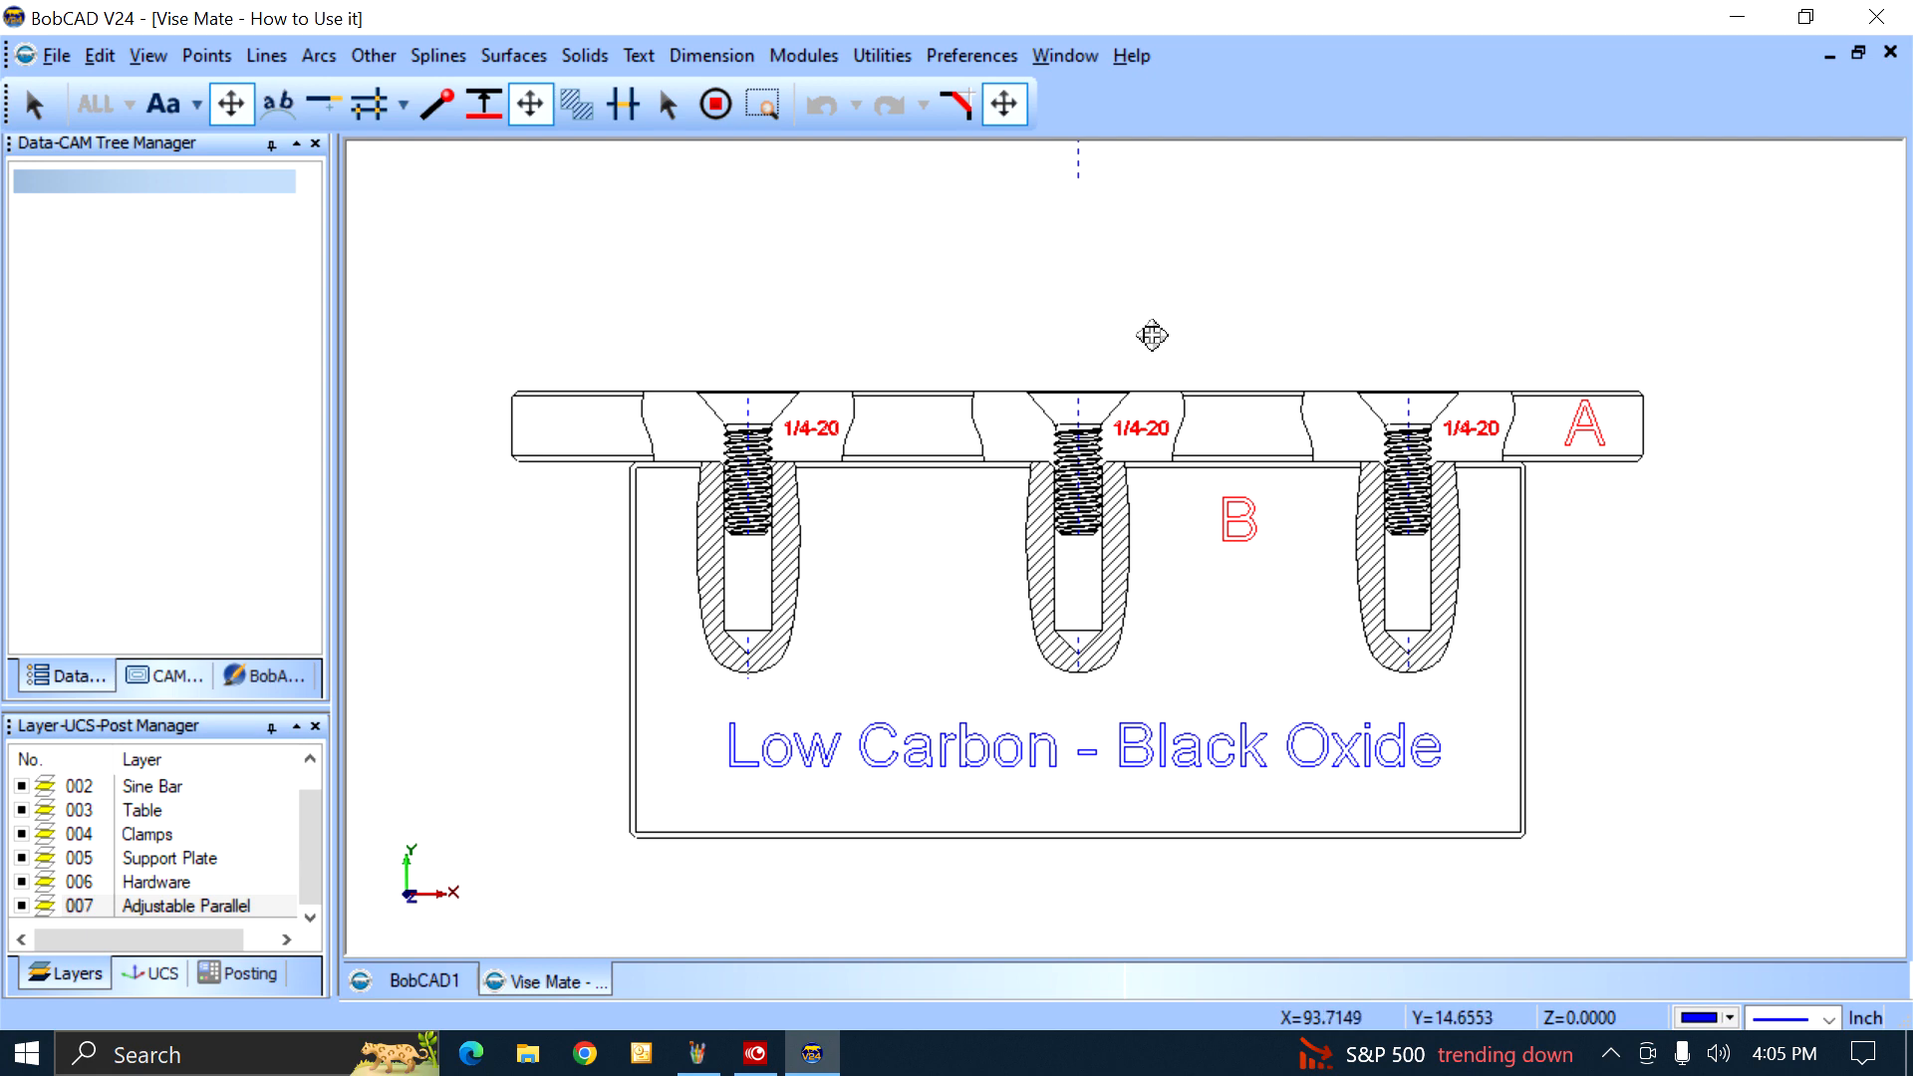
{"action": "mouse_move", "coordinate": [1592, 421]}
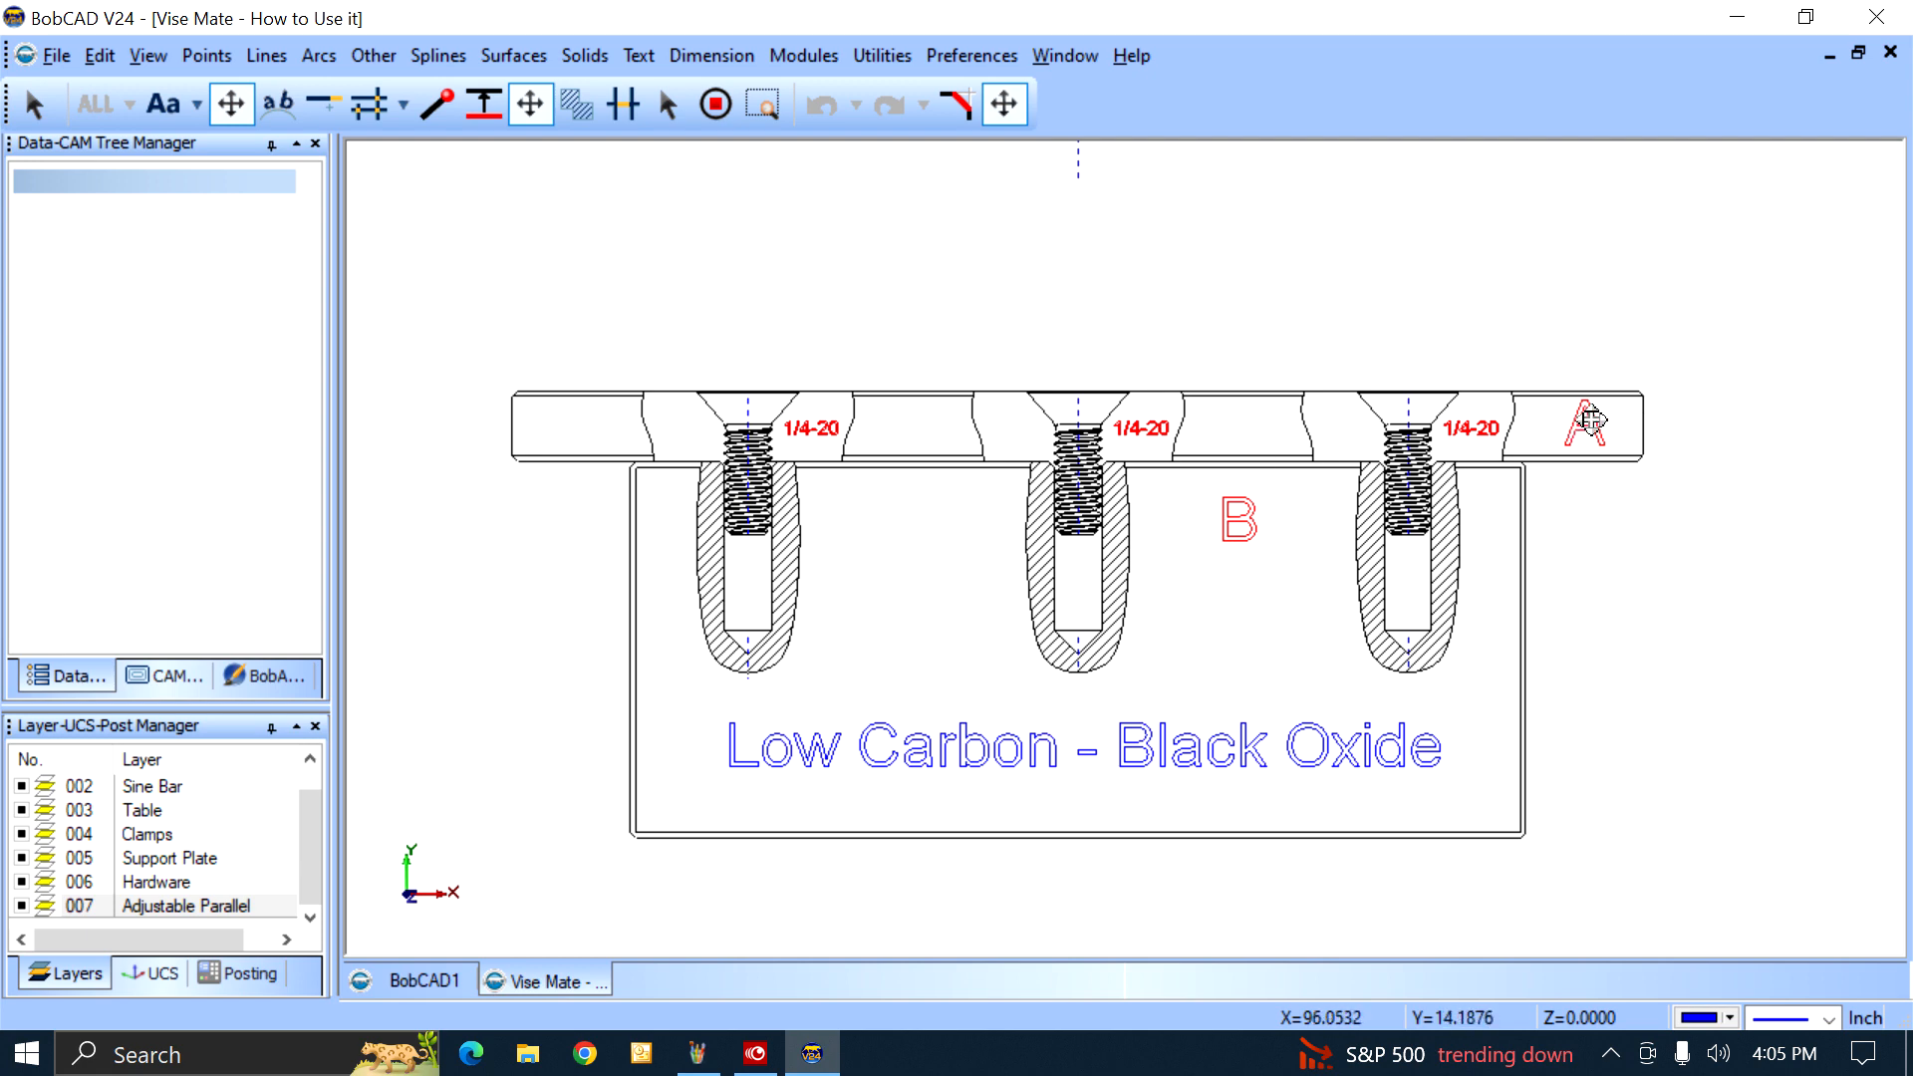
{"action": "mouse_move", "coordinate": [1308, 616]}
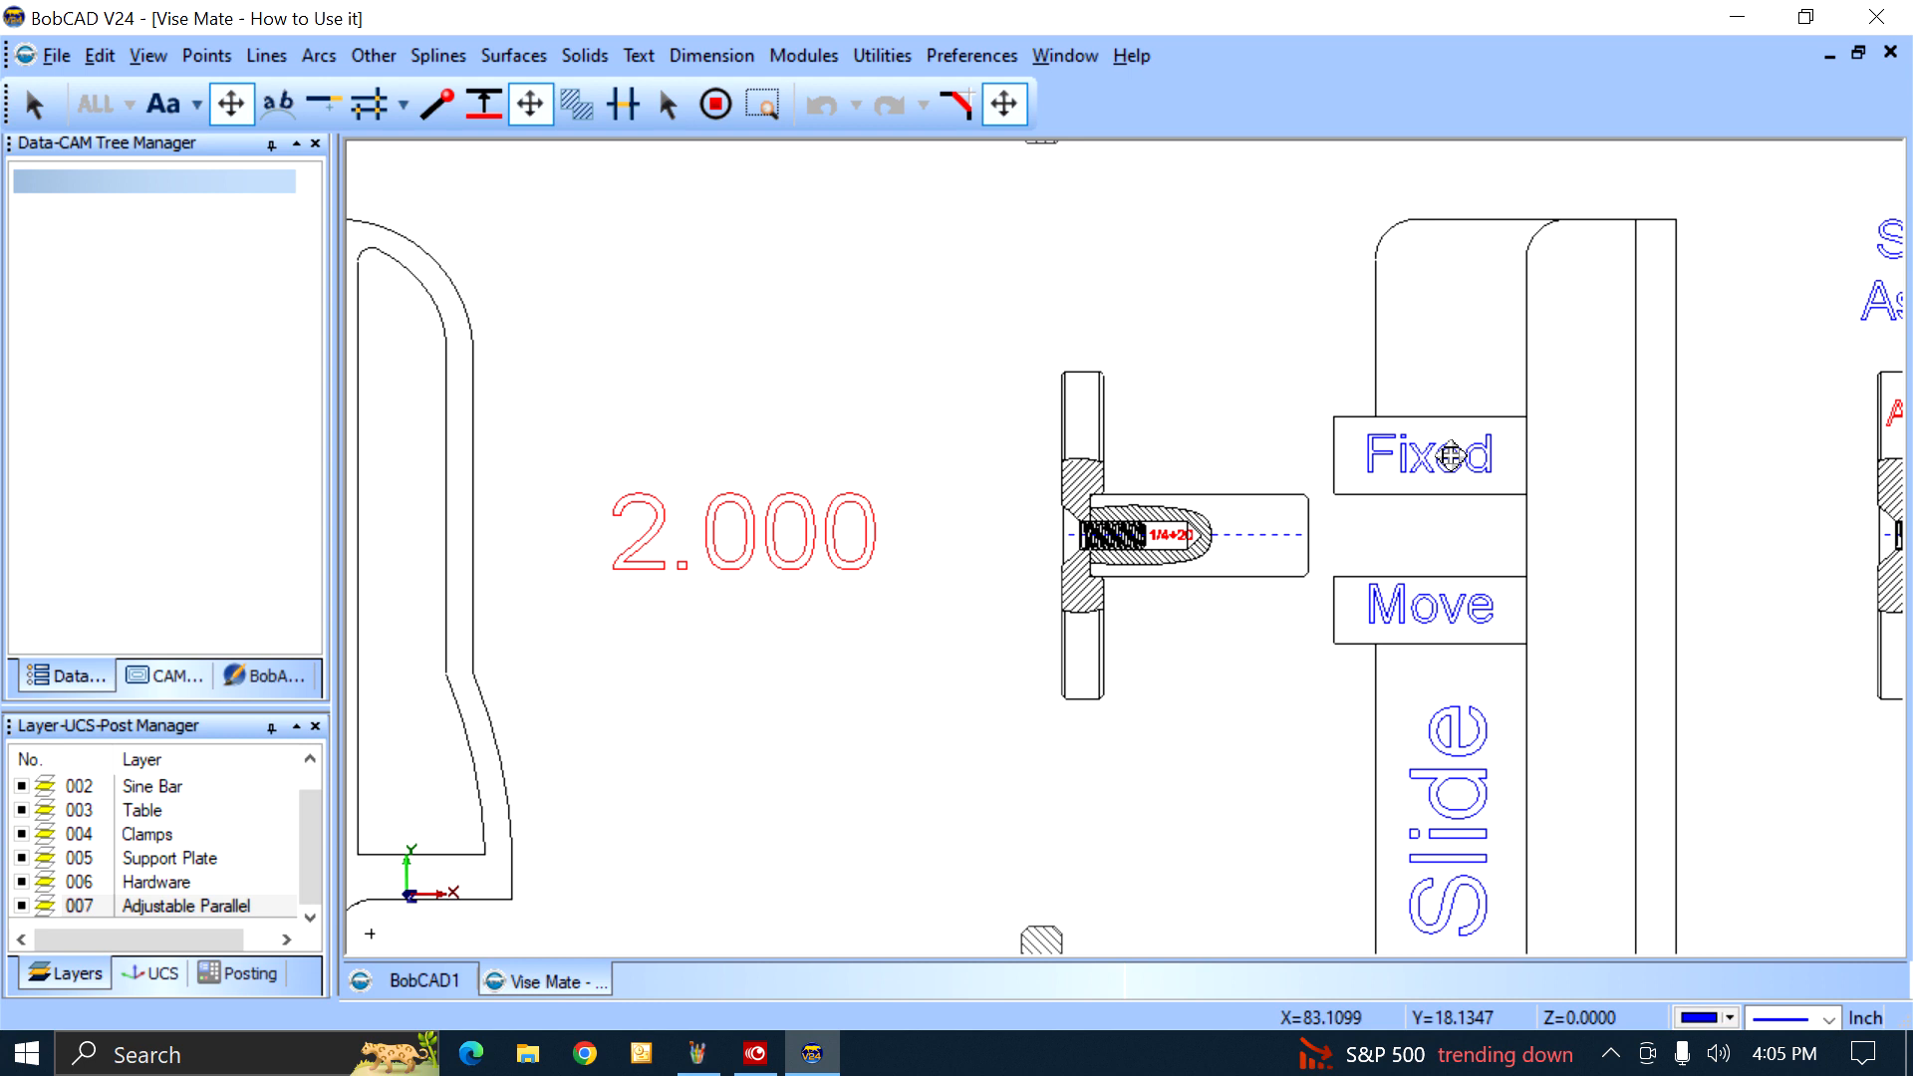
{"action": "mouse_move", "coordinate": [1459, 437]}
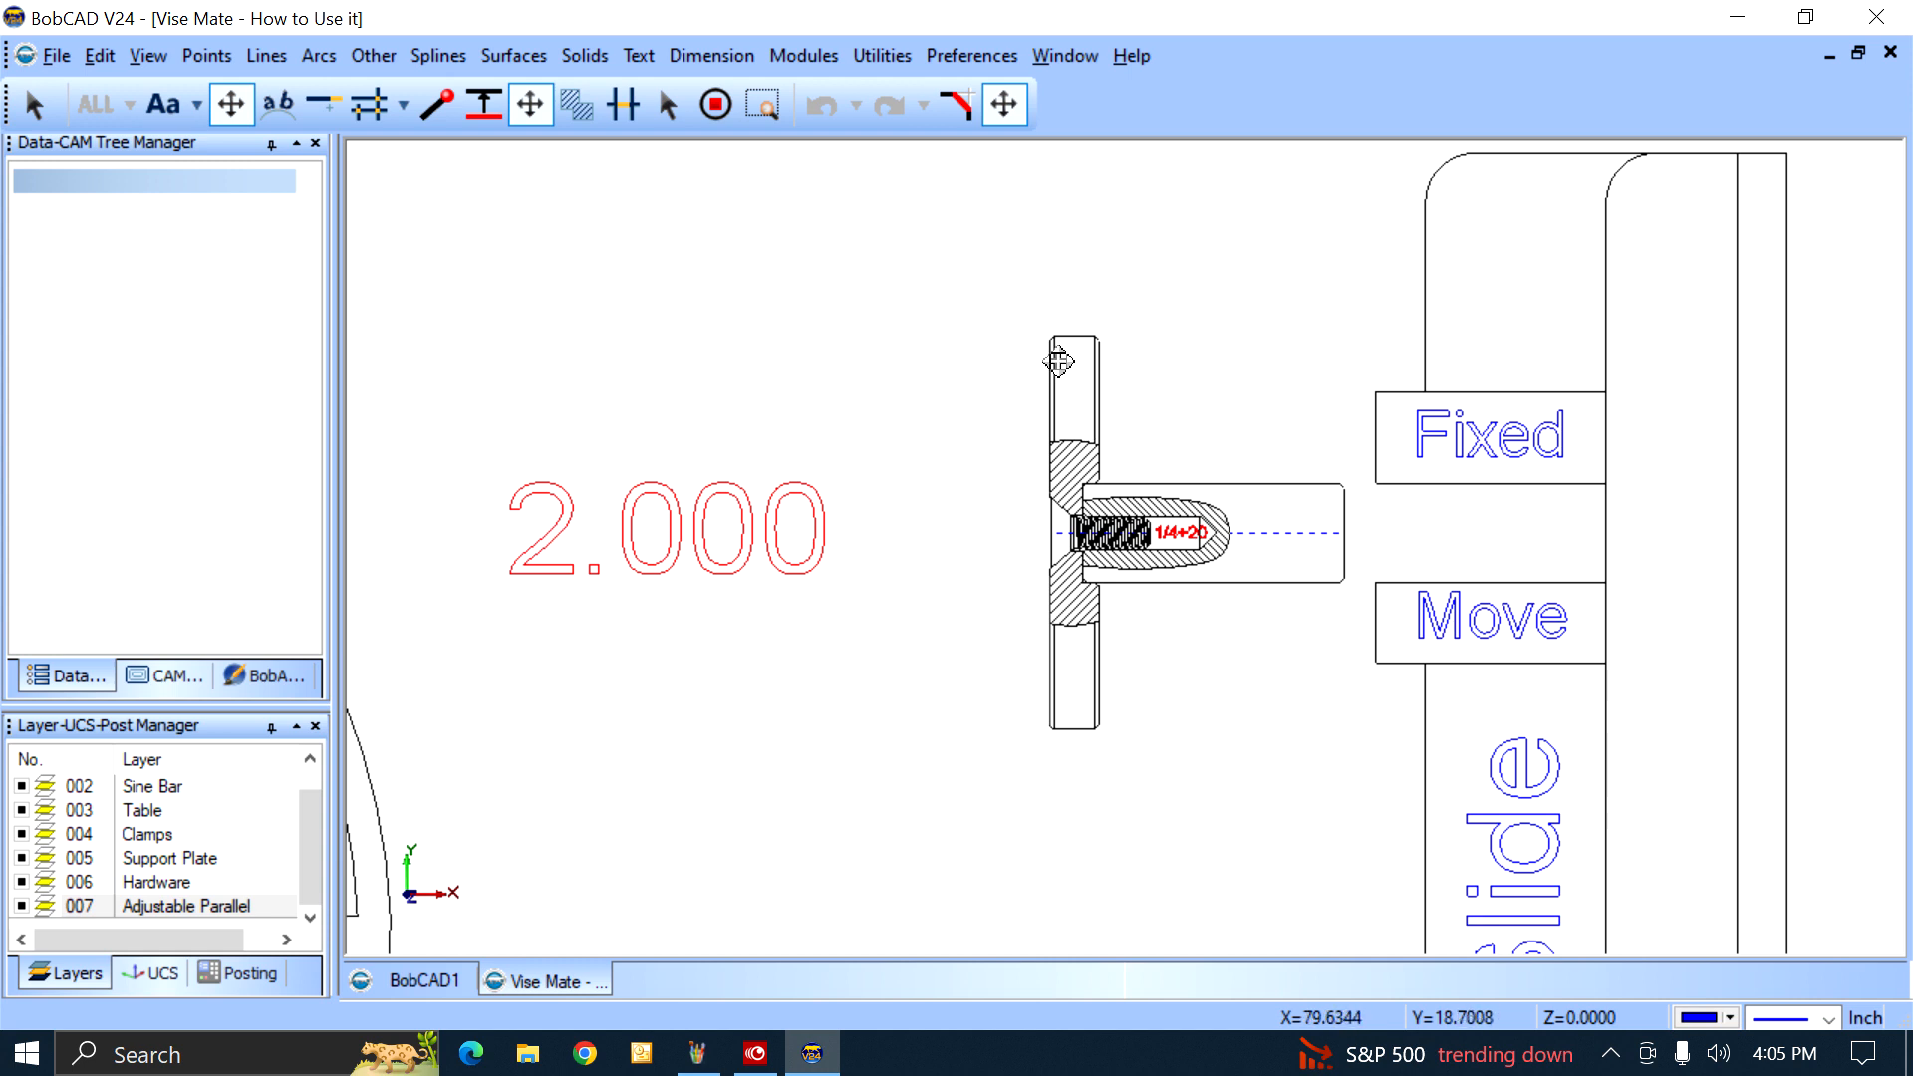
{"action": "mouse_move", "coordinate": [1084, 383]}
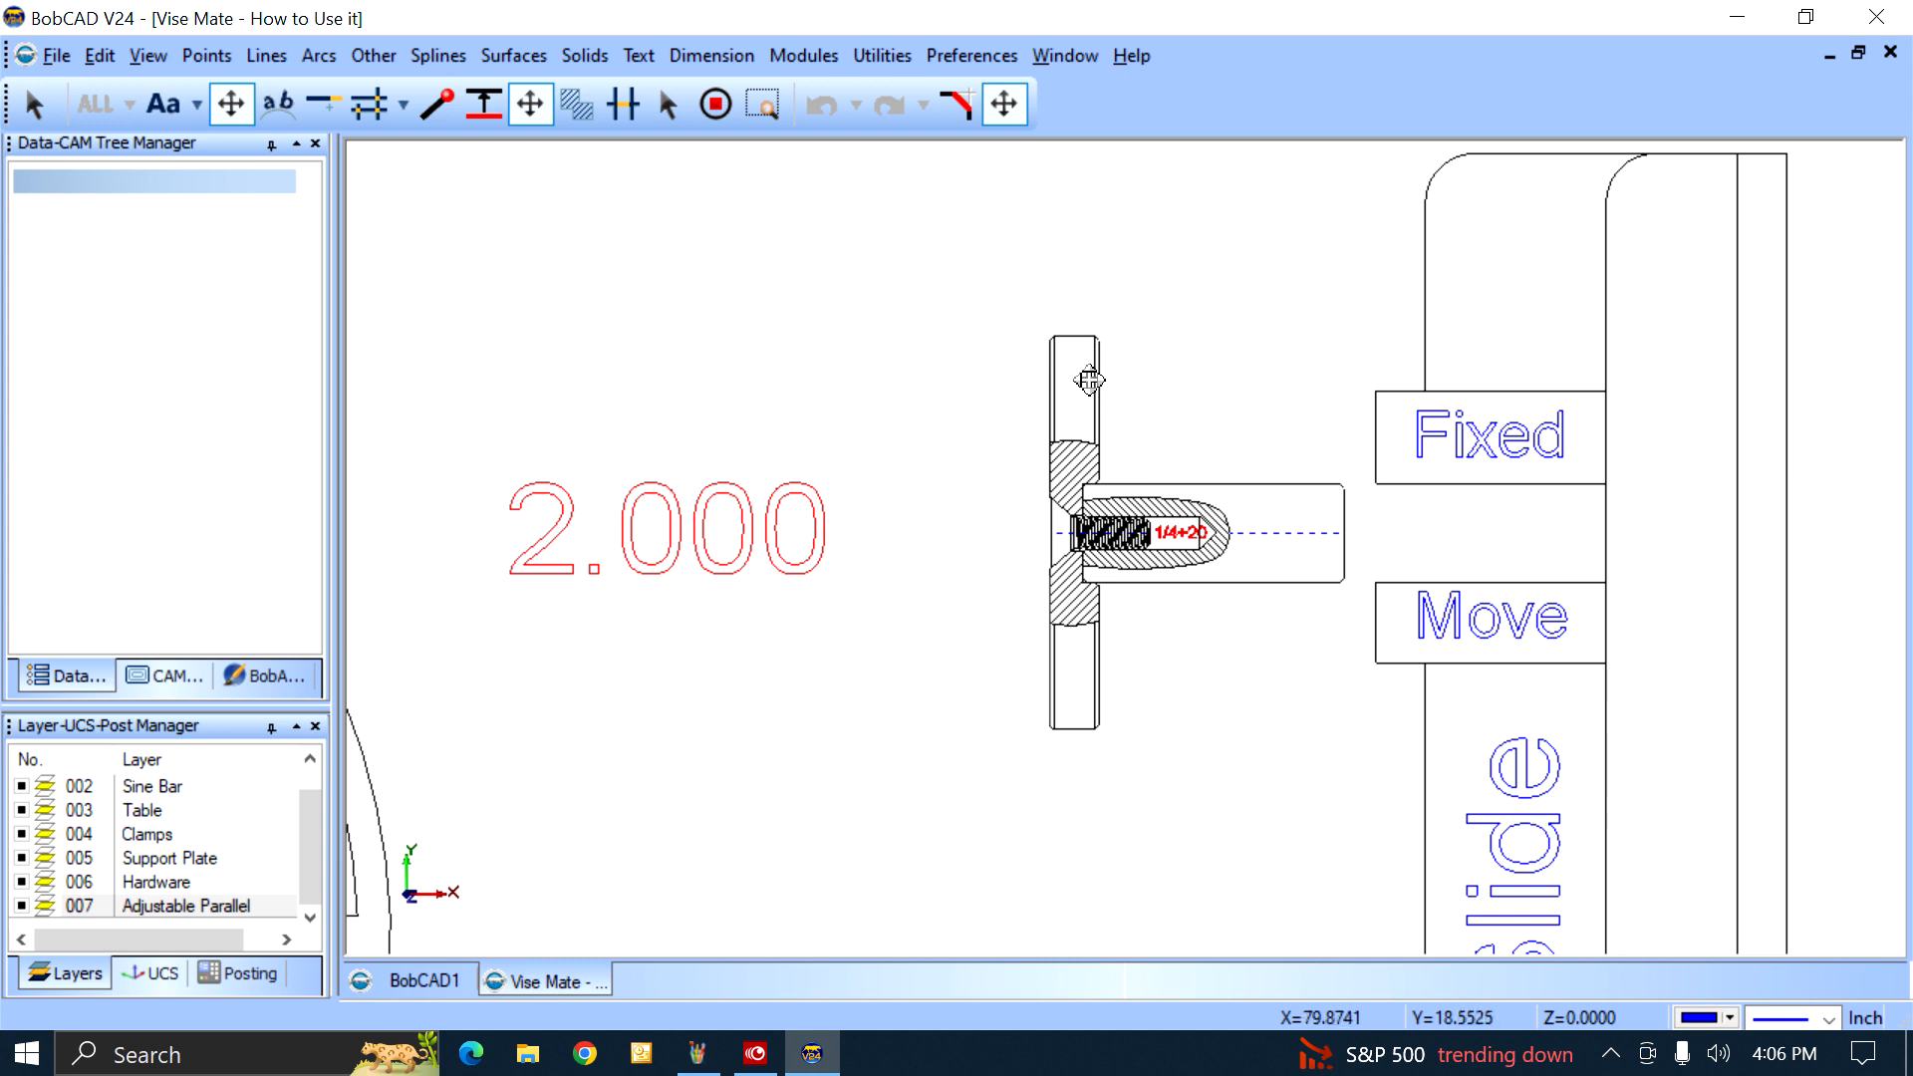
{"action": "mouse_move", "coordinate": [1129, 438]}
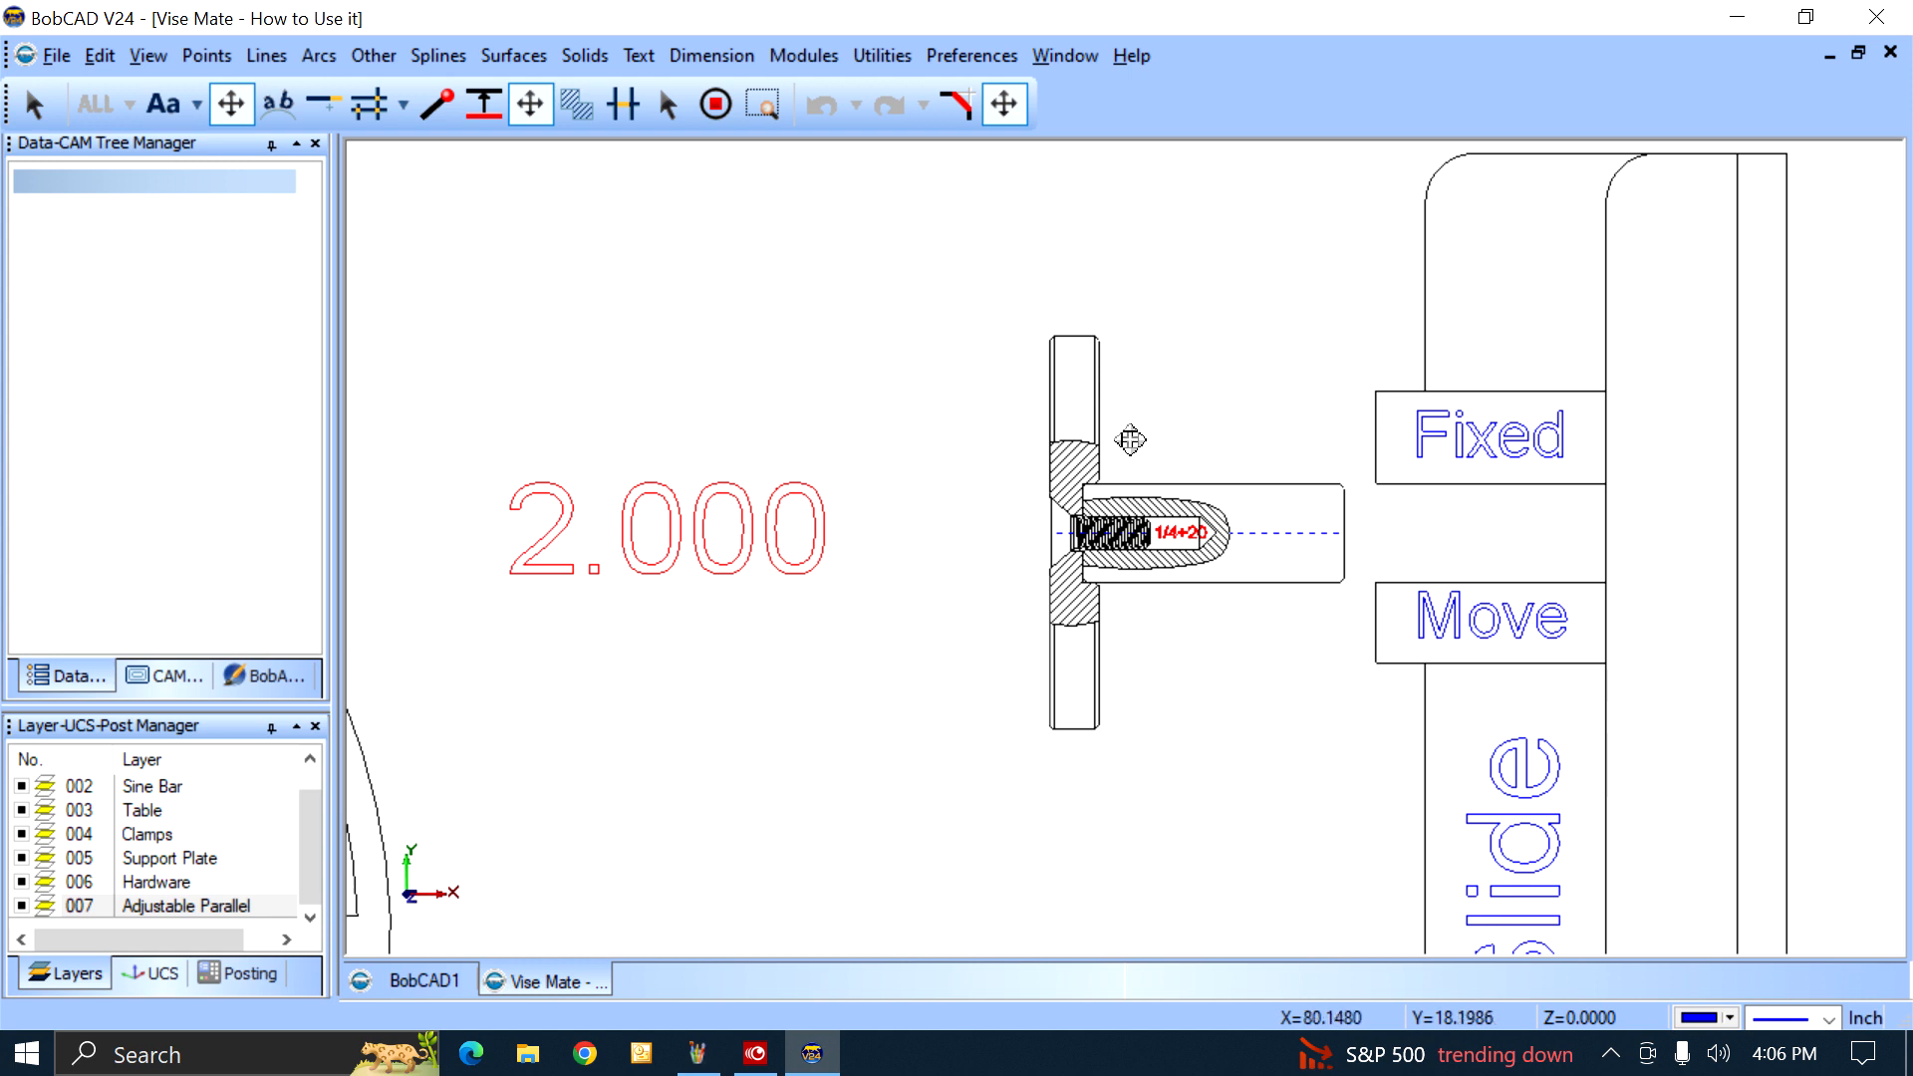
{"action": "mouse_move", "coordinate": [985, 638]}
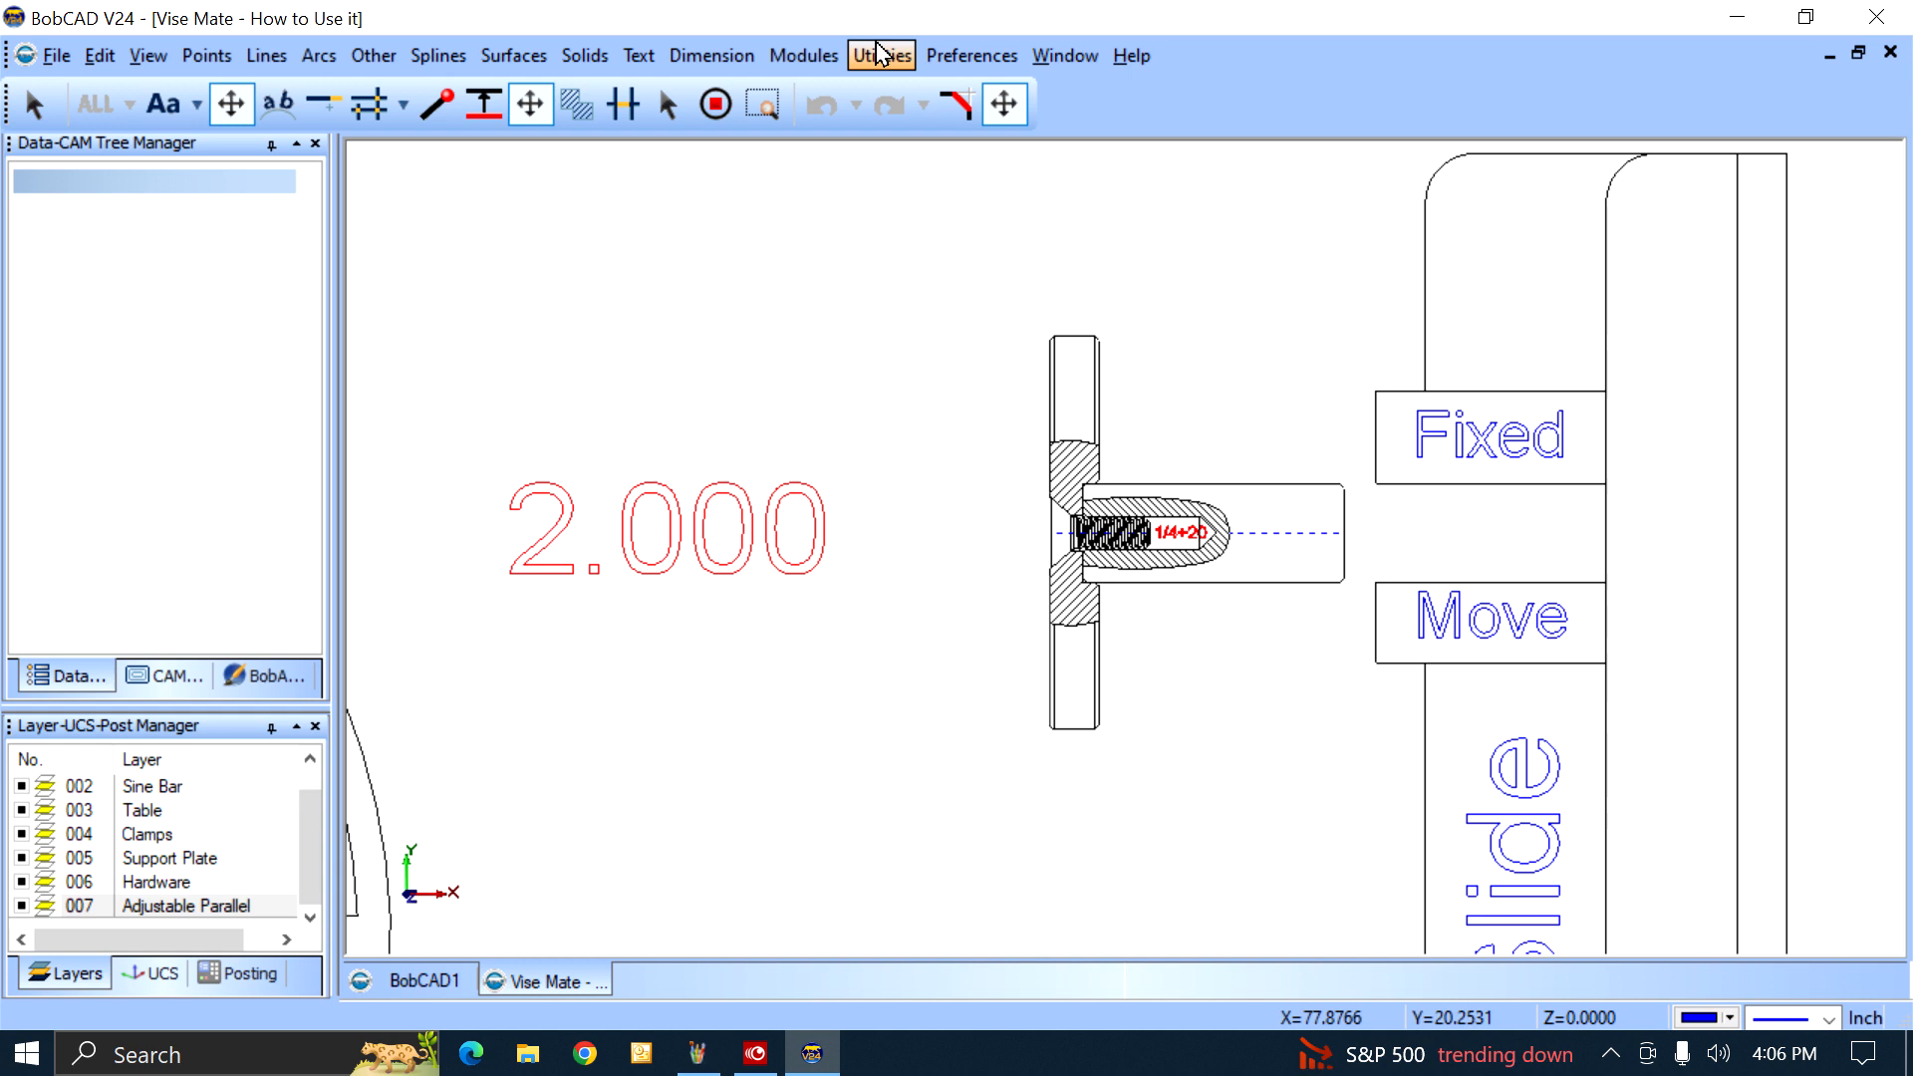
Step: Translate the red clamp section 2 inches along X to butt against the Fixed and Move blocks
{"action": "left_click", "coordinate": [881, 56]}
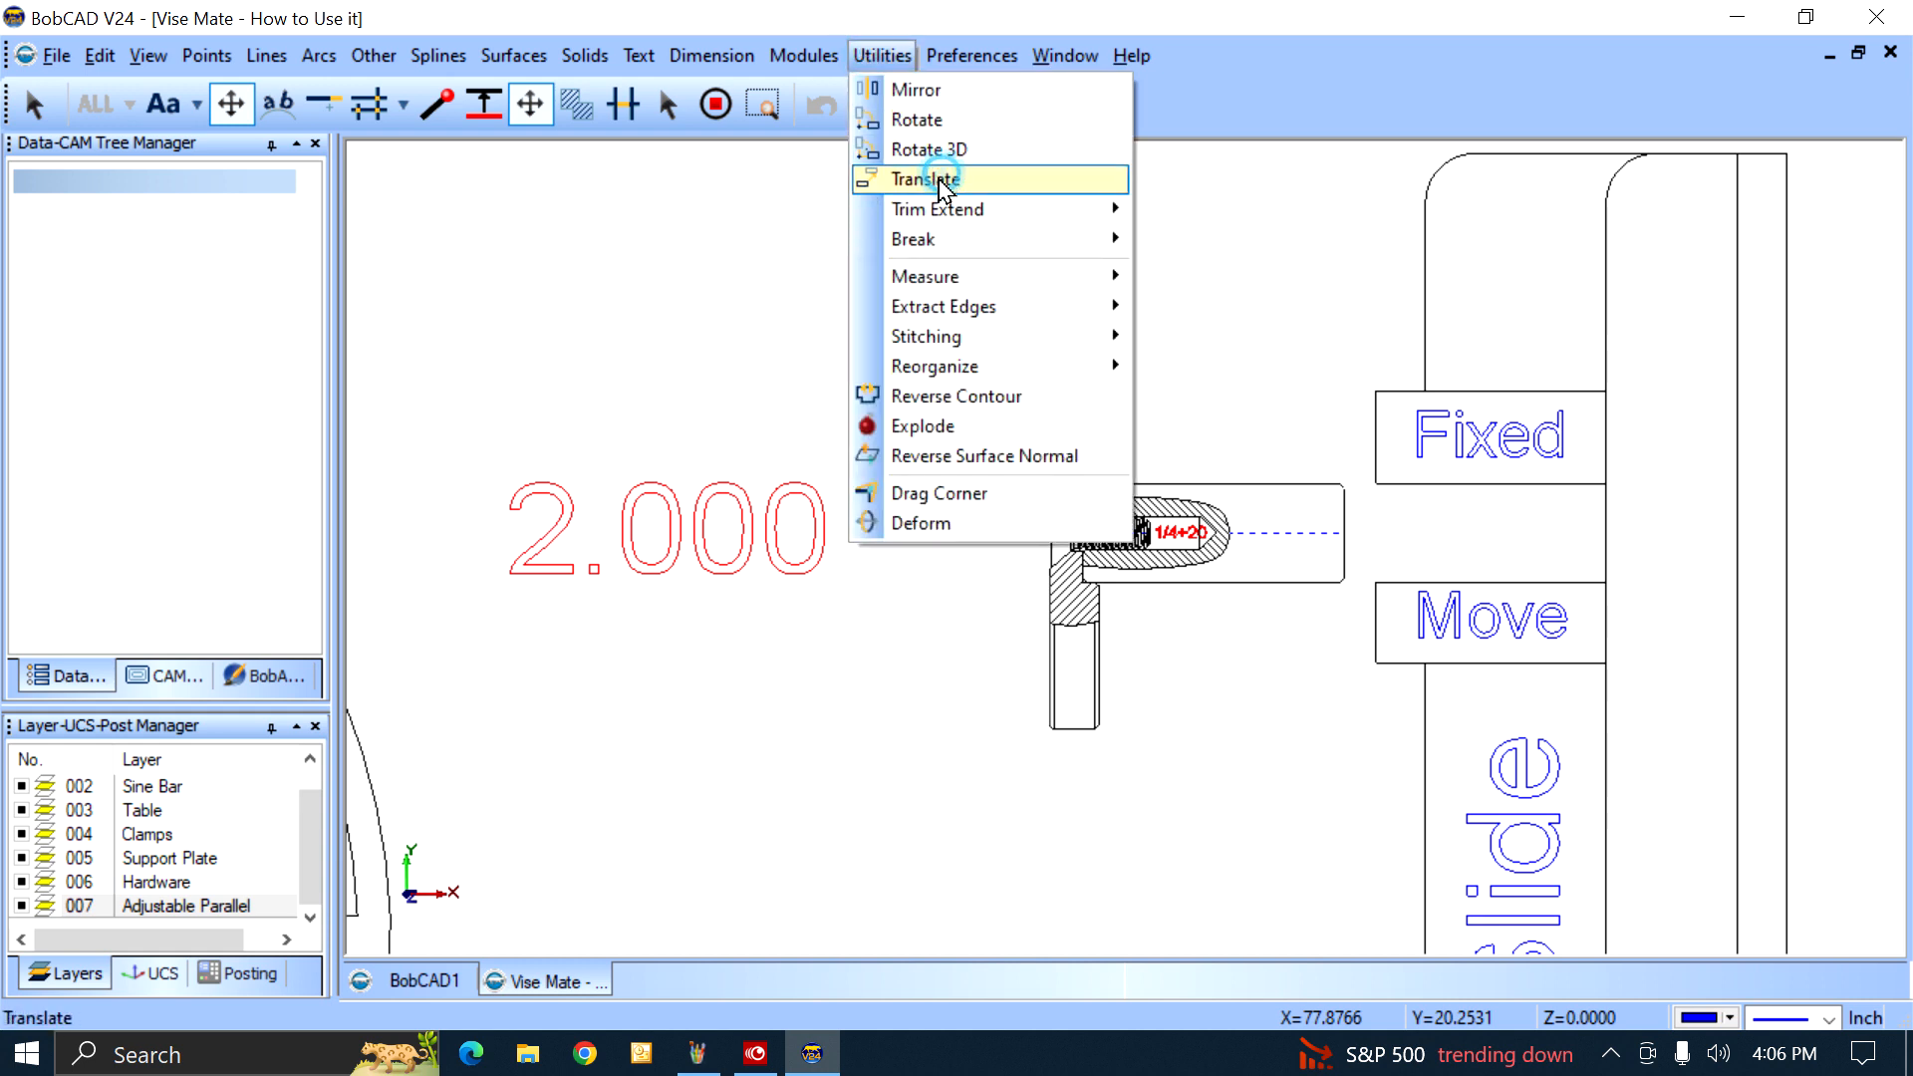
{"action": "left_click", "coordinate": [925, 180]}
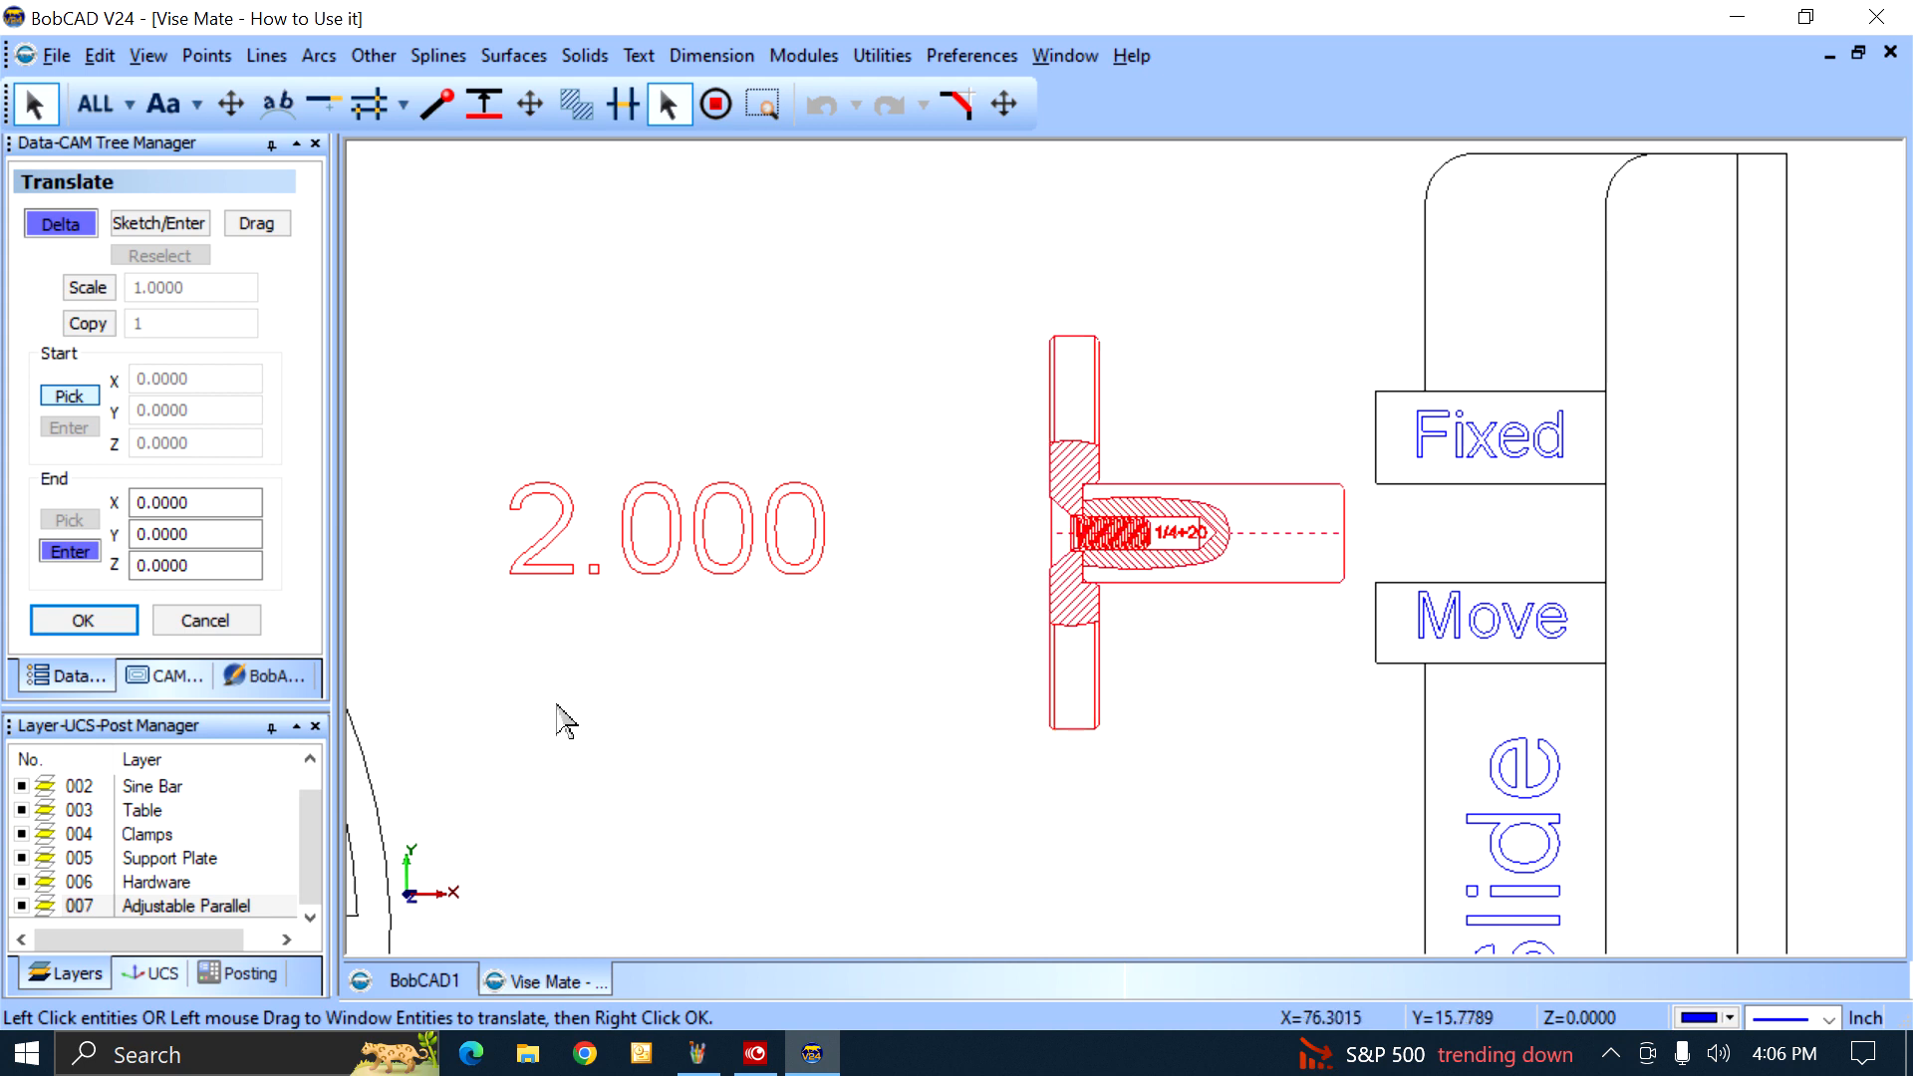
{"action": "mouse_move", "coordinate": [461, 656]}
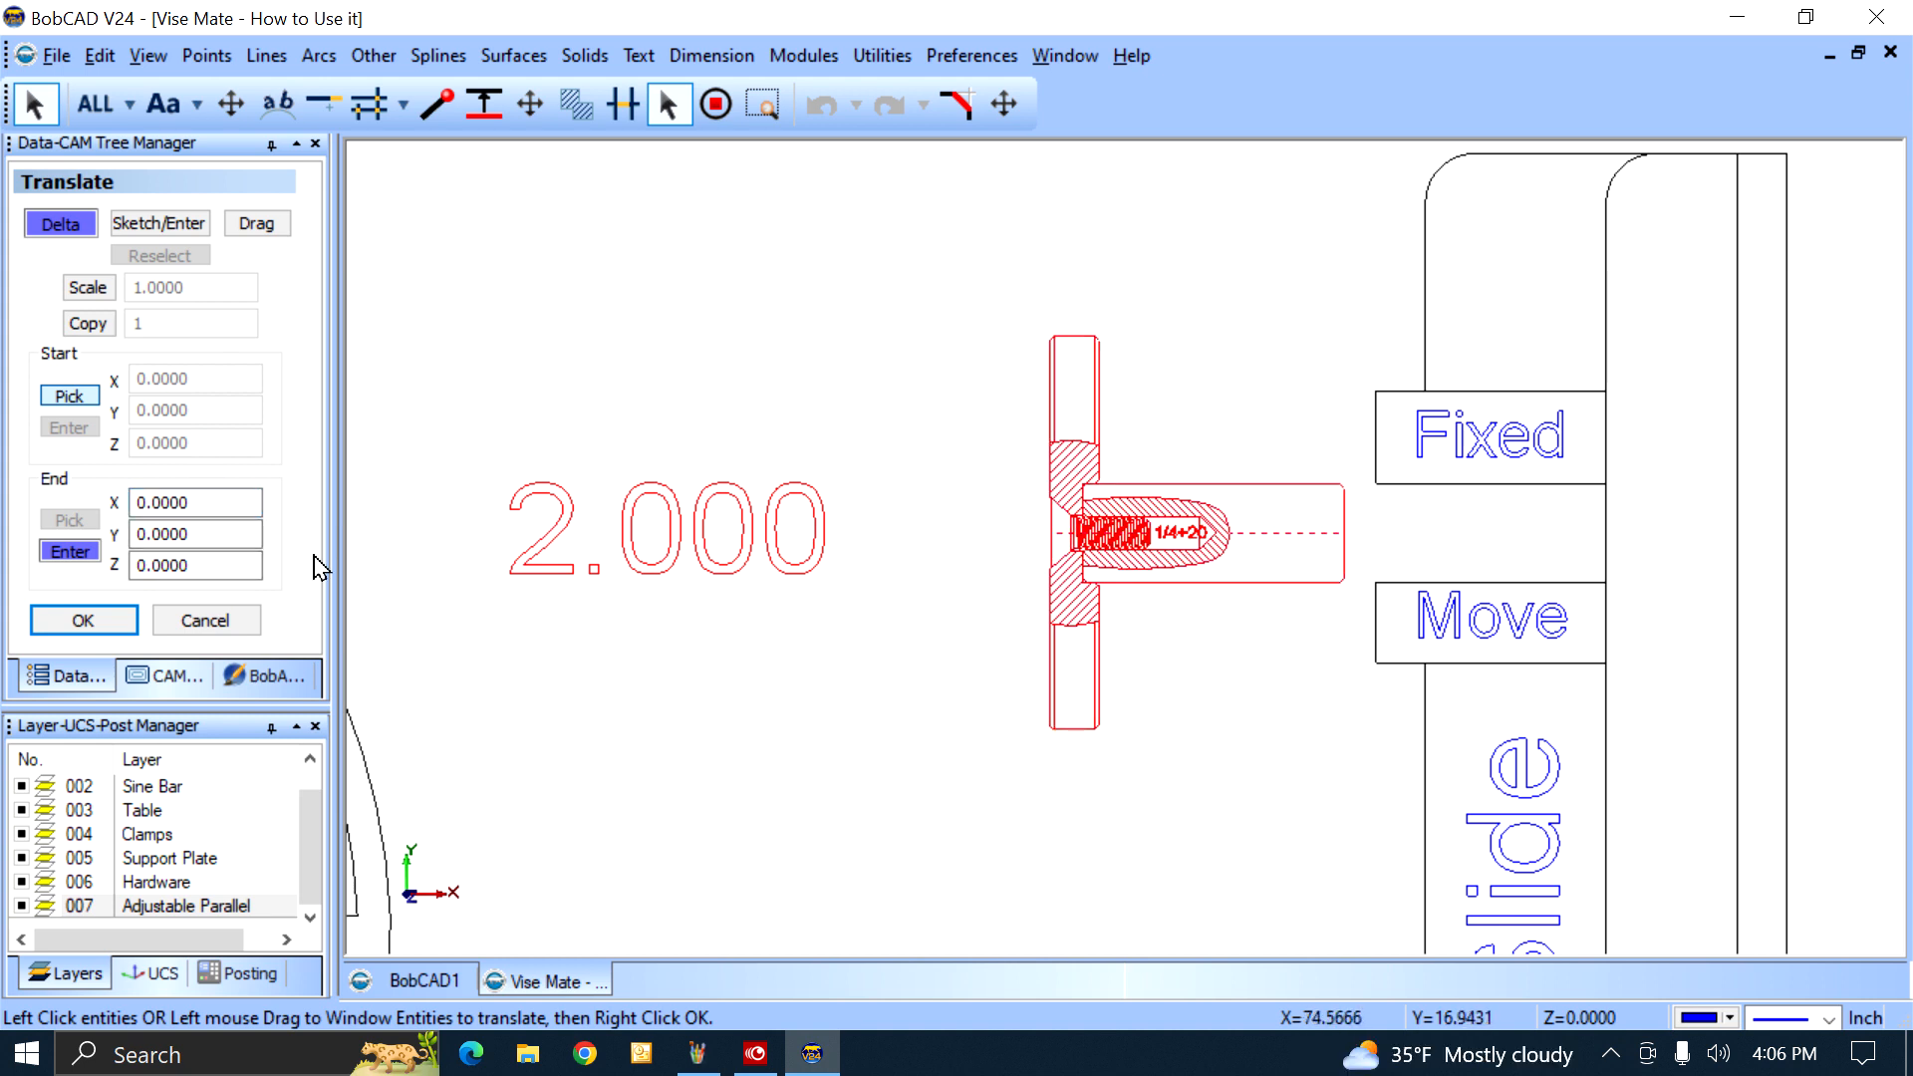
{"action": "left_click", "coordinate": [195, 502]}
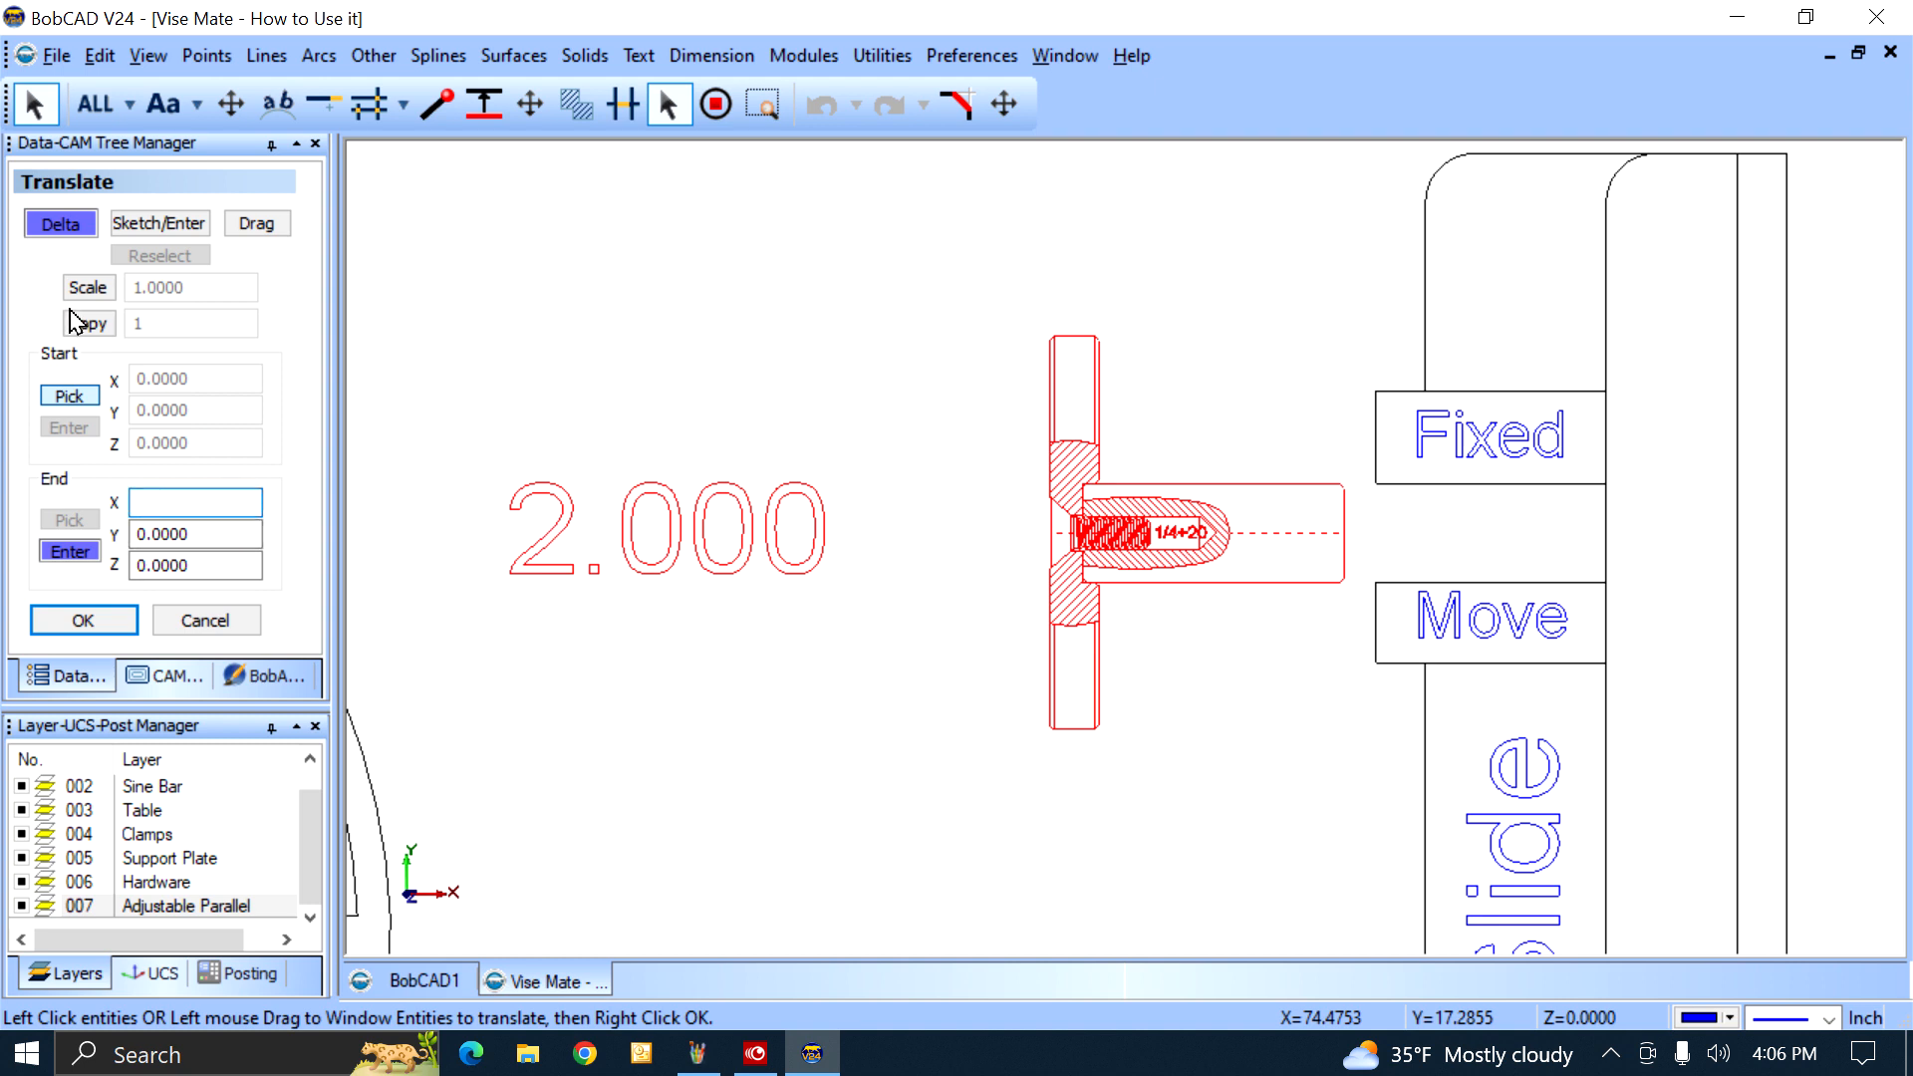
{"action": "type", "text": "2.0000"}
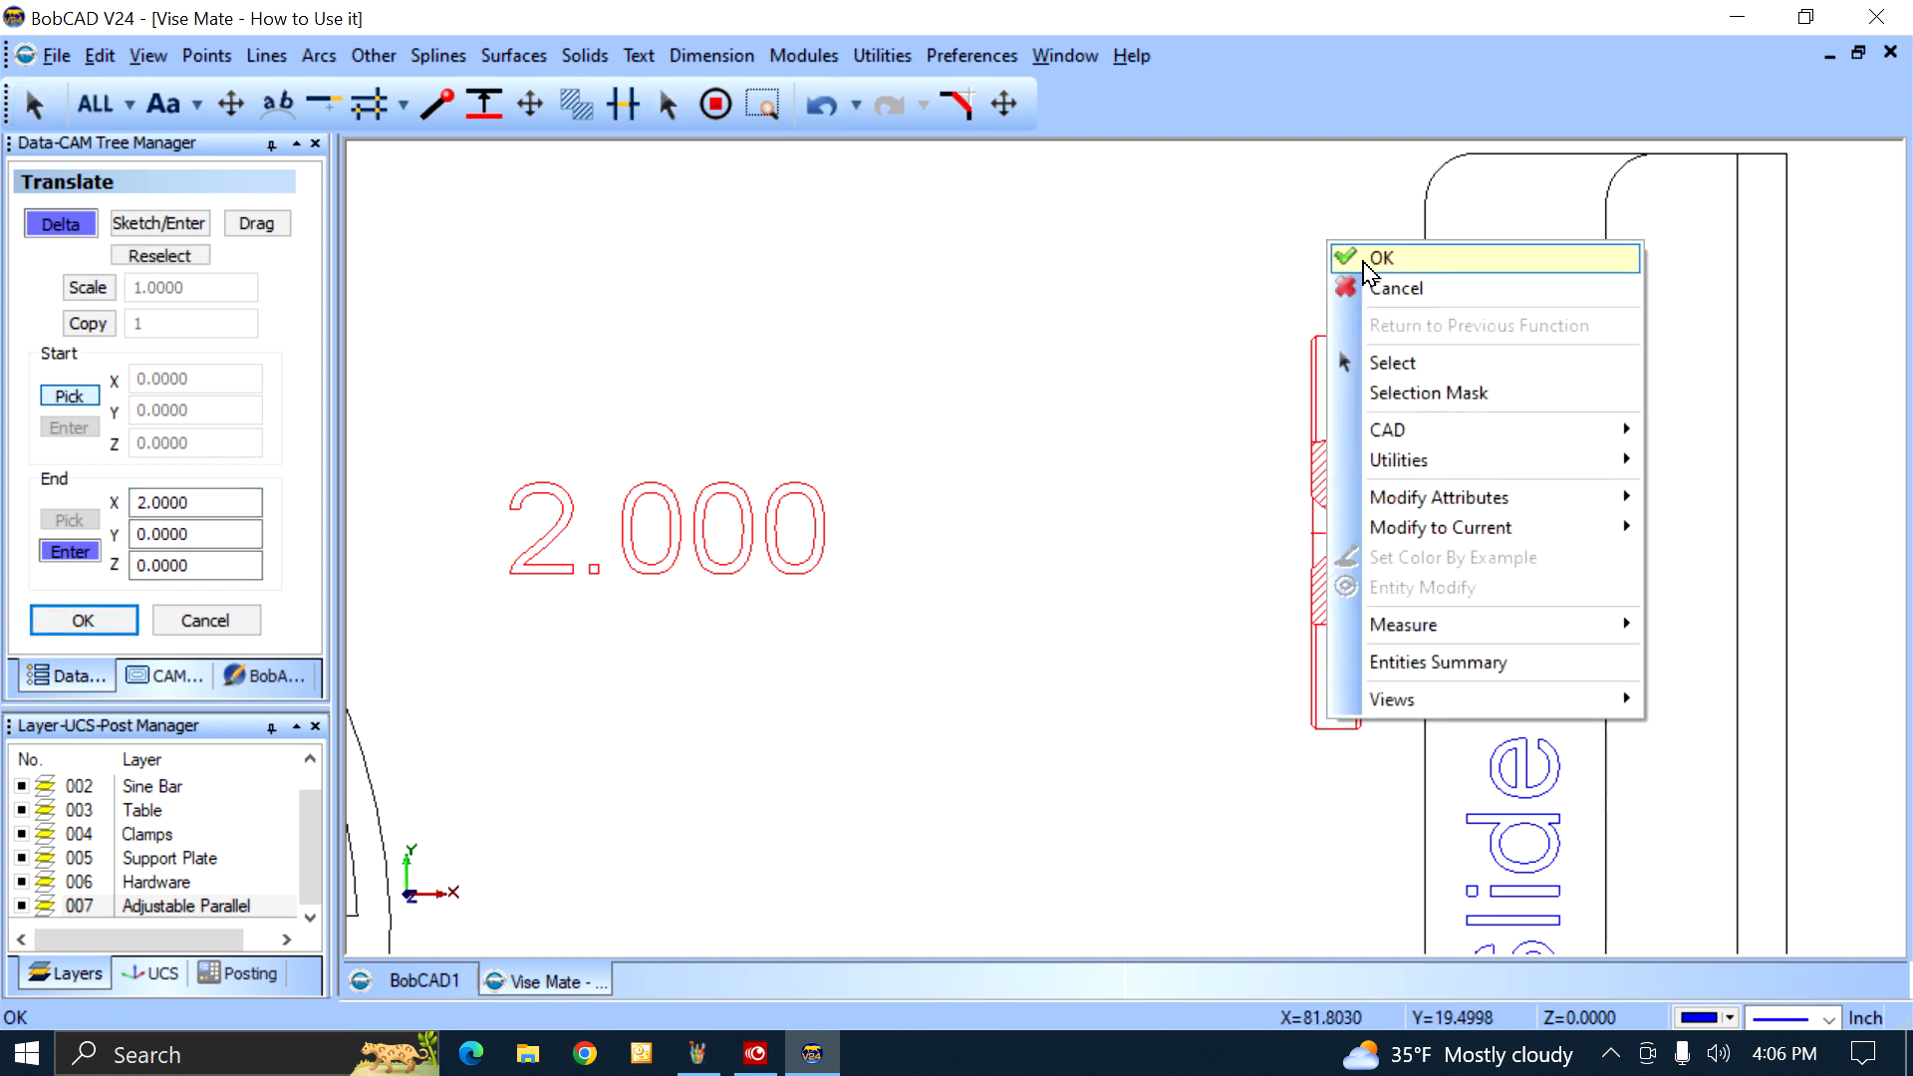
{"action": "left_click", "coordinate": [1379, 257]}
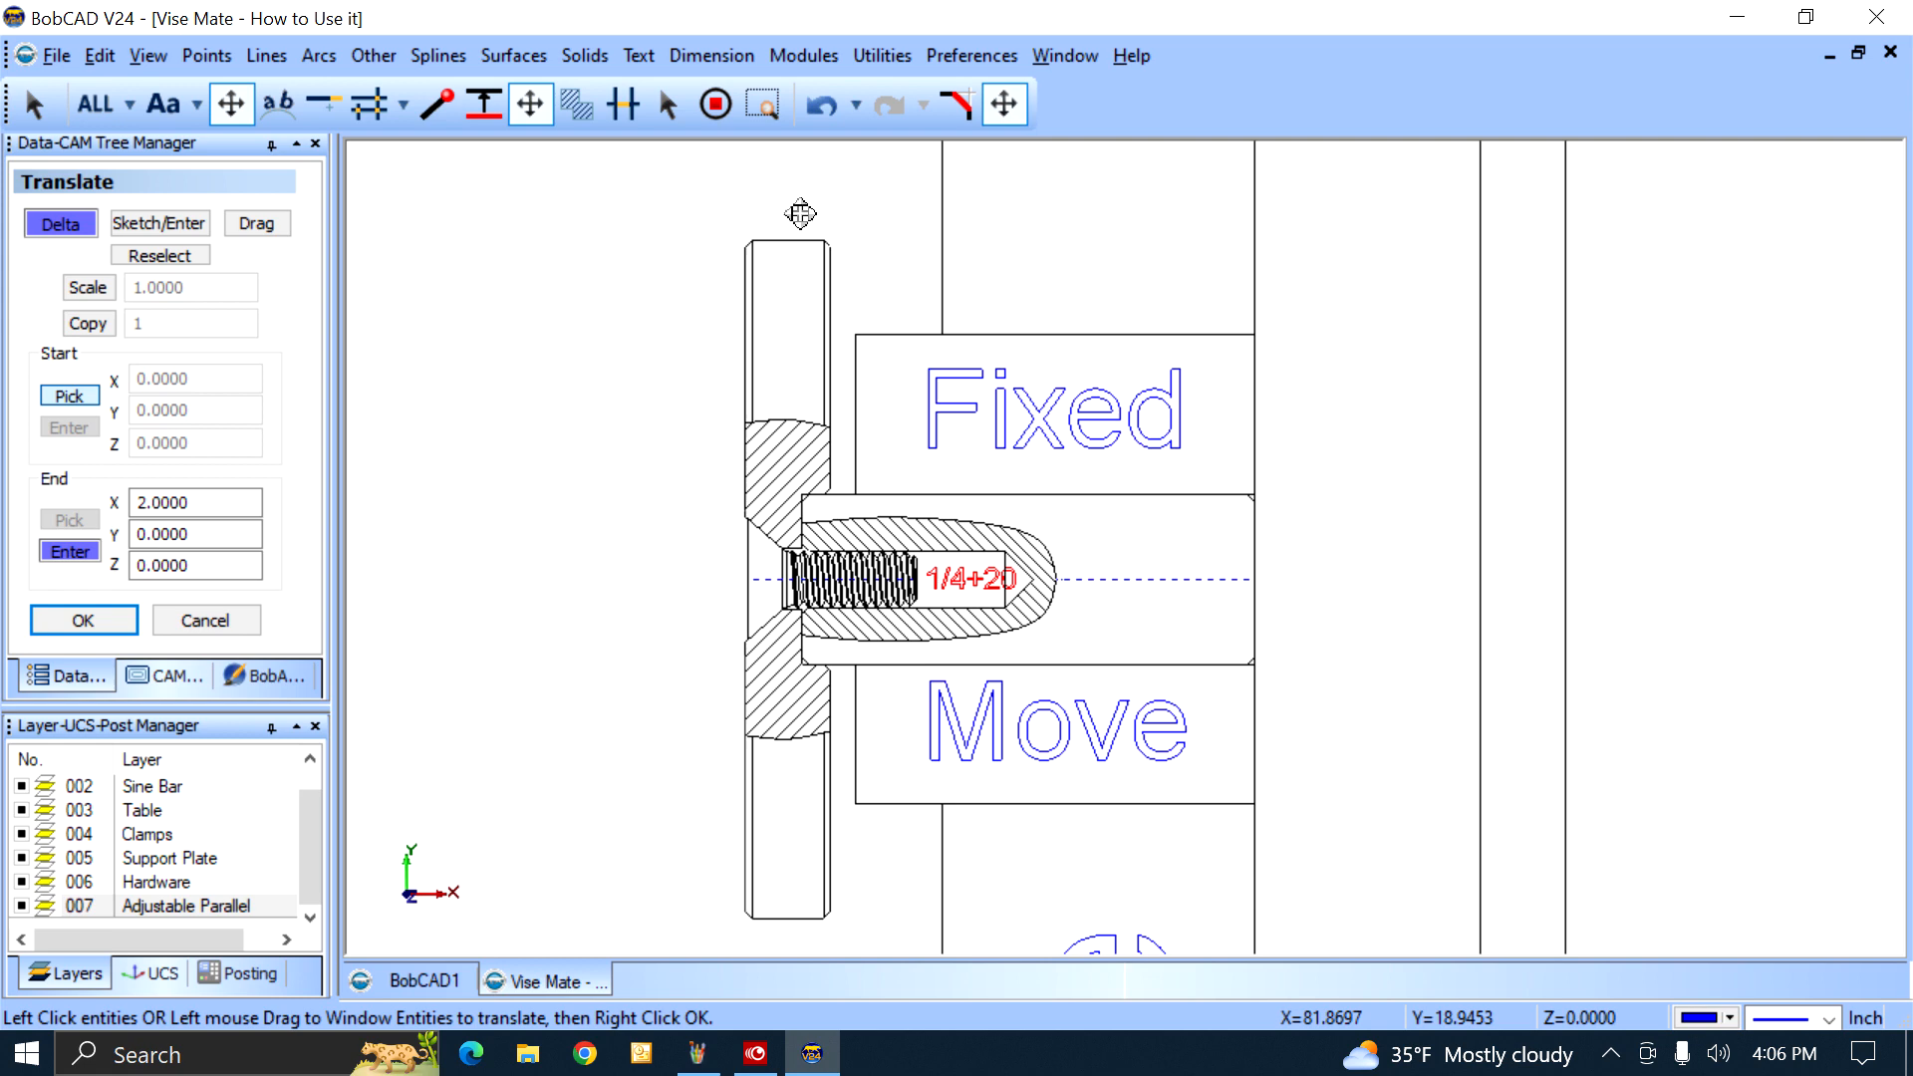
{"action": "mouse_move", "coordinate": [877, 333]}
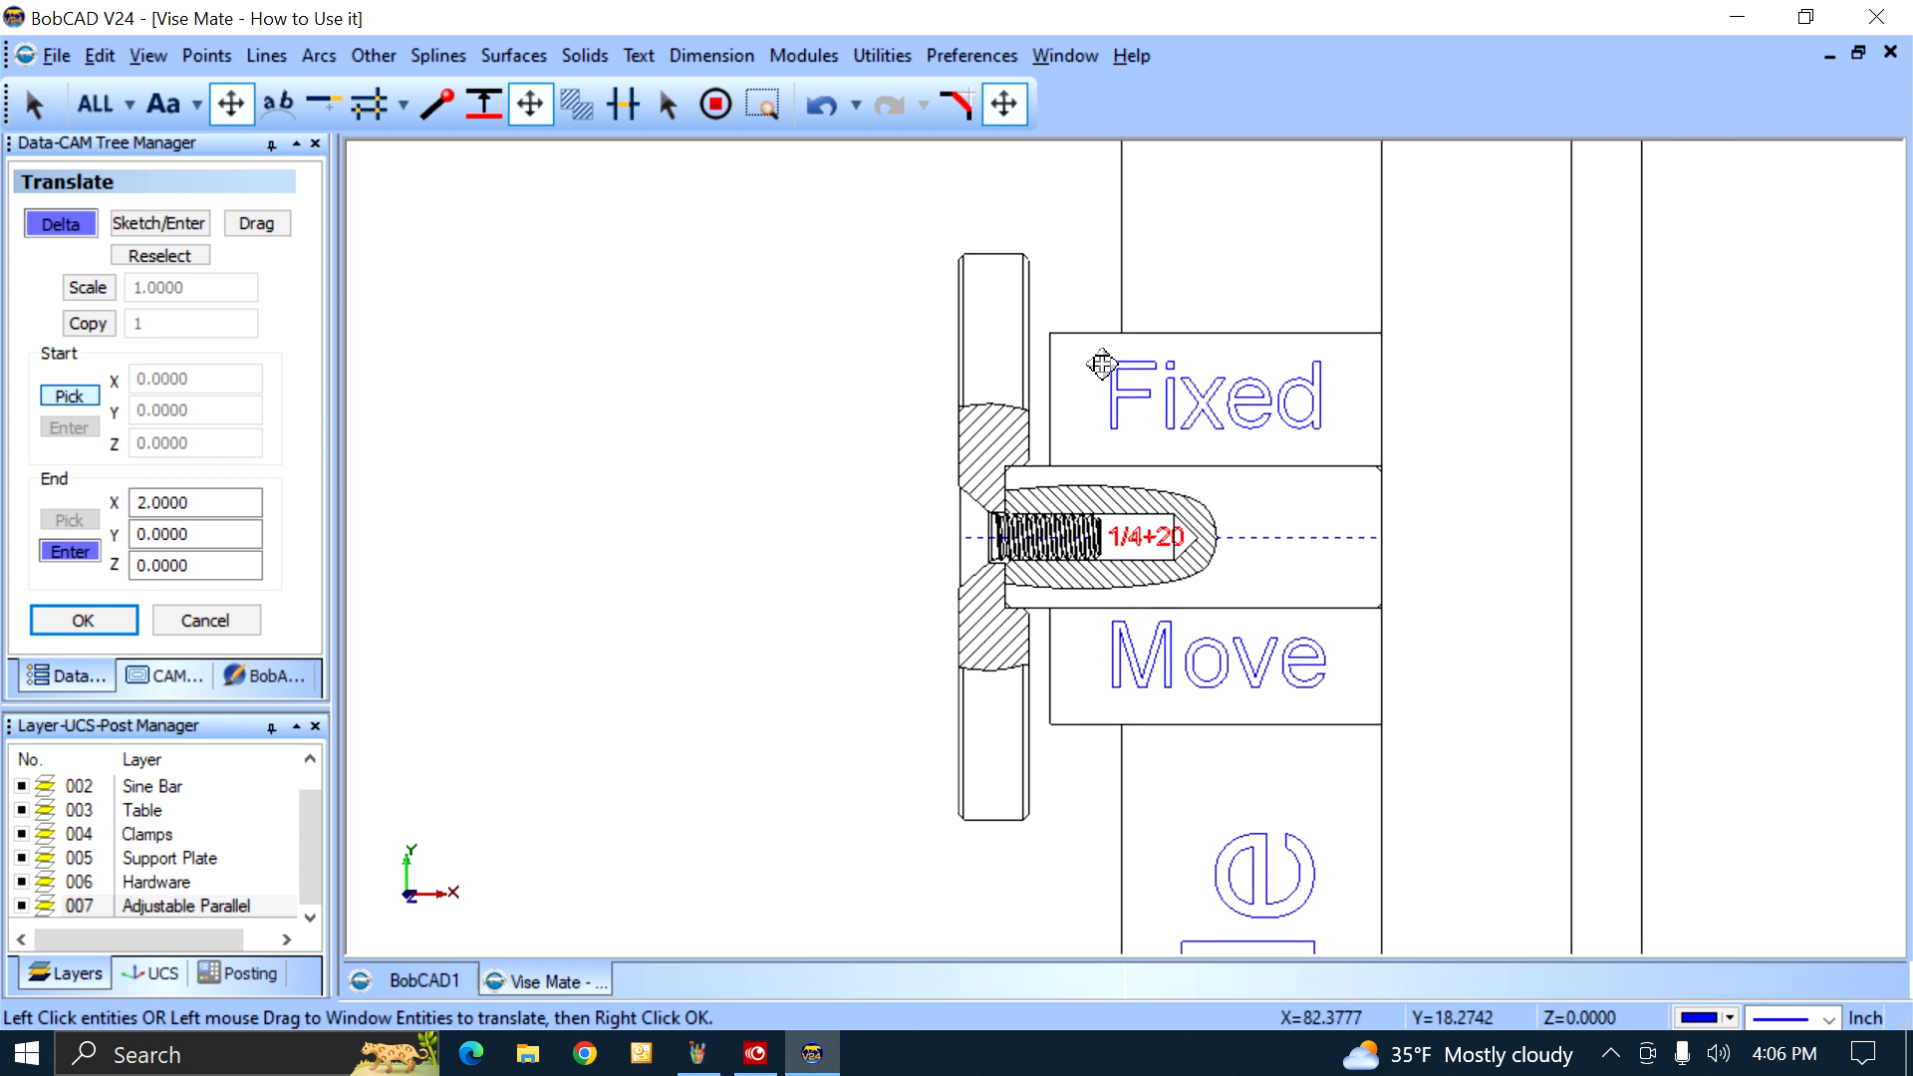
{"action": "mouse_move", "coordinate": [1040, 299]}
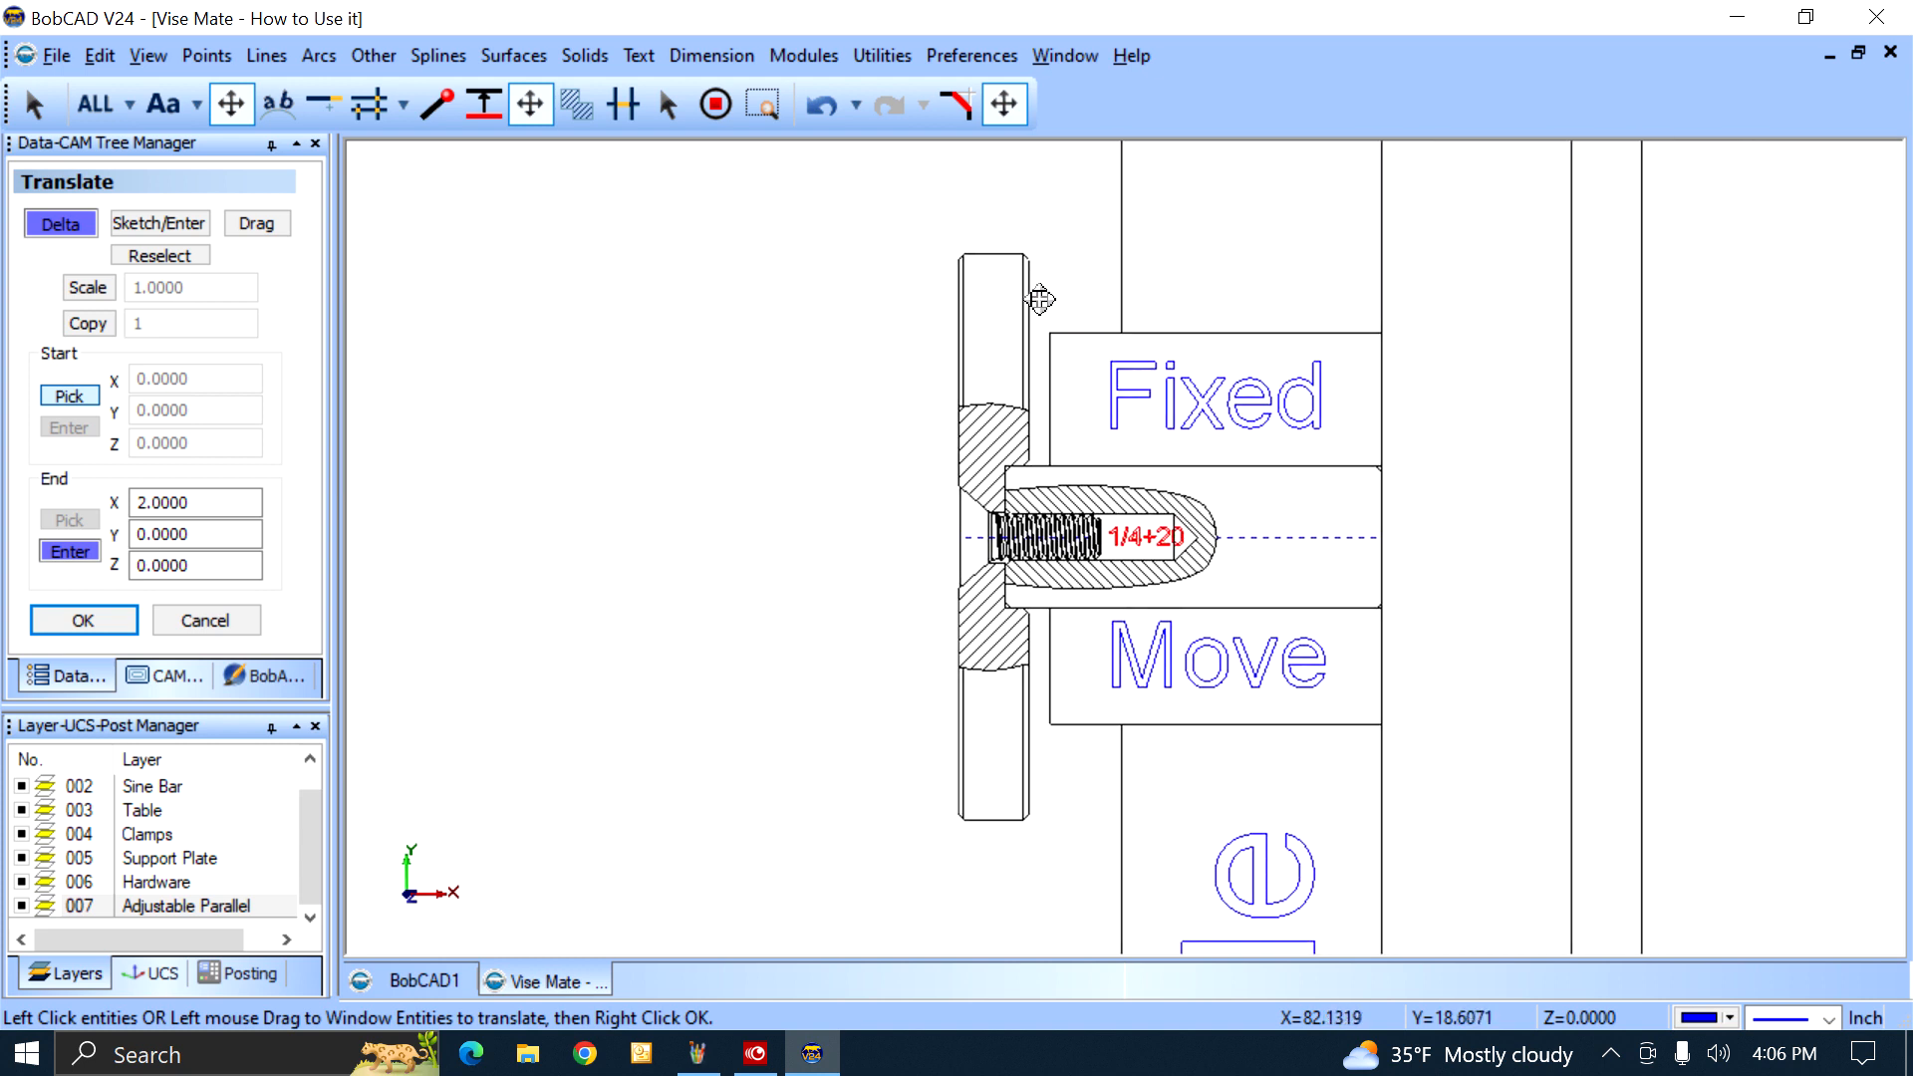
{"action": "mouse_move", "coordinate": [903, 293]}
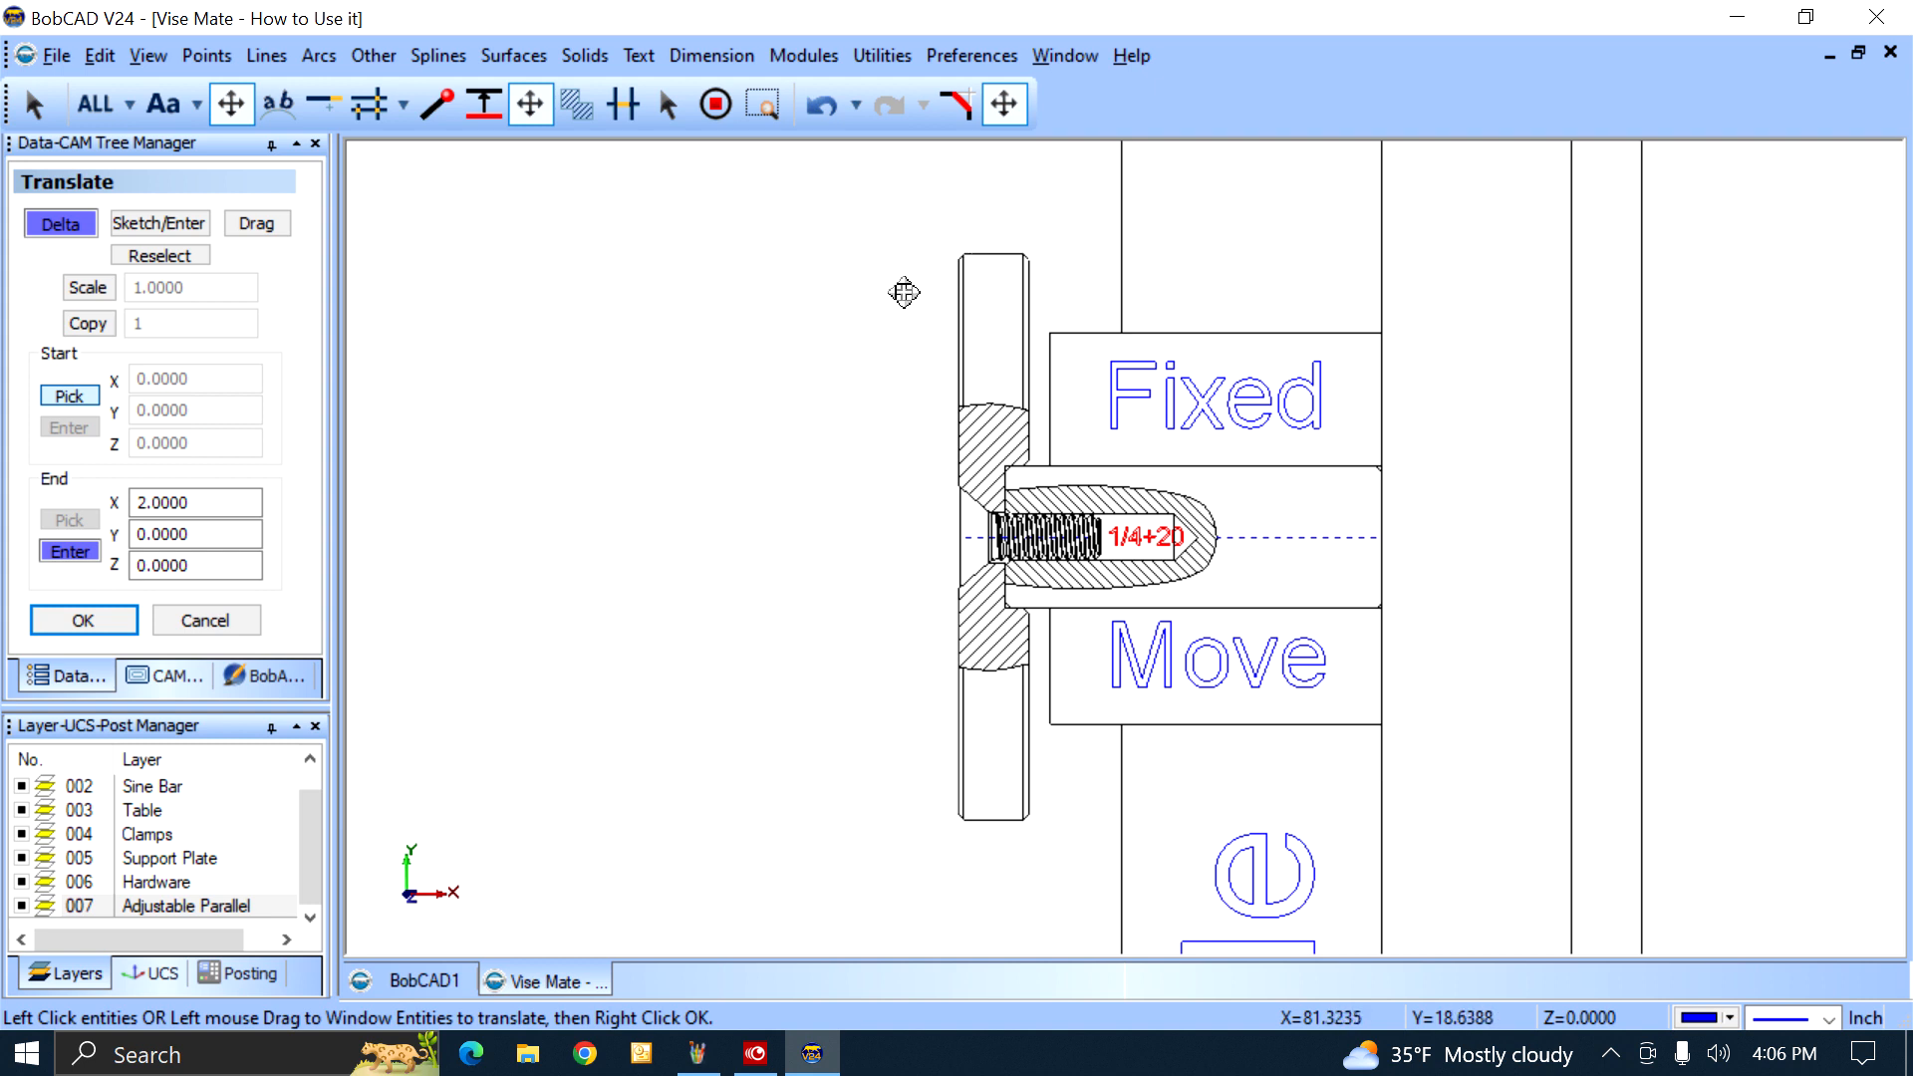
{"action": "mouse_move", "coordinate": [1034, 339]}
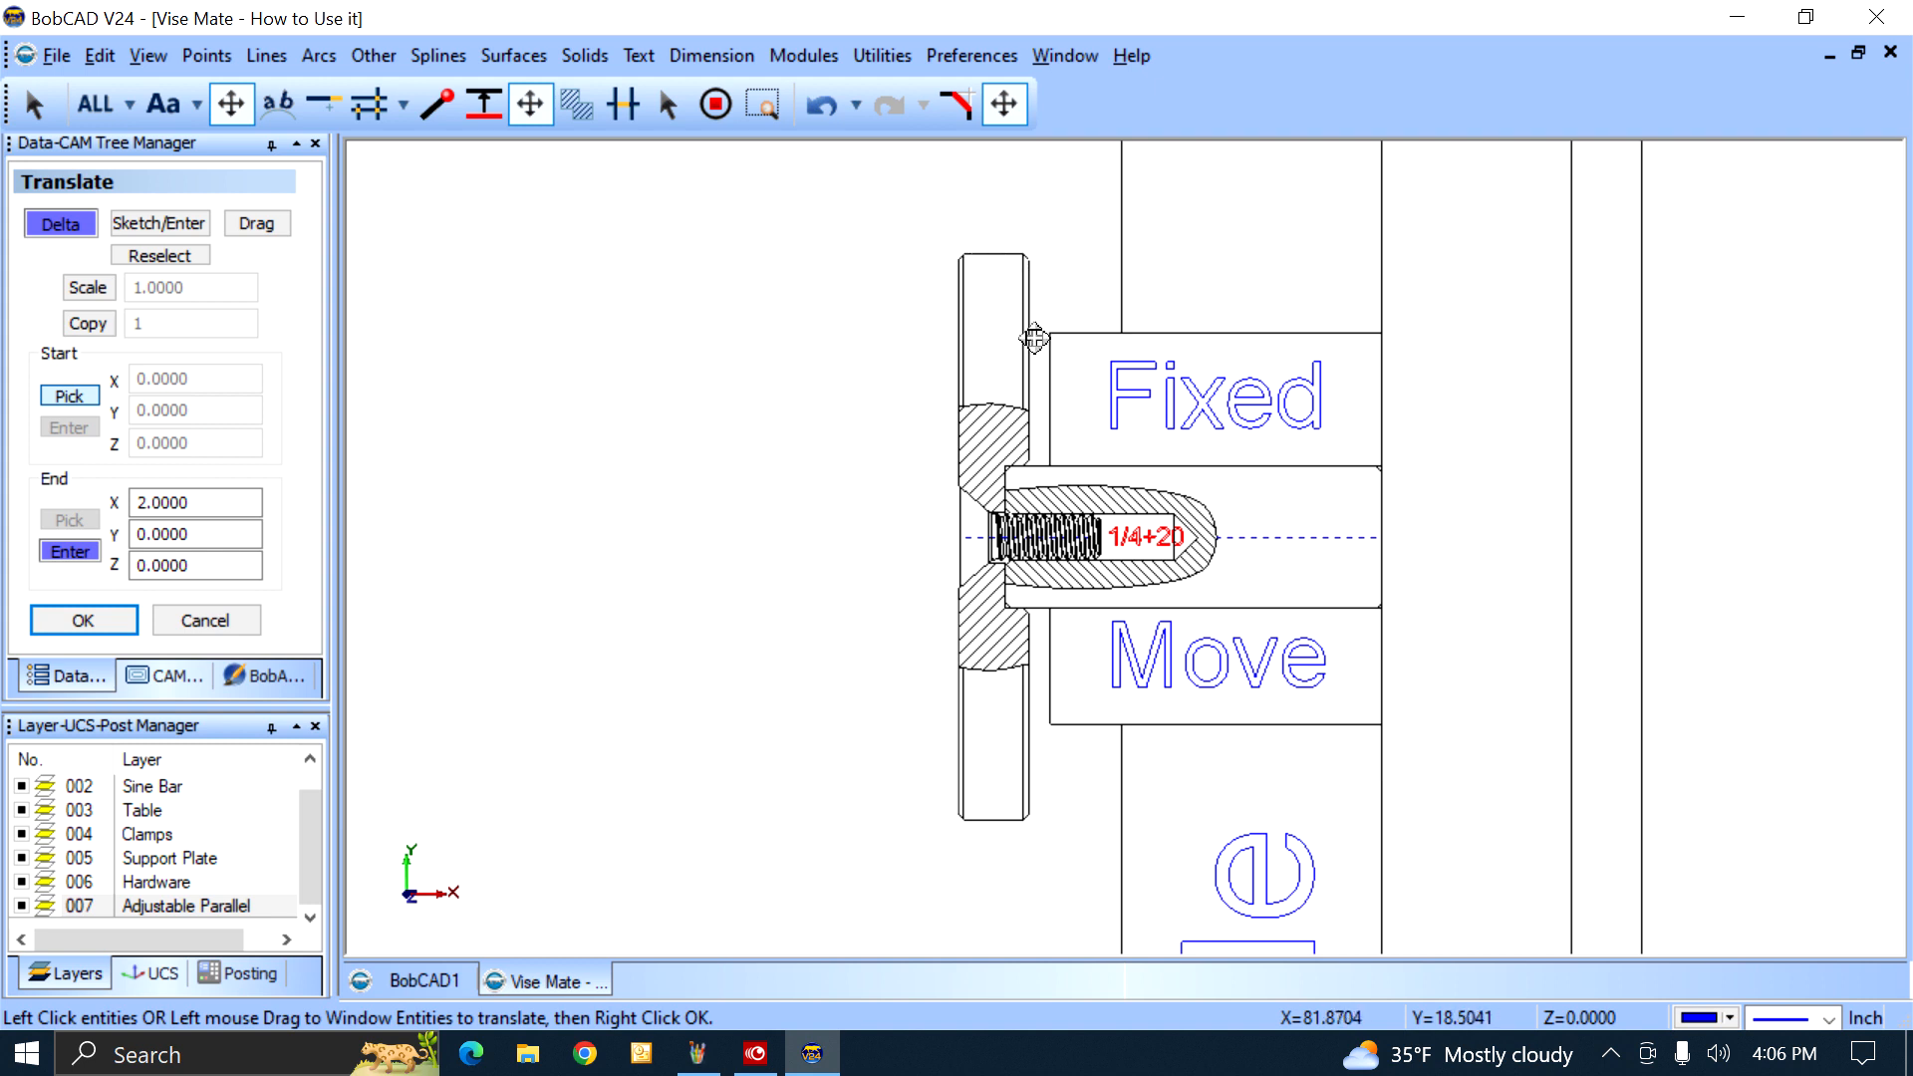
{"action": "mouse_move", "coordinate": [988, 241]}
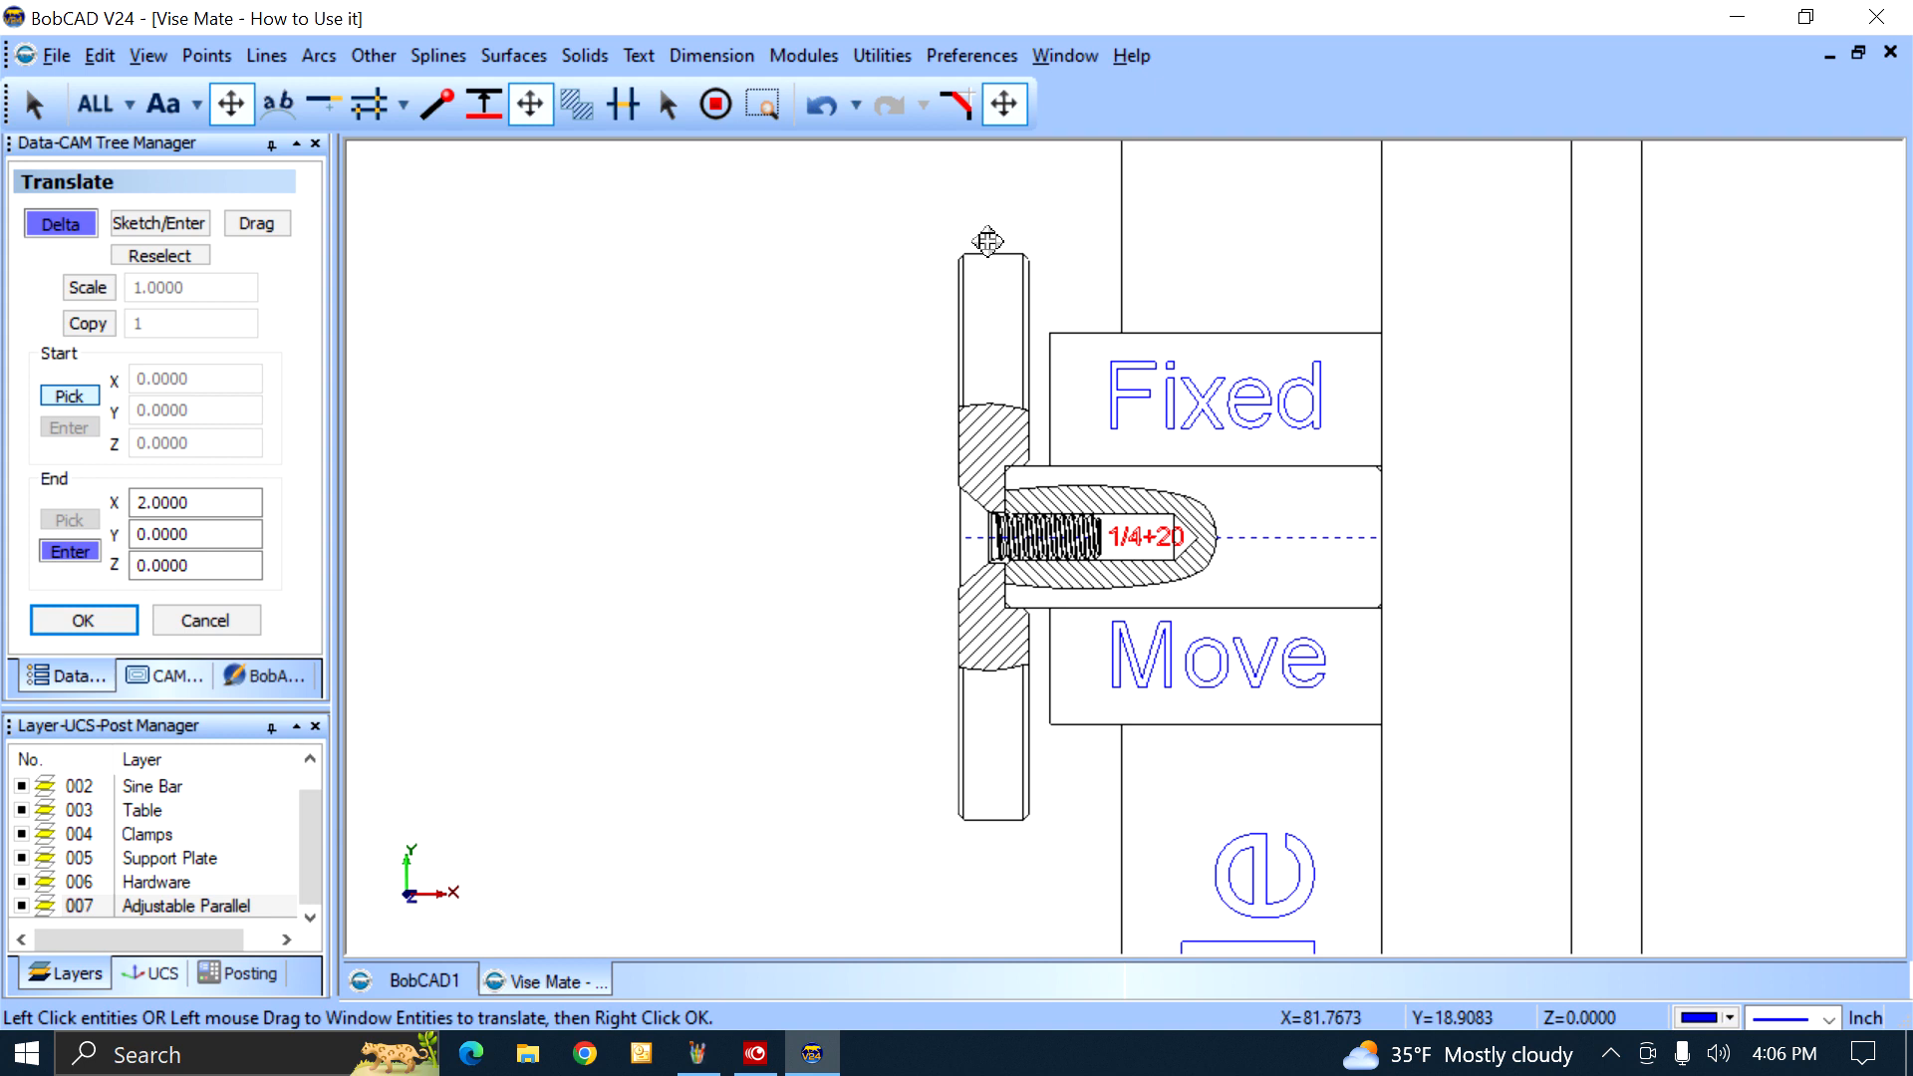
{"action": "mouse_move", "coordinate": [953, 466]}
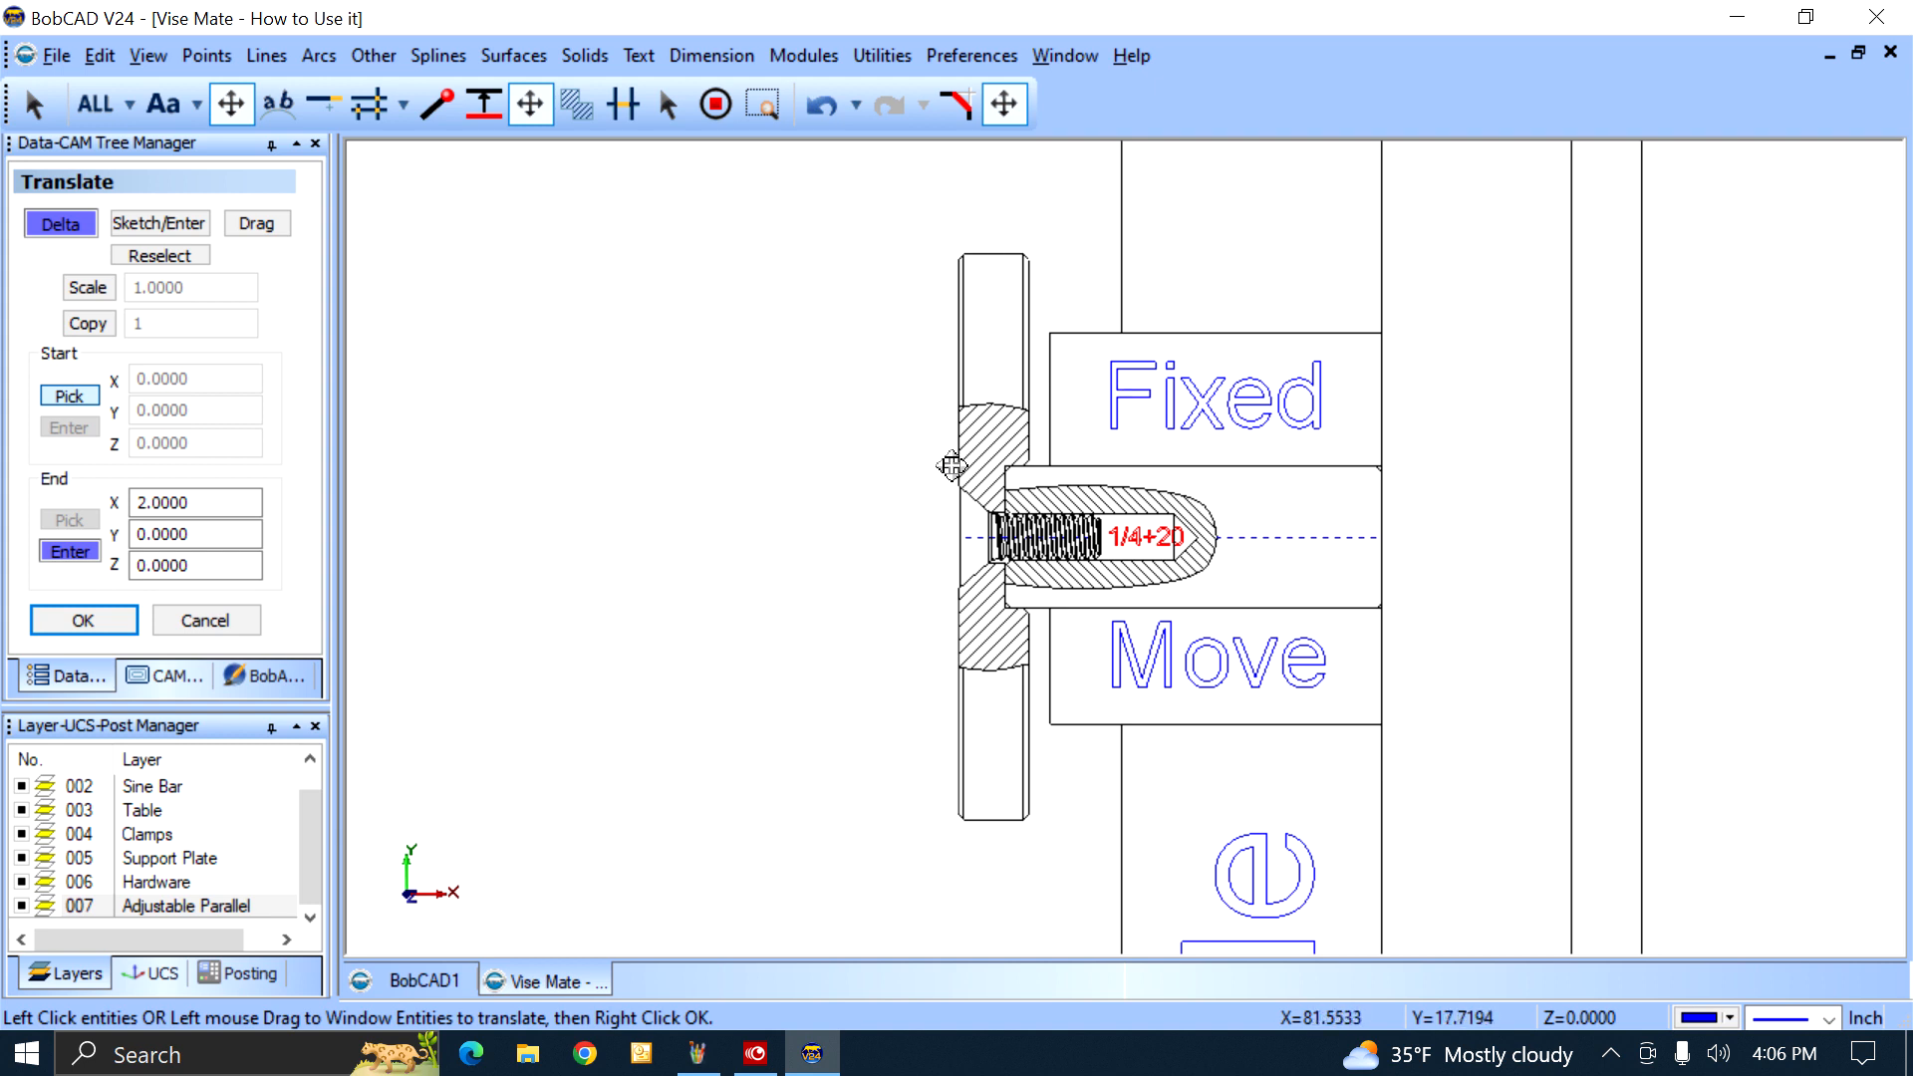
{"action": "mouse_move", "coordinate": [666, 424]}
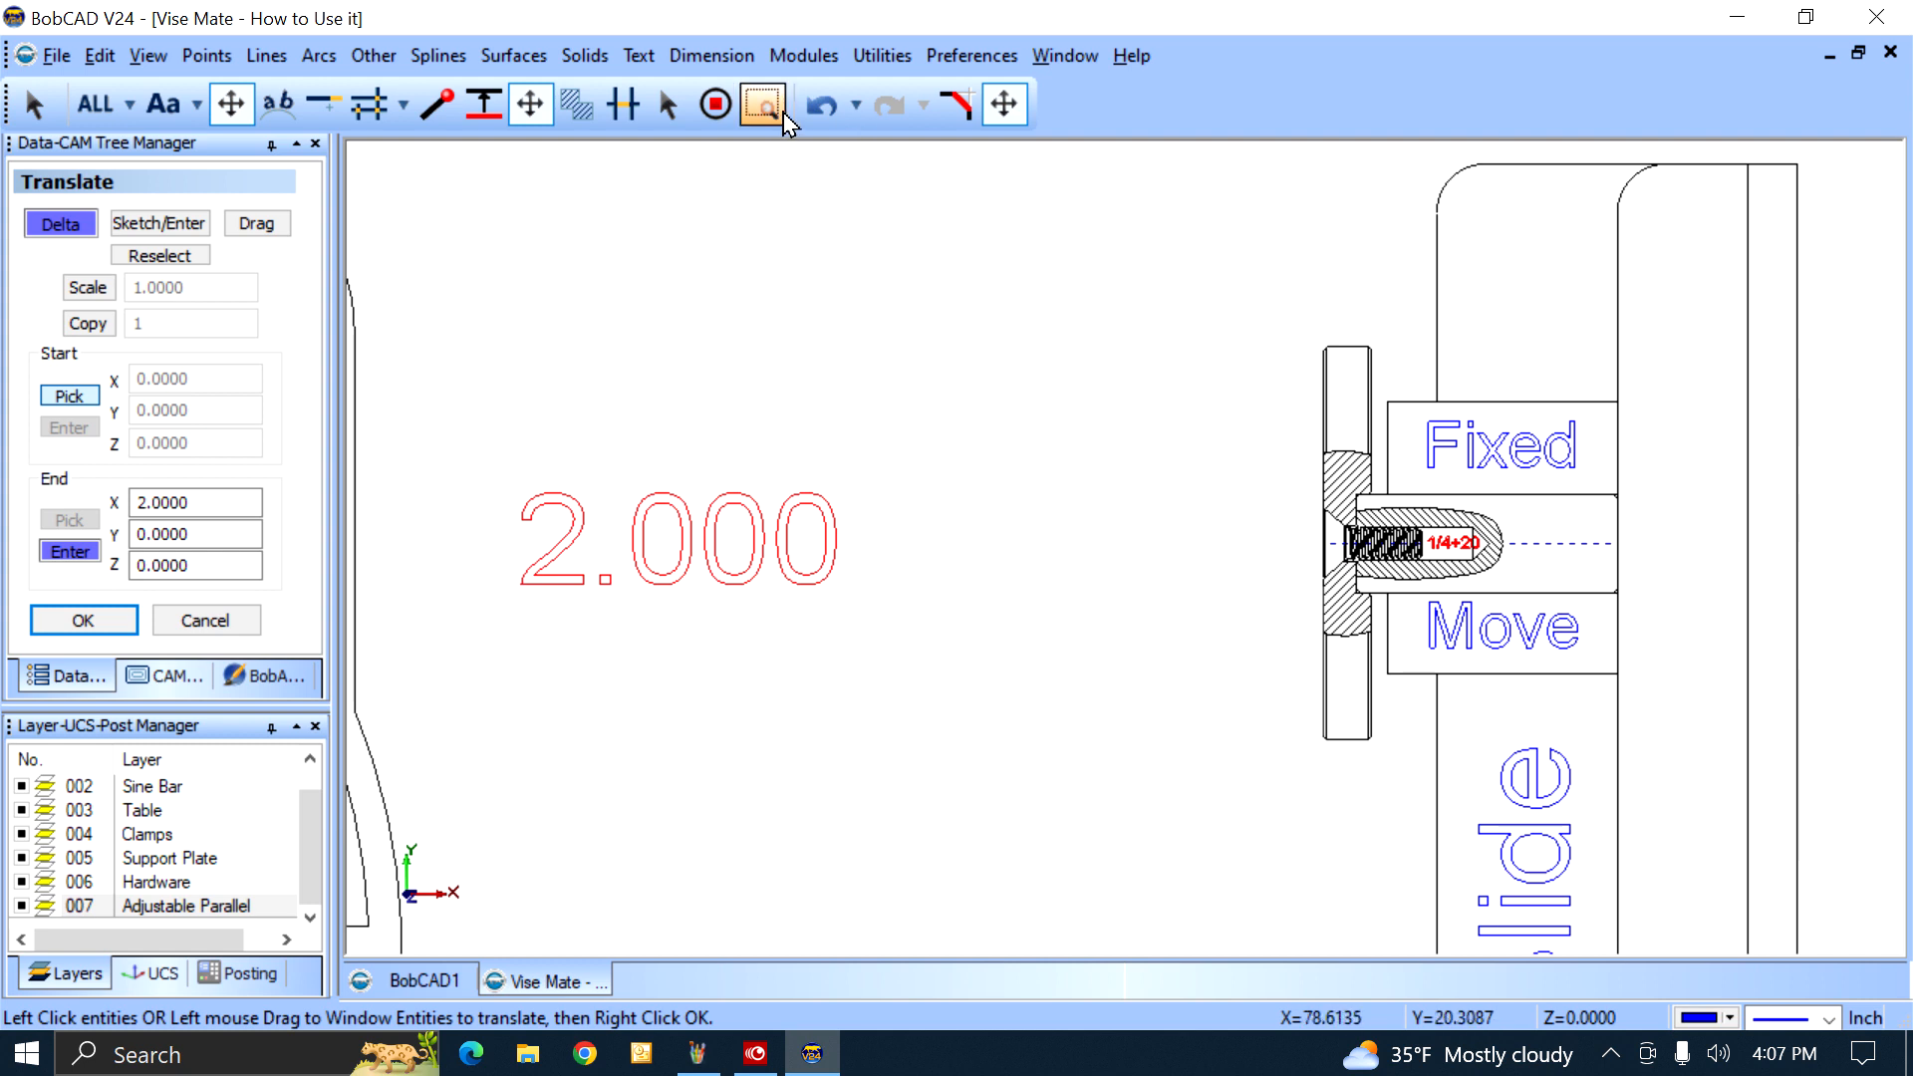
{"action": "mouse_move", "coordinate": [823, 103]}
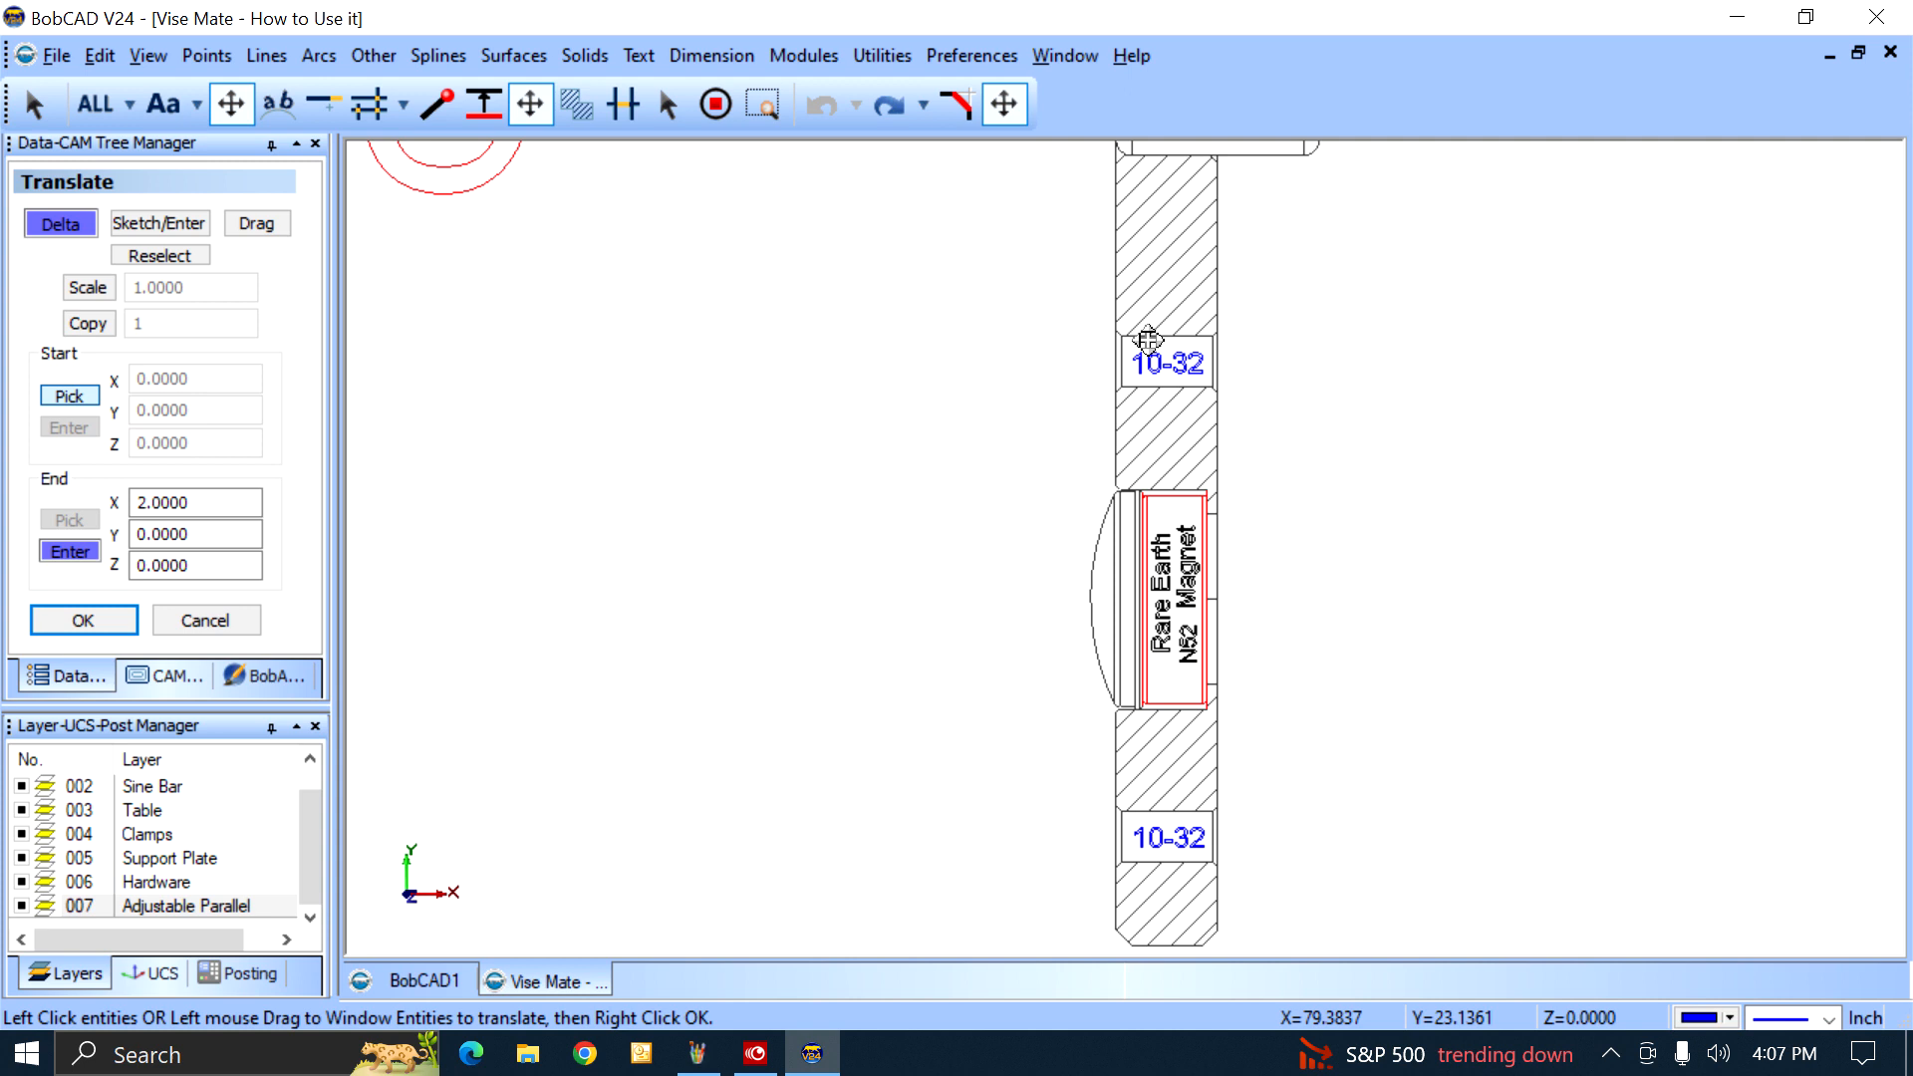
{"action": "mouse_move", "coordinate": [1551, 736]}
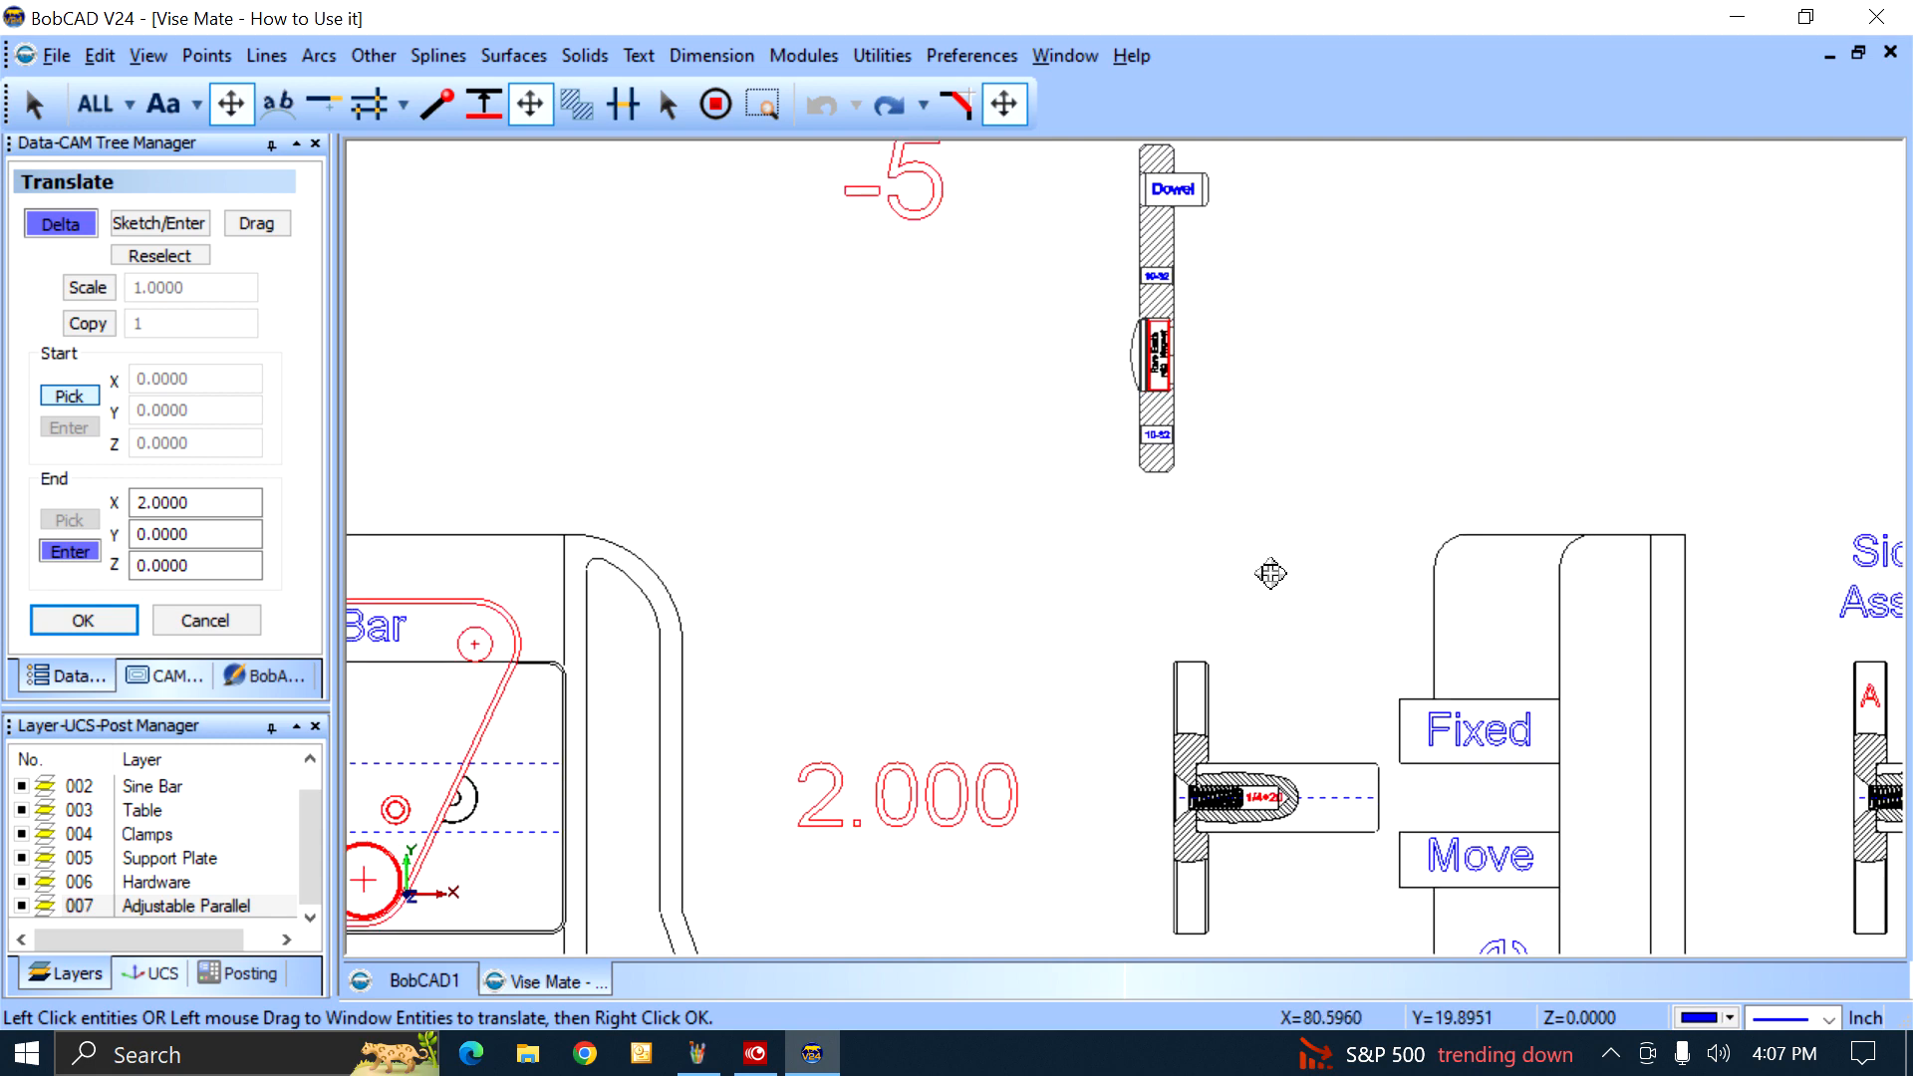
Step: Translate the magnet-and-dowel part 5 inches down in Y to seat against the clamp section
{"action": "left_click", "coordinate": [879, 56]}
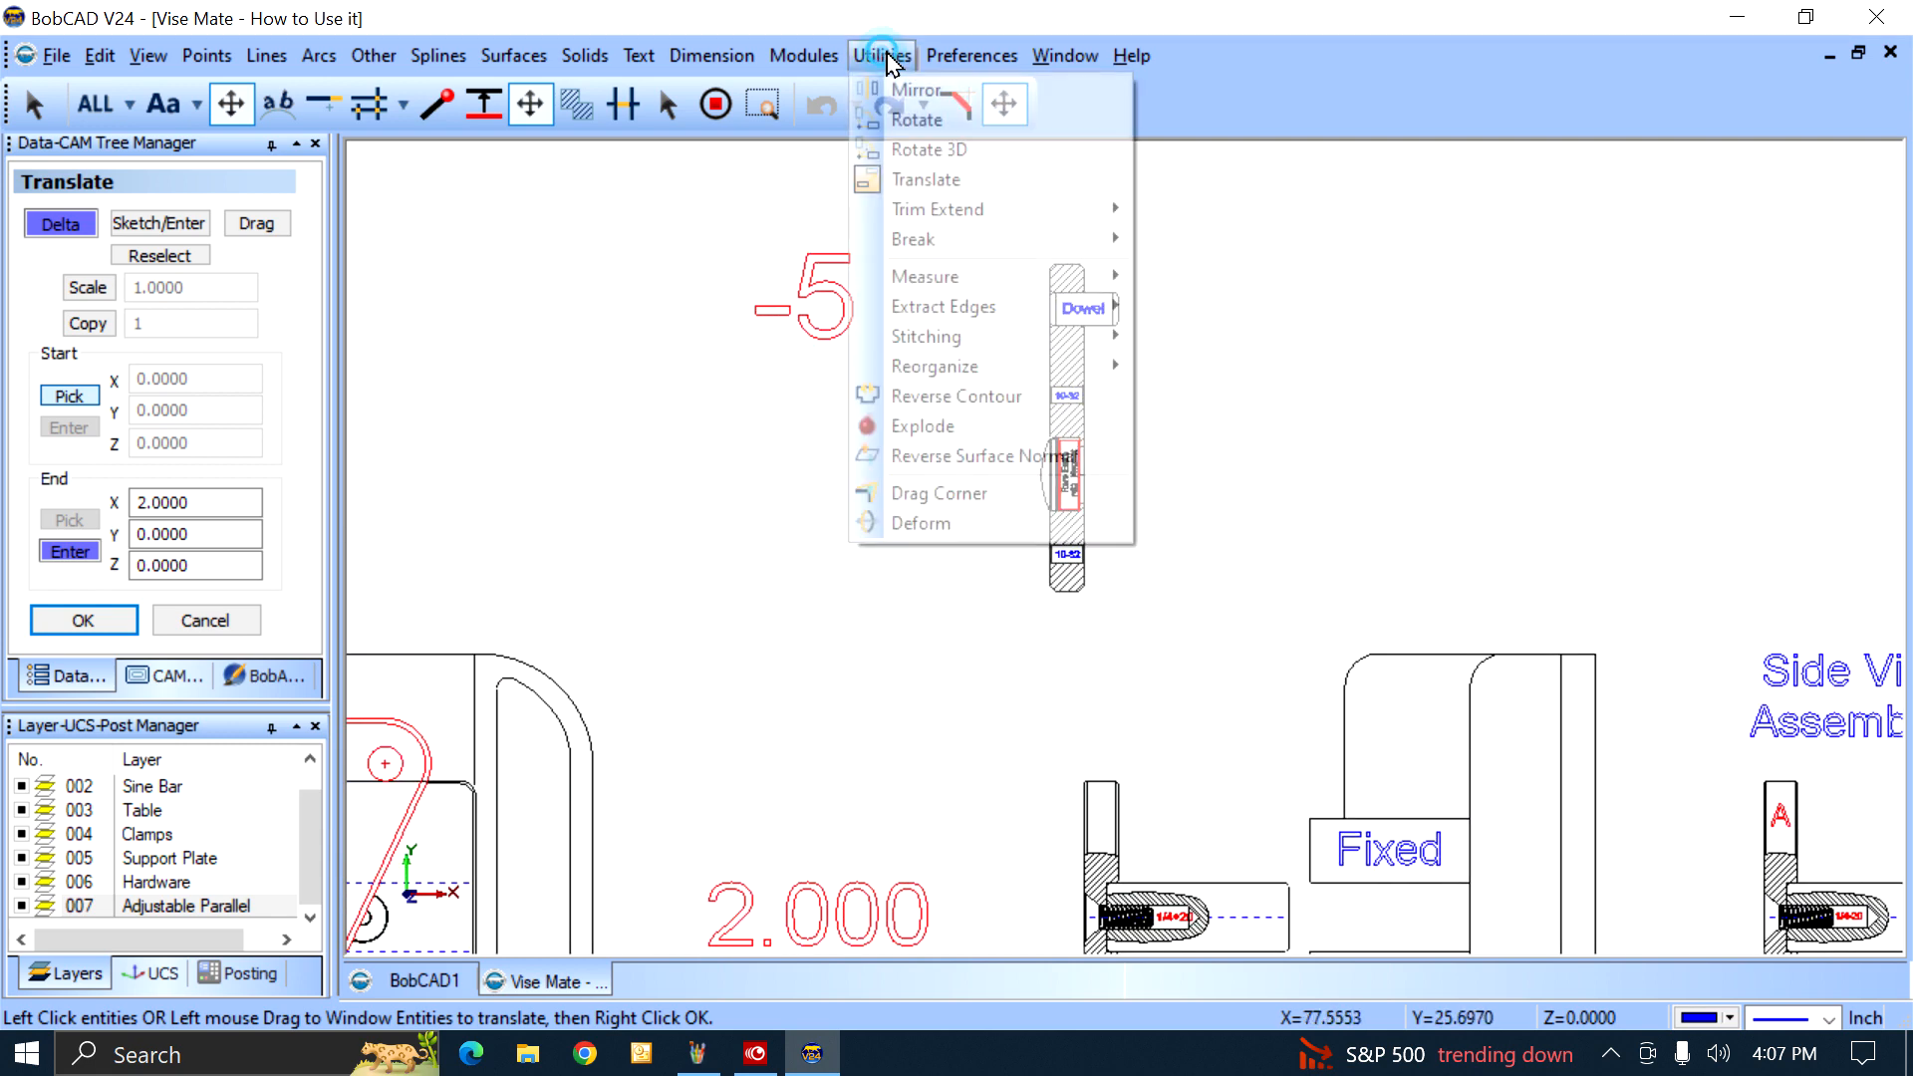
{"action": "left_click", "coordinate": [1007, 219]}
{"action": "type", "text": "-"}
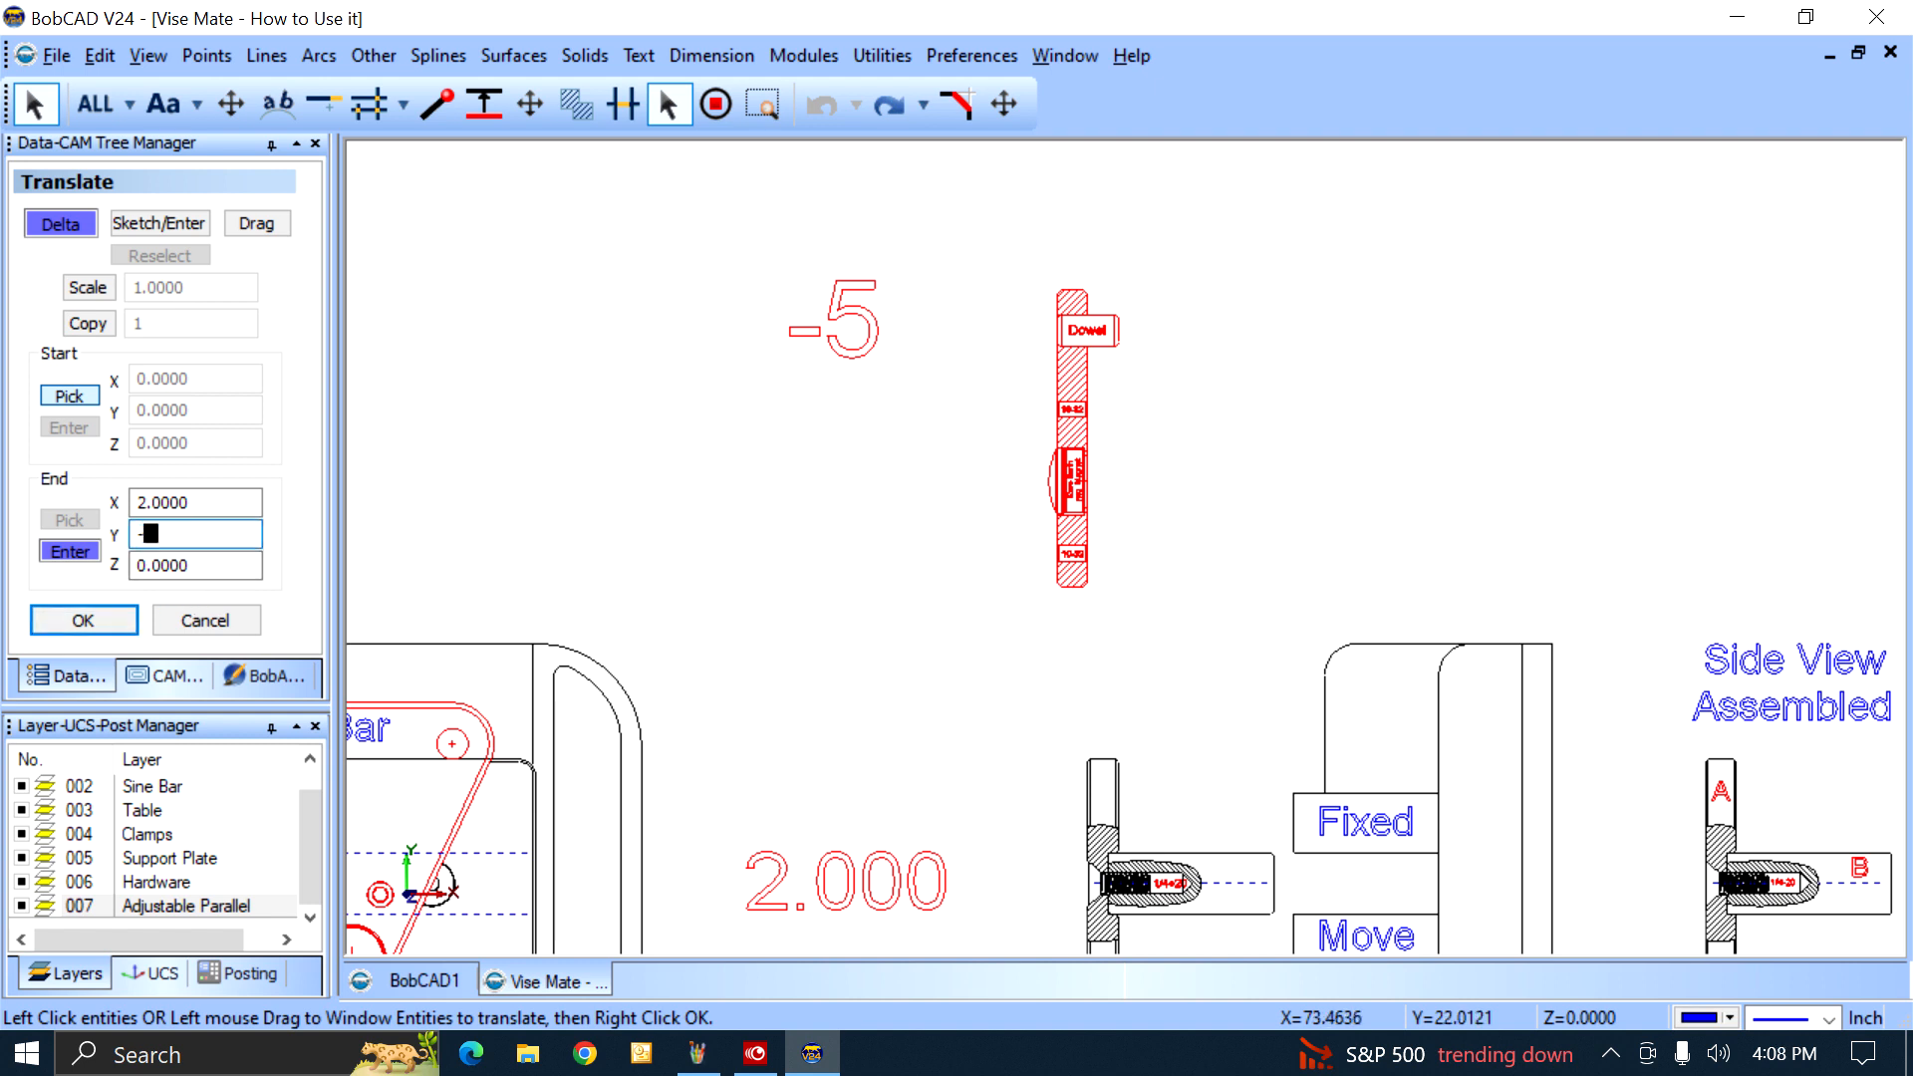
{"action": "type", "text": "5.0000"}
{"action": "left_click", "coordinate": [195, 503]}
{"action": "type", "text": "0.0000"}
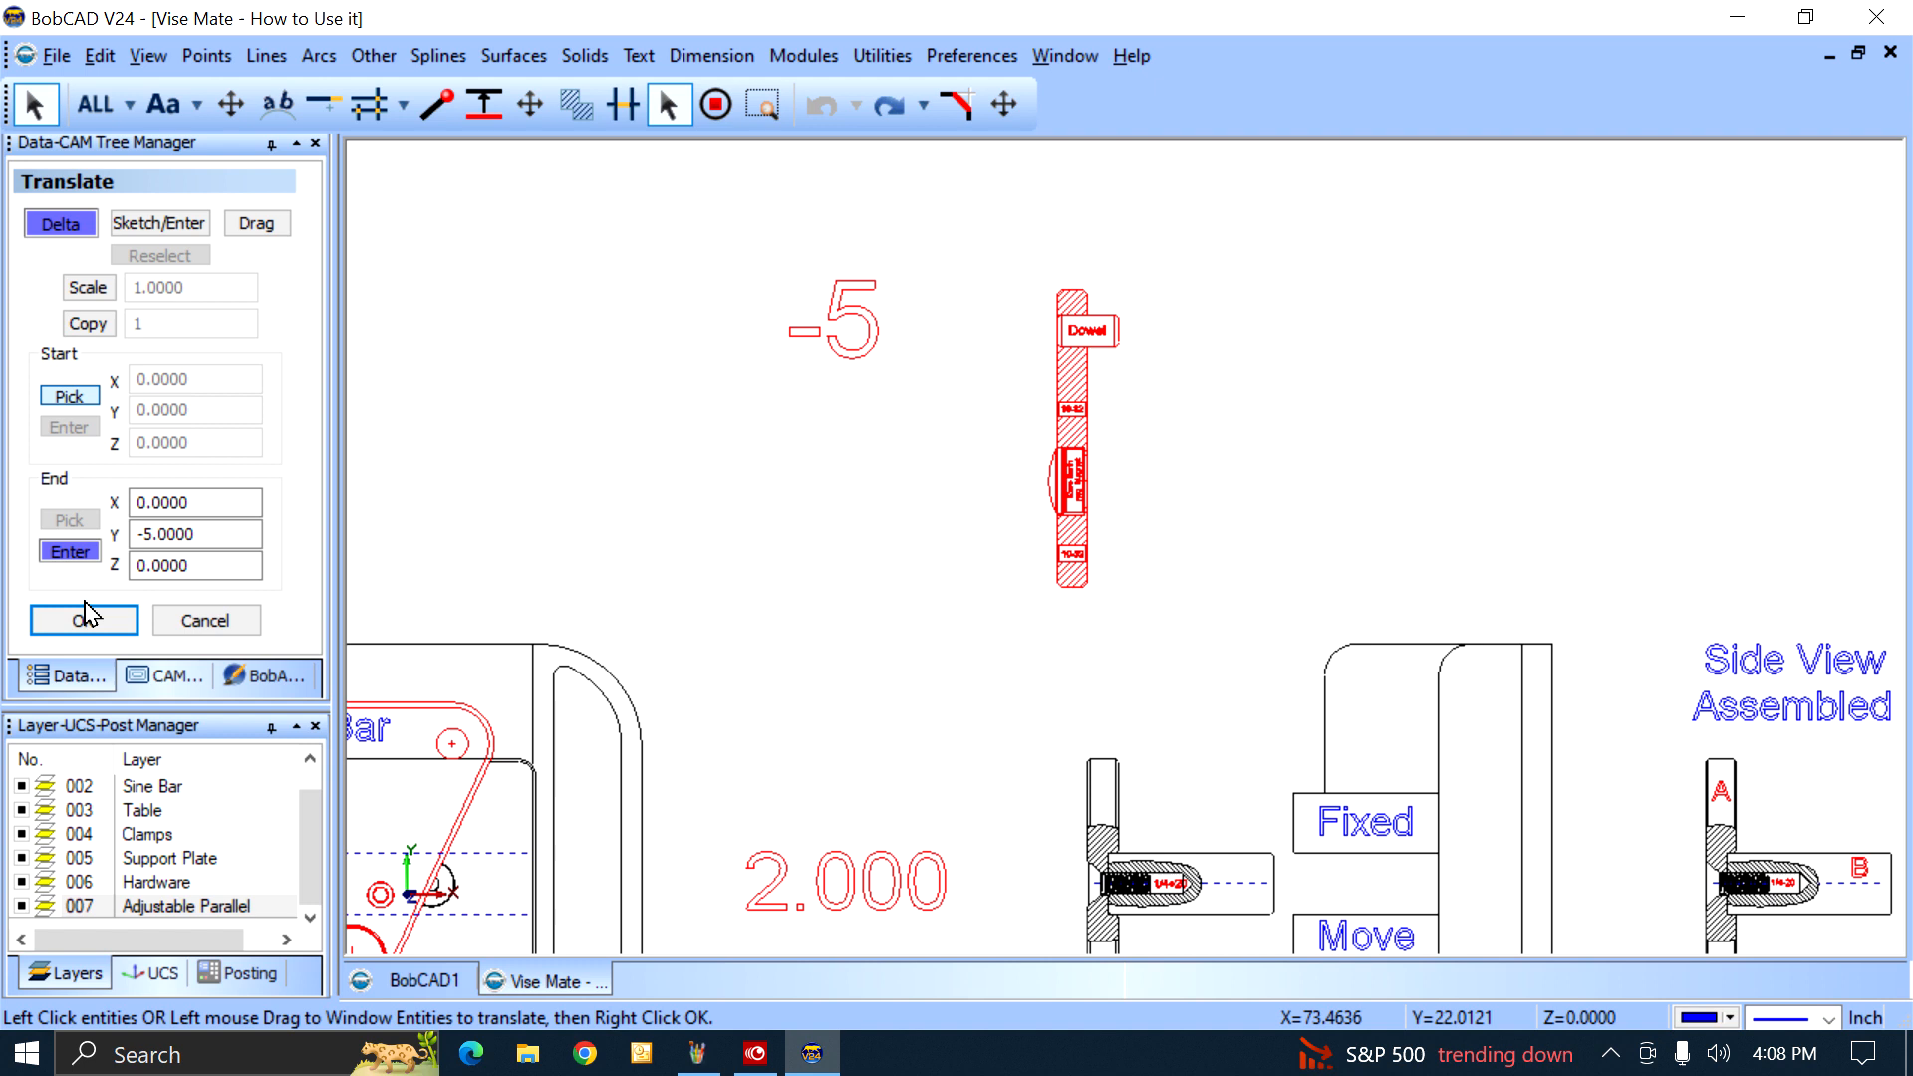
{"action": "left_click", "coordinate": [84, 620]}
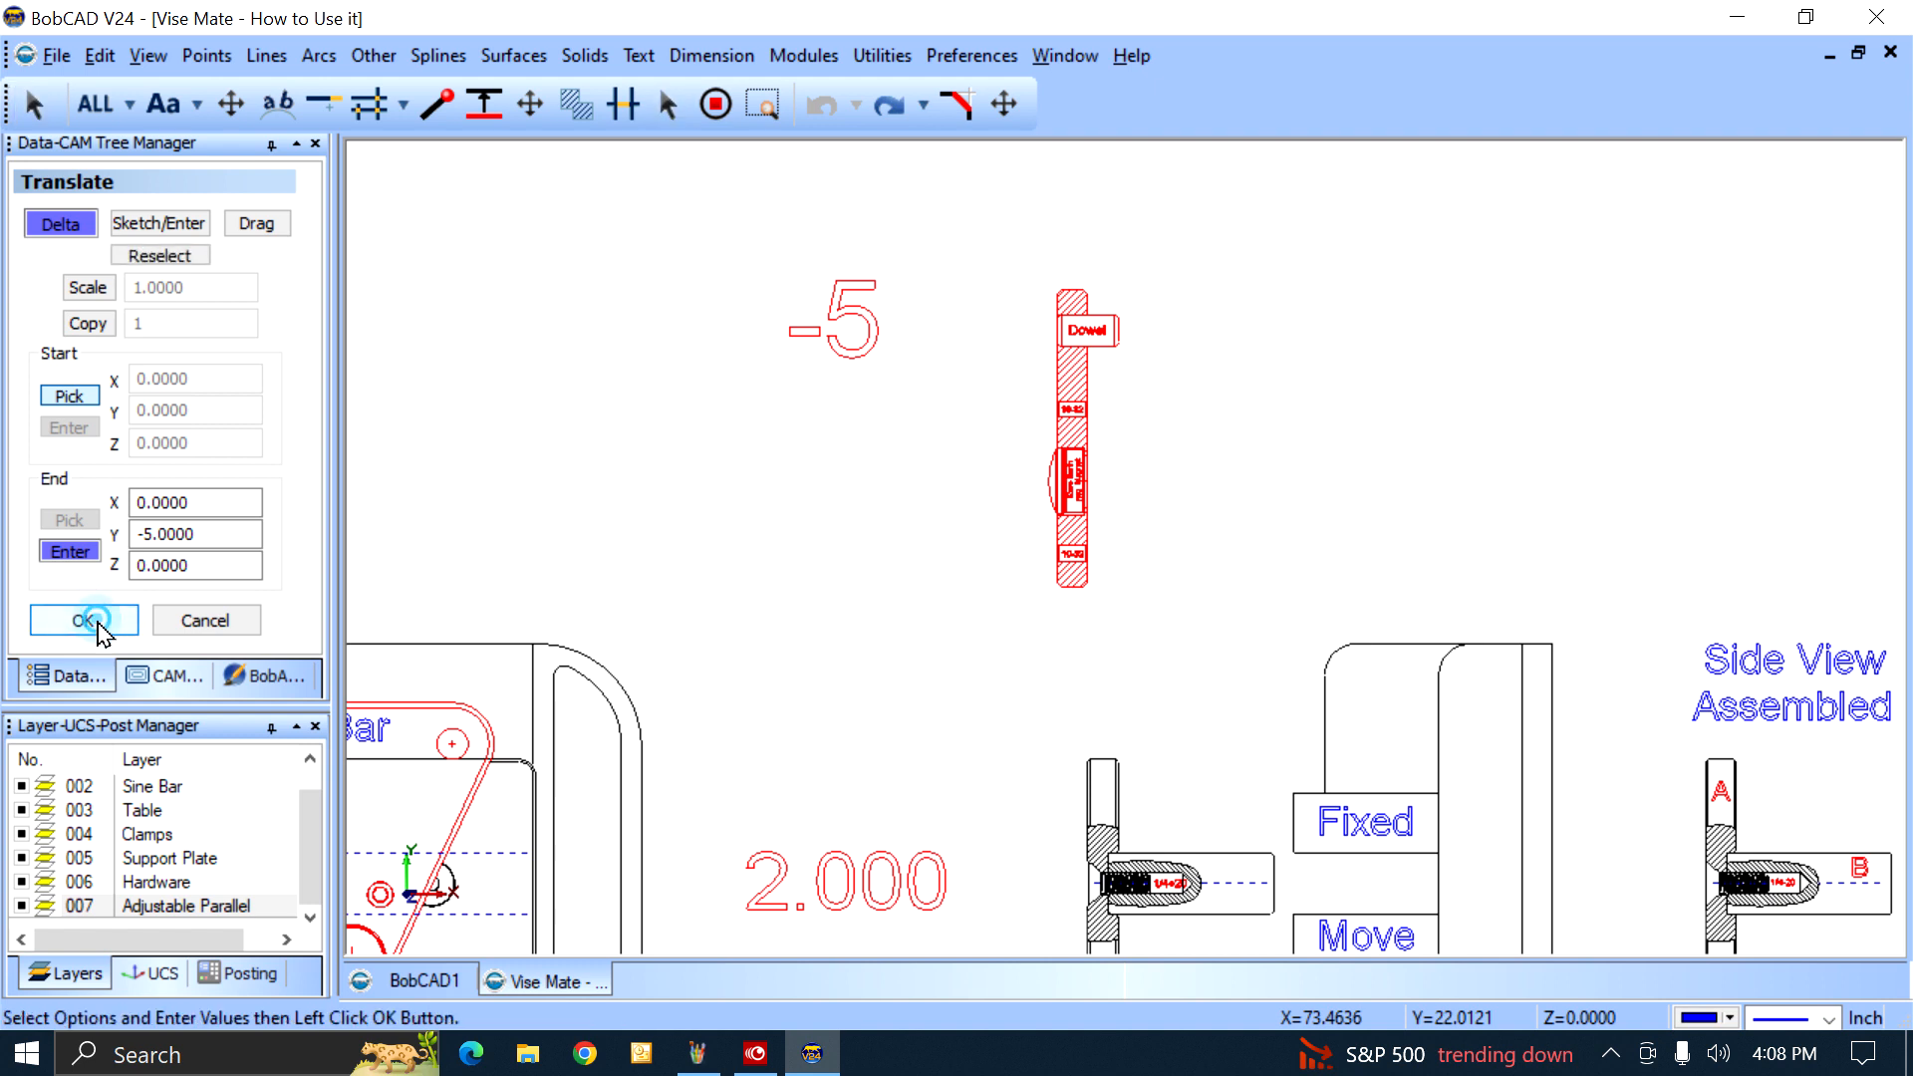
{"action": "left_click", "coordinate": [82, 620]}
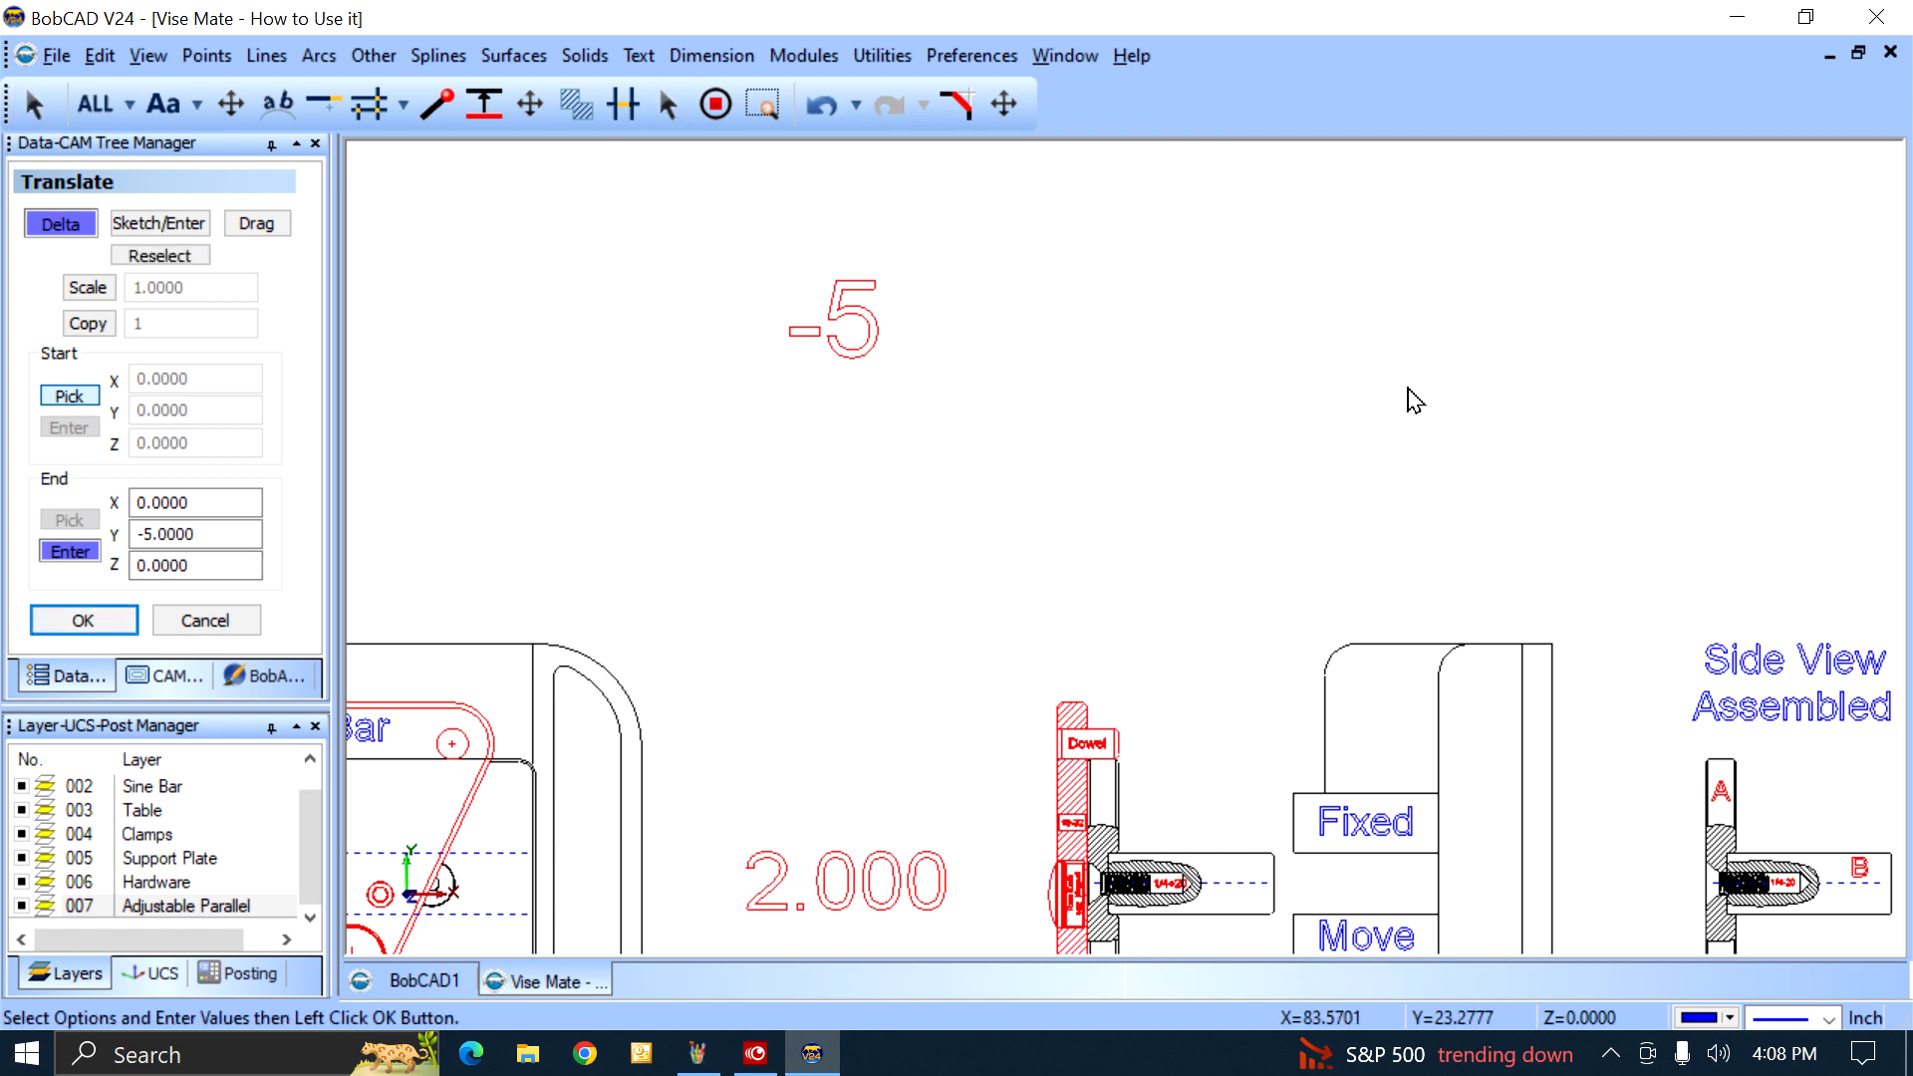
{"action": "left_click", "coordinate": [1004, 101]}
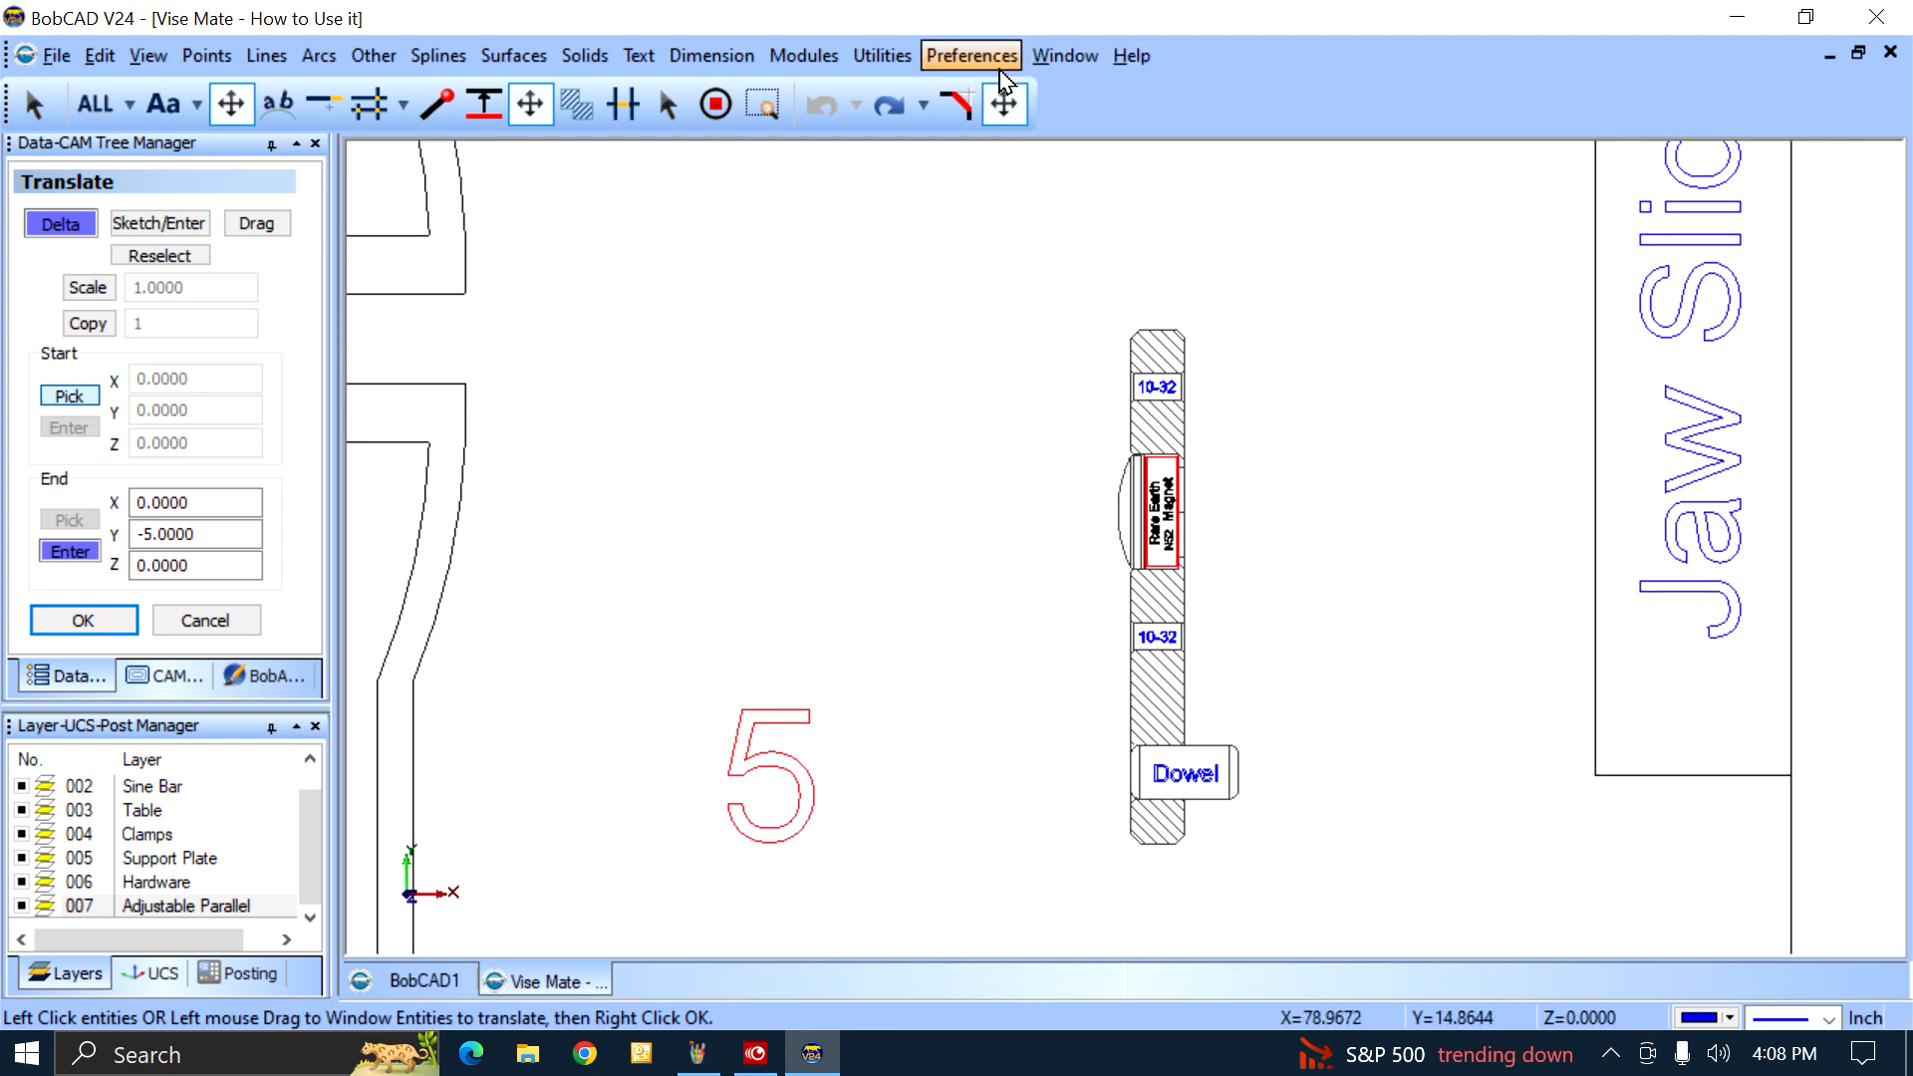
Step: Translate the second magnet-and-dowel part 5 inches up in Y against its clamp section
{"action": "left_click", "coordinate": [881, 56]}
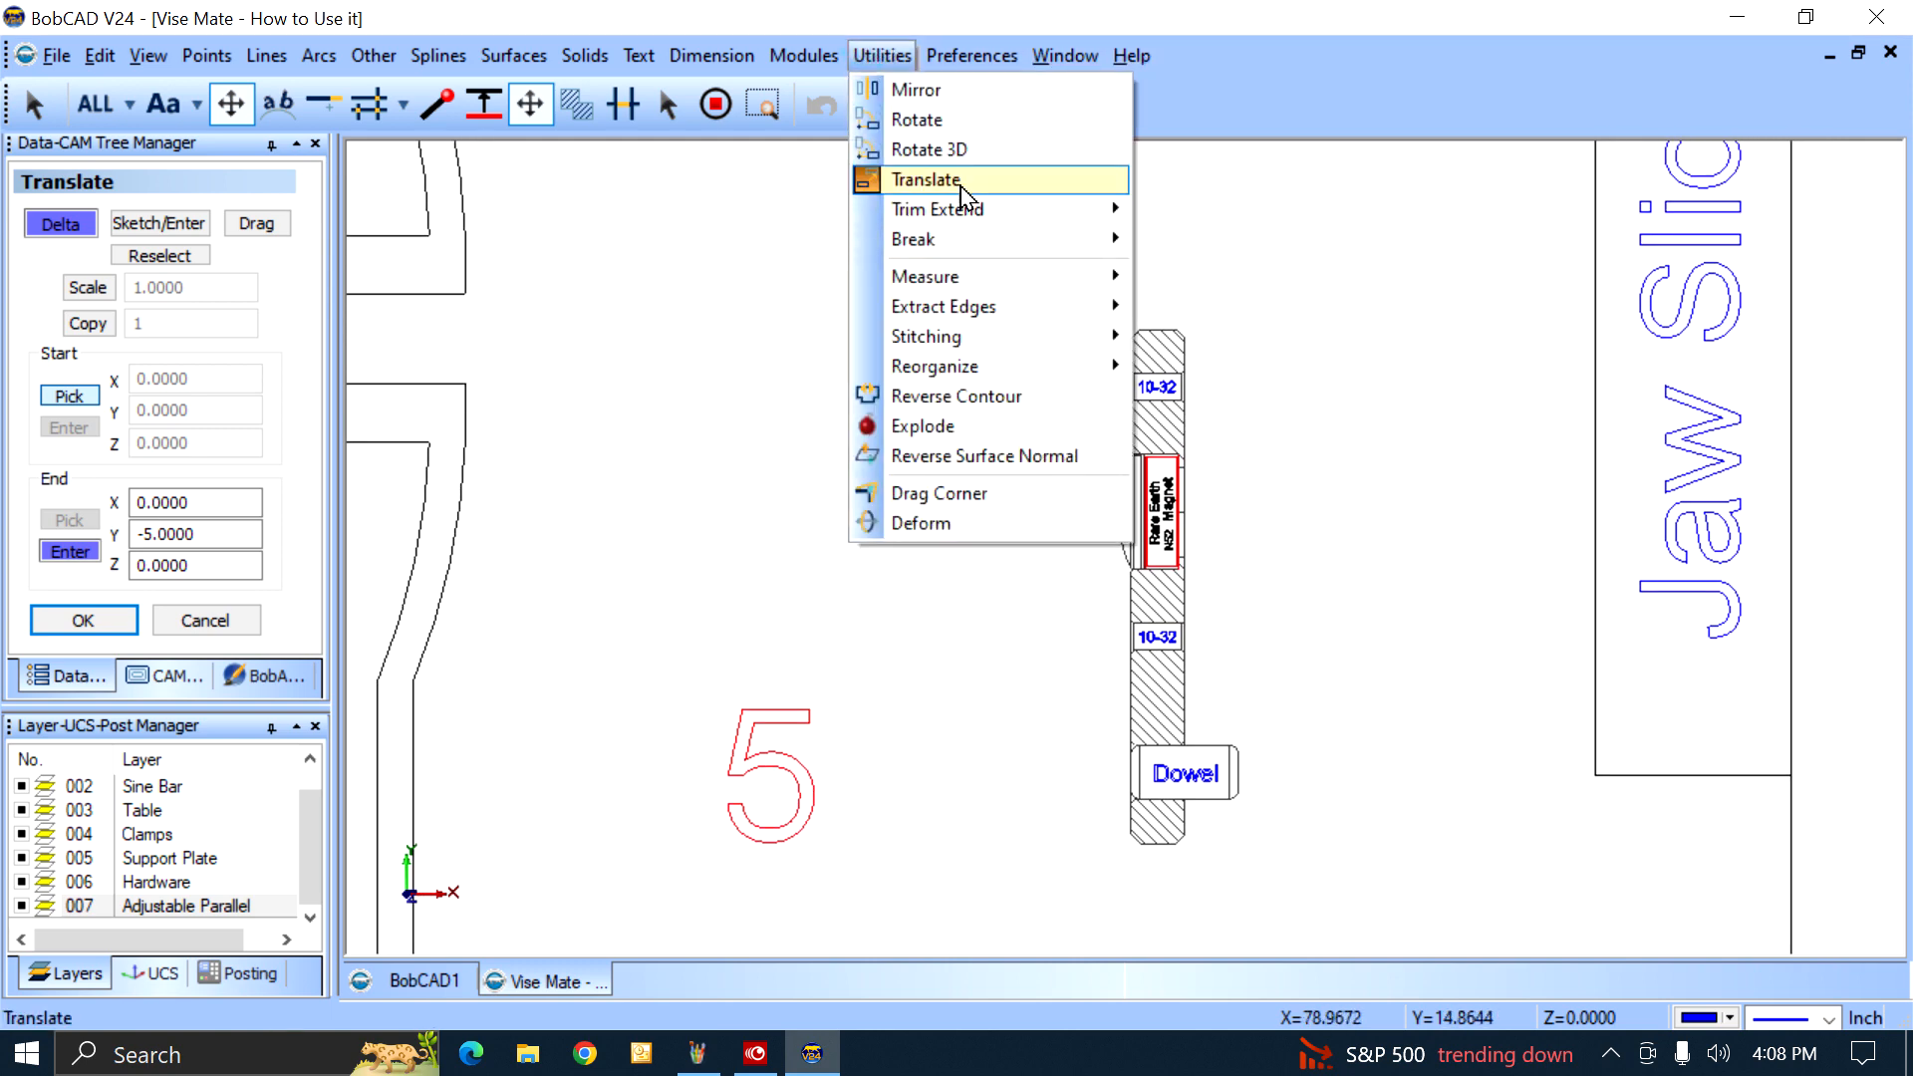
{"action": "left_click", "coordinate": [927, 180]}
{"action": "type", "text": "5"}
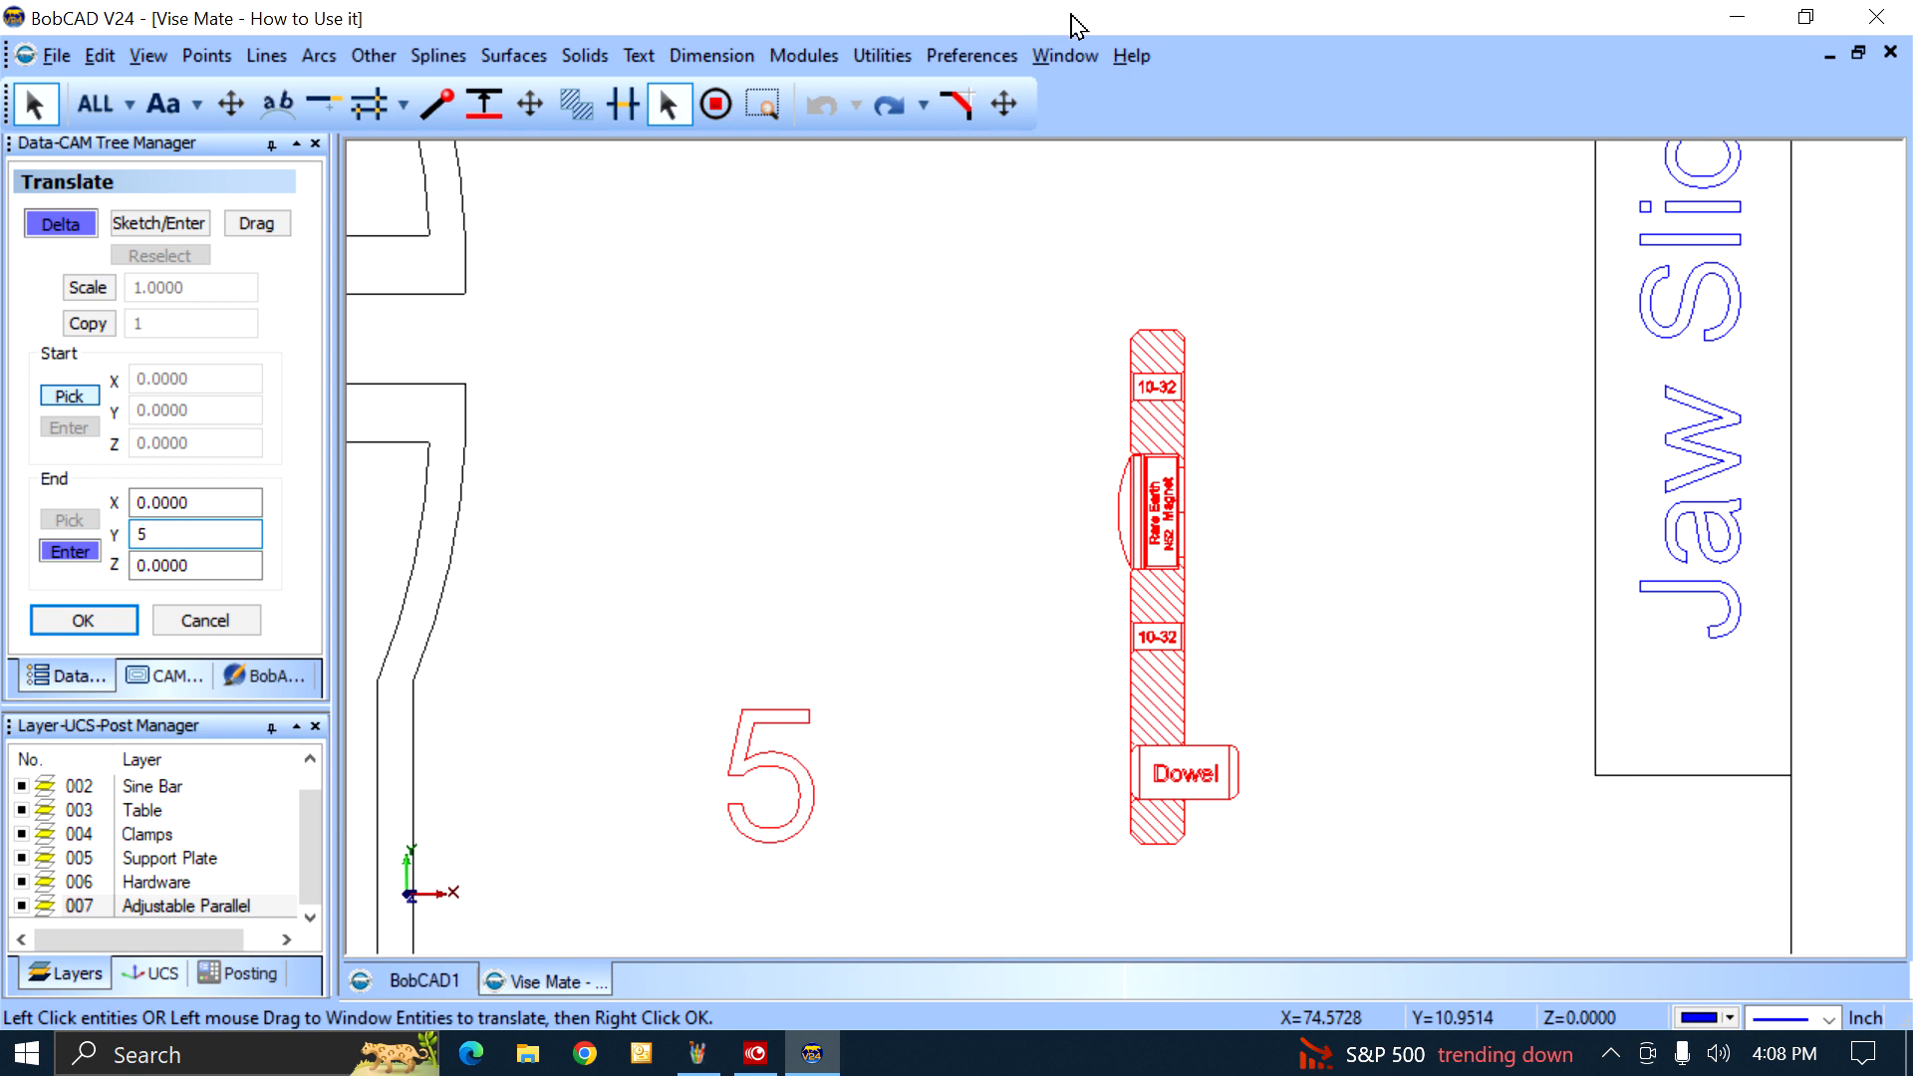
{"action": "left_click", "coordinate": [81, 620]}
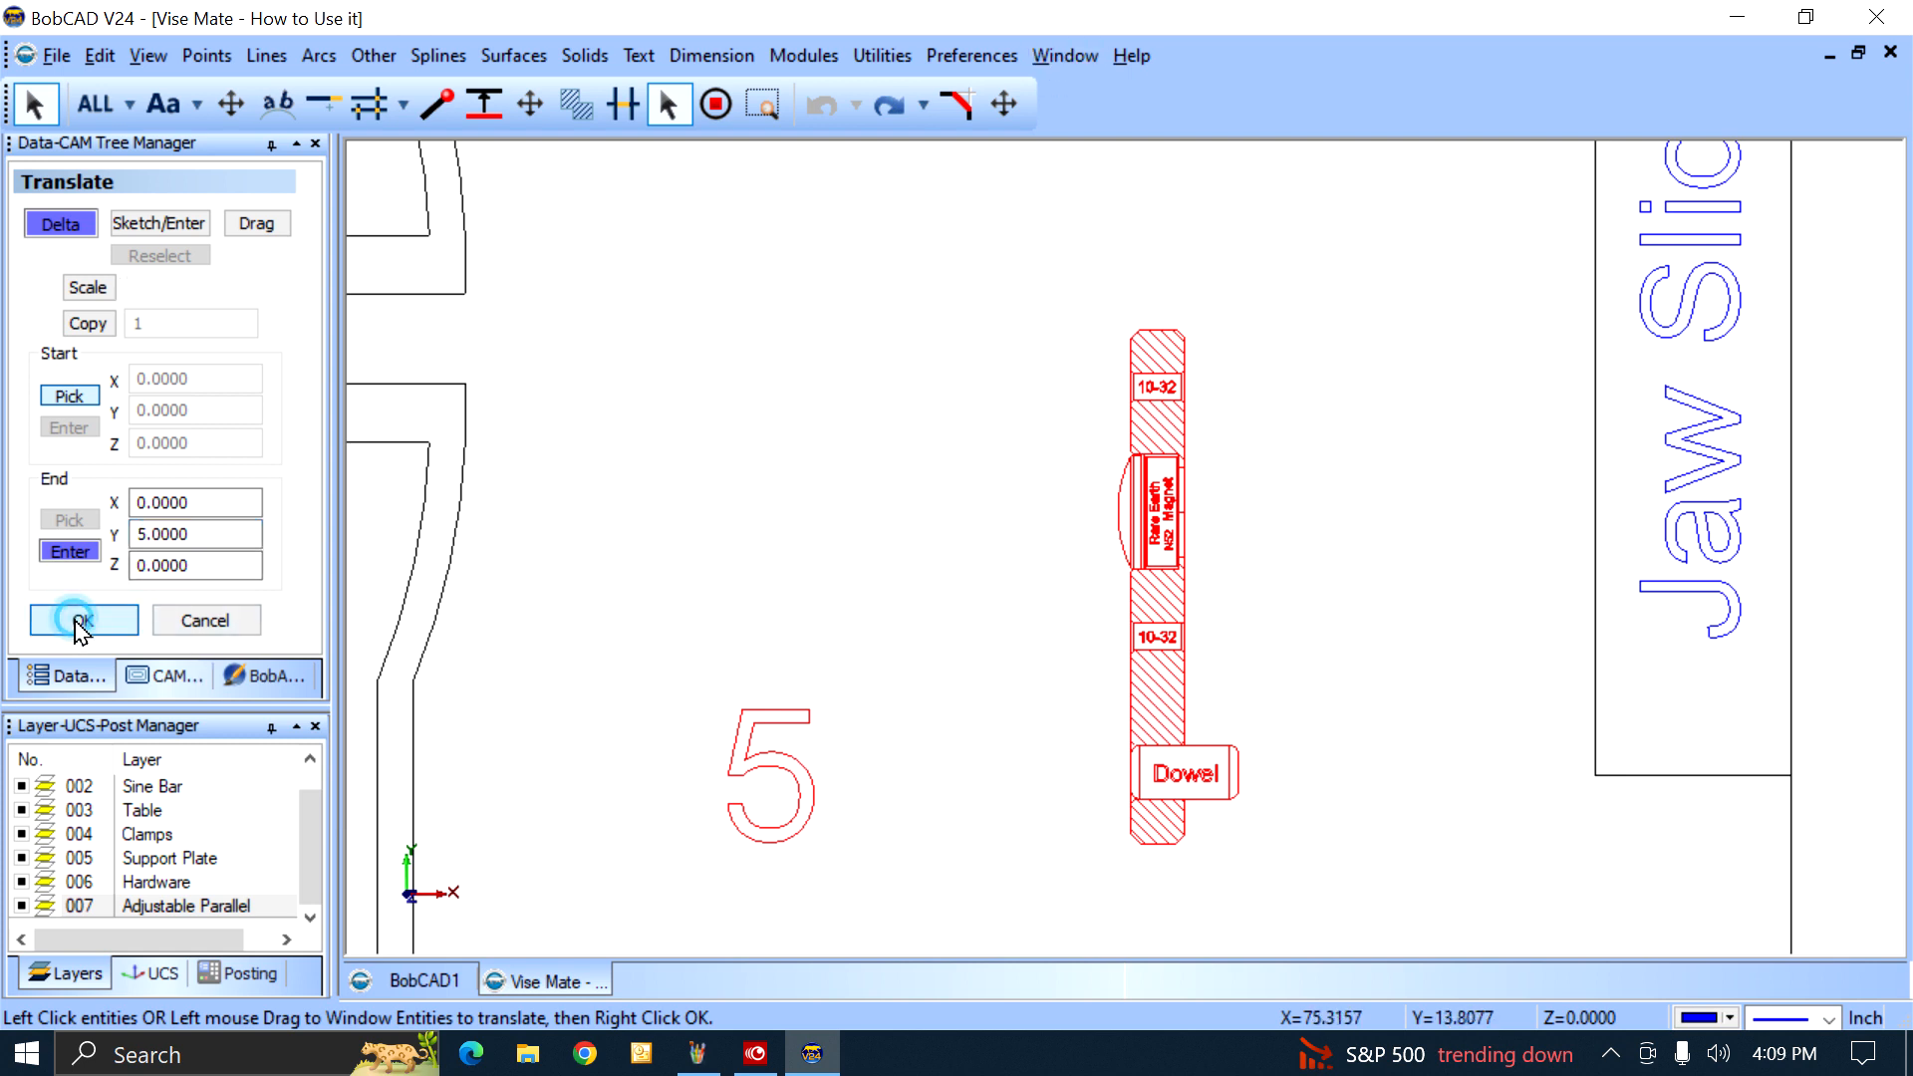
{"action": "left_click", "coordinate": [81, 620]}
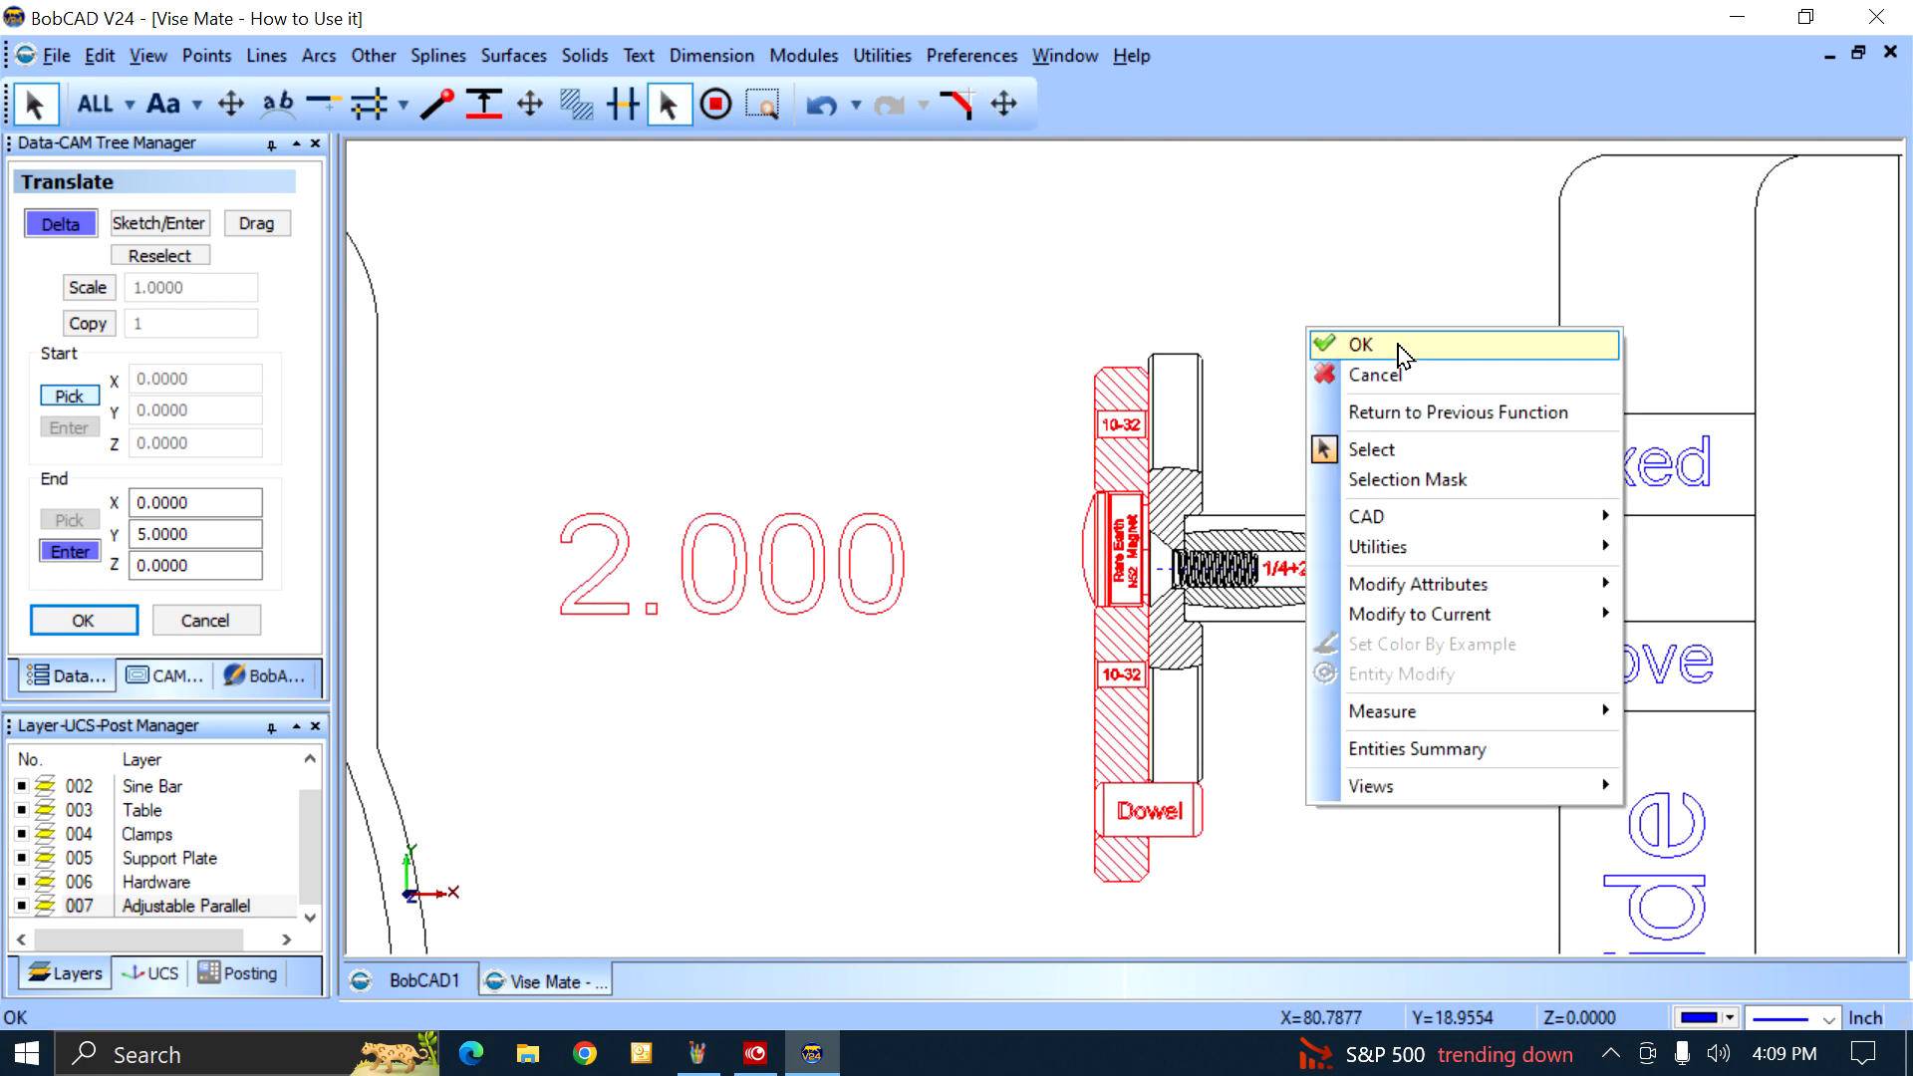
{"action": "left_click", "coordinate": [1358, 345]}
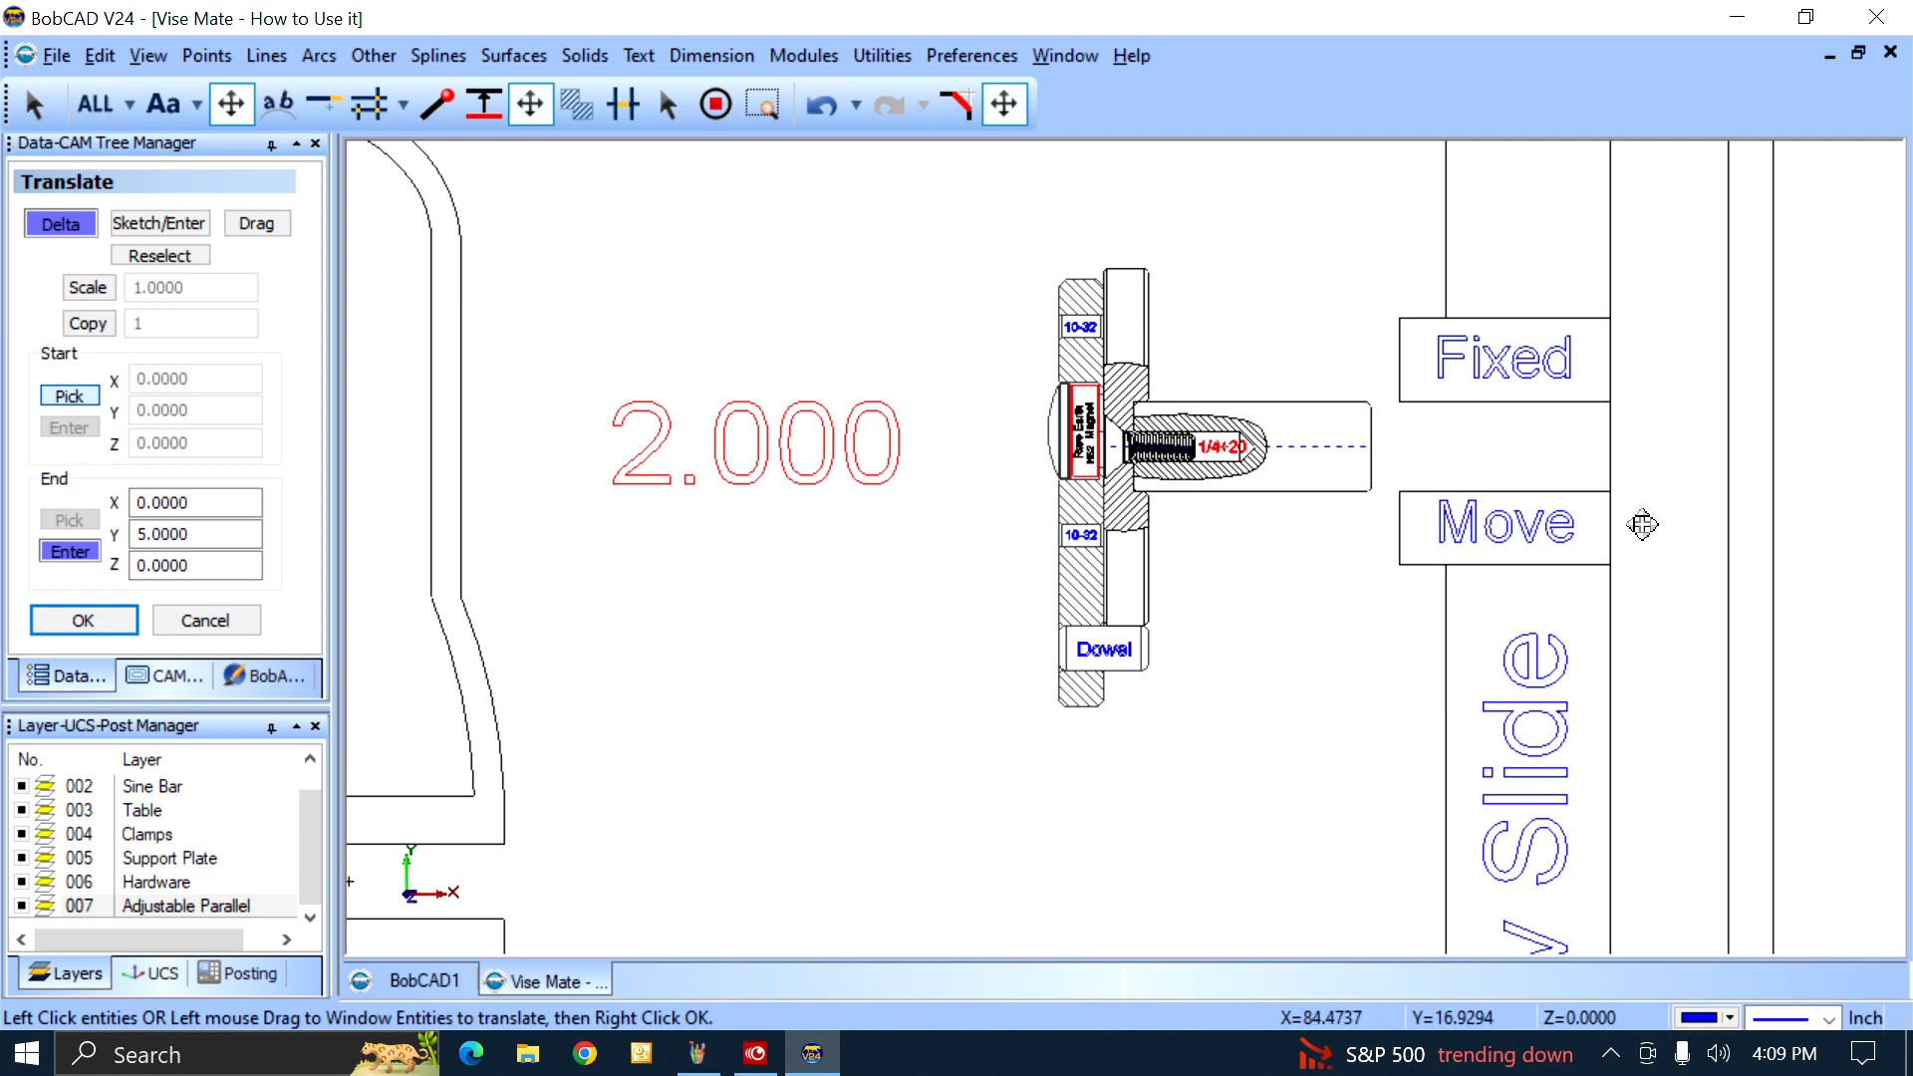
{"action": "mouse_move", "coordinate": [1568, 479]}
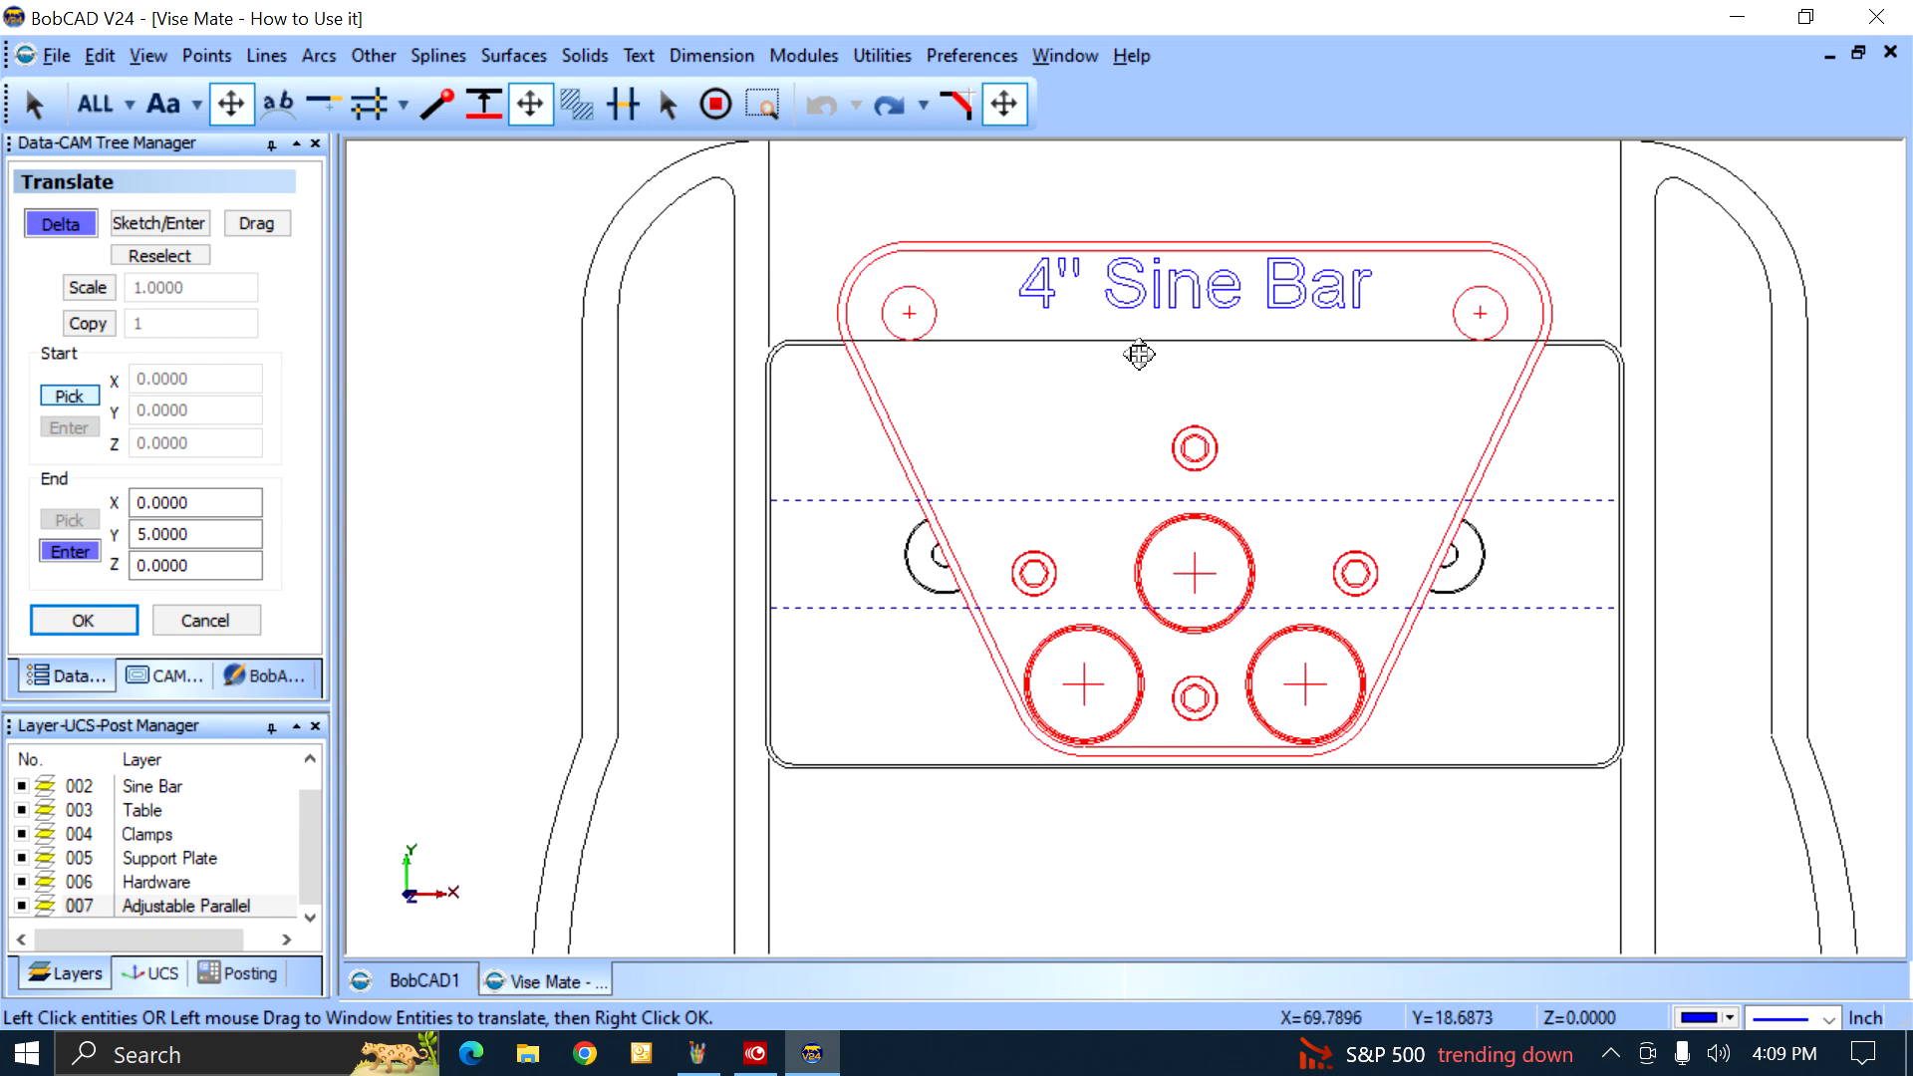
{"action": "mouse_move", "coordinate": [890, 291]}
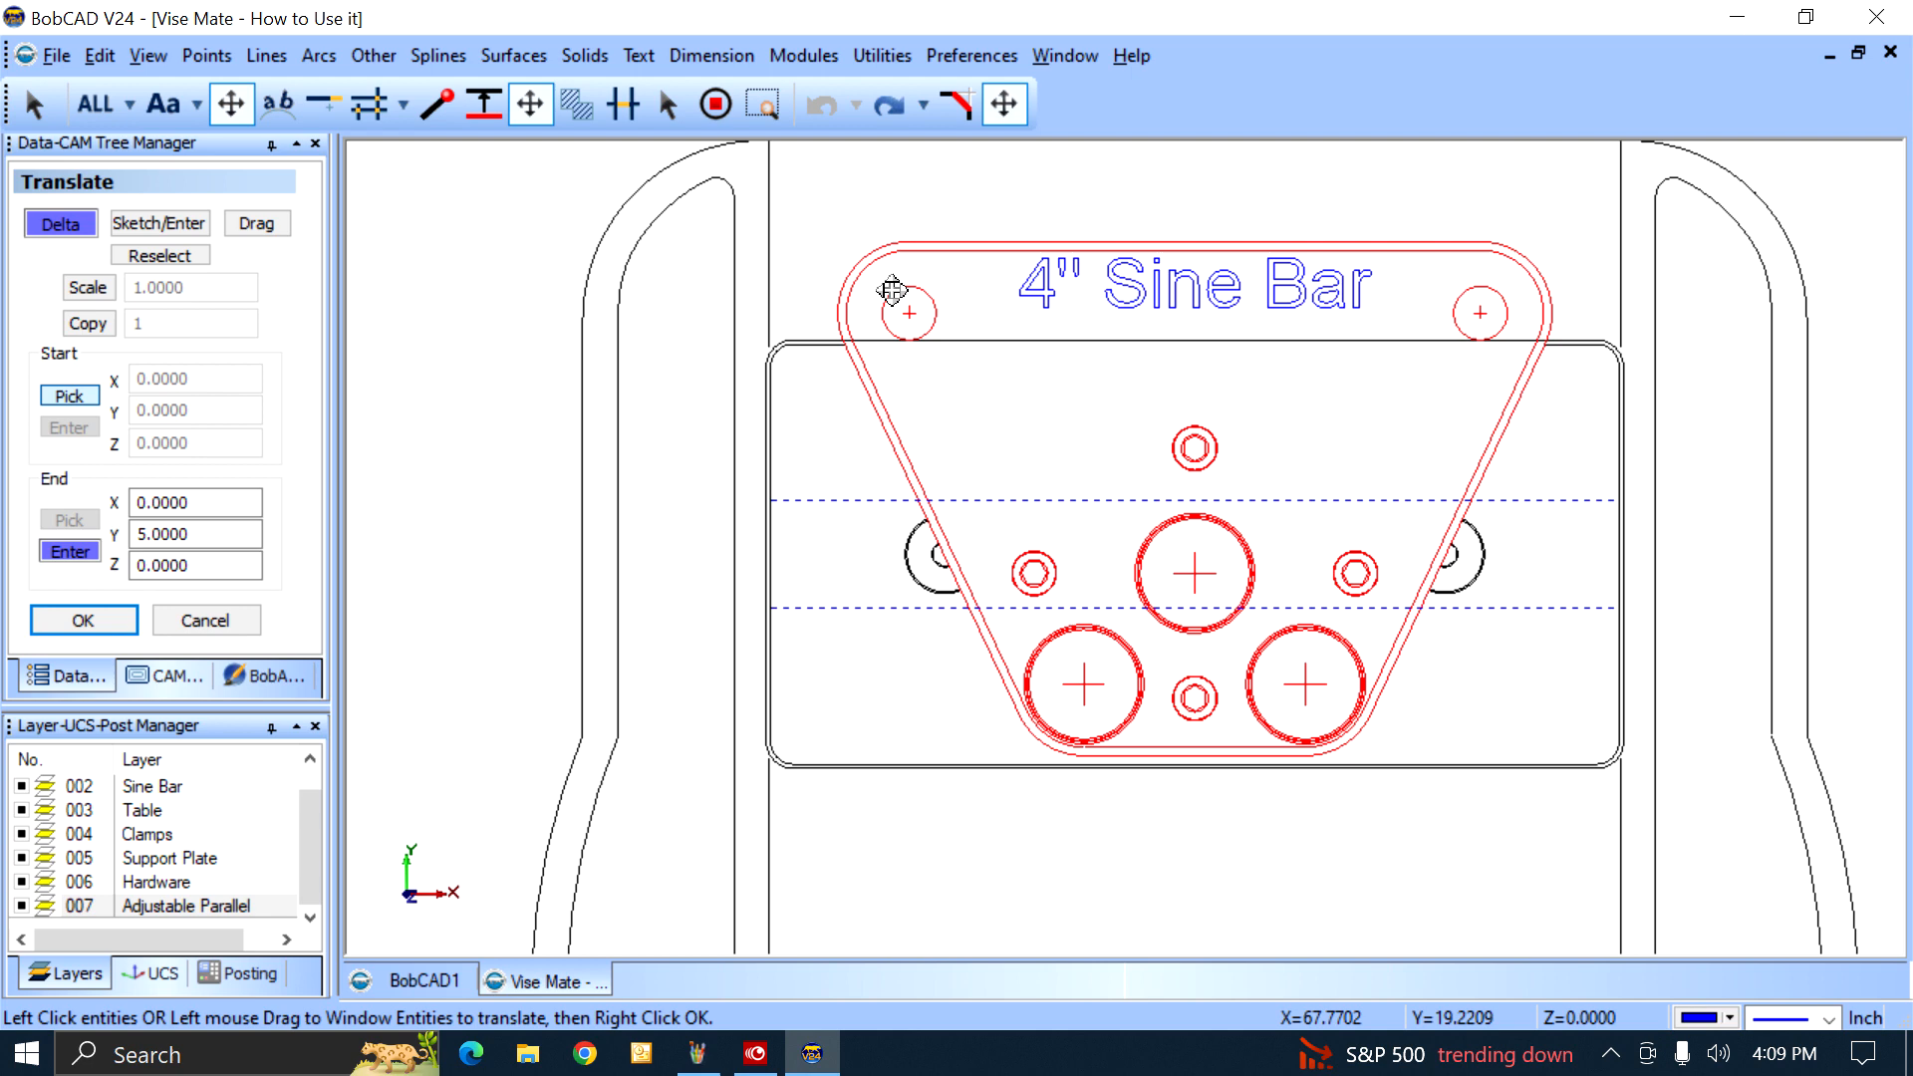
{"action": "mouse_move", "coordinate": [1541, 253]}
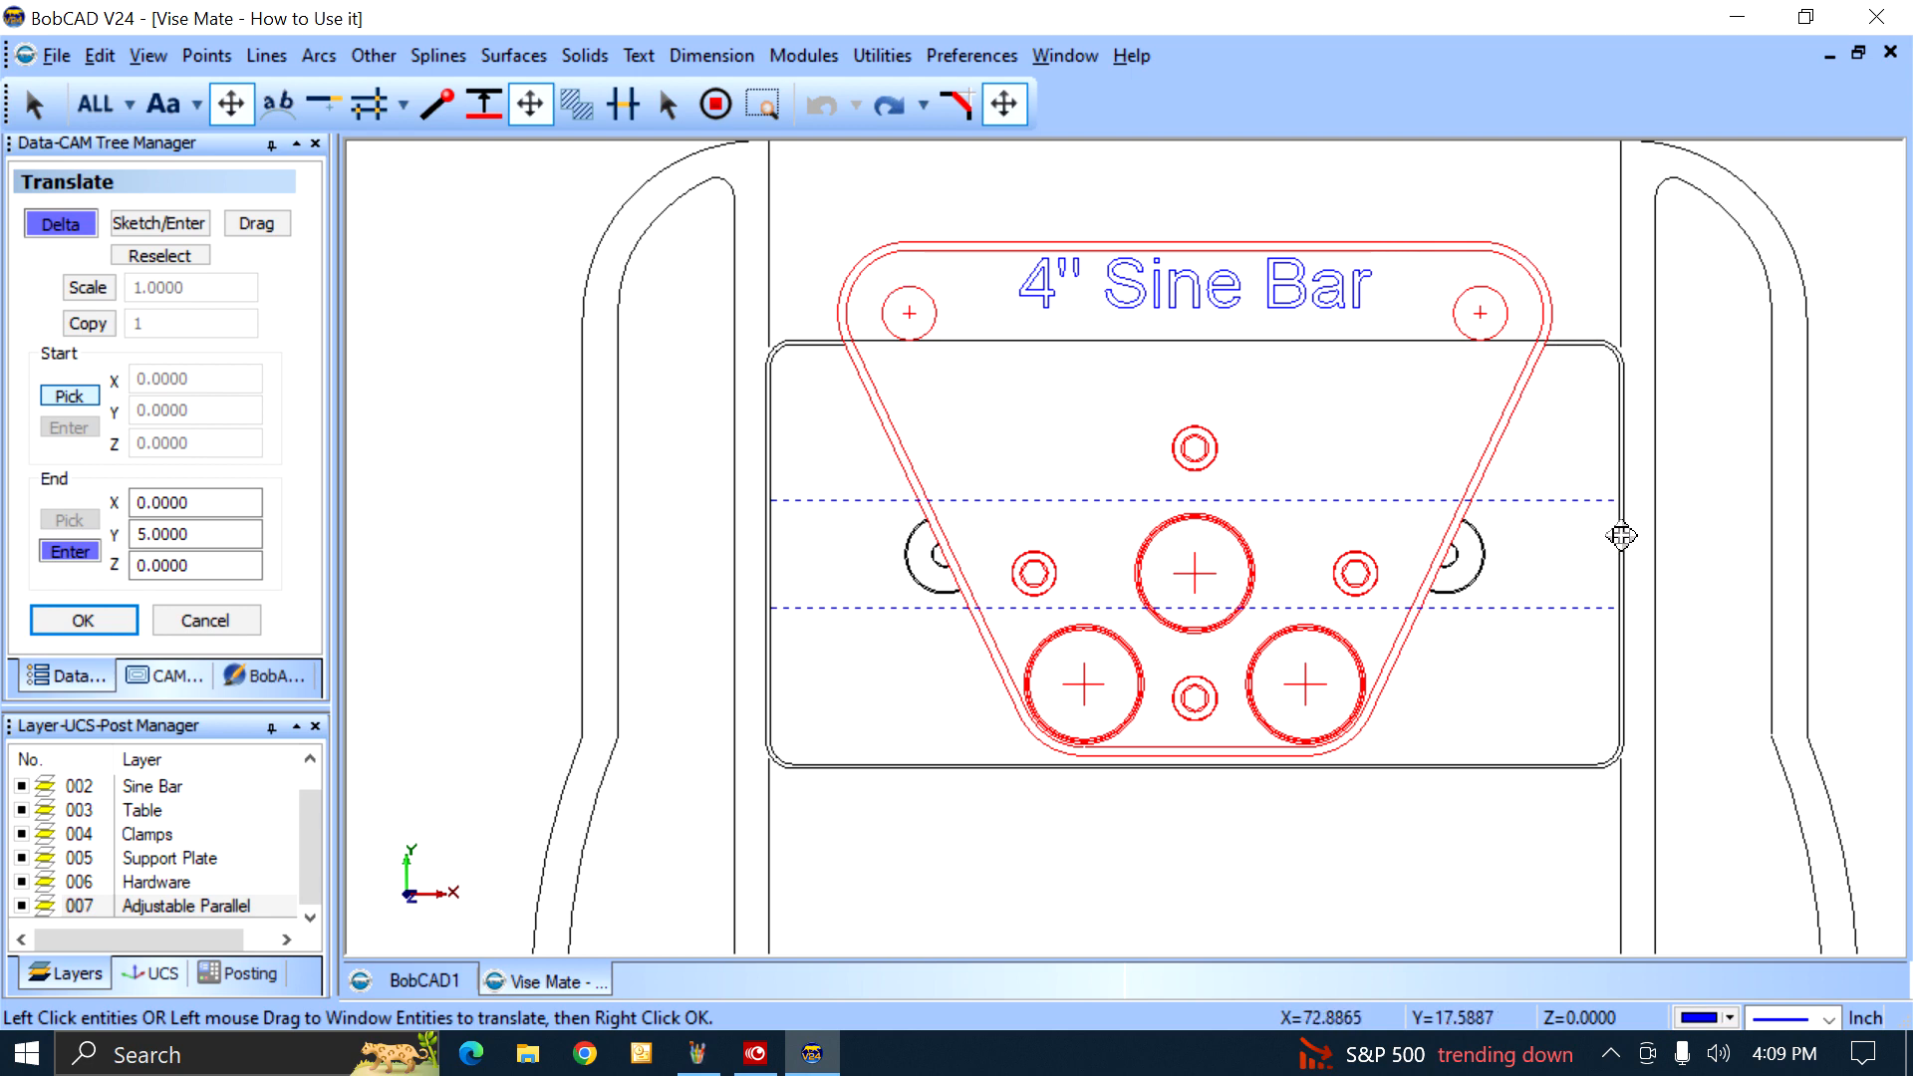
{"action": "mouse_move", "coordinate": [742, 736]}
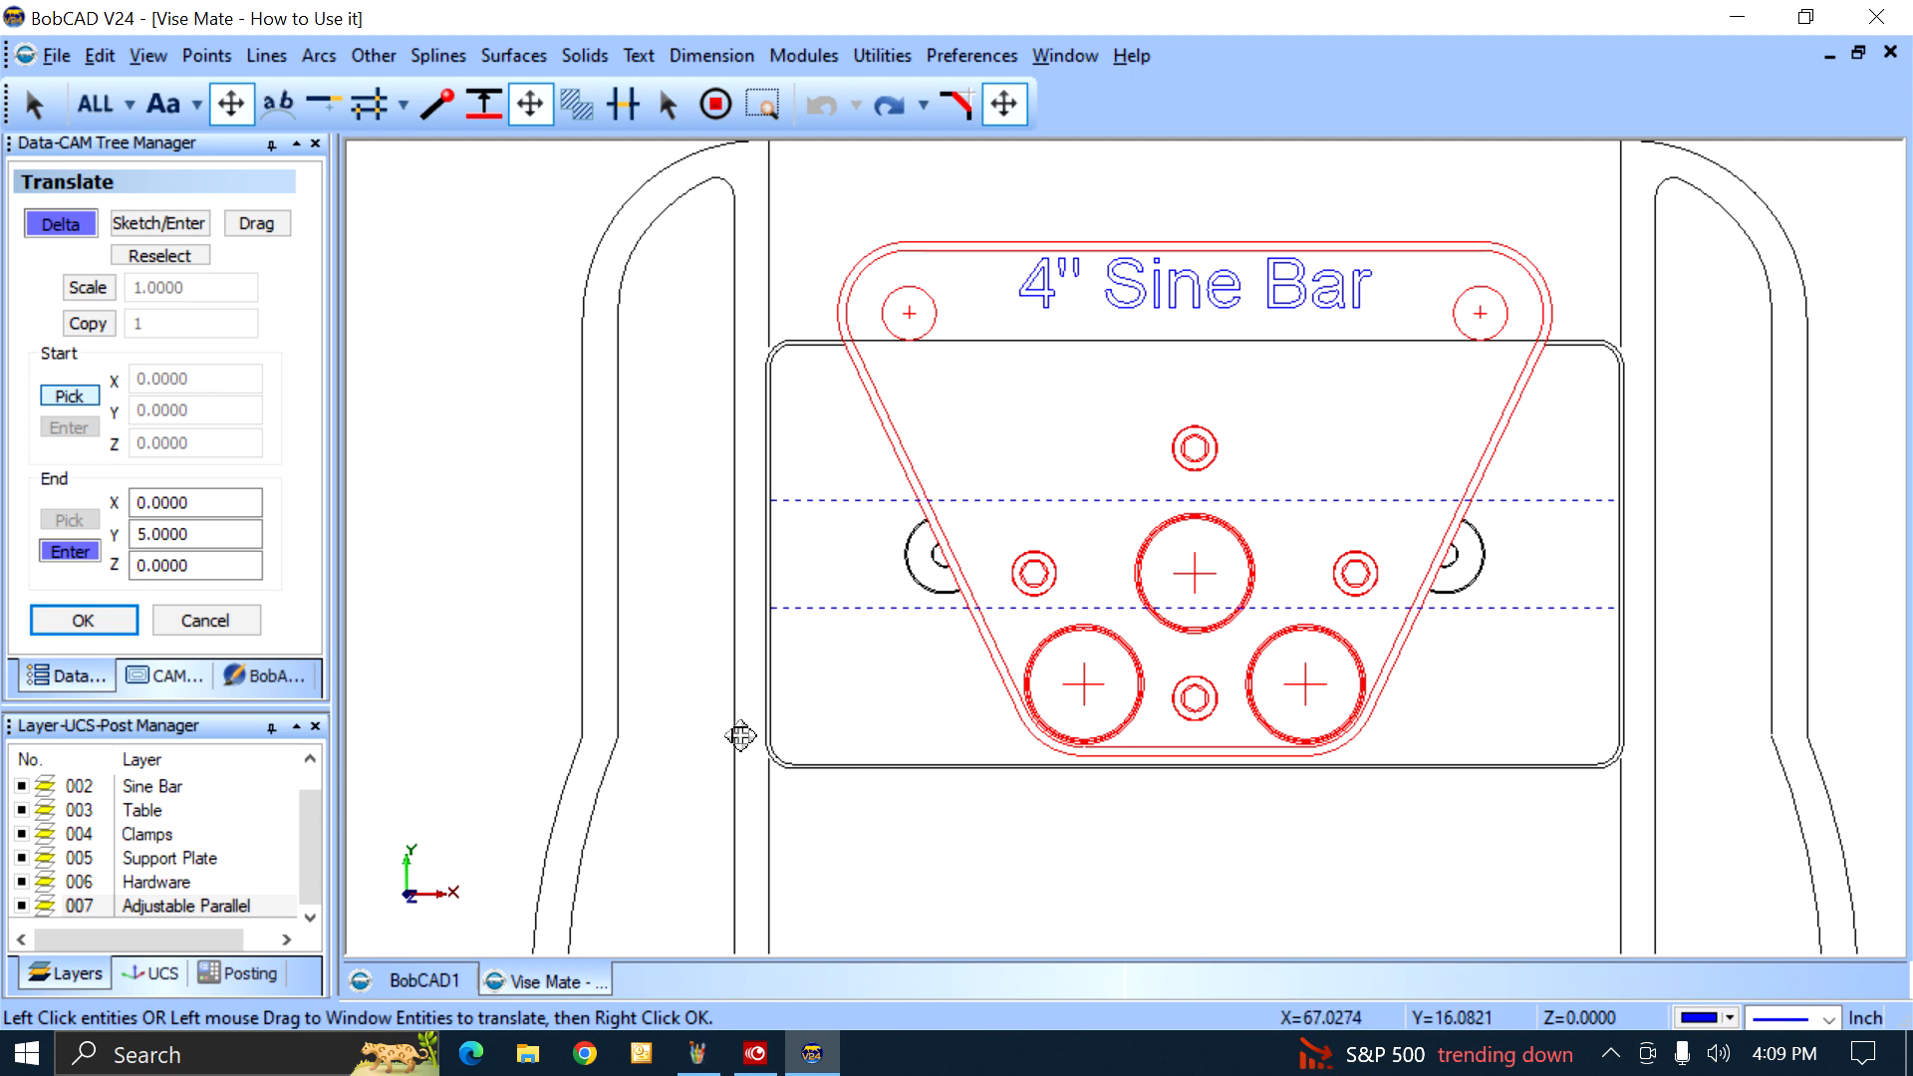
{"action": "mouse_move", "coordinate": [1009, 437]}
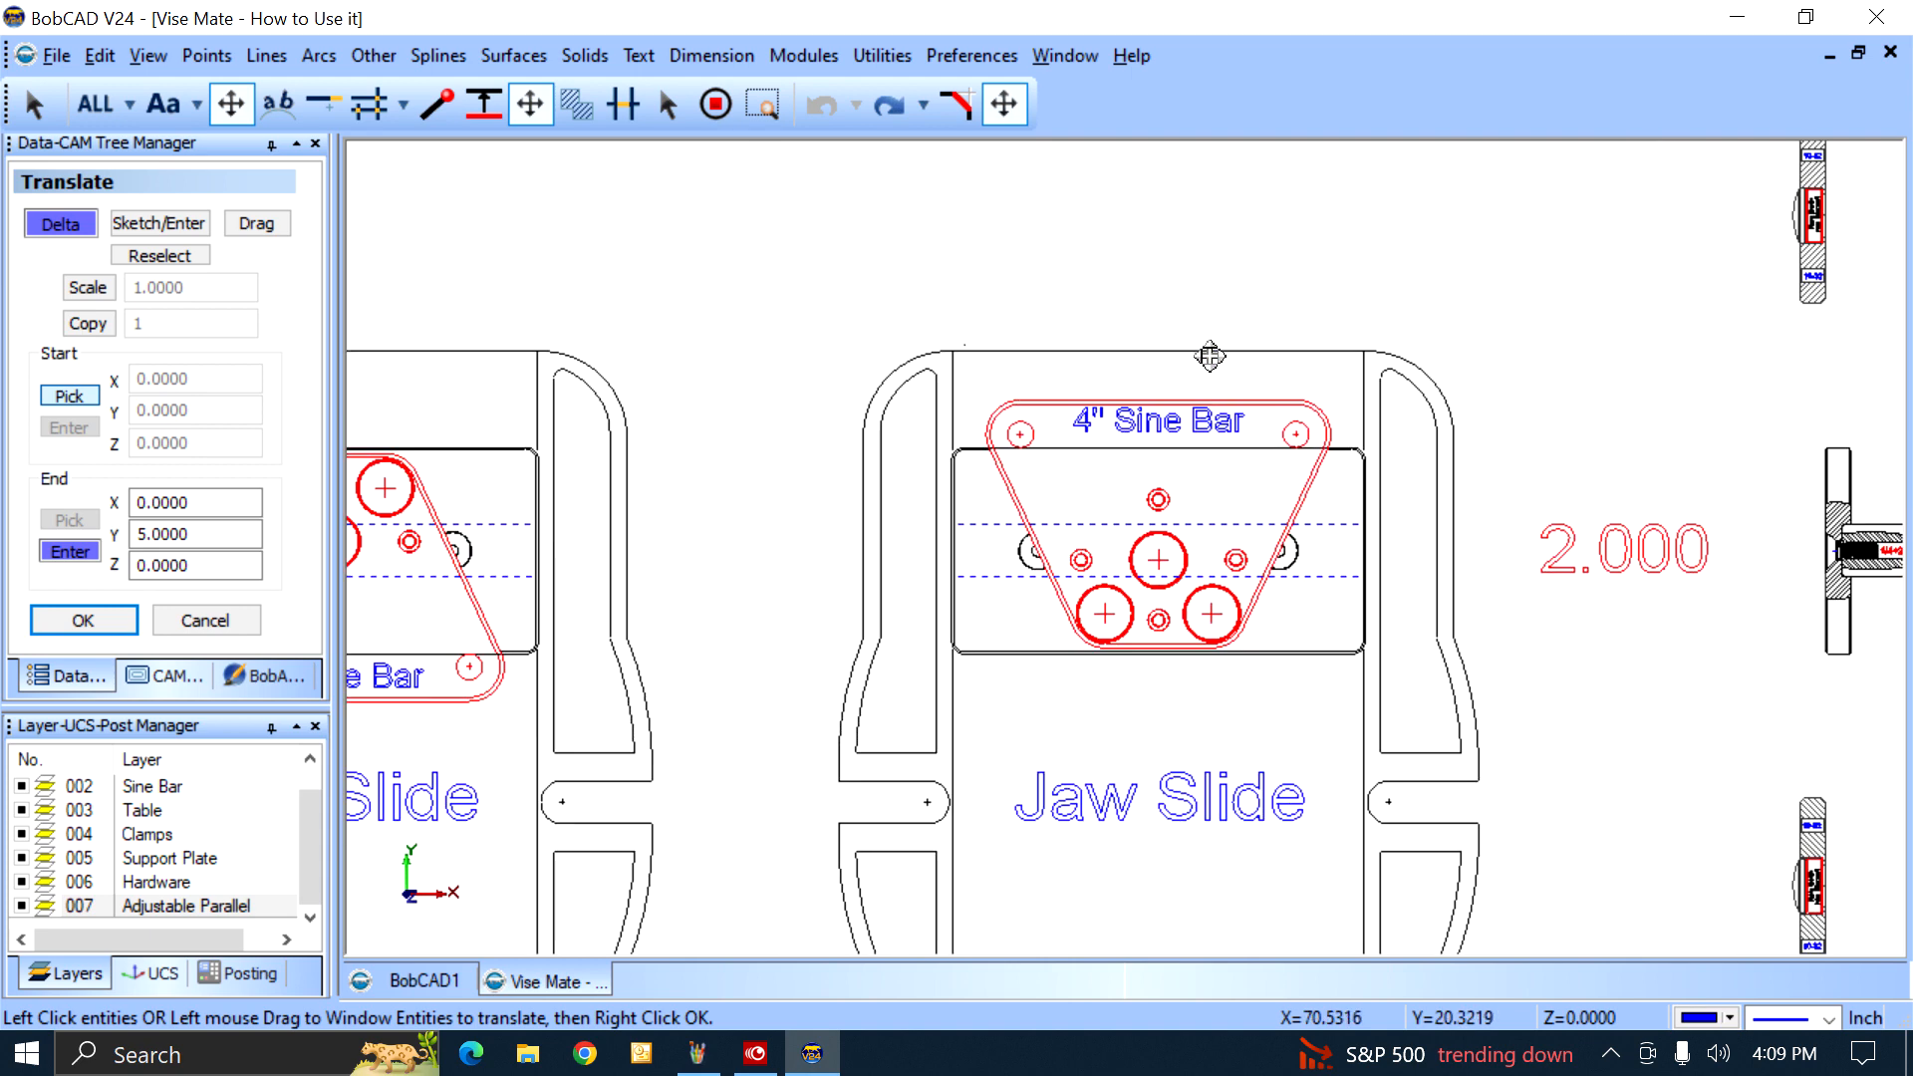
{"action": "mouse_move", "coordinate": [1200, 267]}
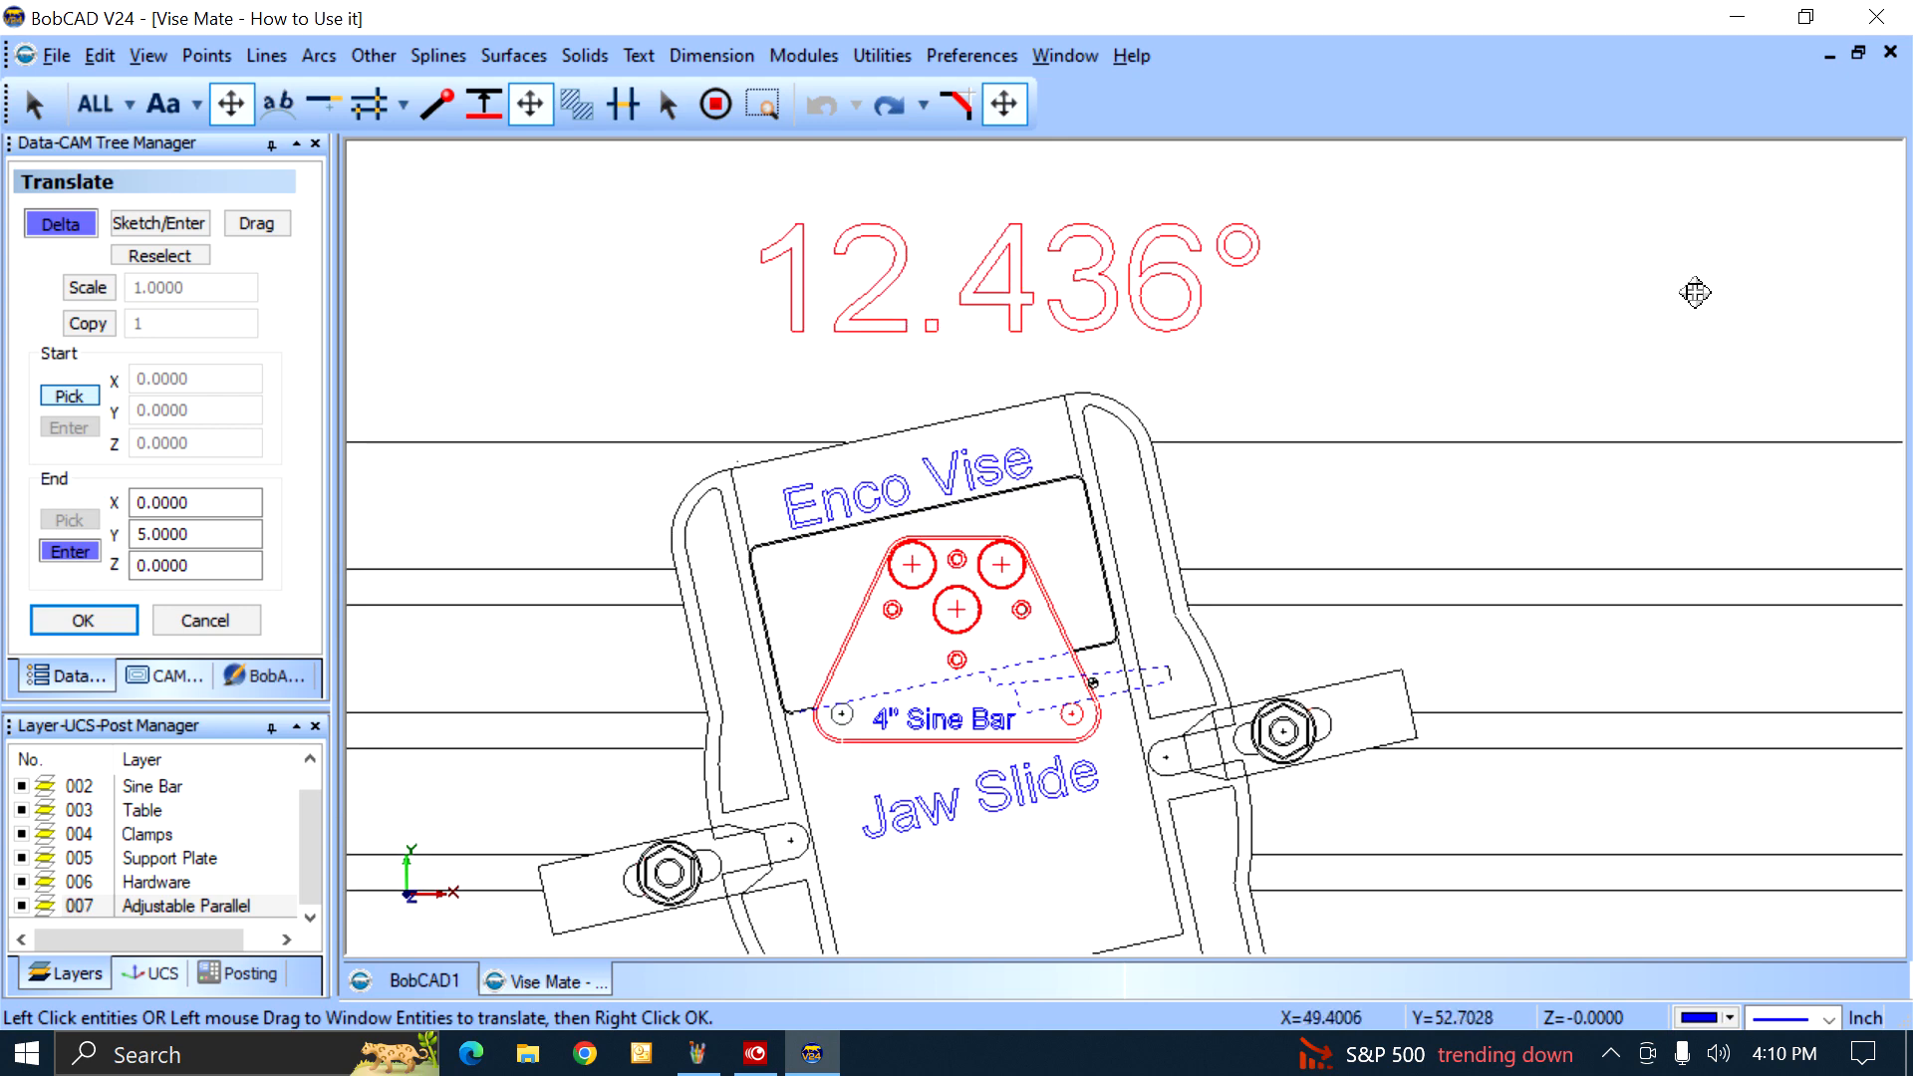
{"action": "mouse_move", "coordinate": [1650, 303]}
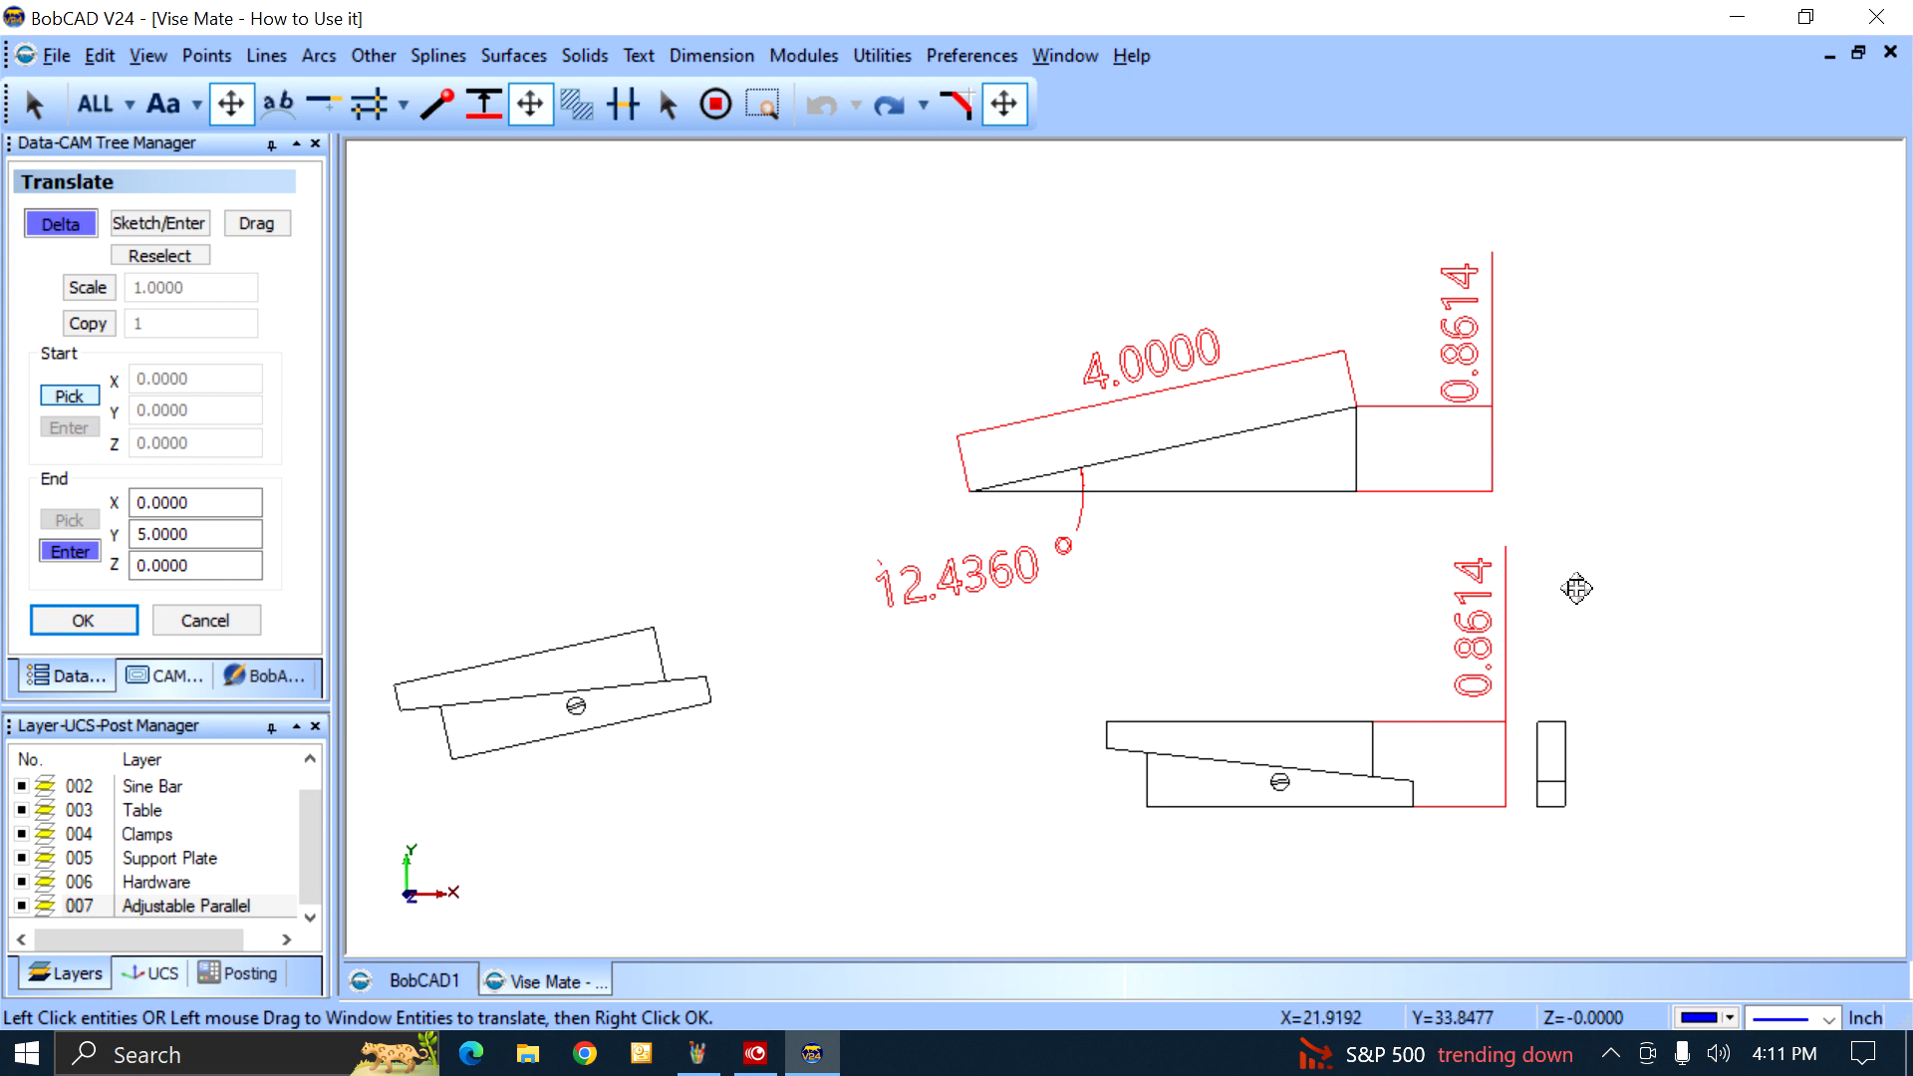
{"action": "mouse_move", "coordinate": [1483, 364]}
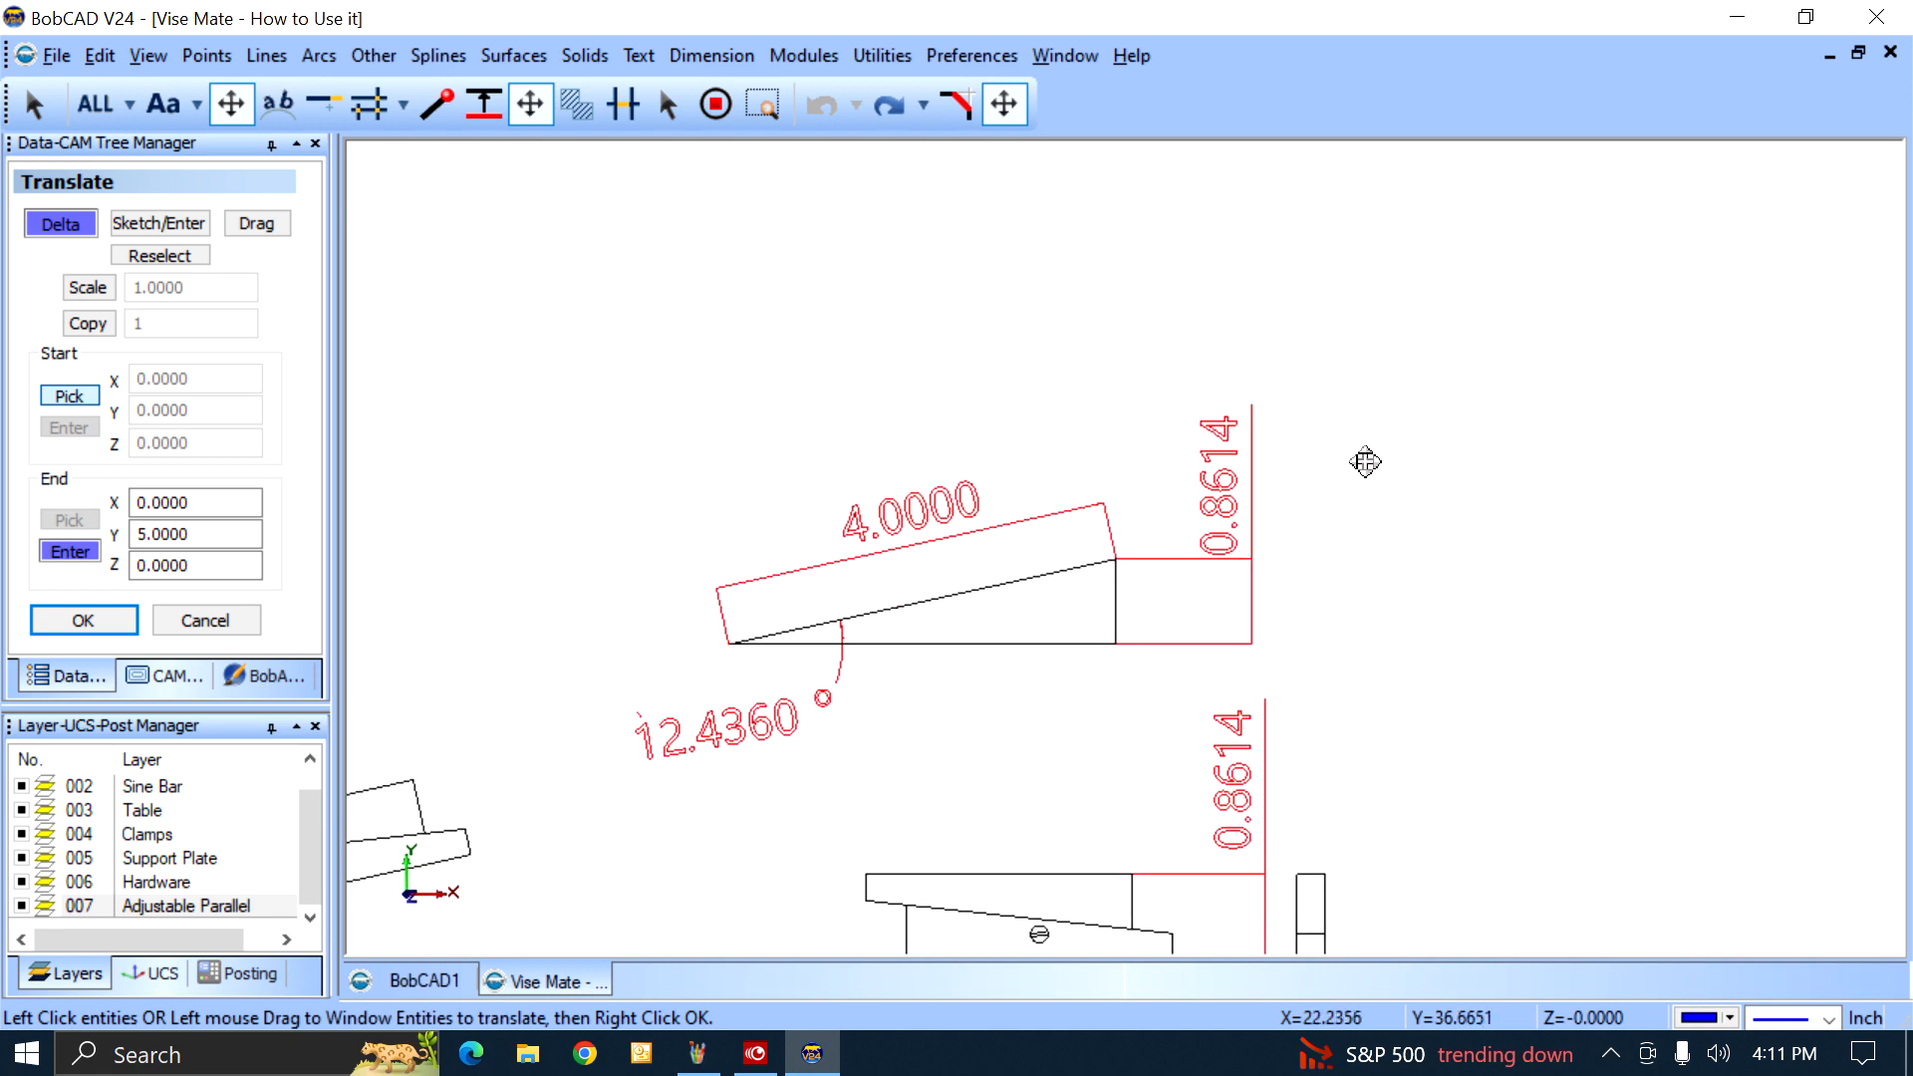
{"action": "mouse_move", "coordinate": [1415, 517]}
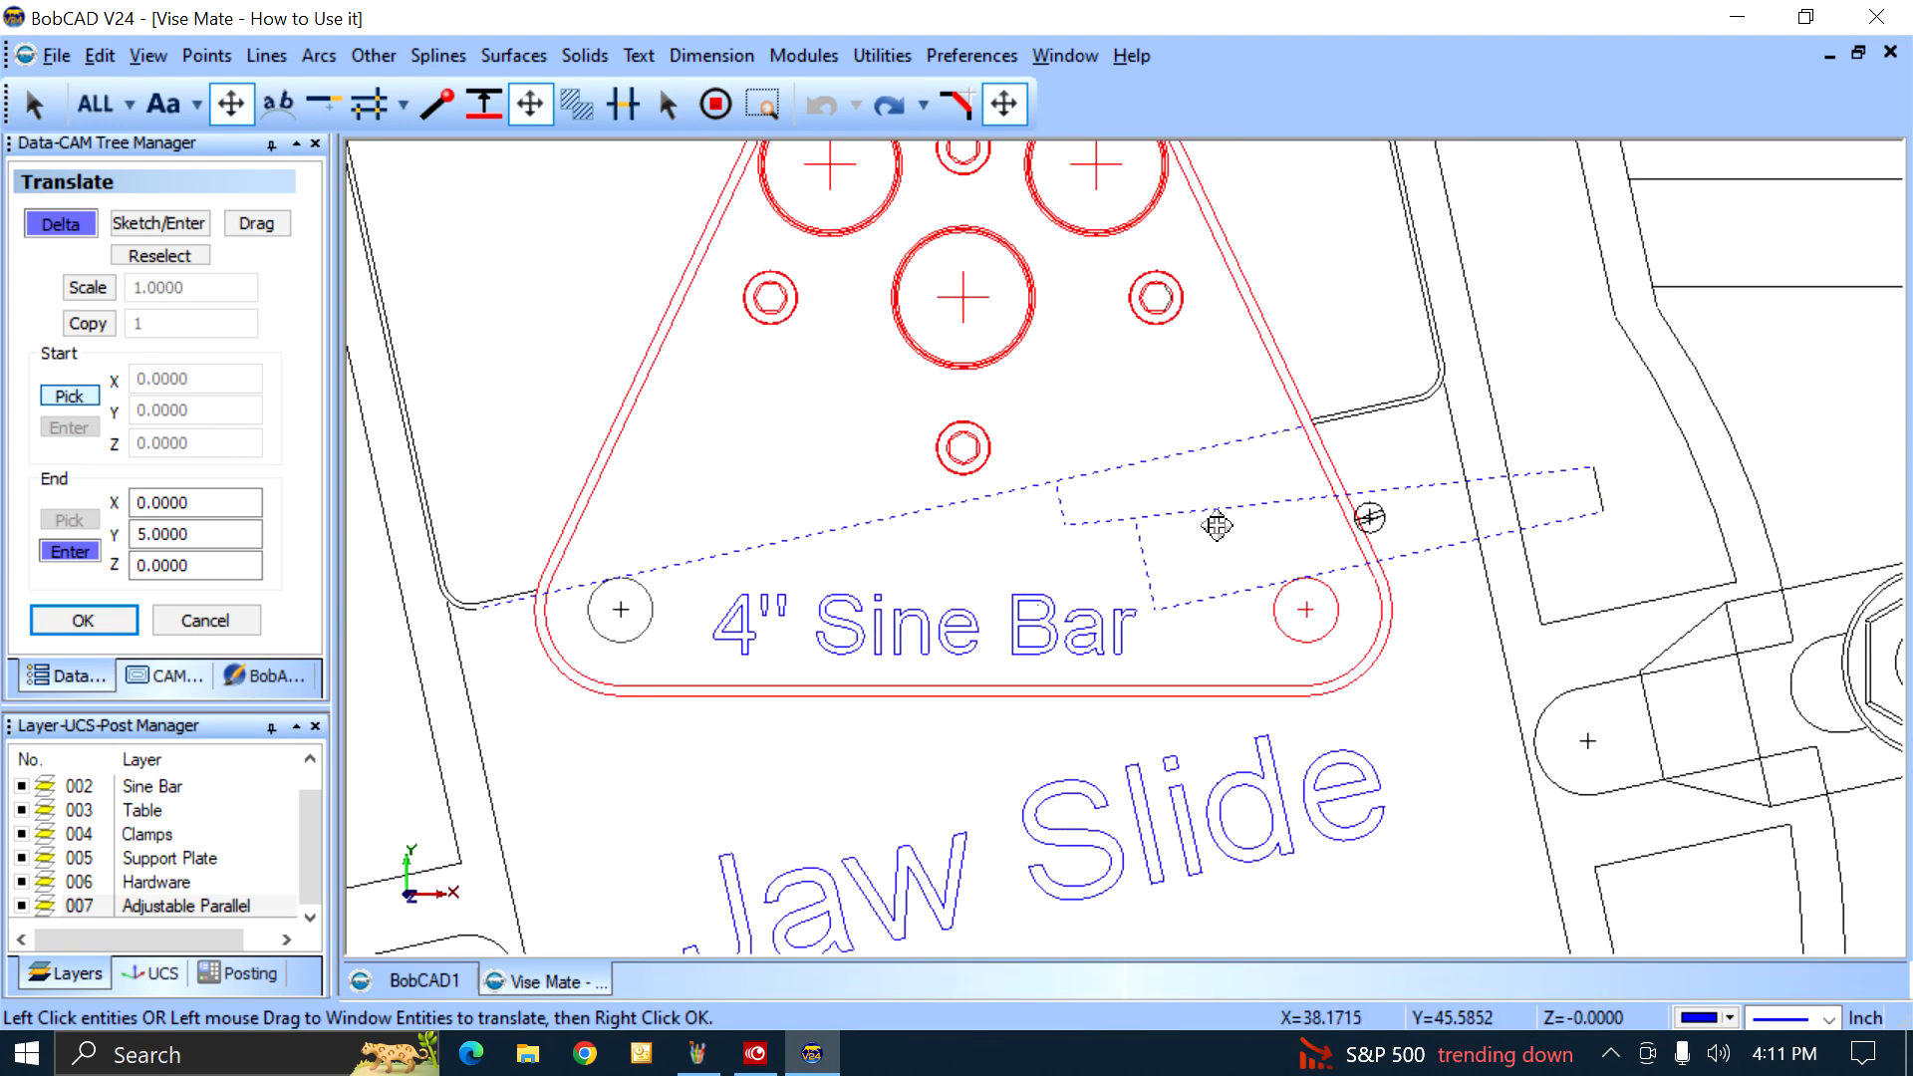
{"action": "mouse_move", "coordinate": [1016, 458]}
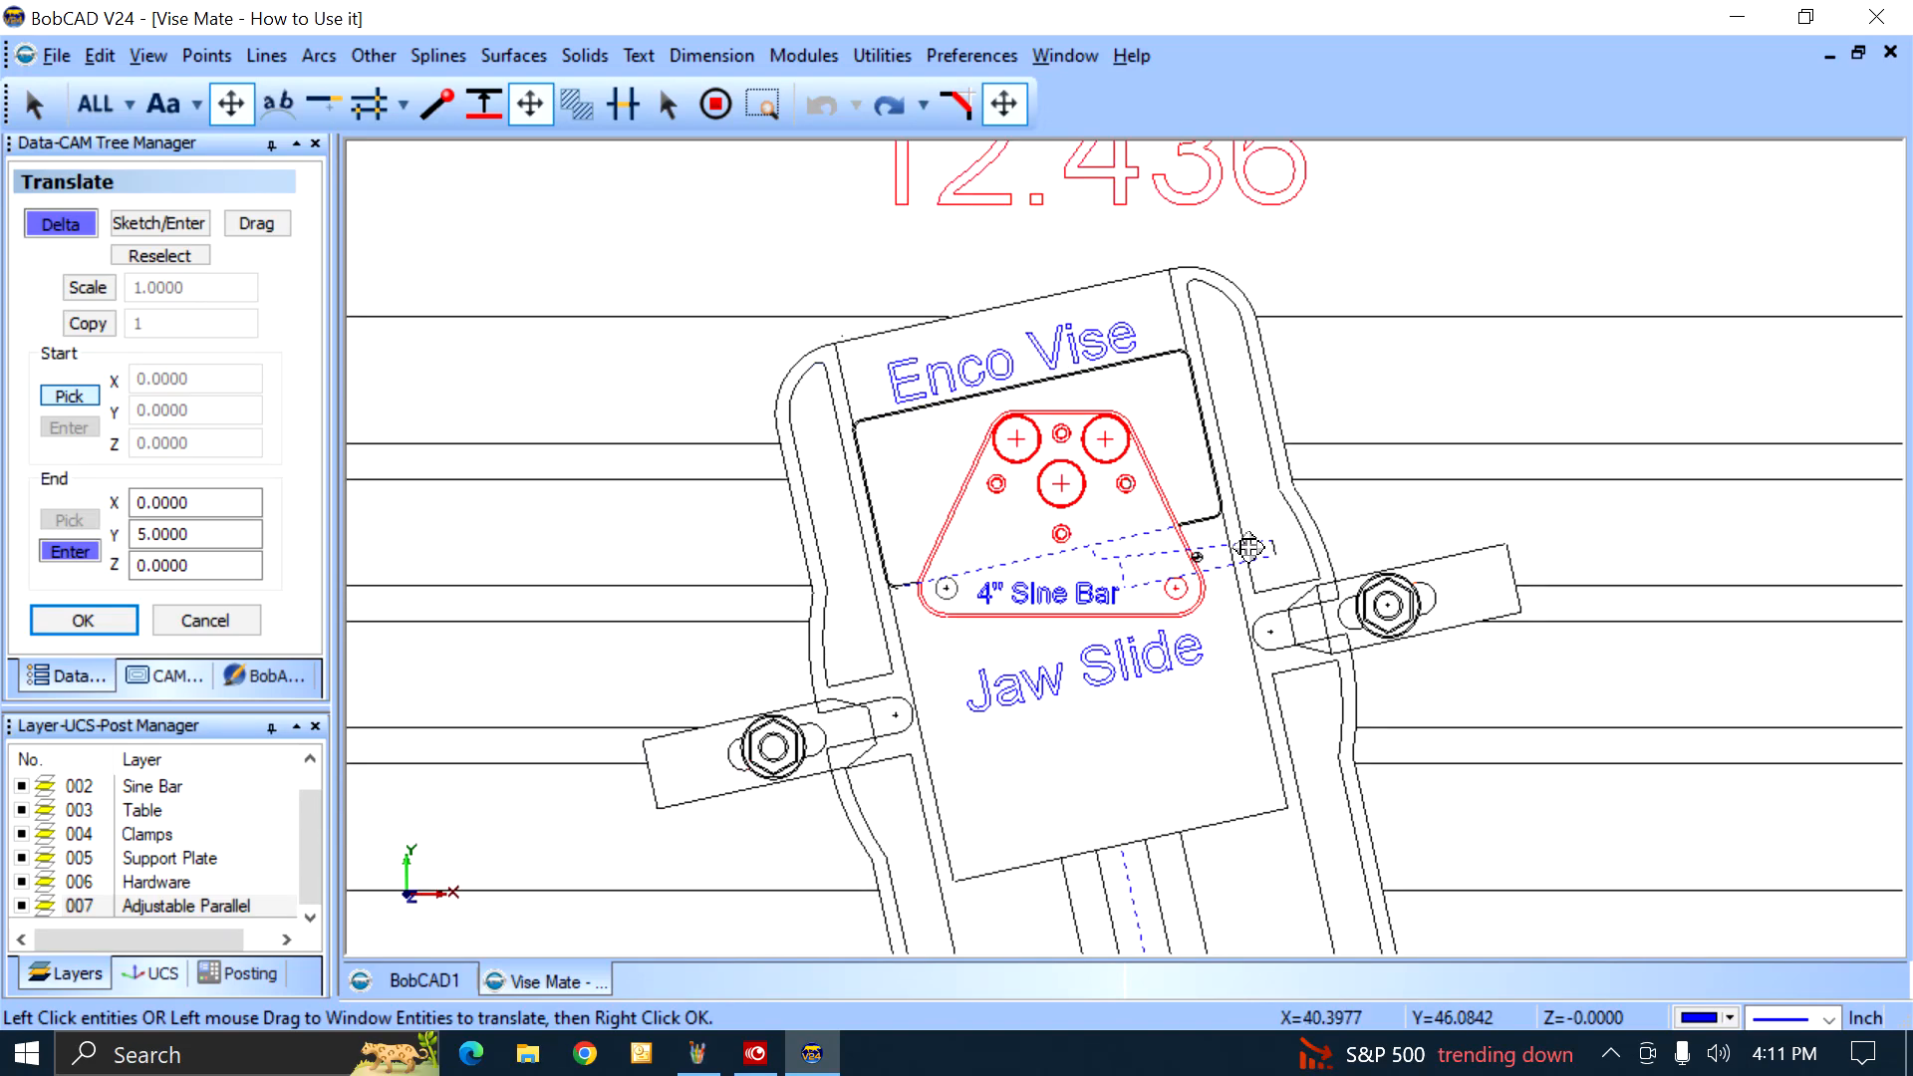
{"action": "mouse_move", "coordinate": [1537, 493]}
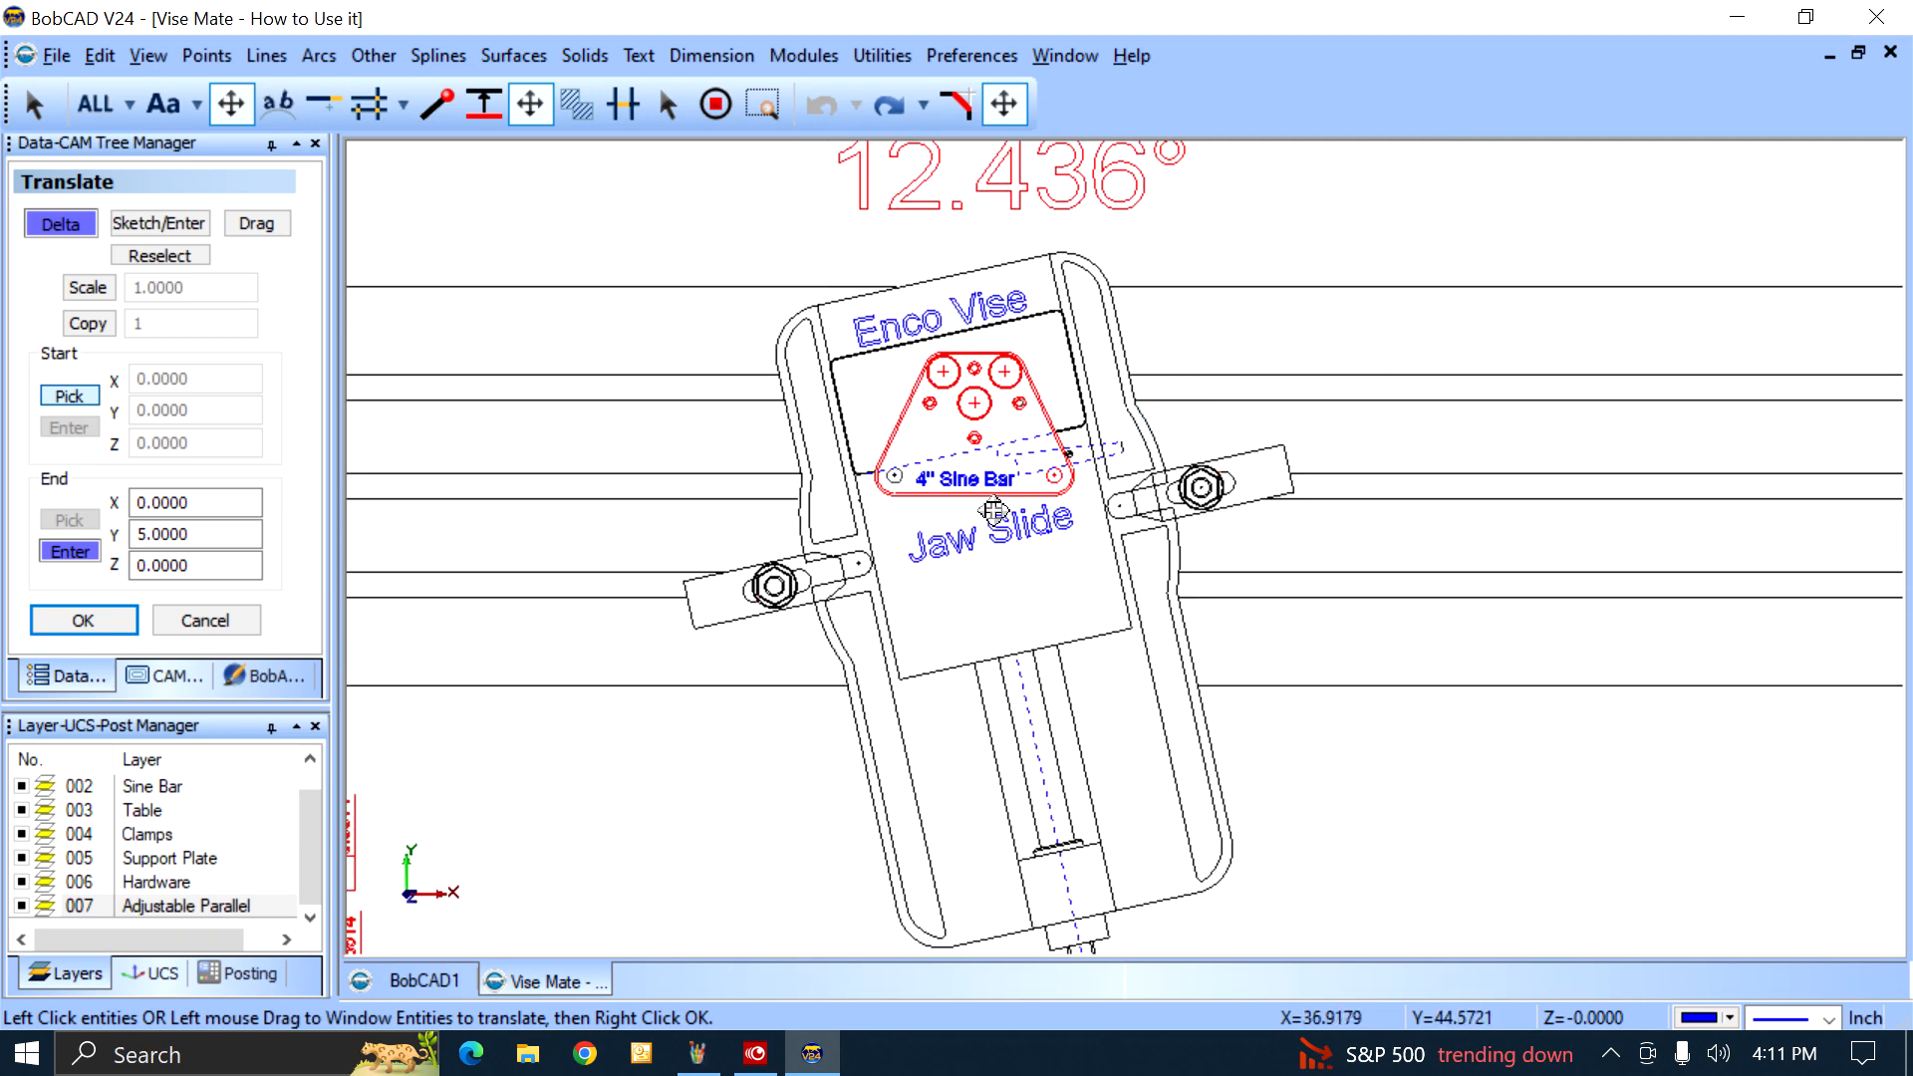
{"action": "mouse_move", "coordinate": [1662, 461]}
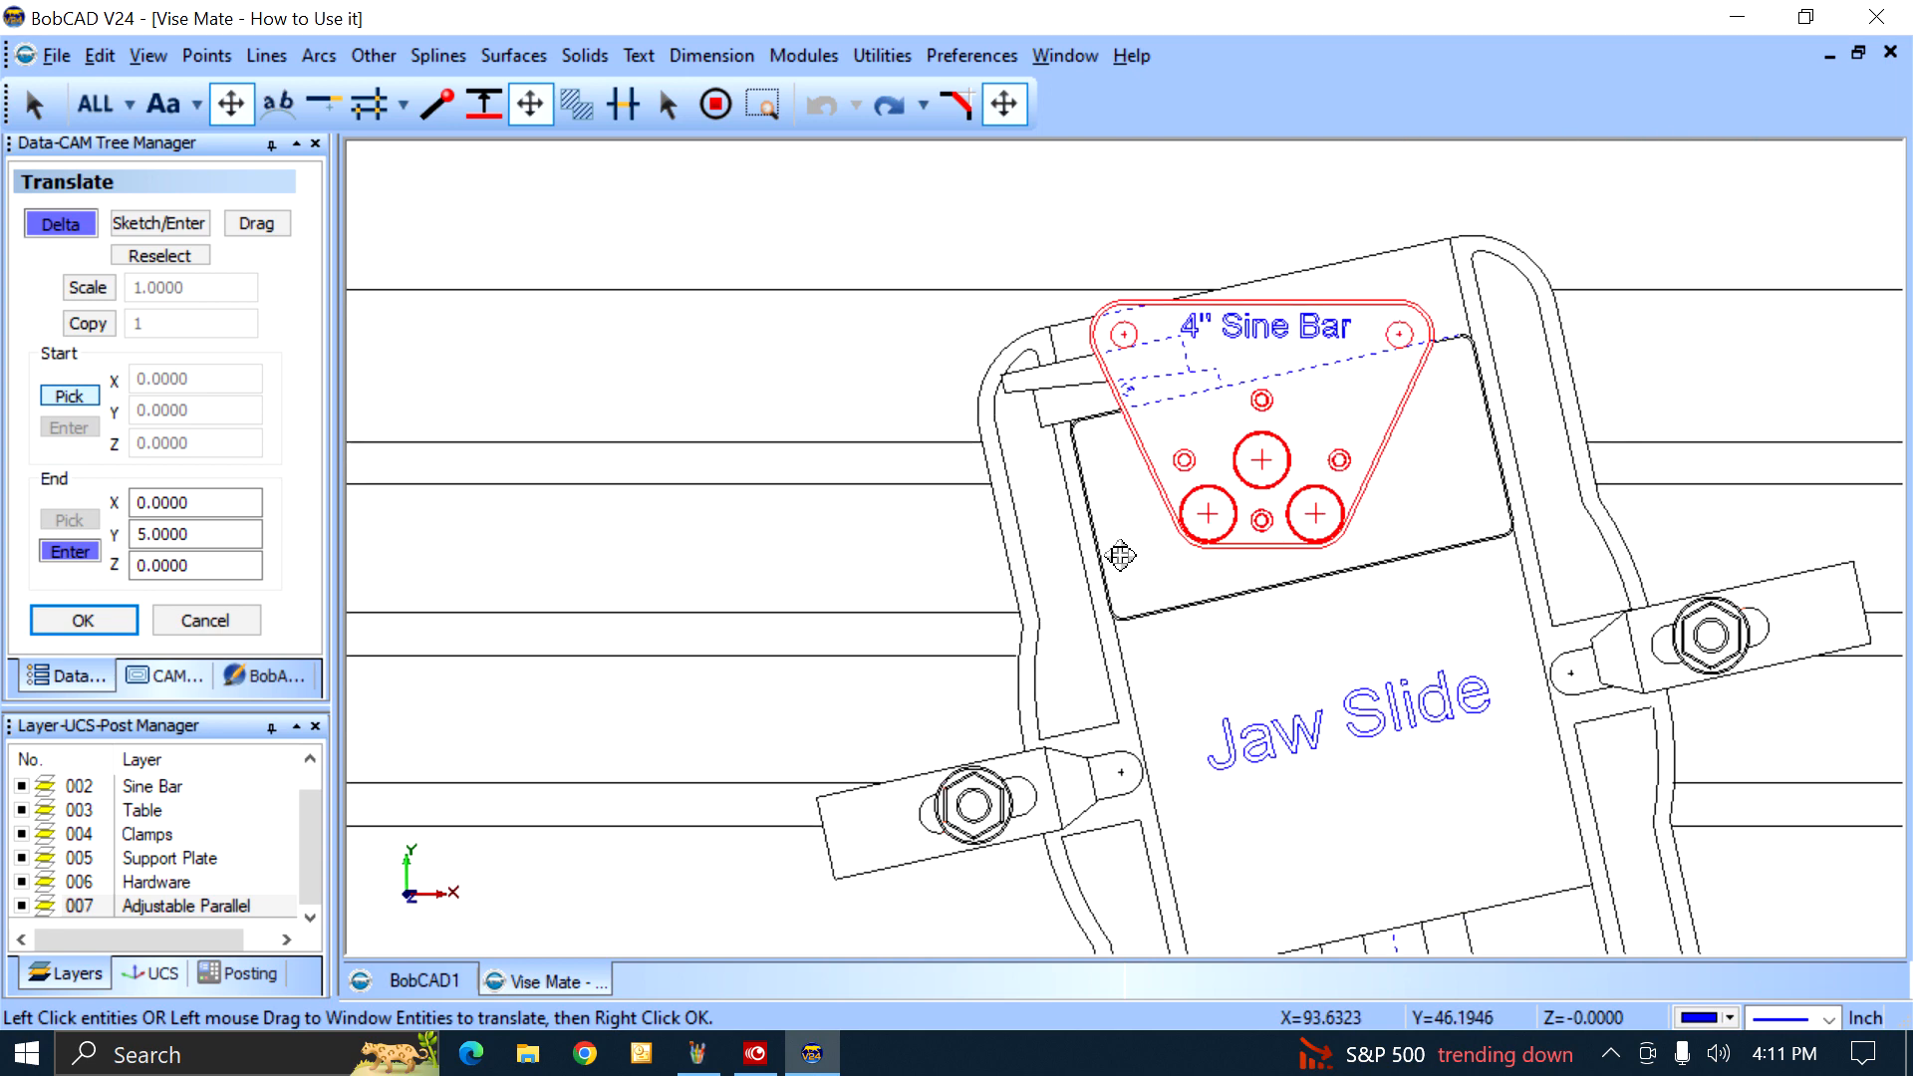
{"action": "mouse_move", "coordinate": [1355, 495]}
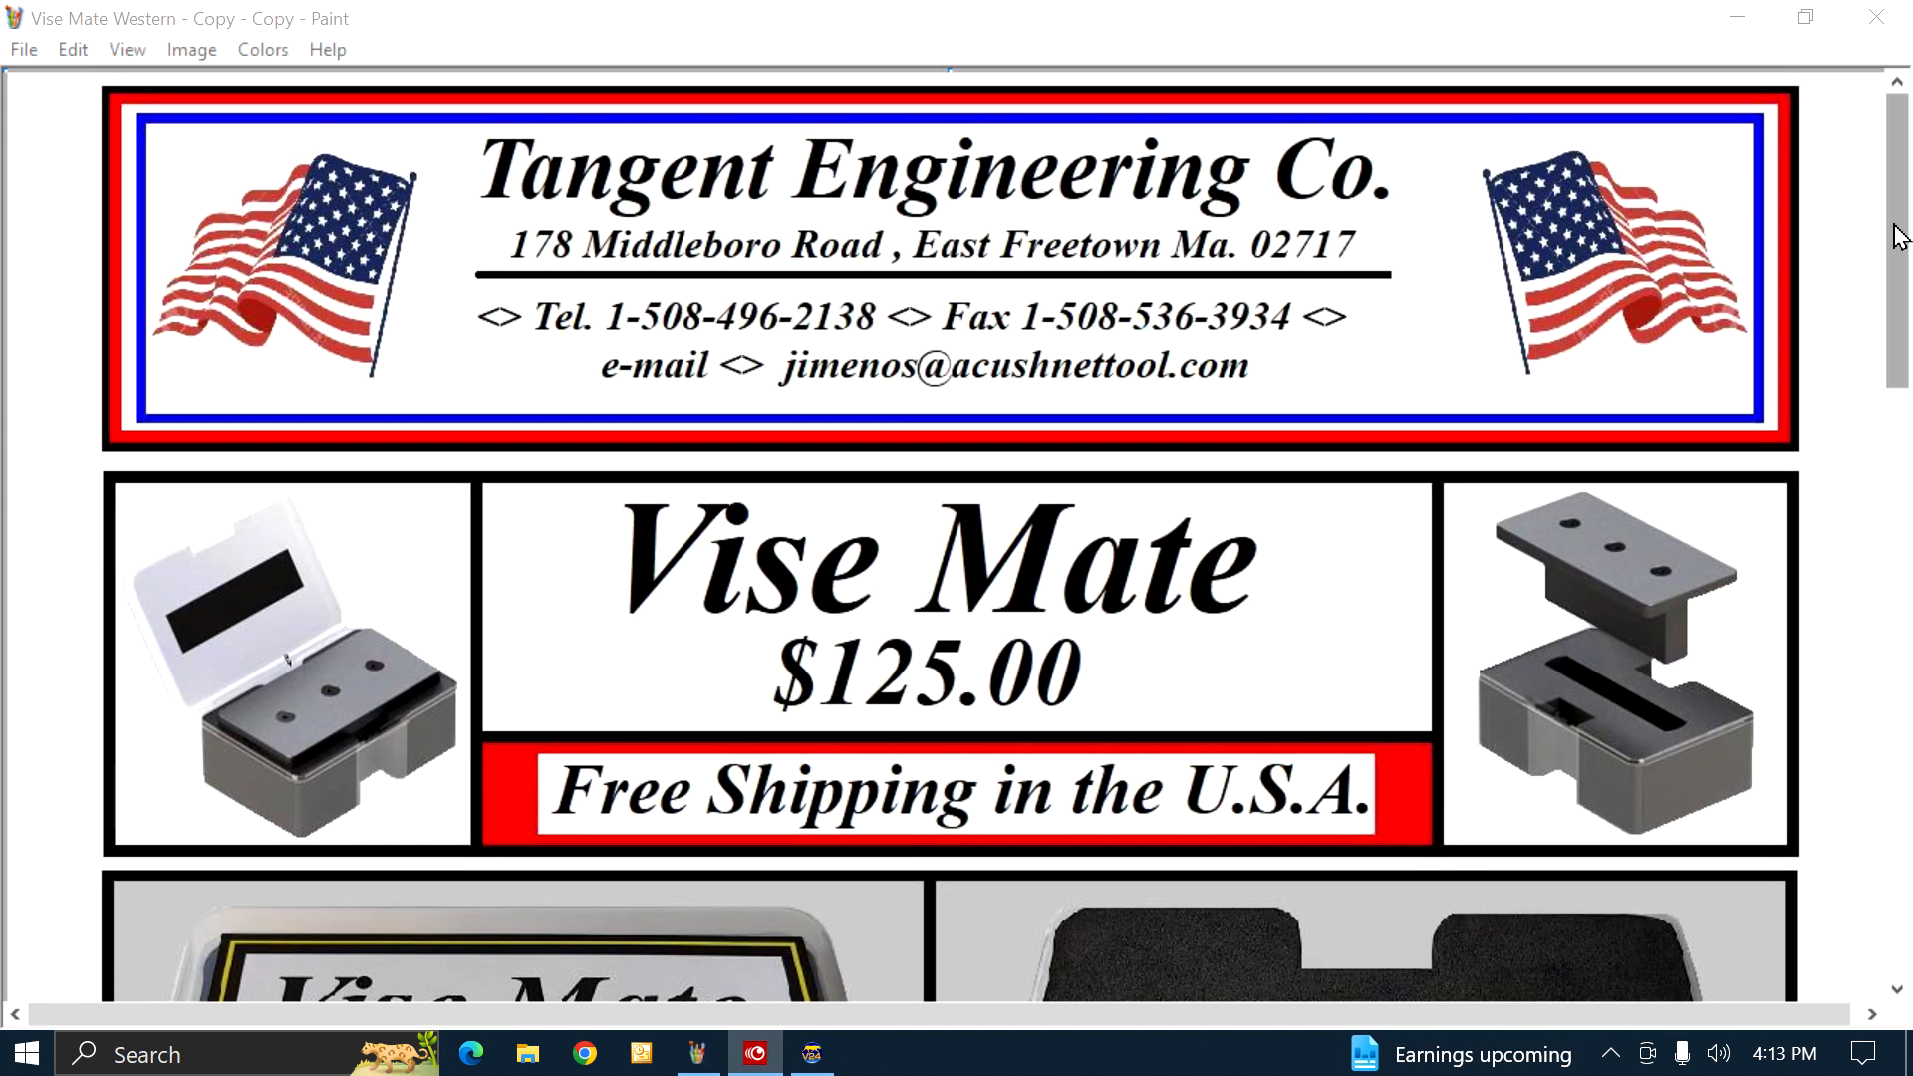
{"action": "scroll", "scroll_direction": "down", "scroll_amount": 3}
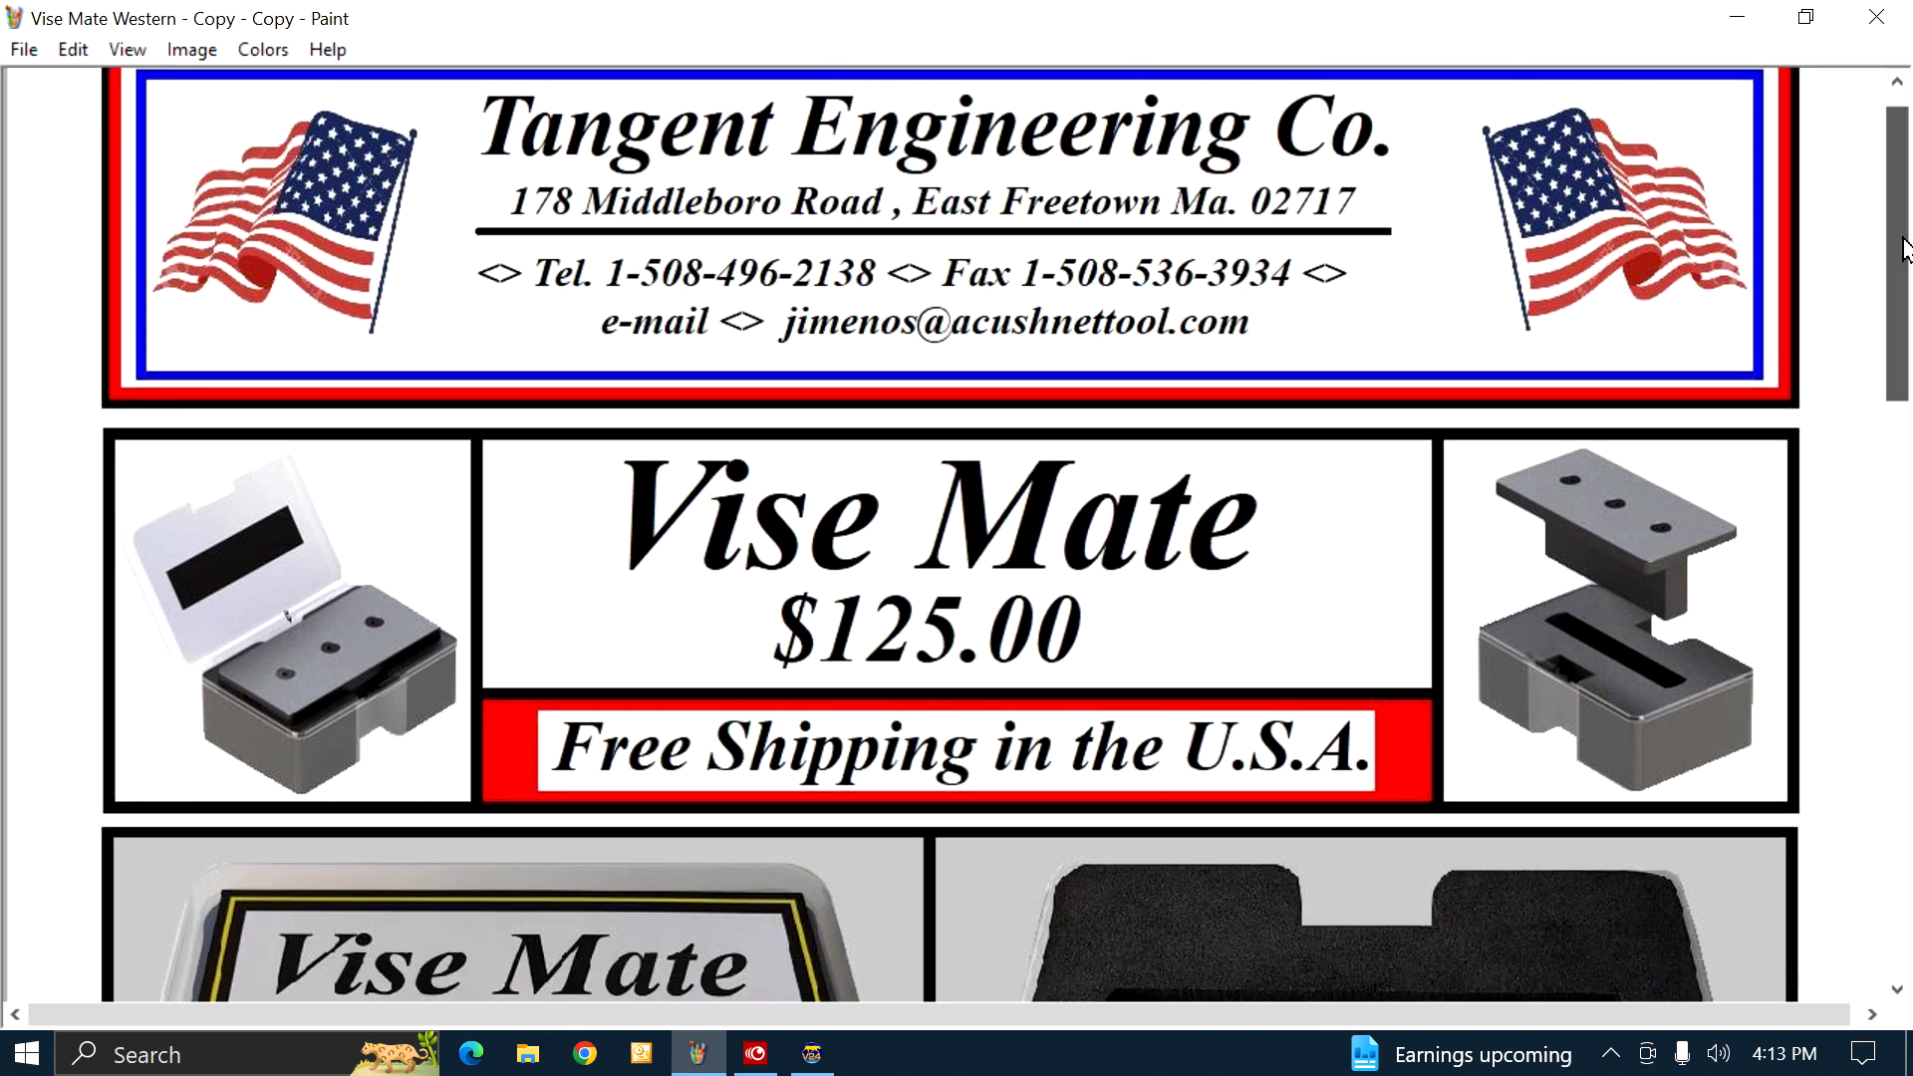
{"action": "scroll", "scroll_direction": "down", "scroll_amount": 3}
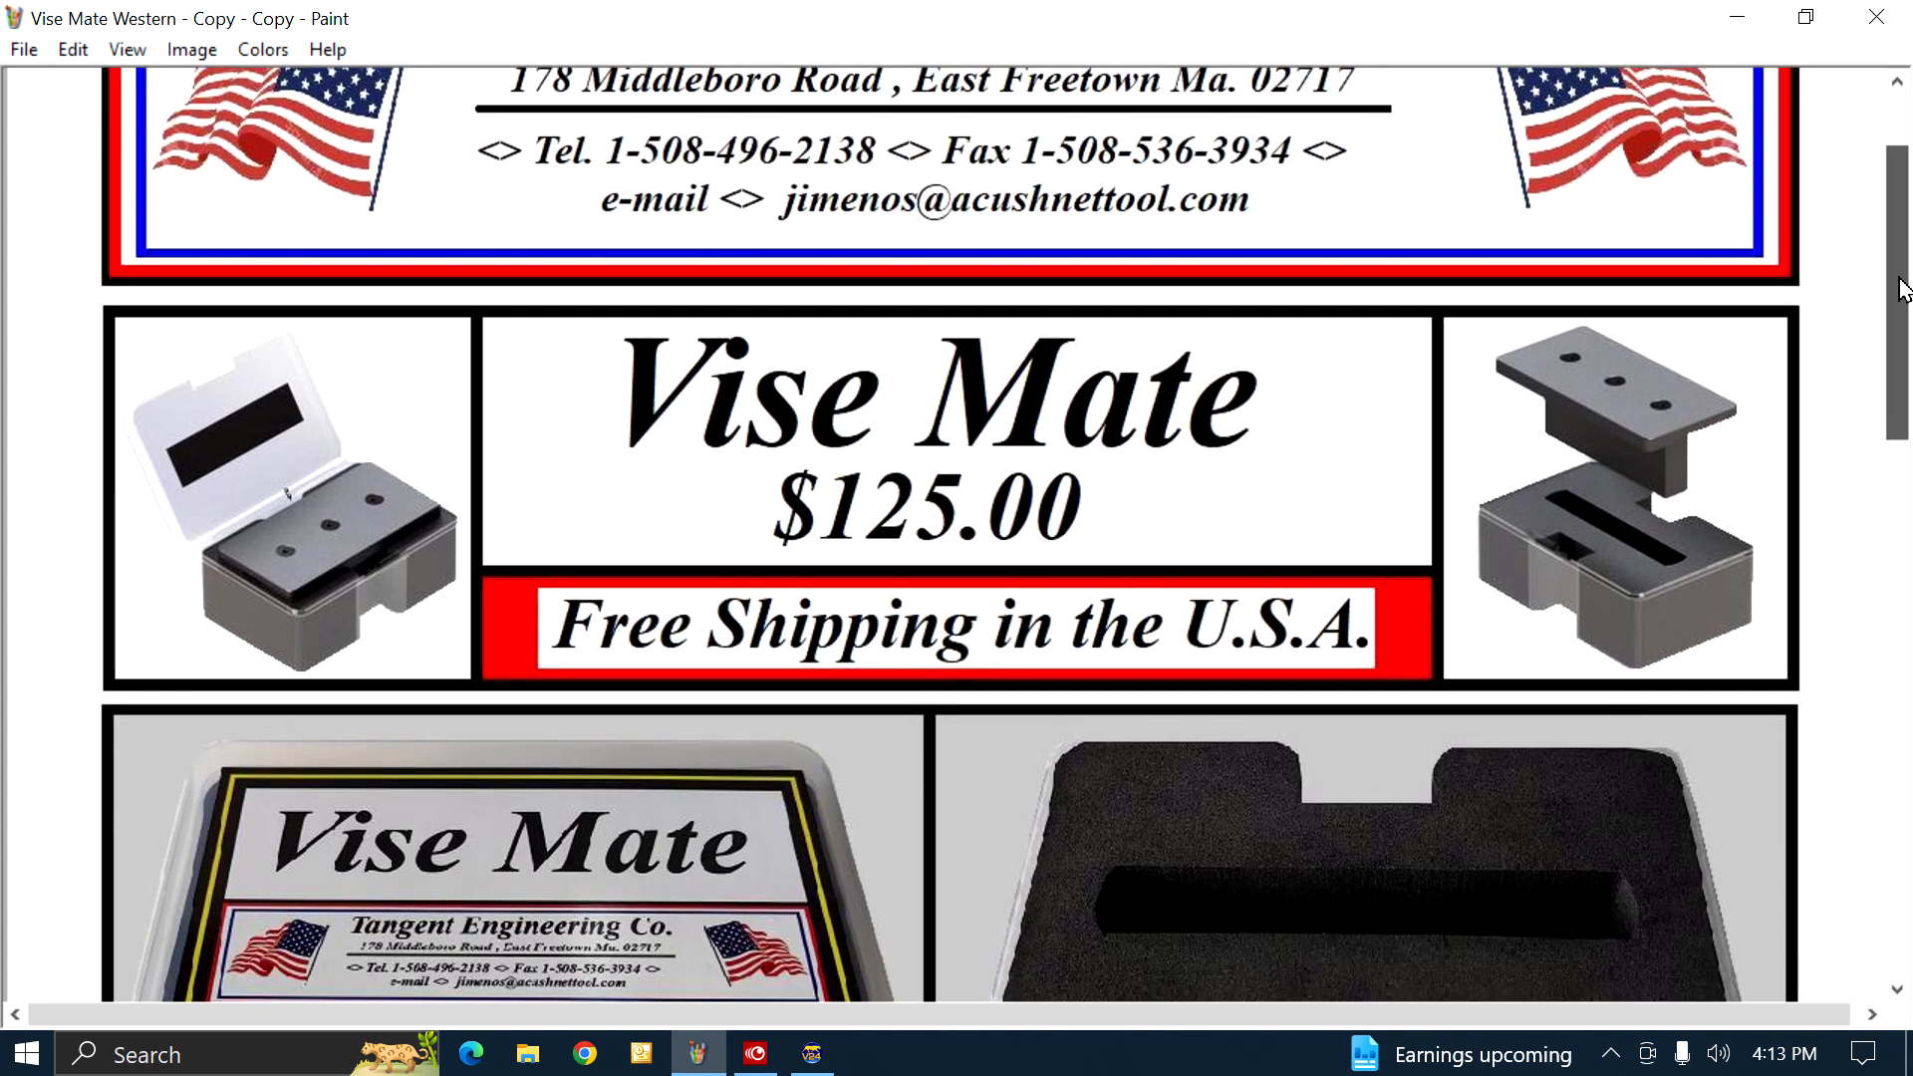
{"action": "scroll", "scroll_direction": "down", "scroll_amount": 3}
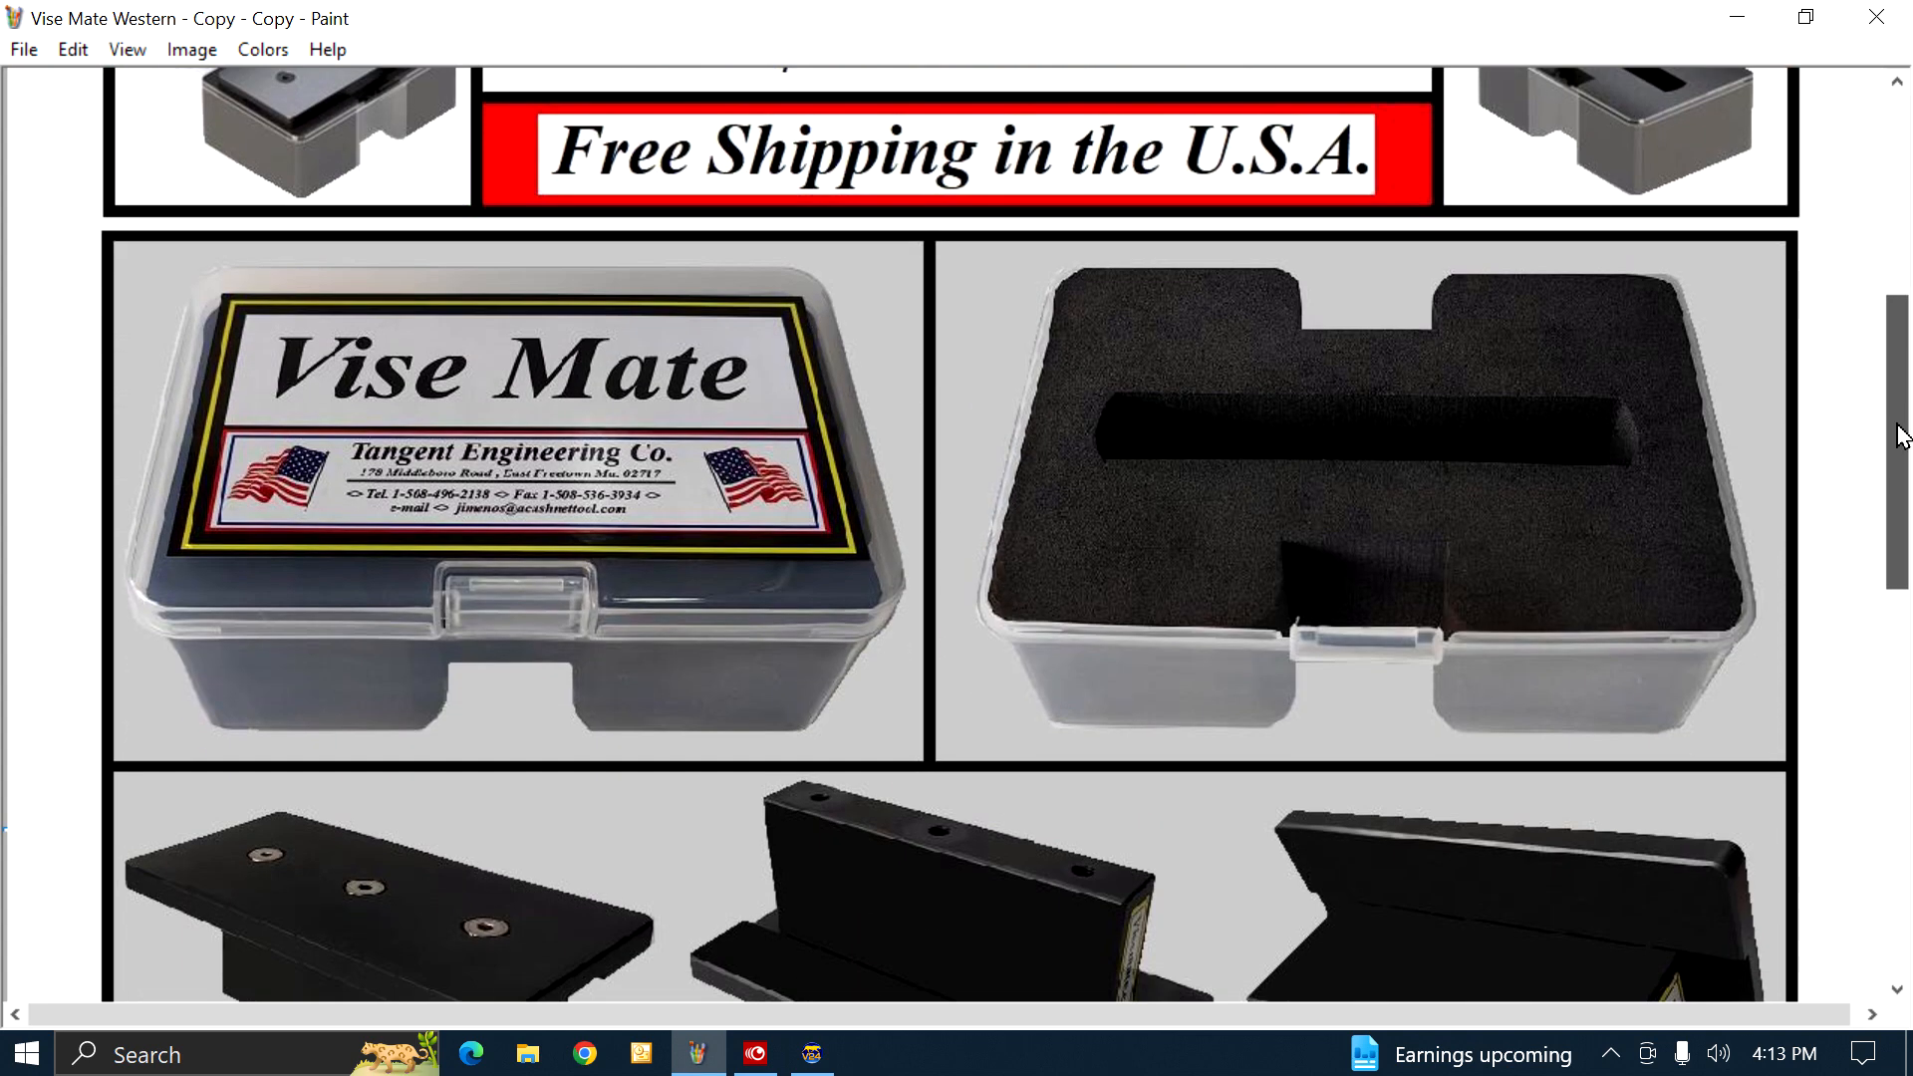
{"action": "scroll", "scroll_direction": "down", "scroll_amount": 3}
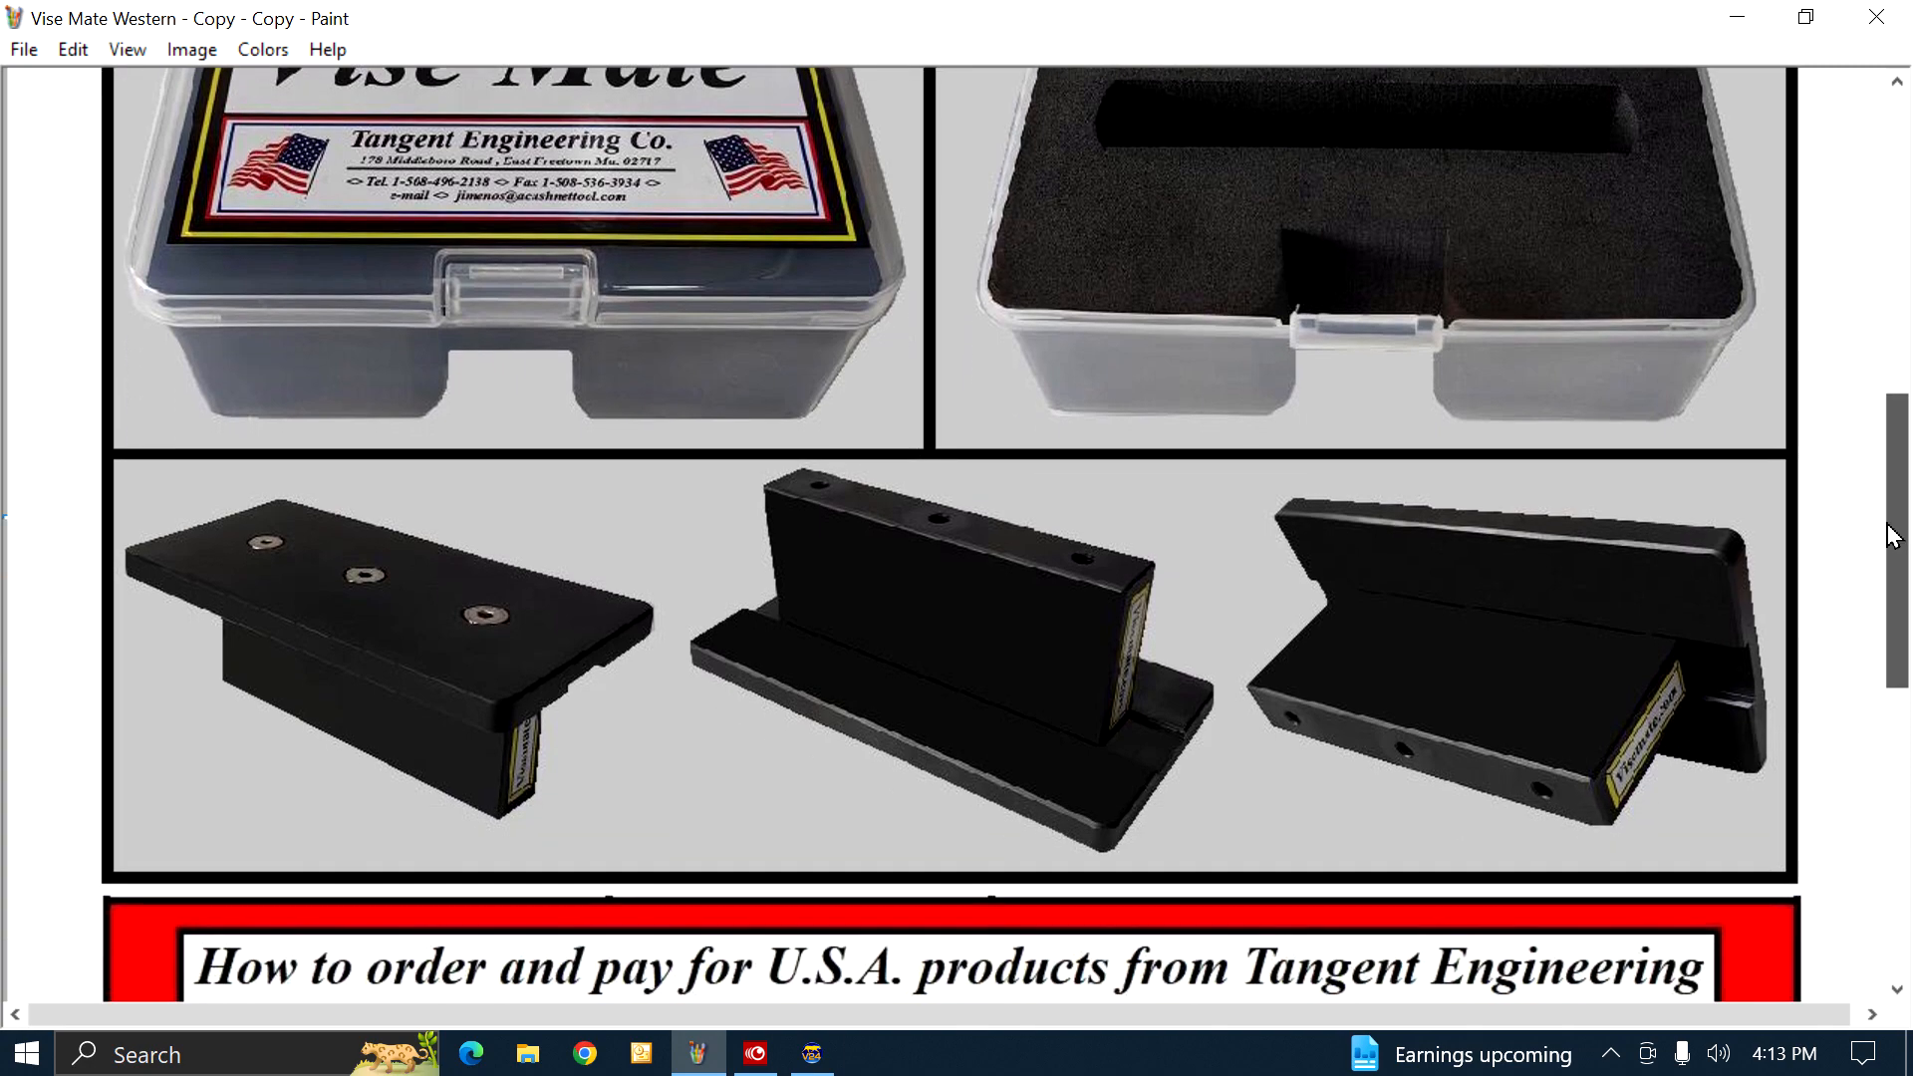
{"action": "scroll", "scroll_direction": "up", "scroll_amount": 3}
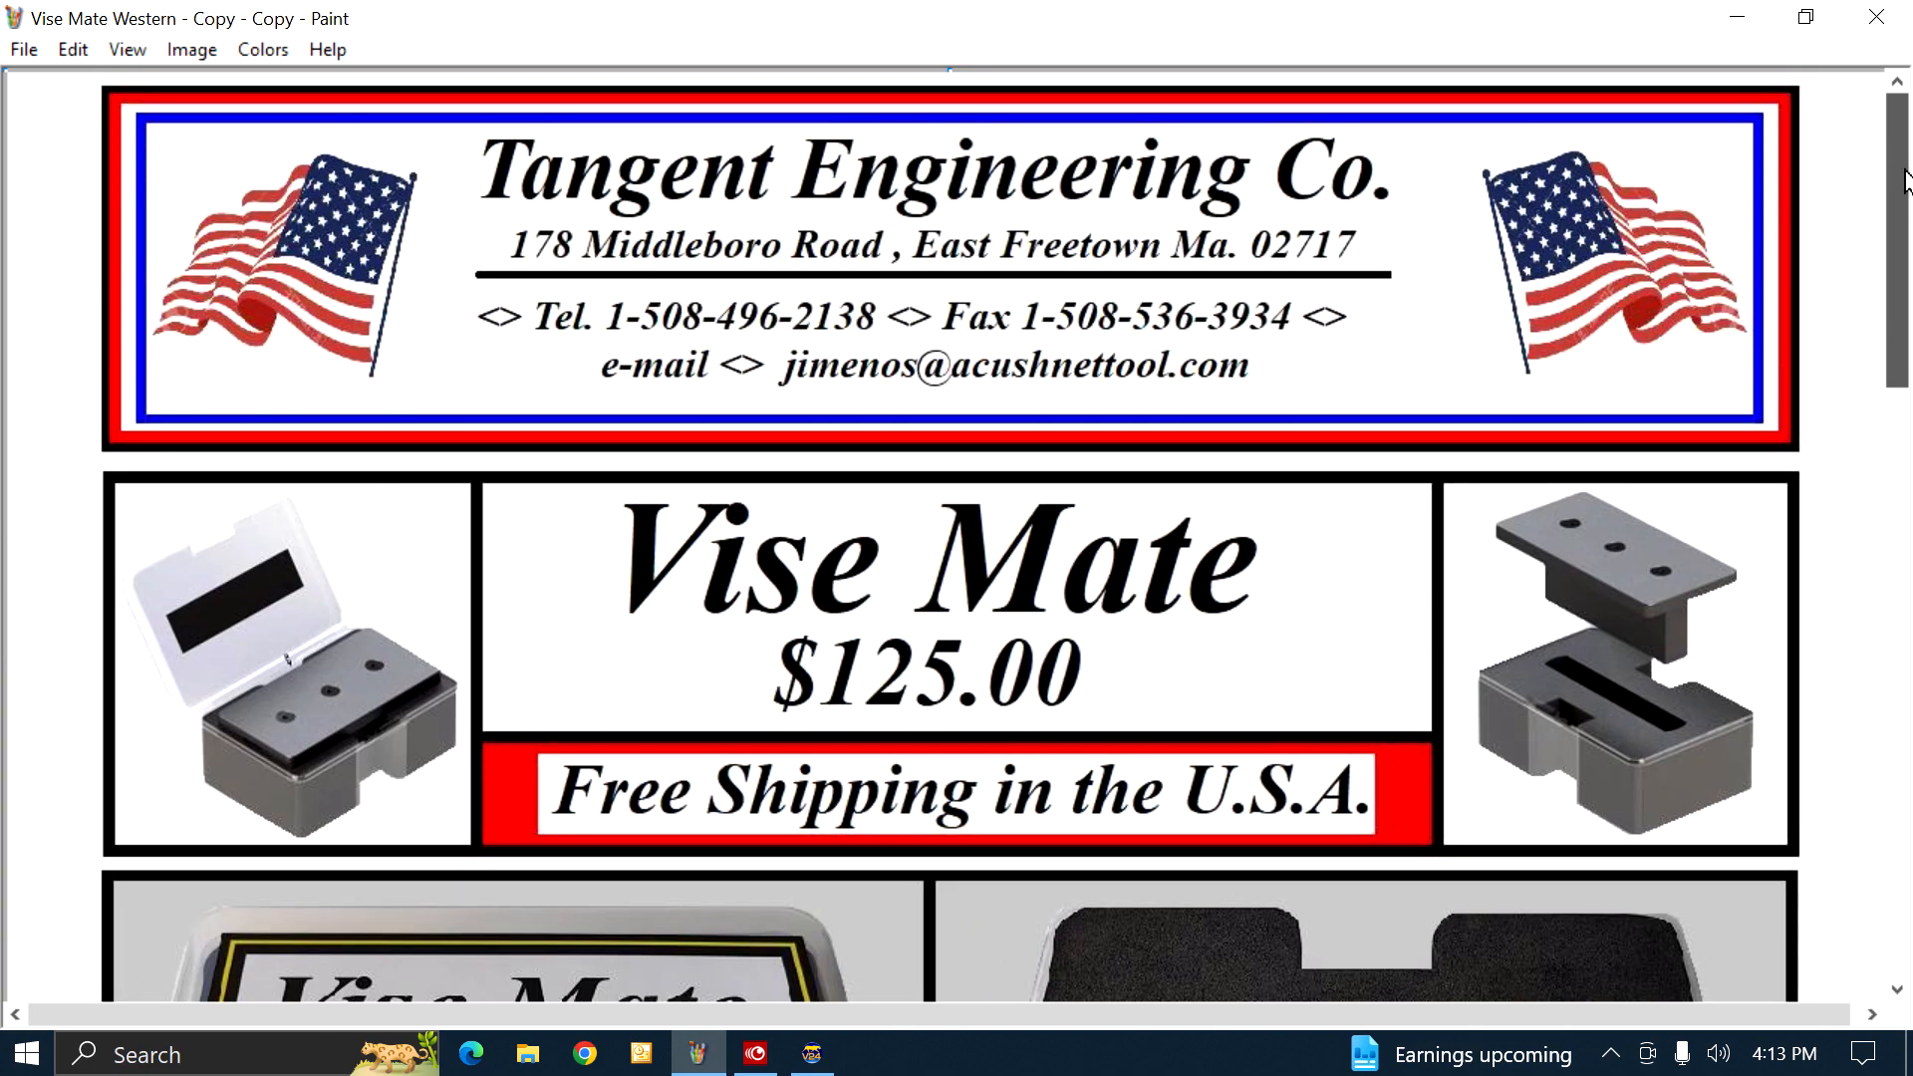
{"action": "mouse_move", "coordinate": [251, 339]}
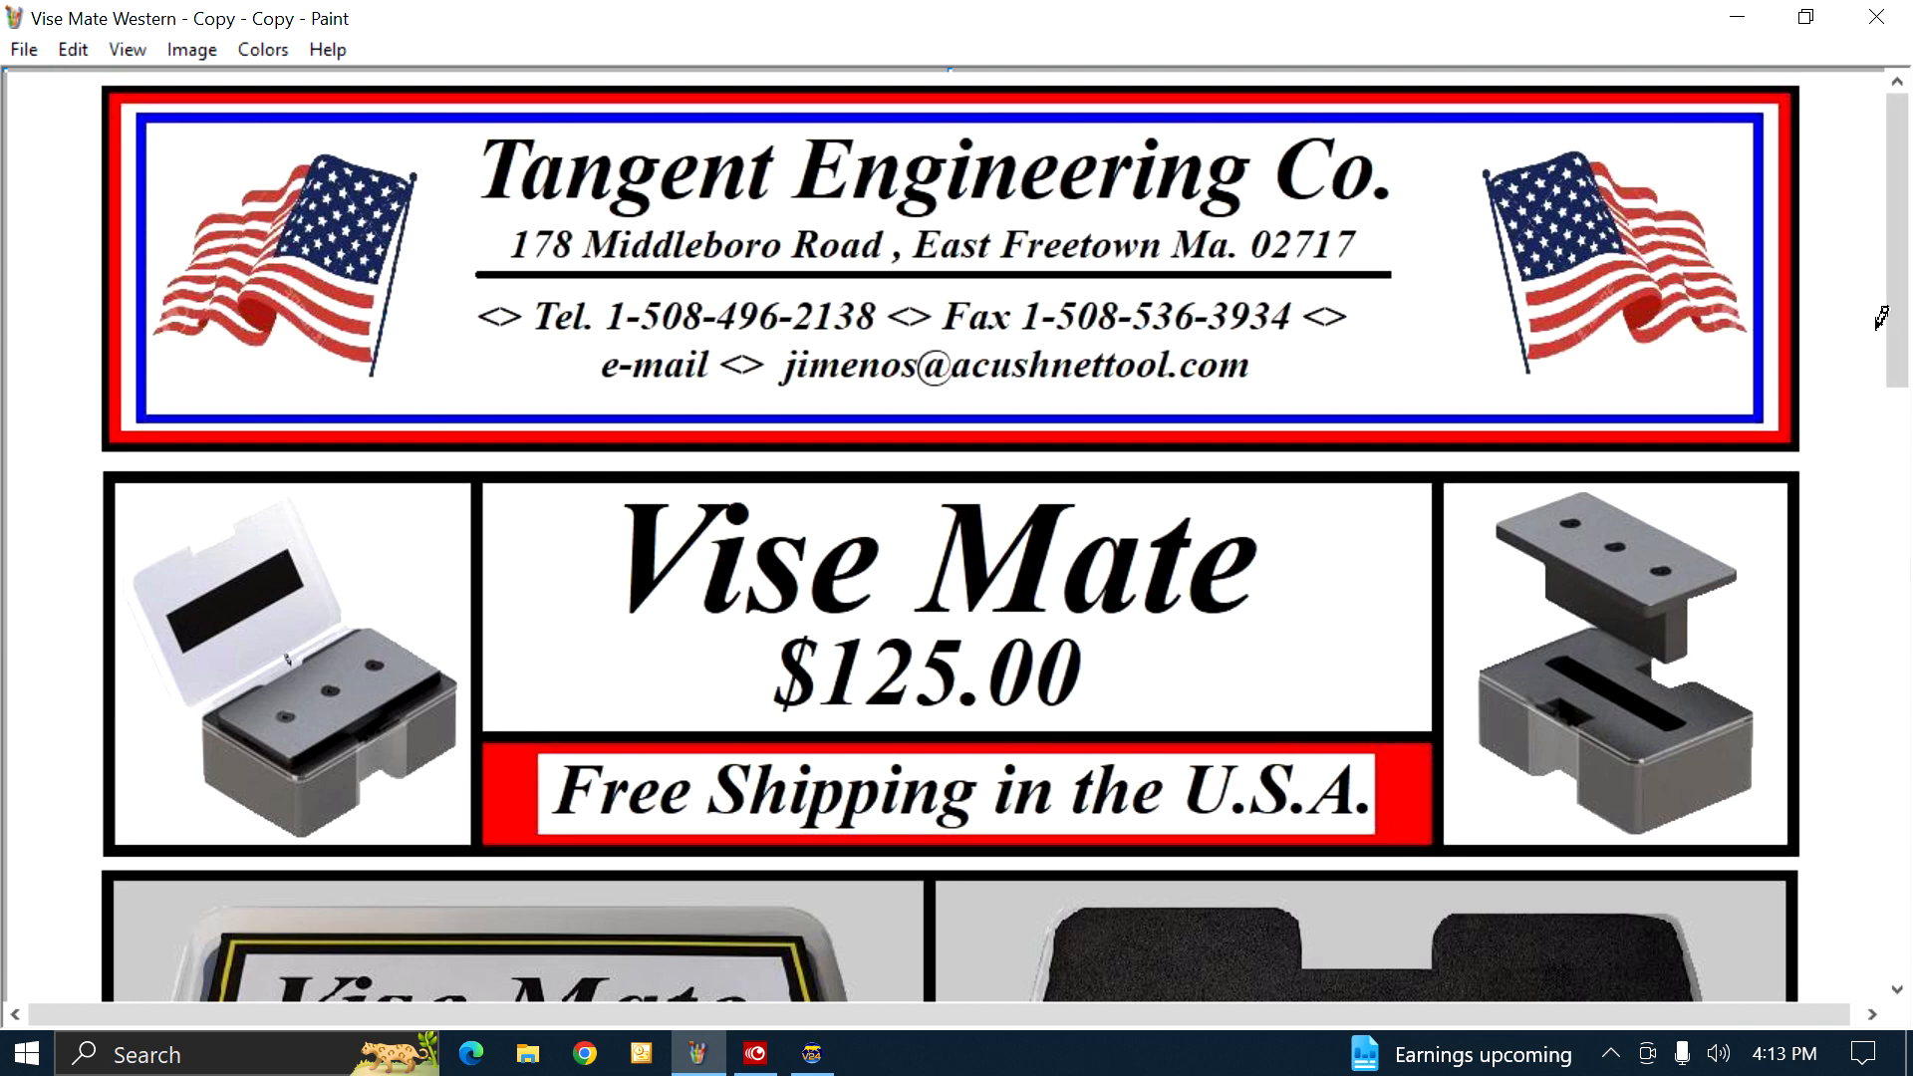
{"action": "mouse_move", "coordinate": [1893, 311]}
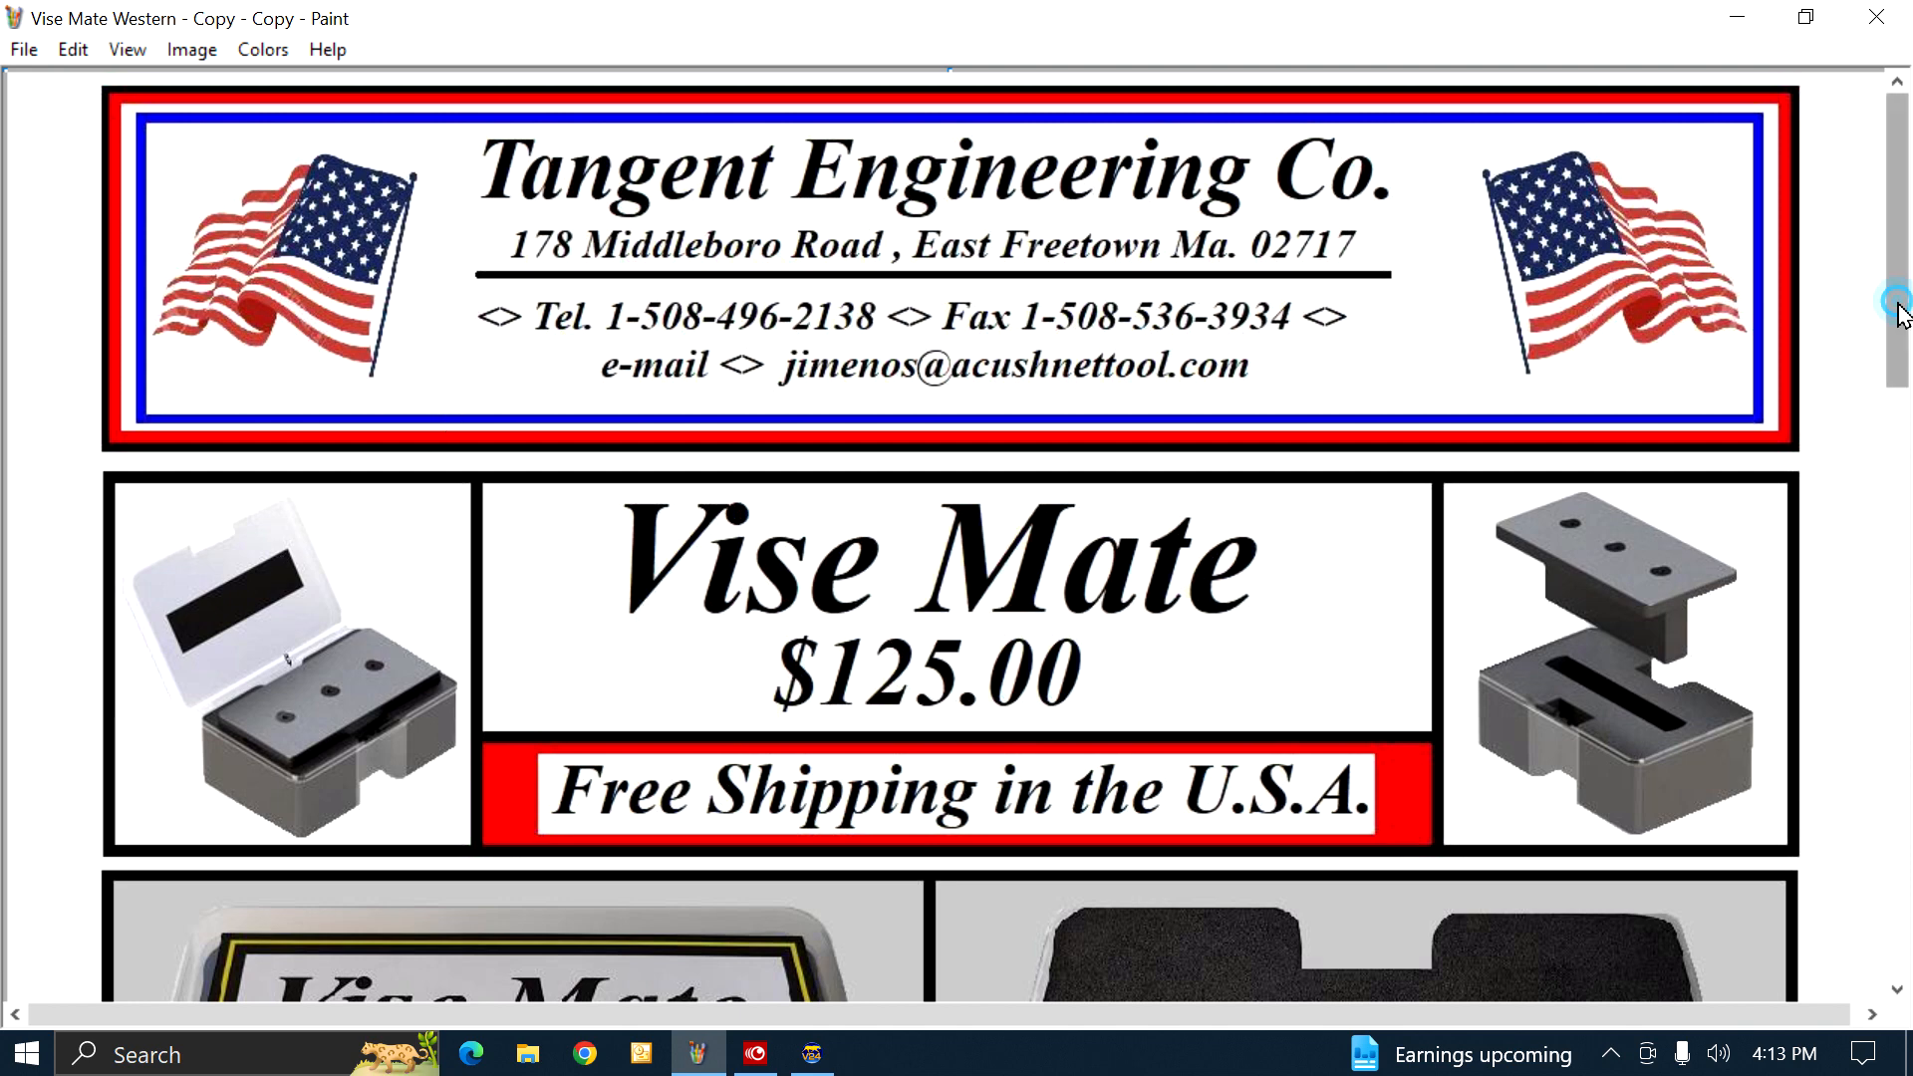
{"action": "scroll", "scroll_direction": "down", "scroll_amount": 3}
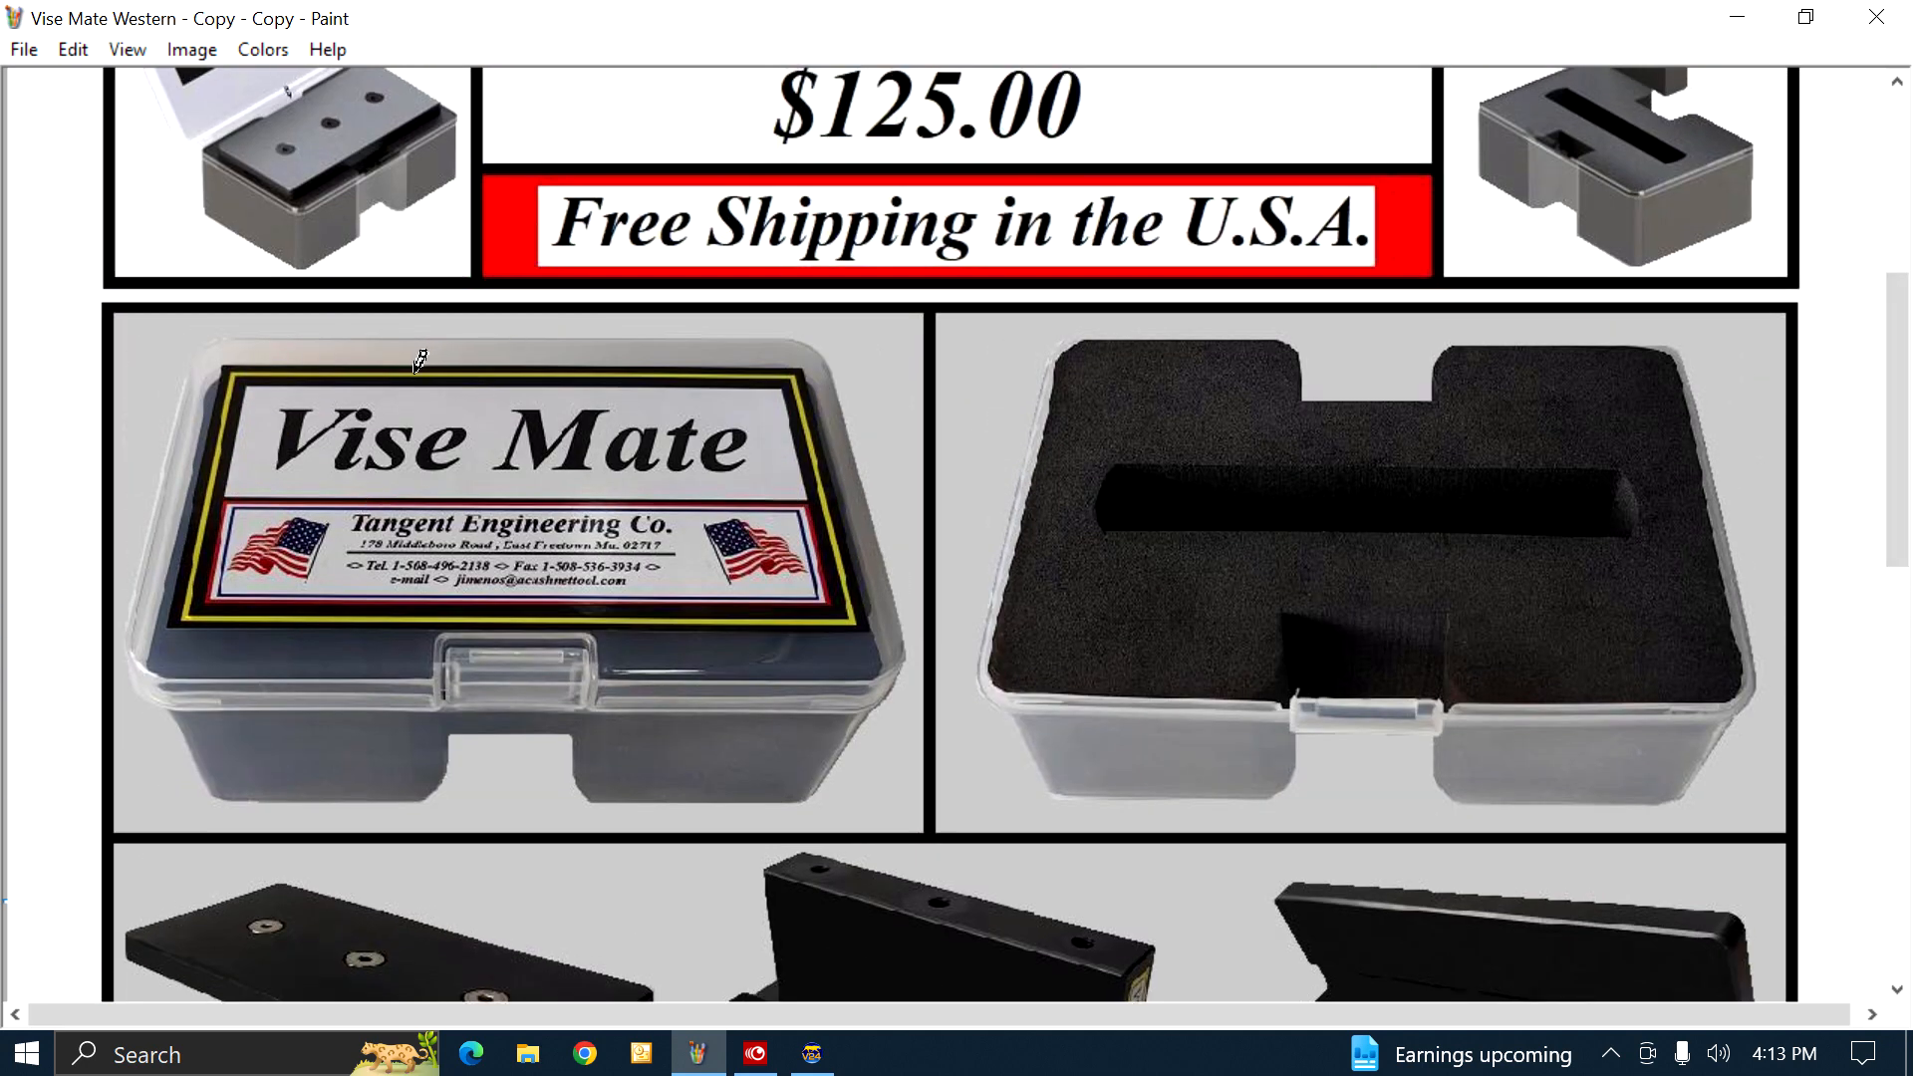
{"action": "mouse_move", "coordinate": [399, 525]}
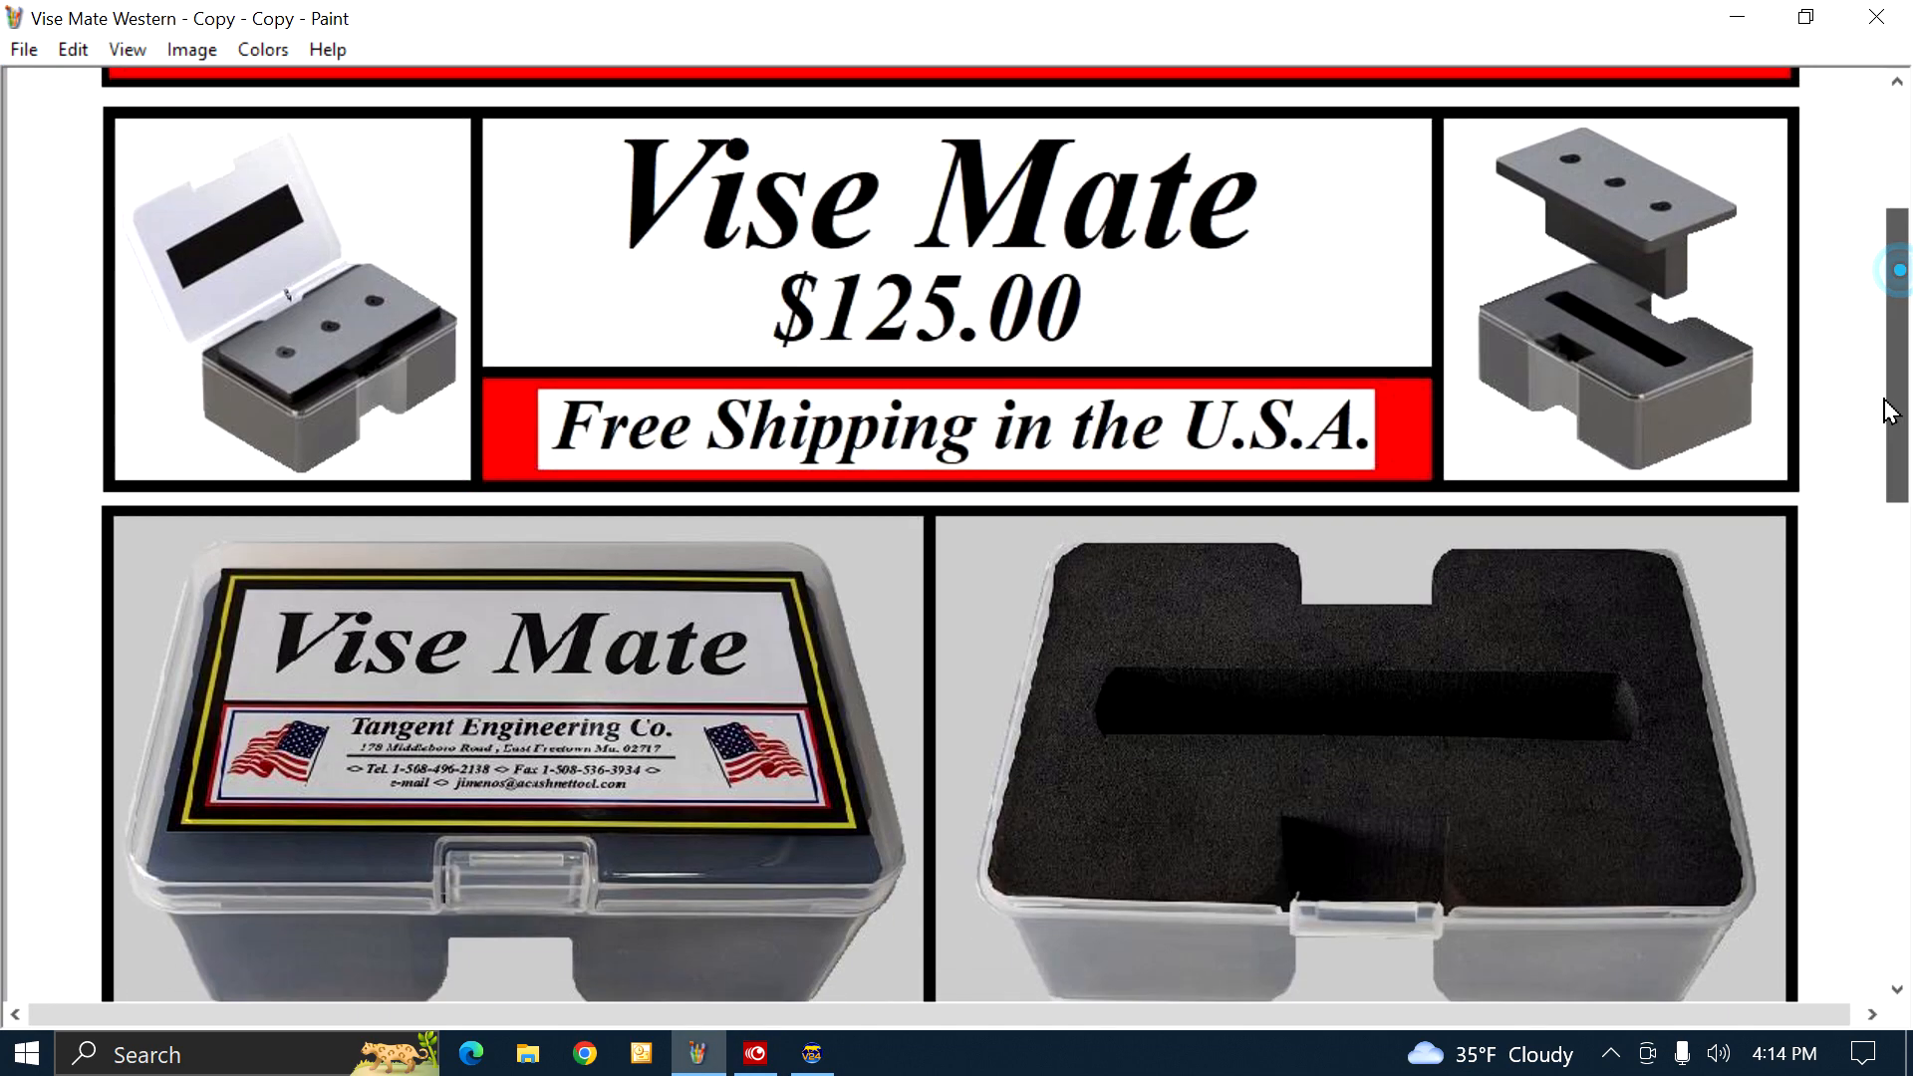
{"action": "scroll", "scroll_direction": "down", "scroll_amount": 3}
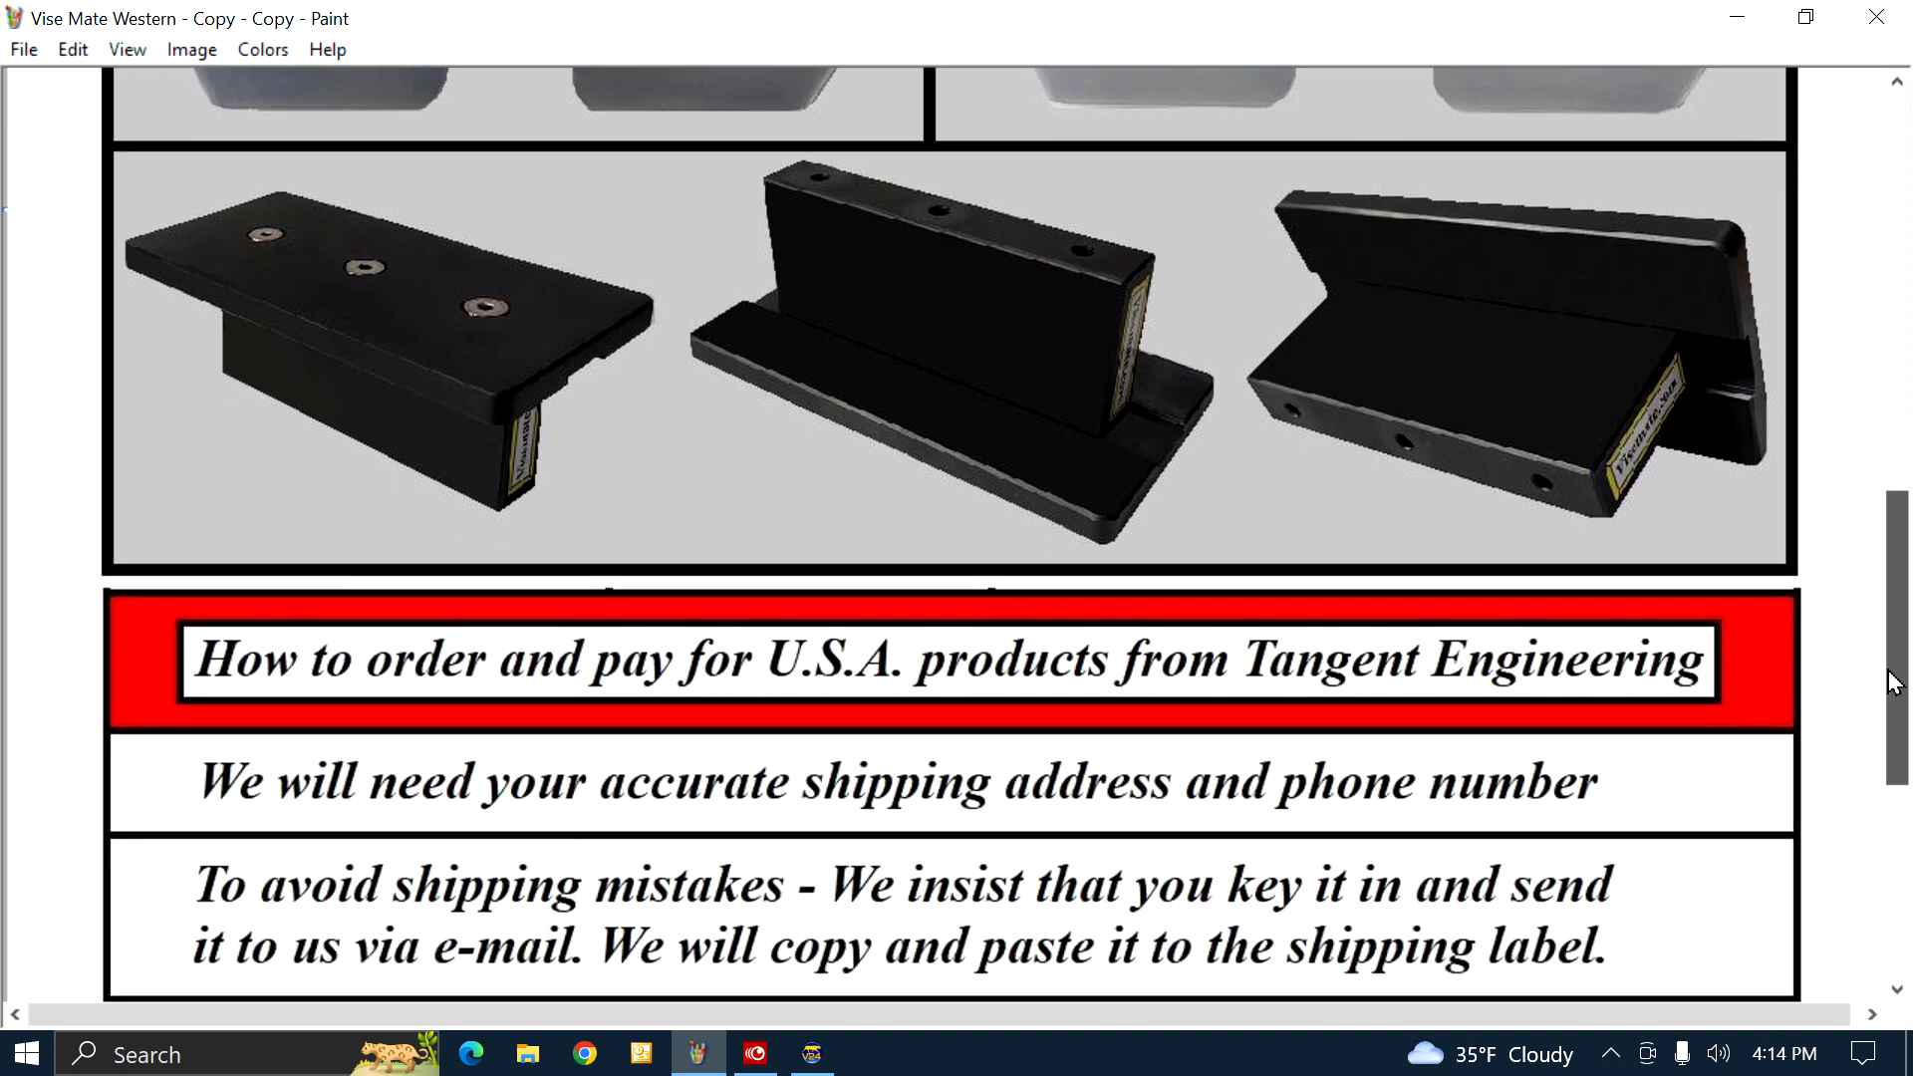
{"action": "scroll", "scroll_direction": "up", "scroll_amount": 3}
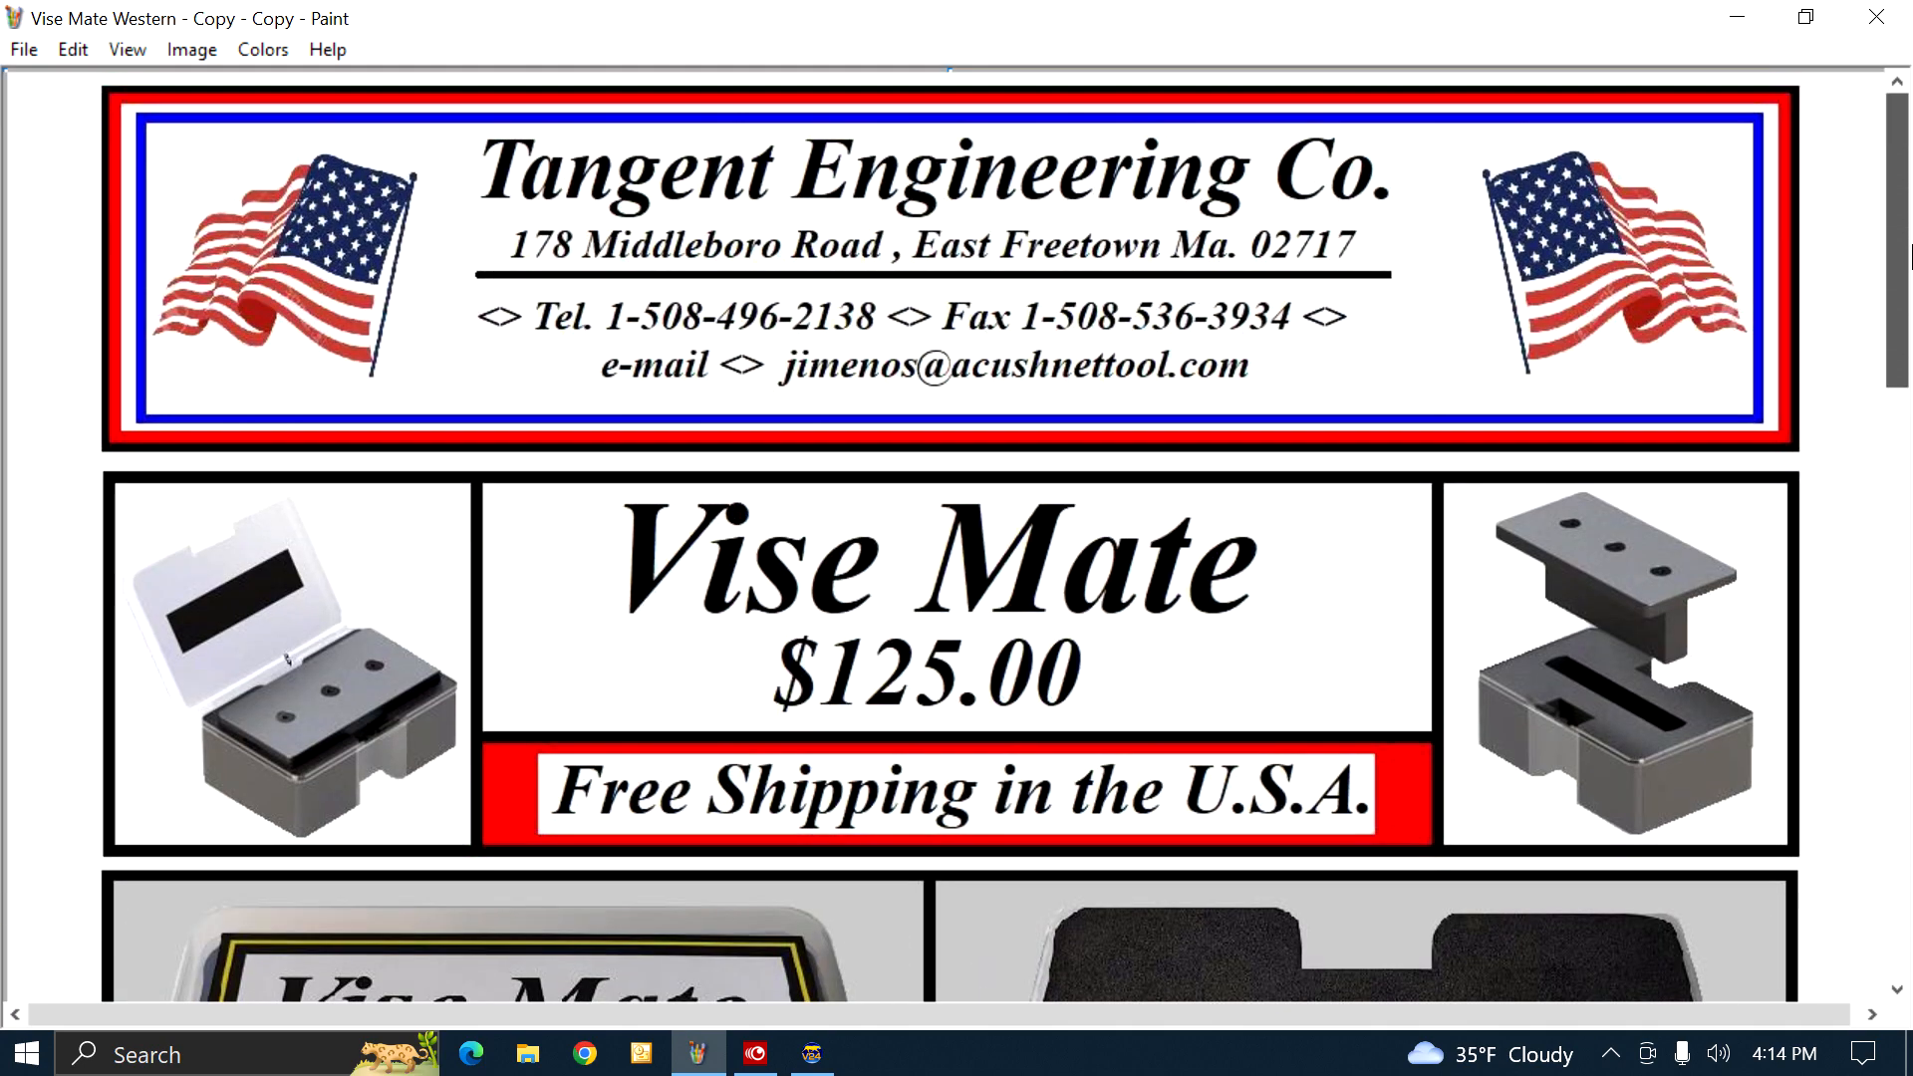
{"action": "mouse_move", "coordinate": [871, 411]}
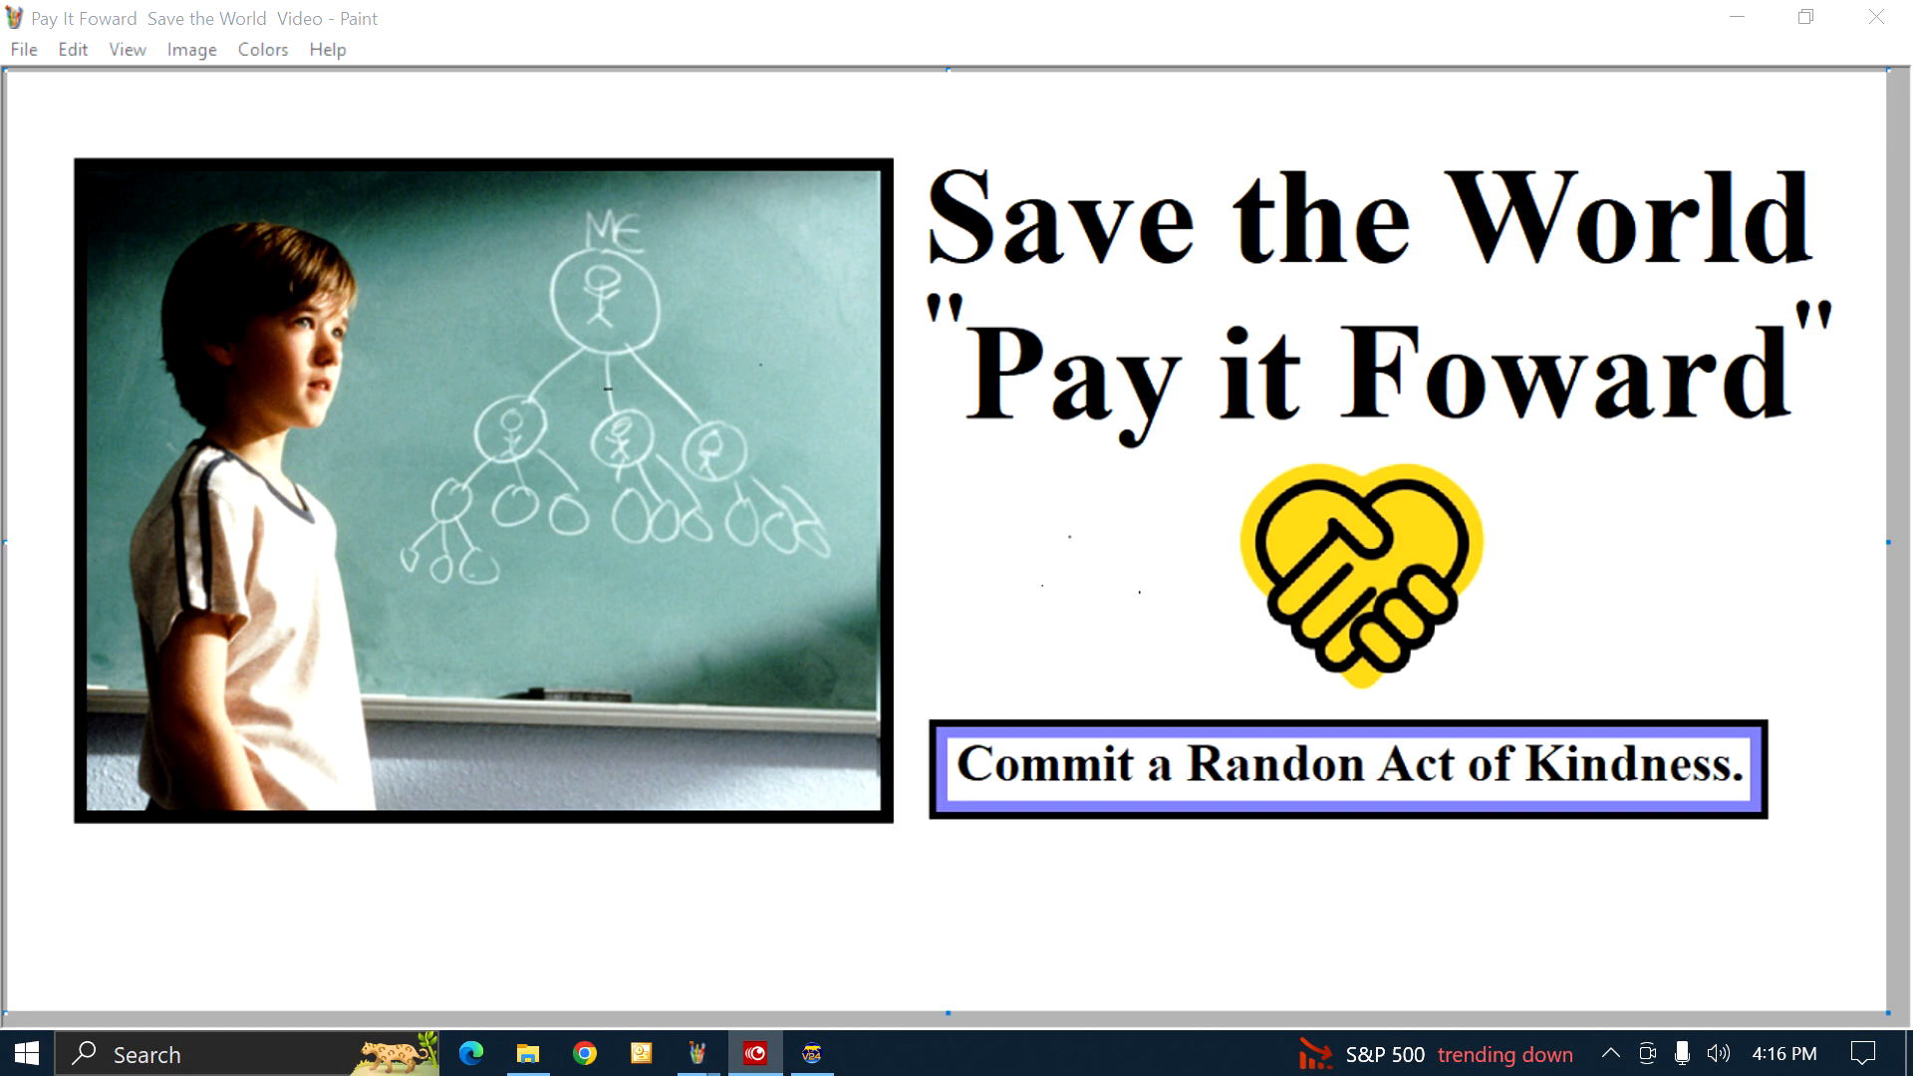
{"action": "mouse_move", "coordinate": [879, 420]}
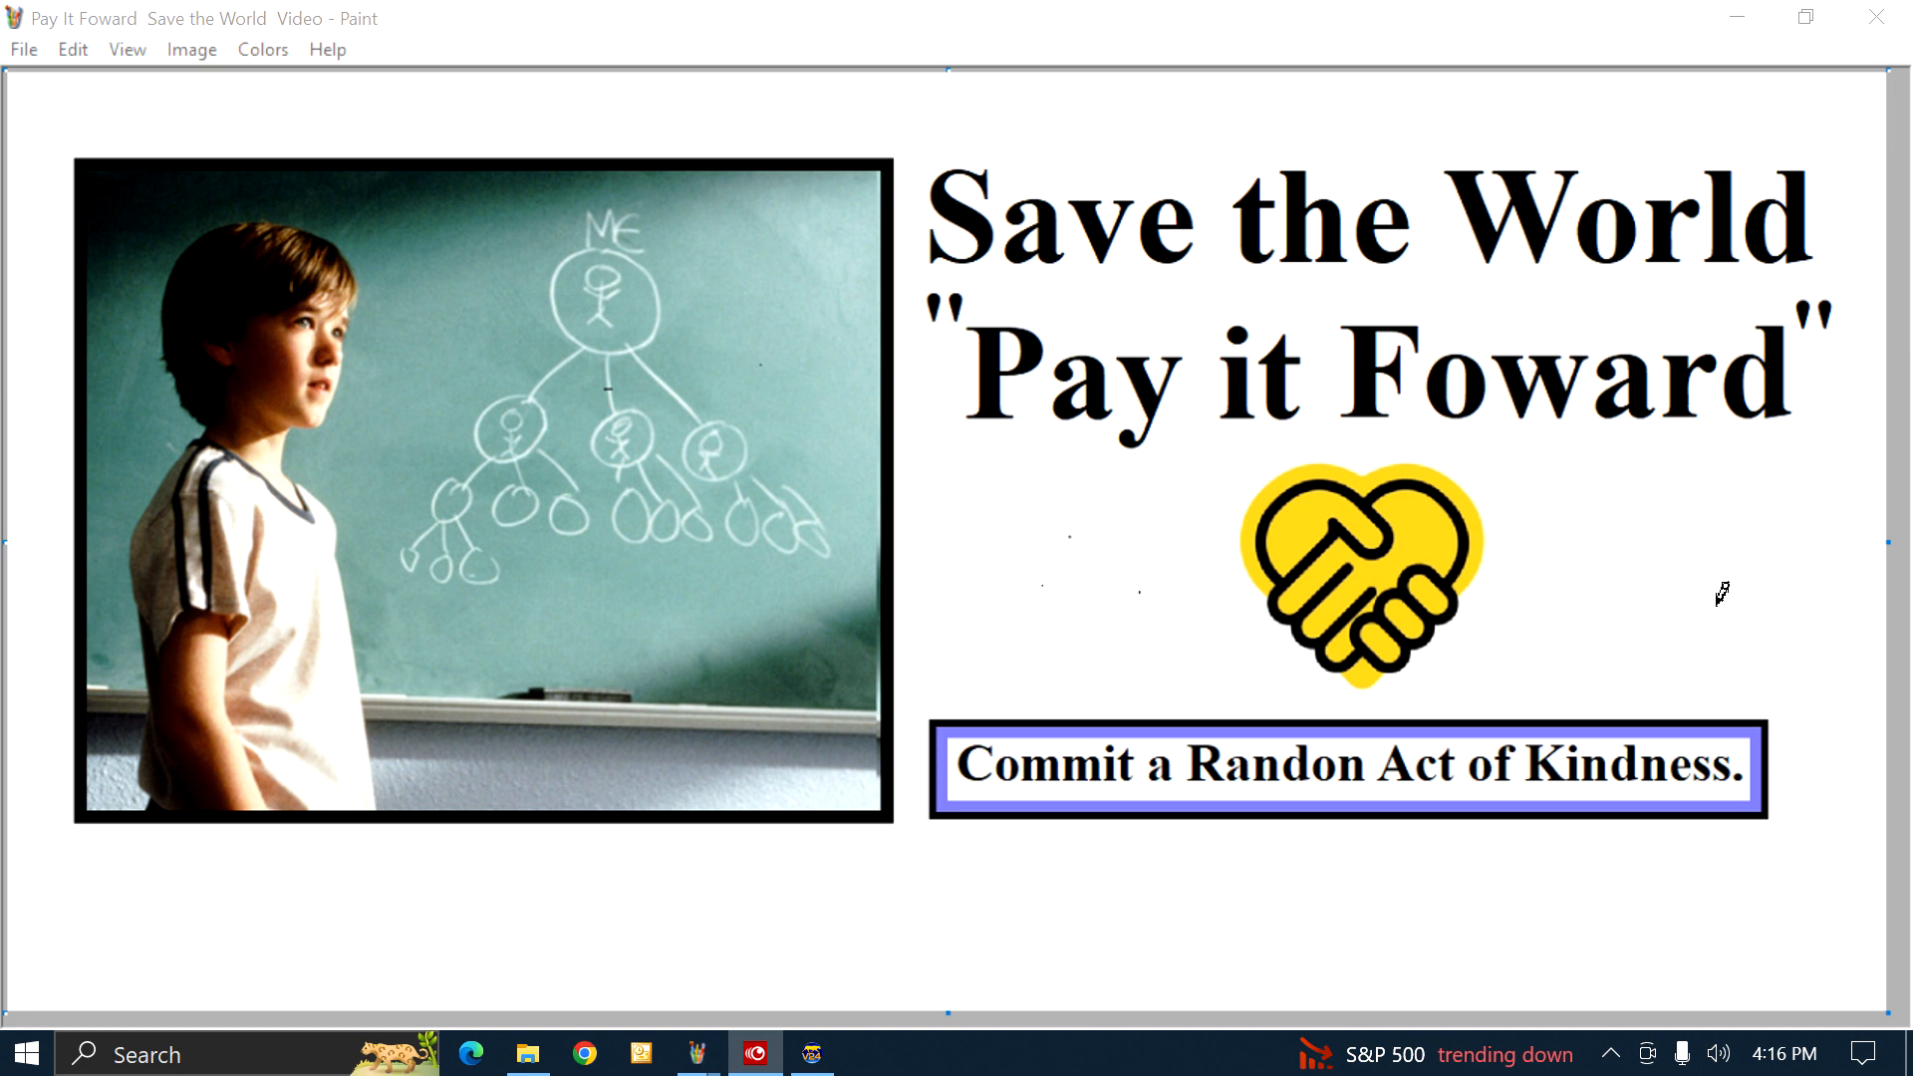
{"action": "mouse_move", "coordinate": [1644, 582]}
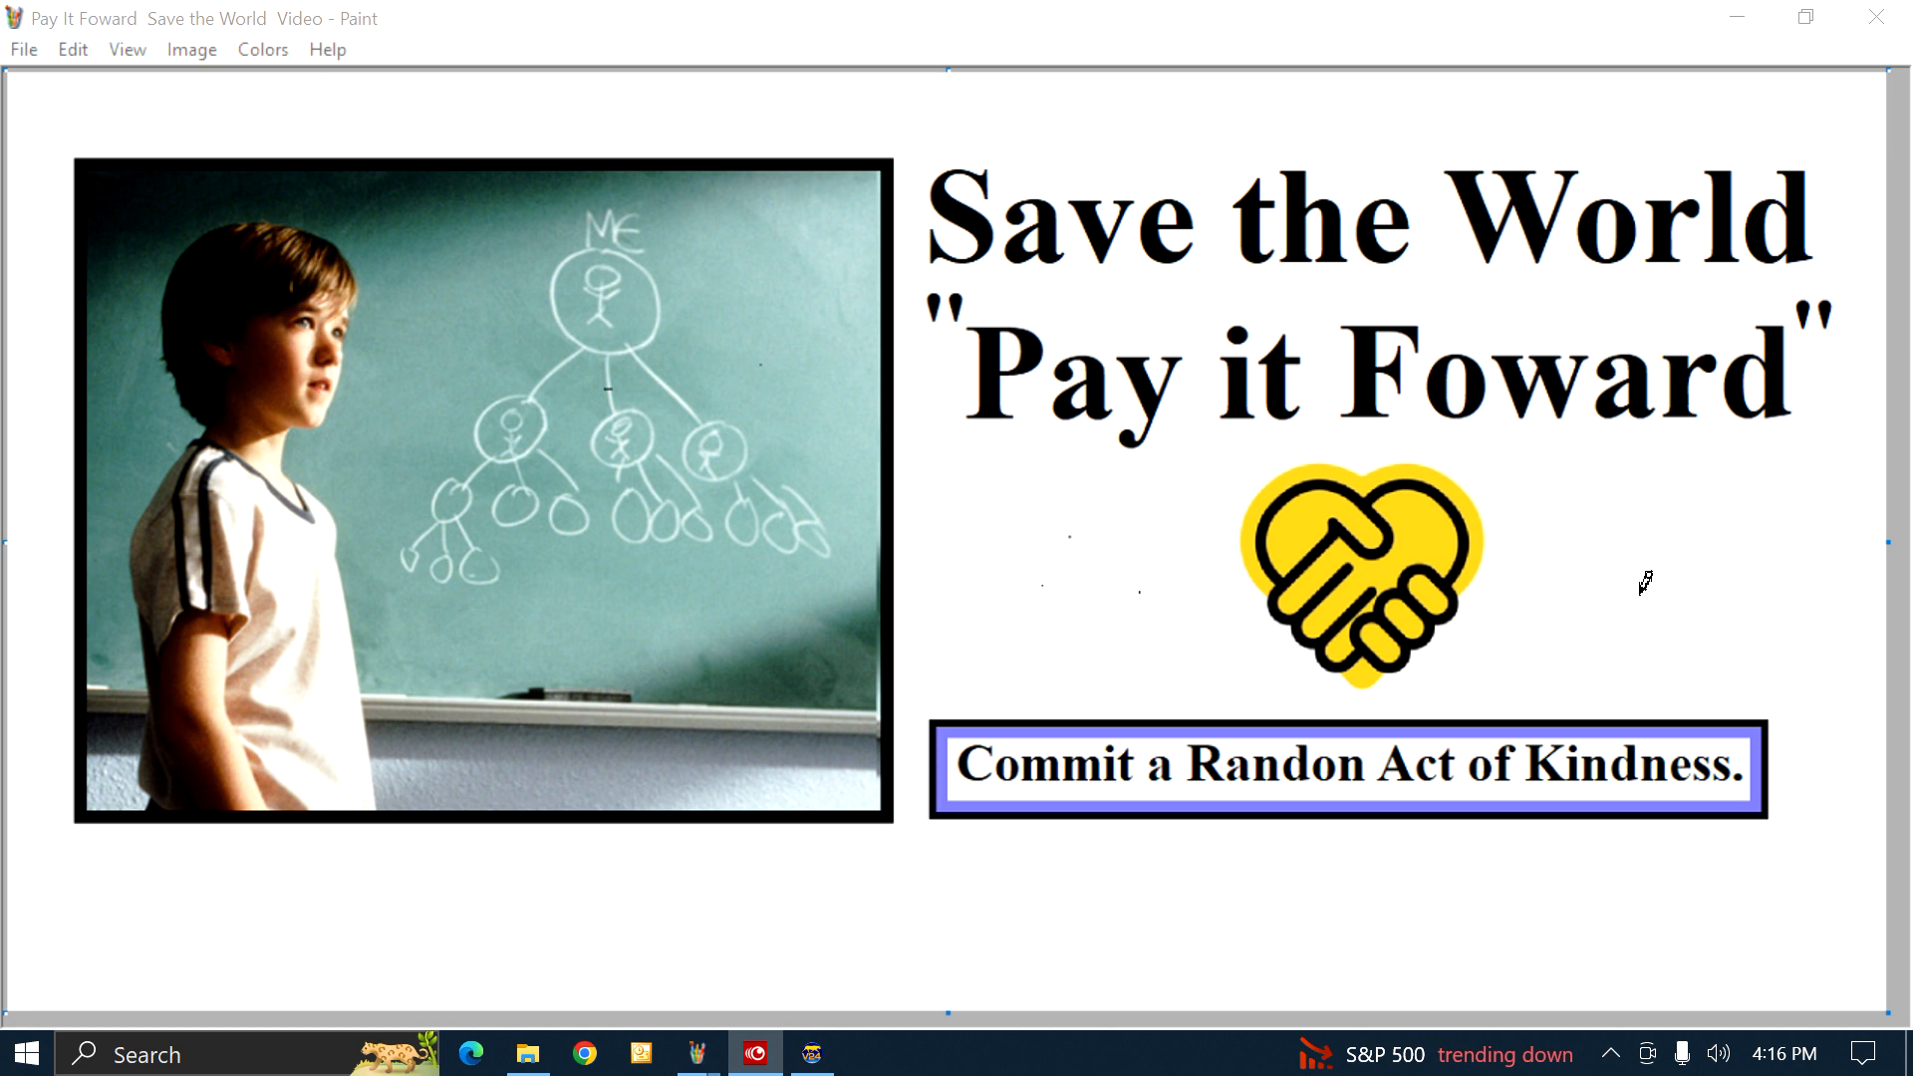
{"action": "mouse_move", "coordinate": [1794, 540]}
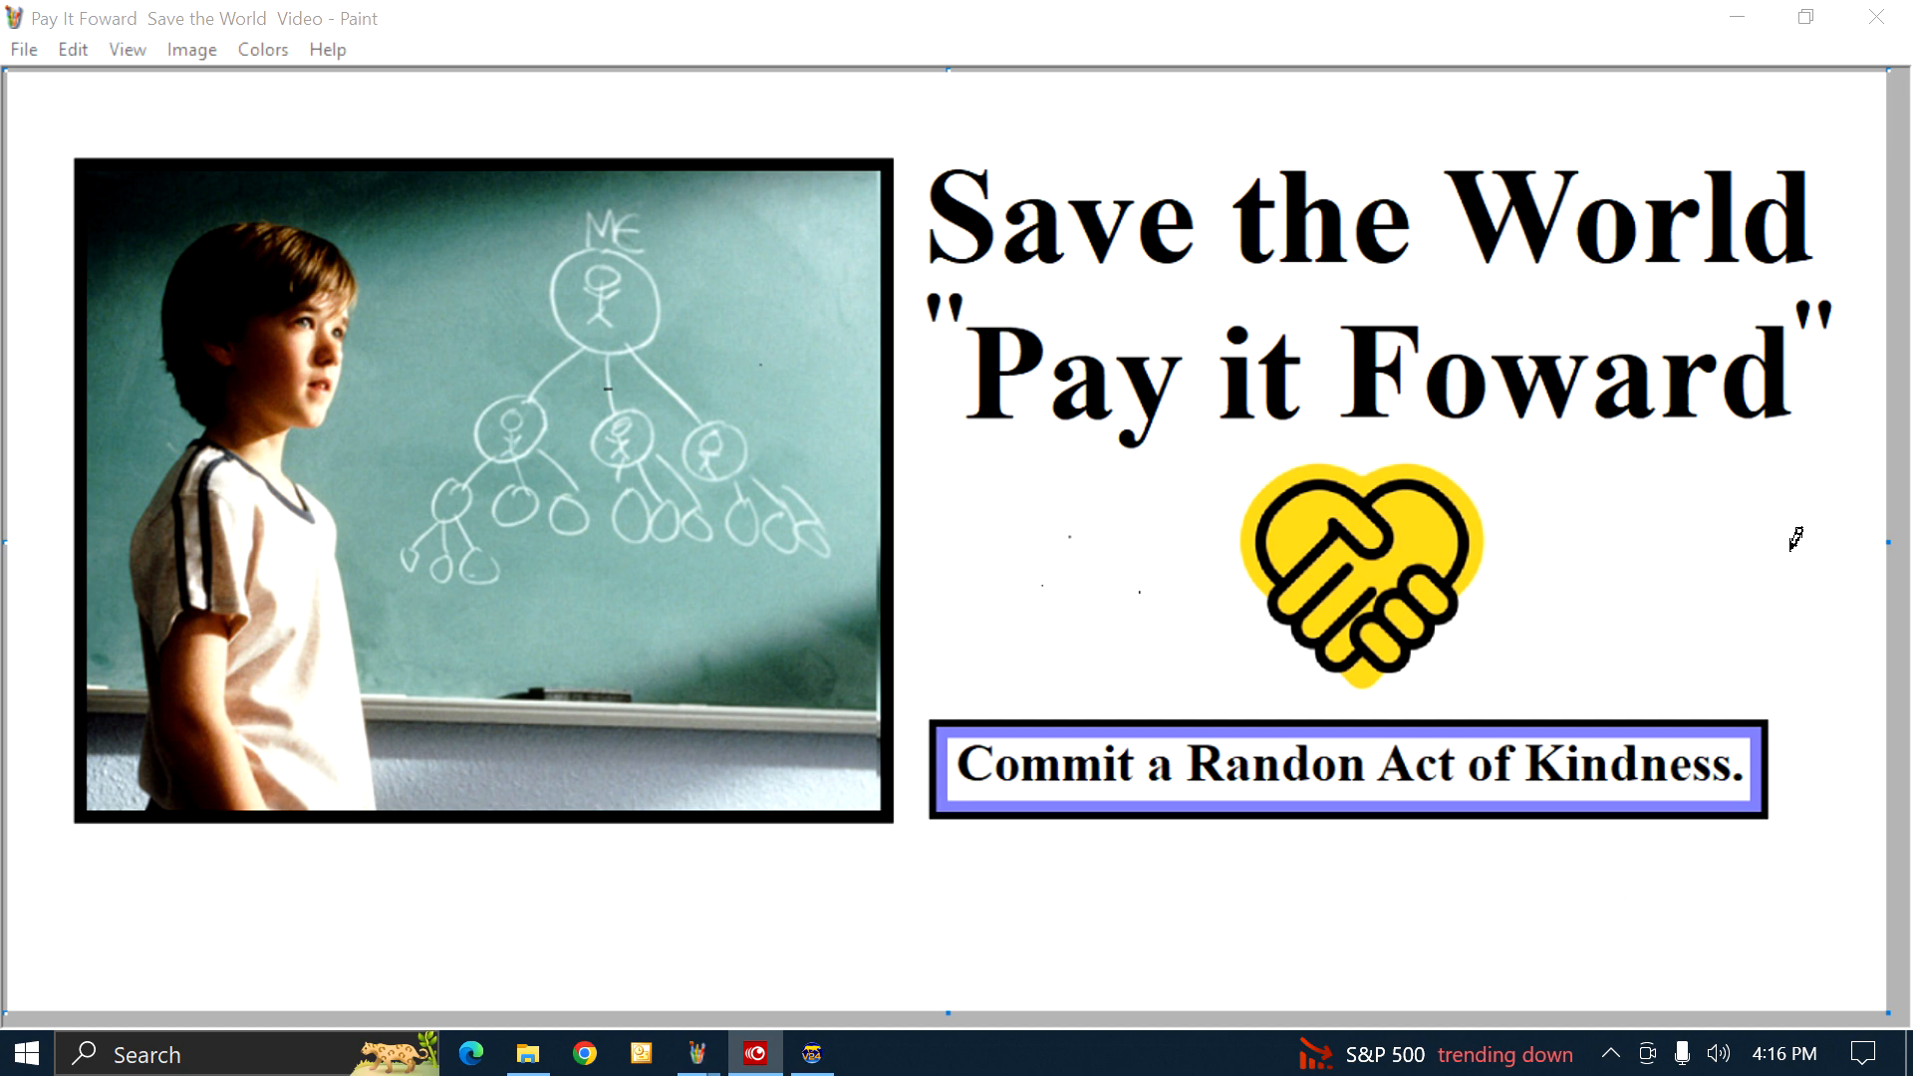
{"action": "mouse_move", "coordinate": [1794, 541]}
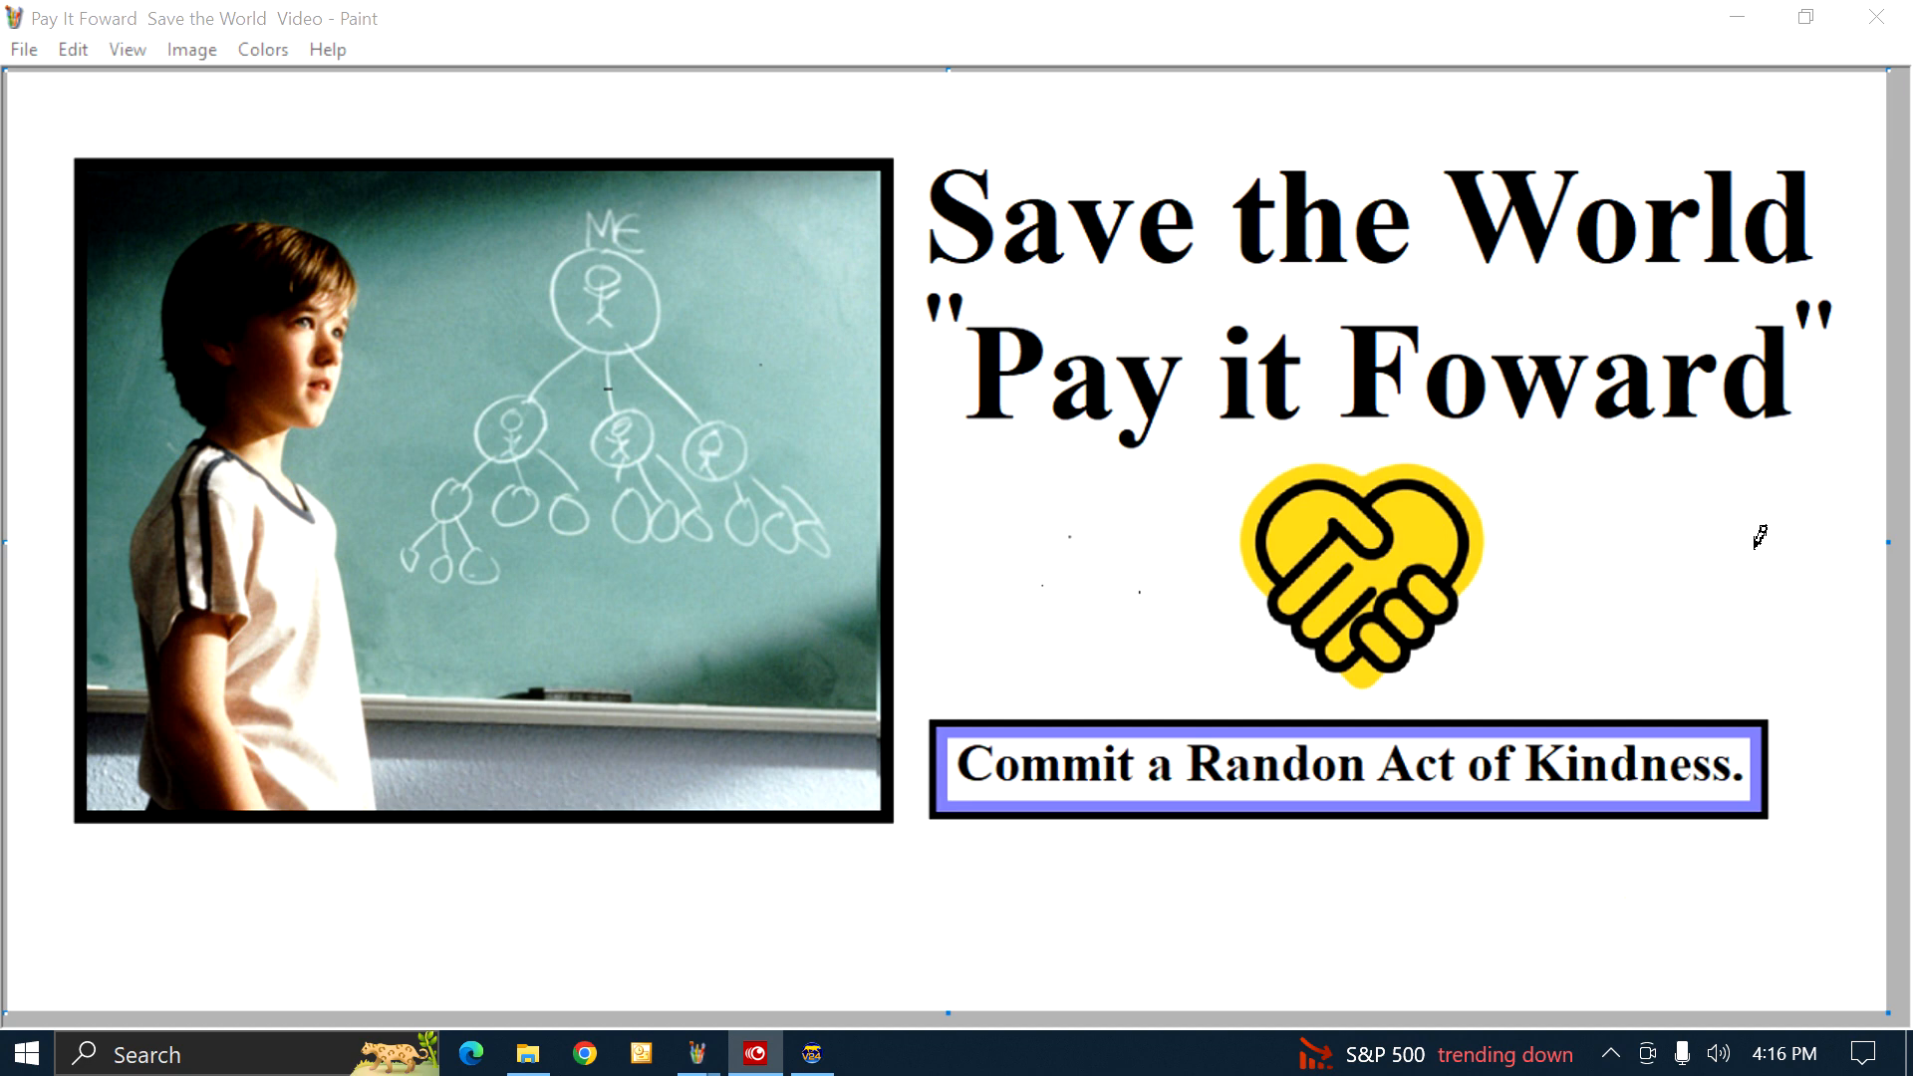
{"action": "mouse_move", "coordinate": [1660, 568]}
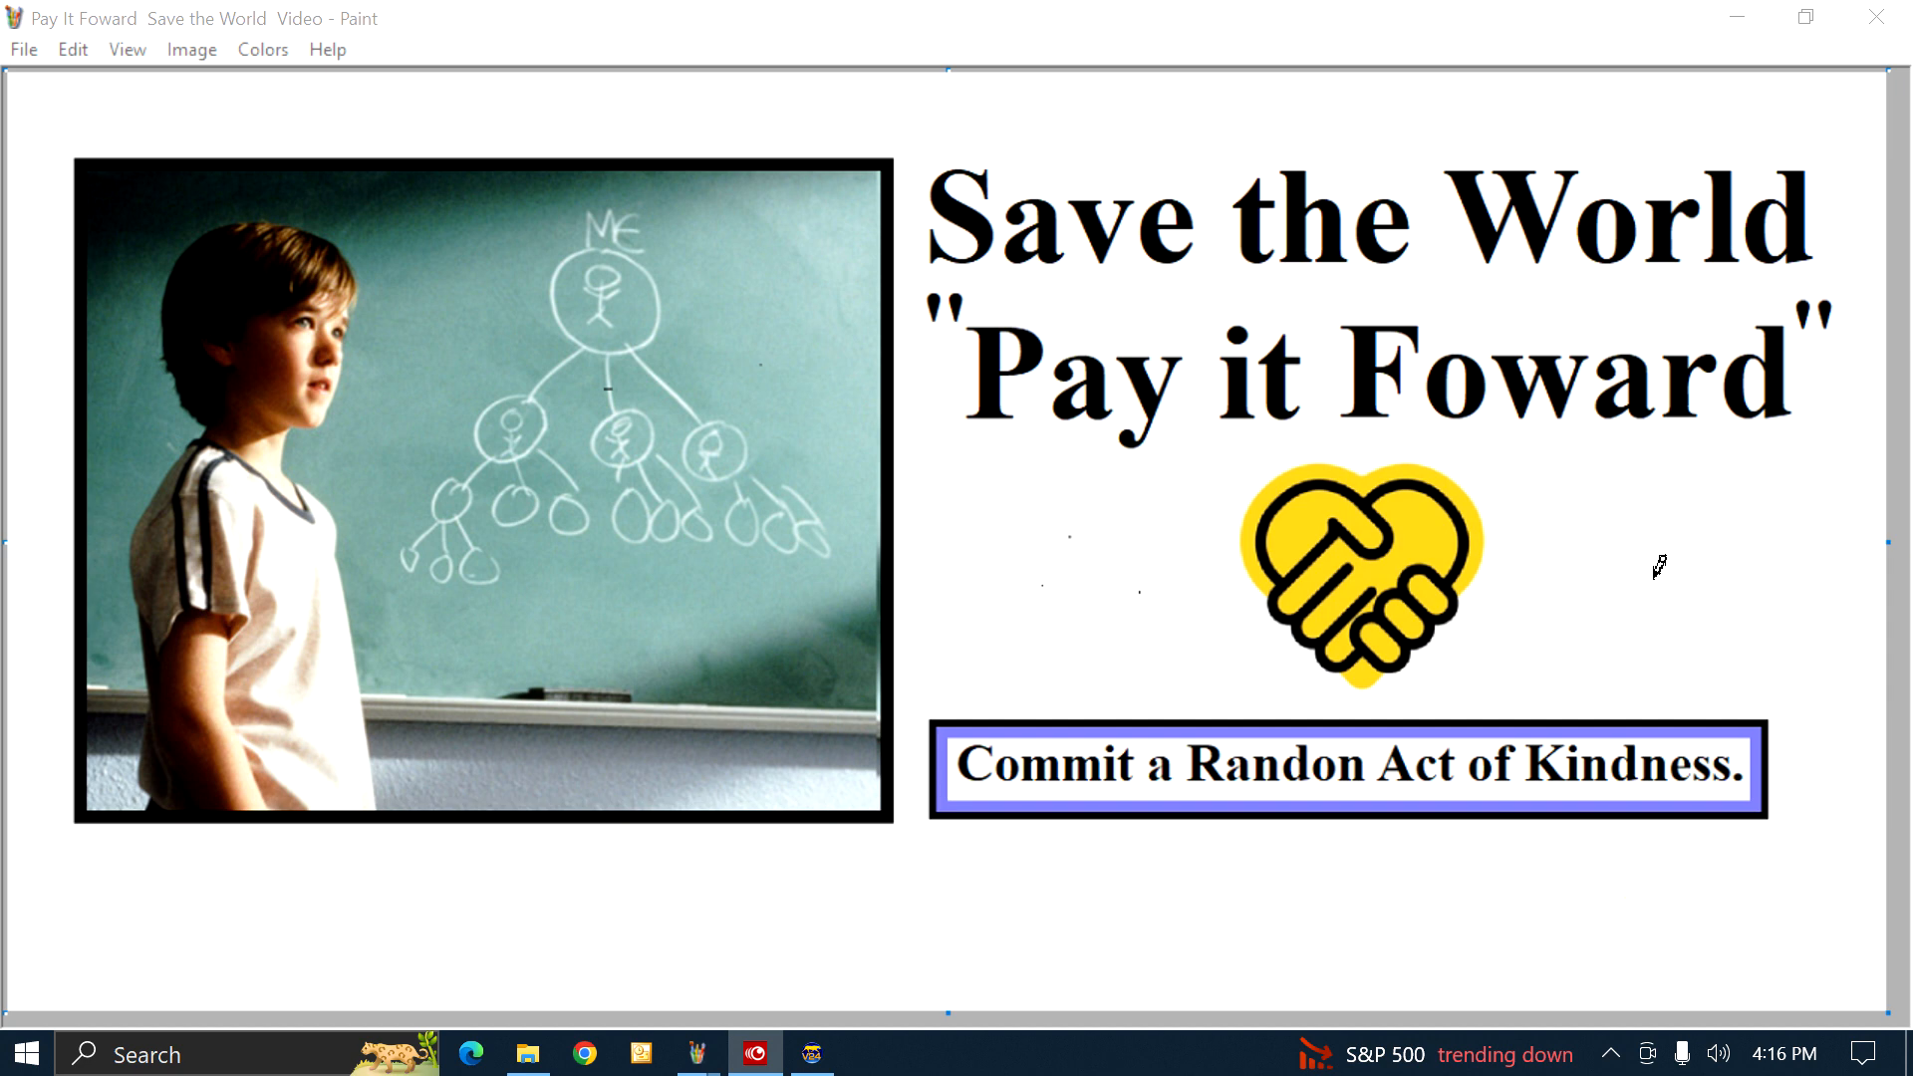
{"action": "mouse_move", "coordinate": [1174, 179]}
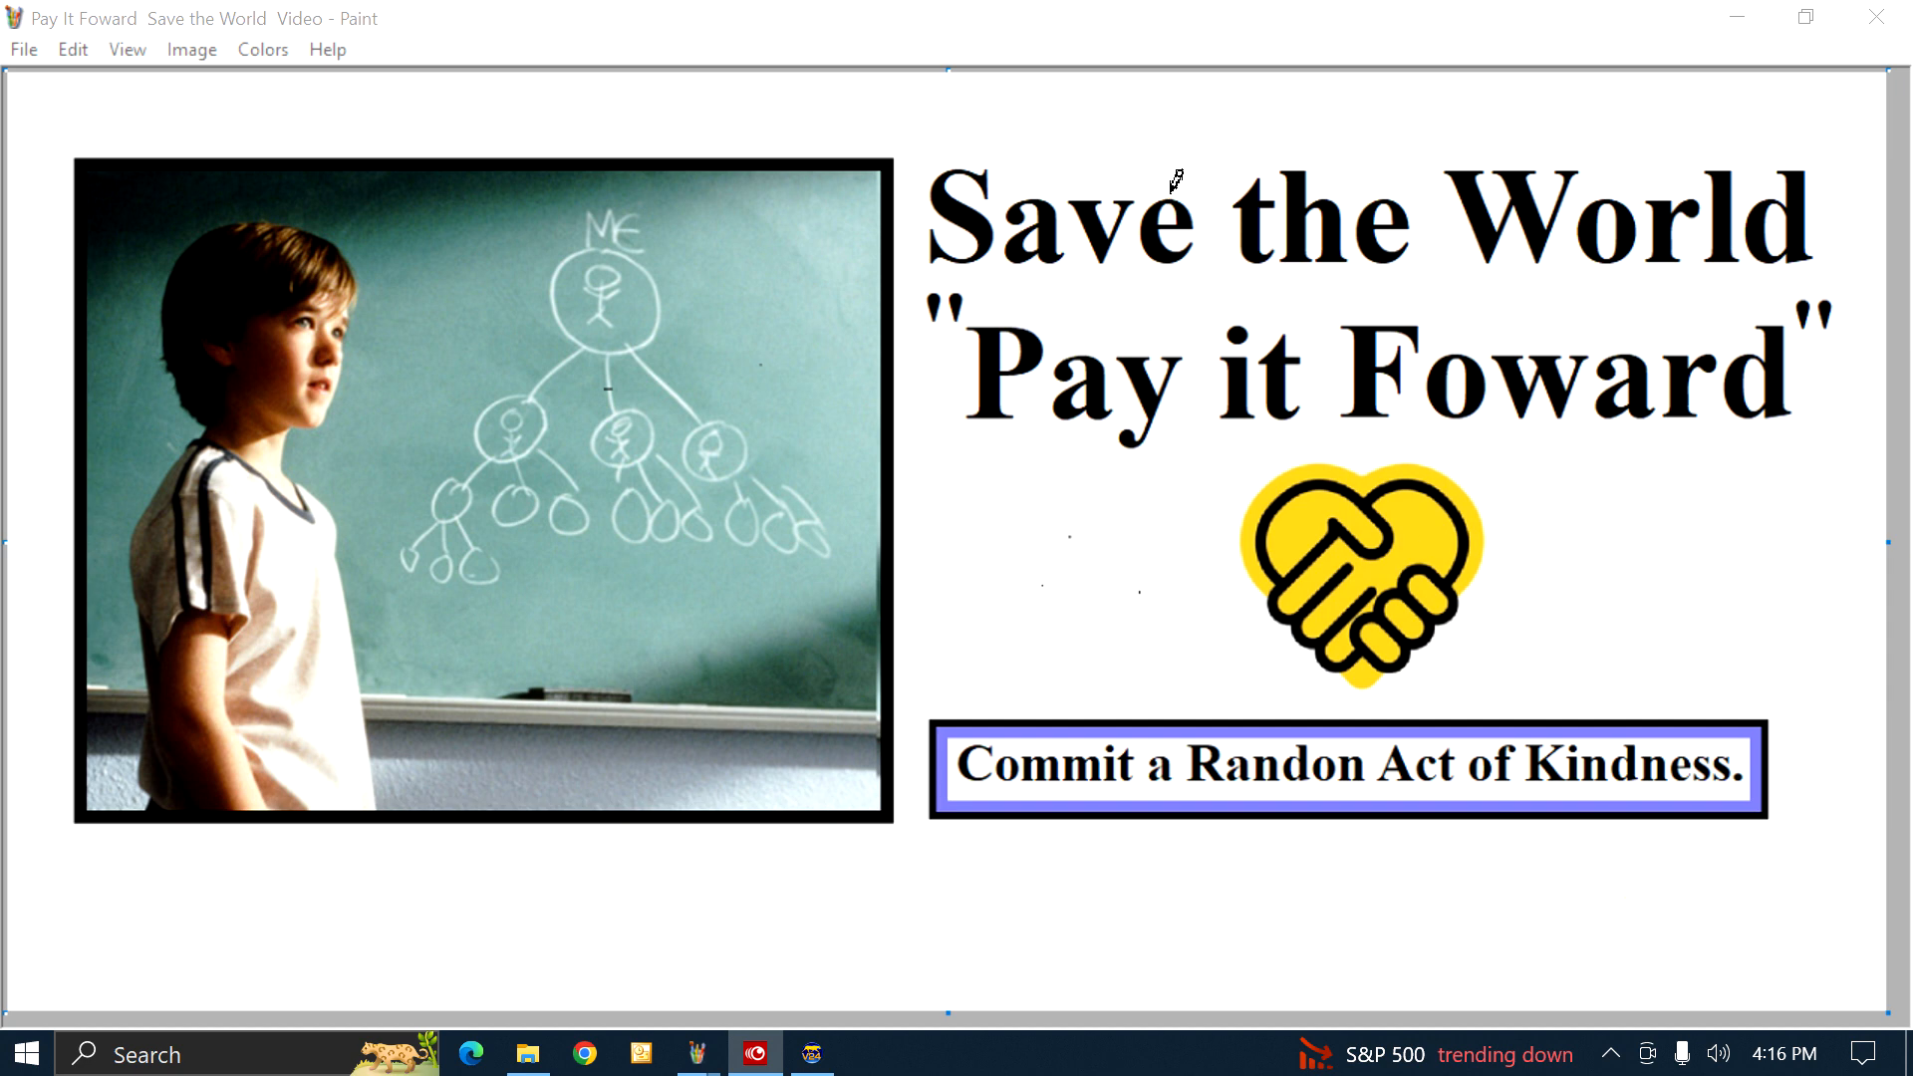
{"action": "mouse_move", "coordinate": [1187, 389]}
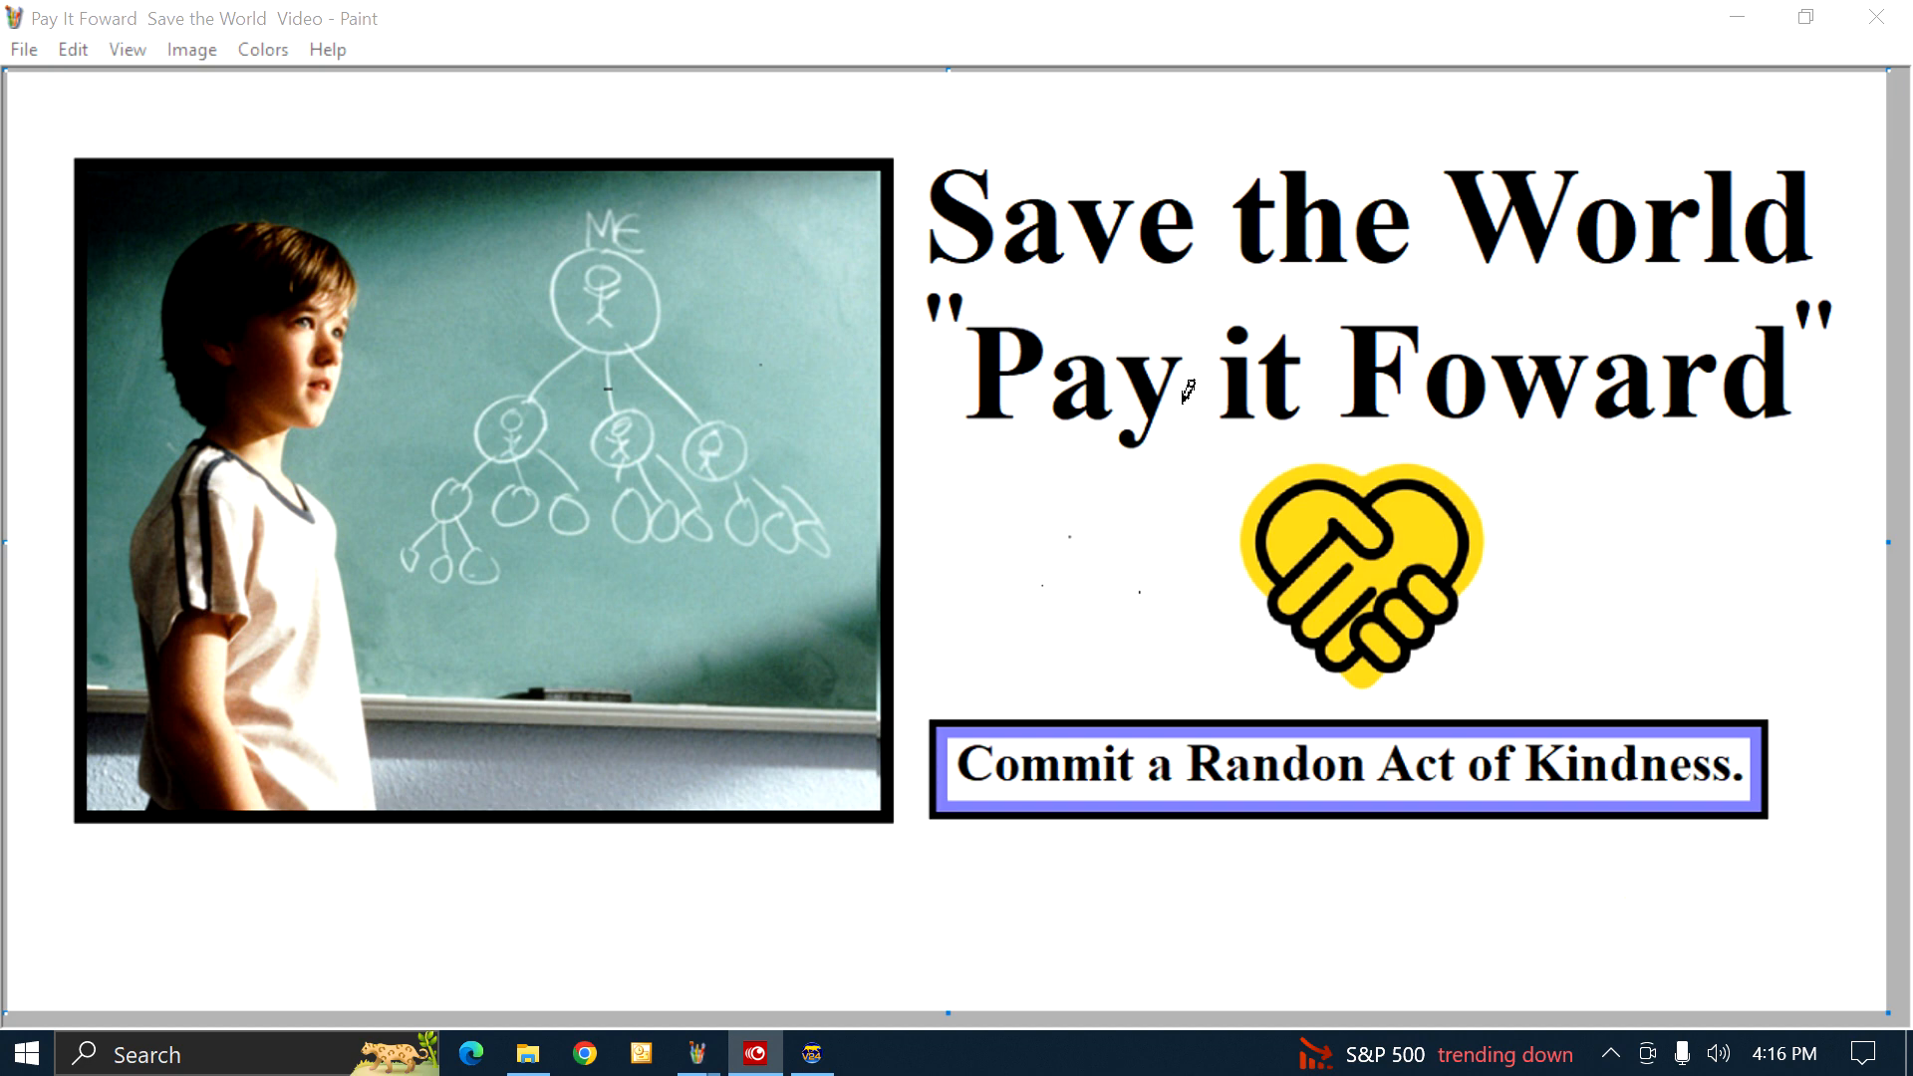
{"action": "mouse_move", "coordinate": [1537, 731]}
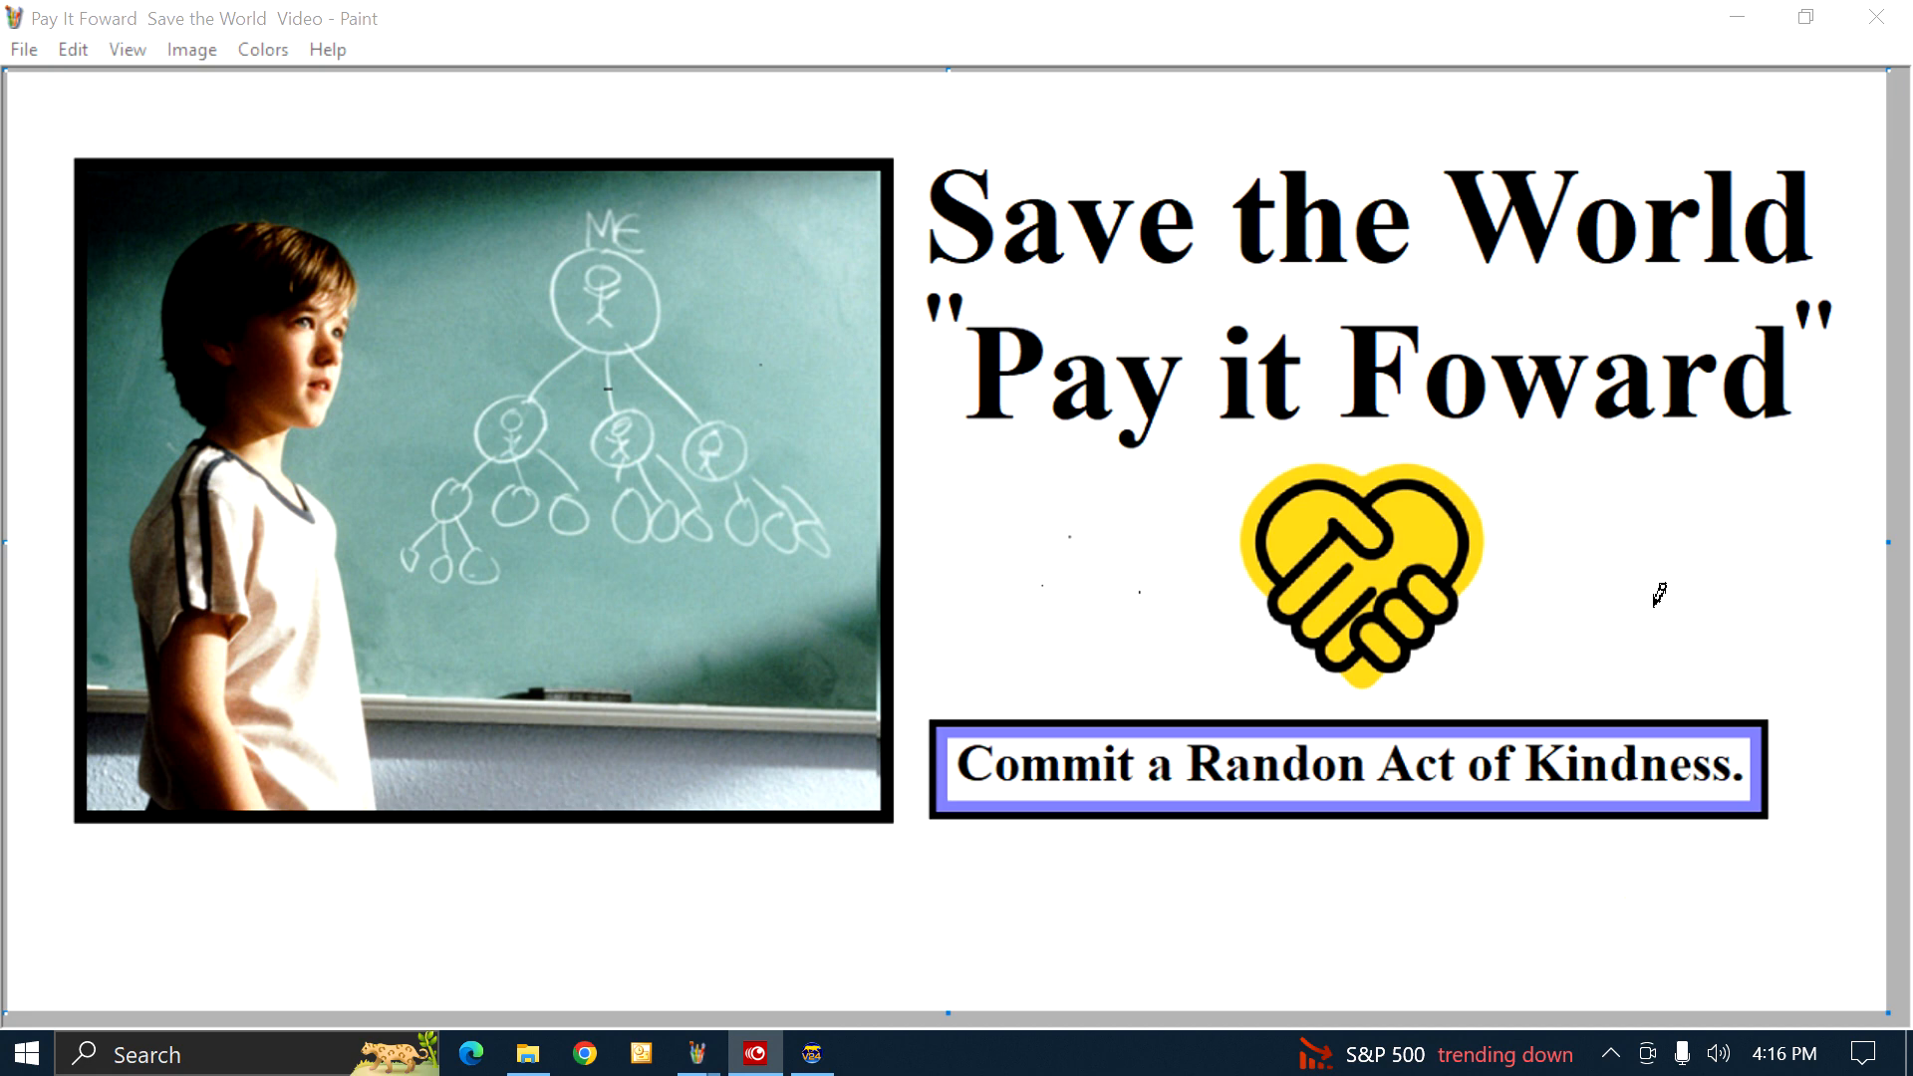
{"action": "mouse_move", "coordinate": [1666, 586]}
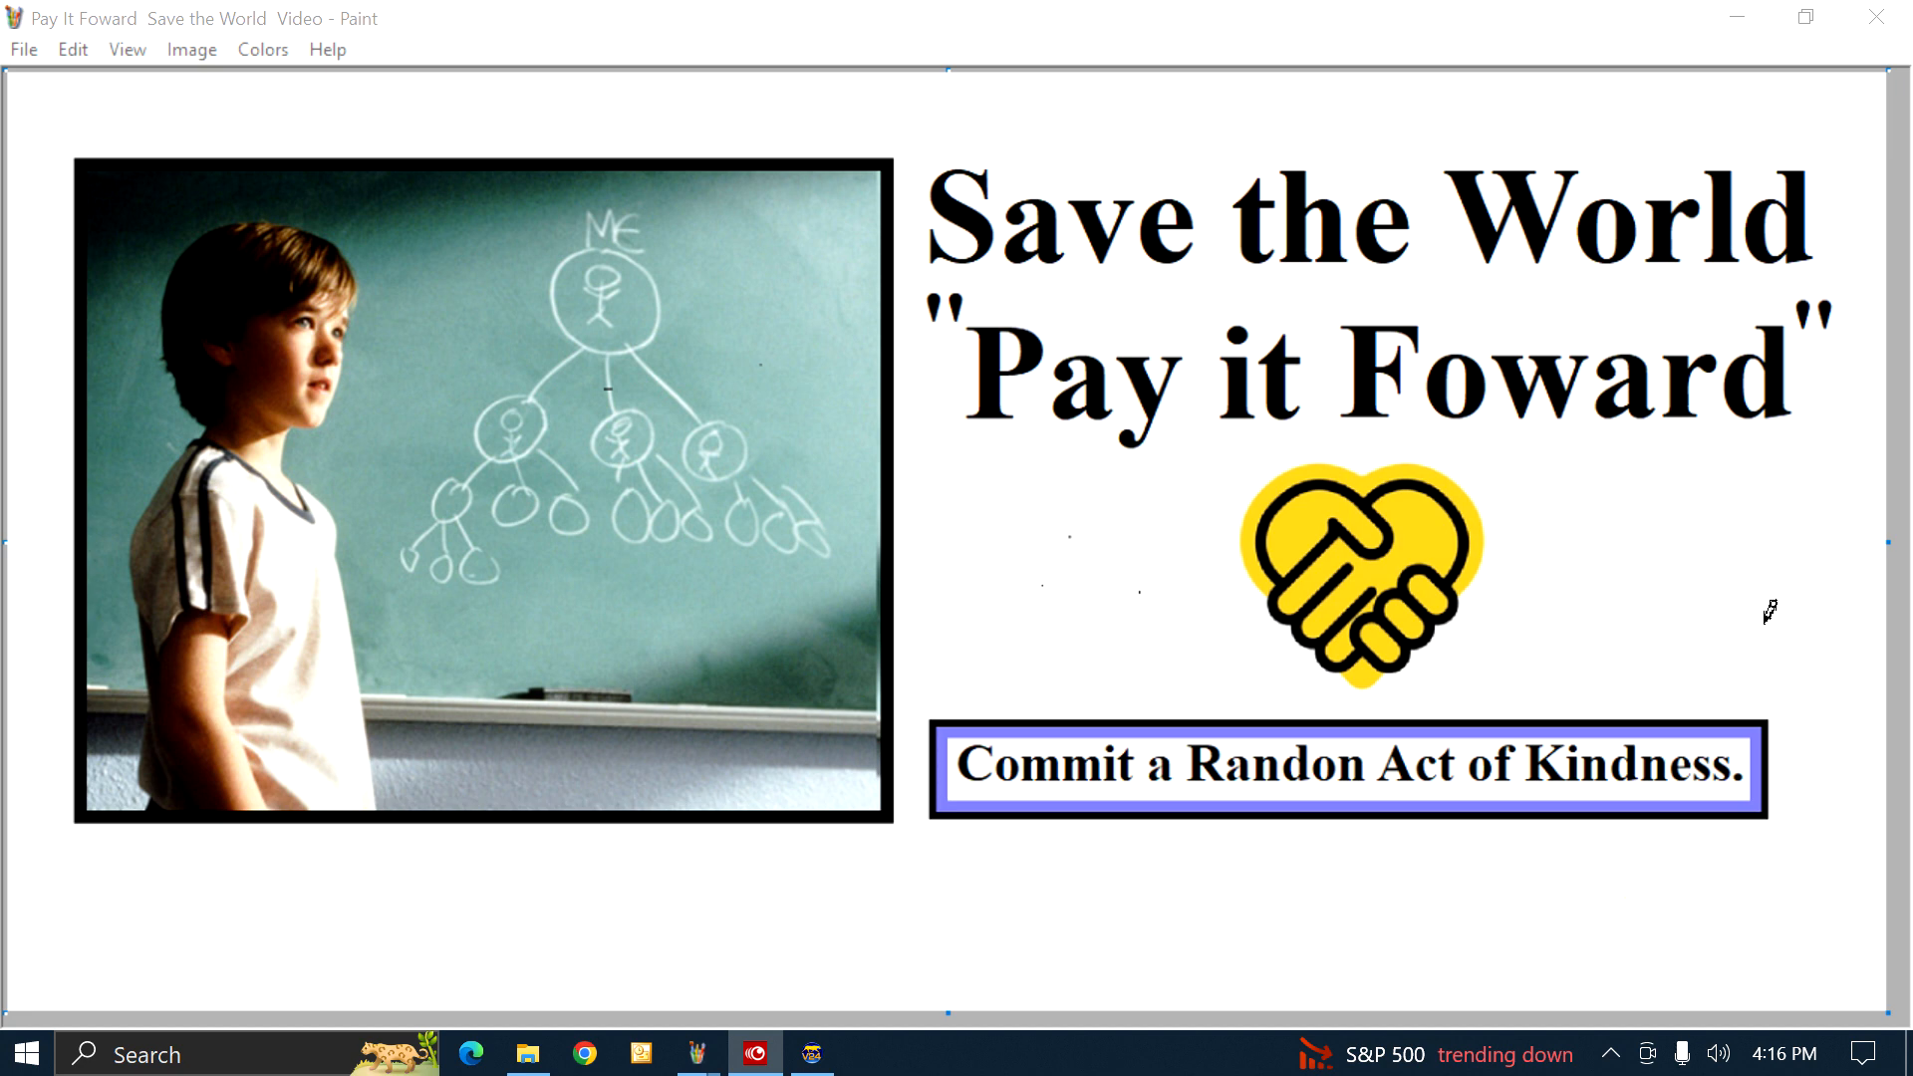
{"action": "mouse_move", "coordinate": [1678, 563]}
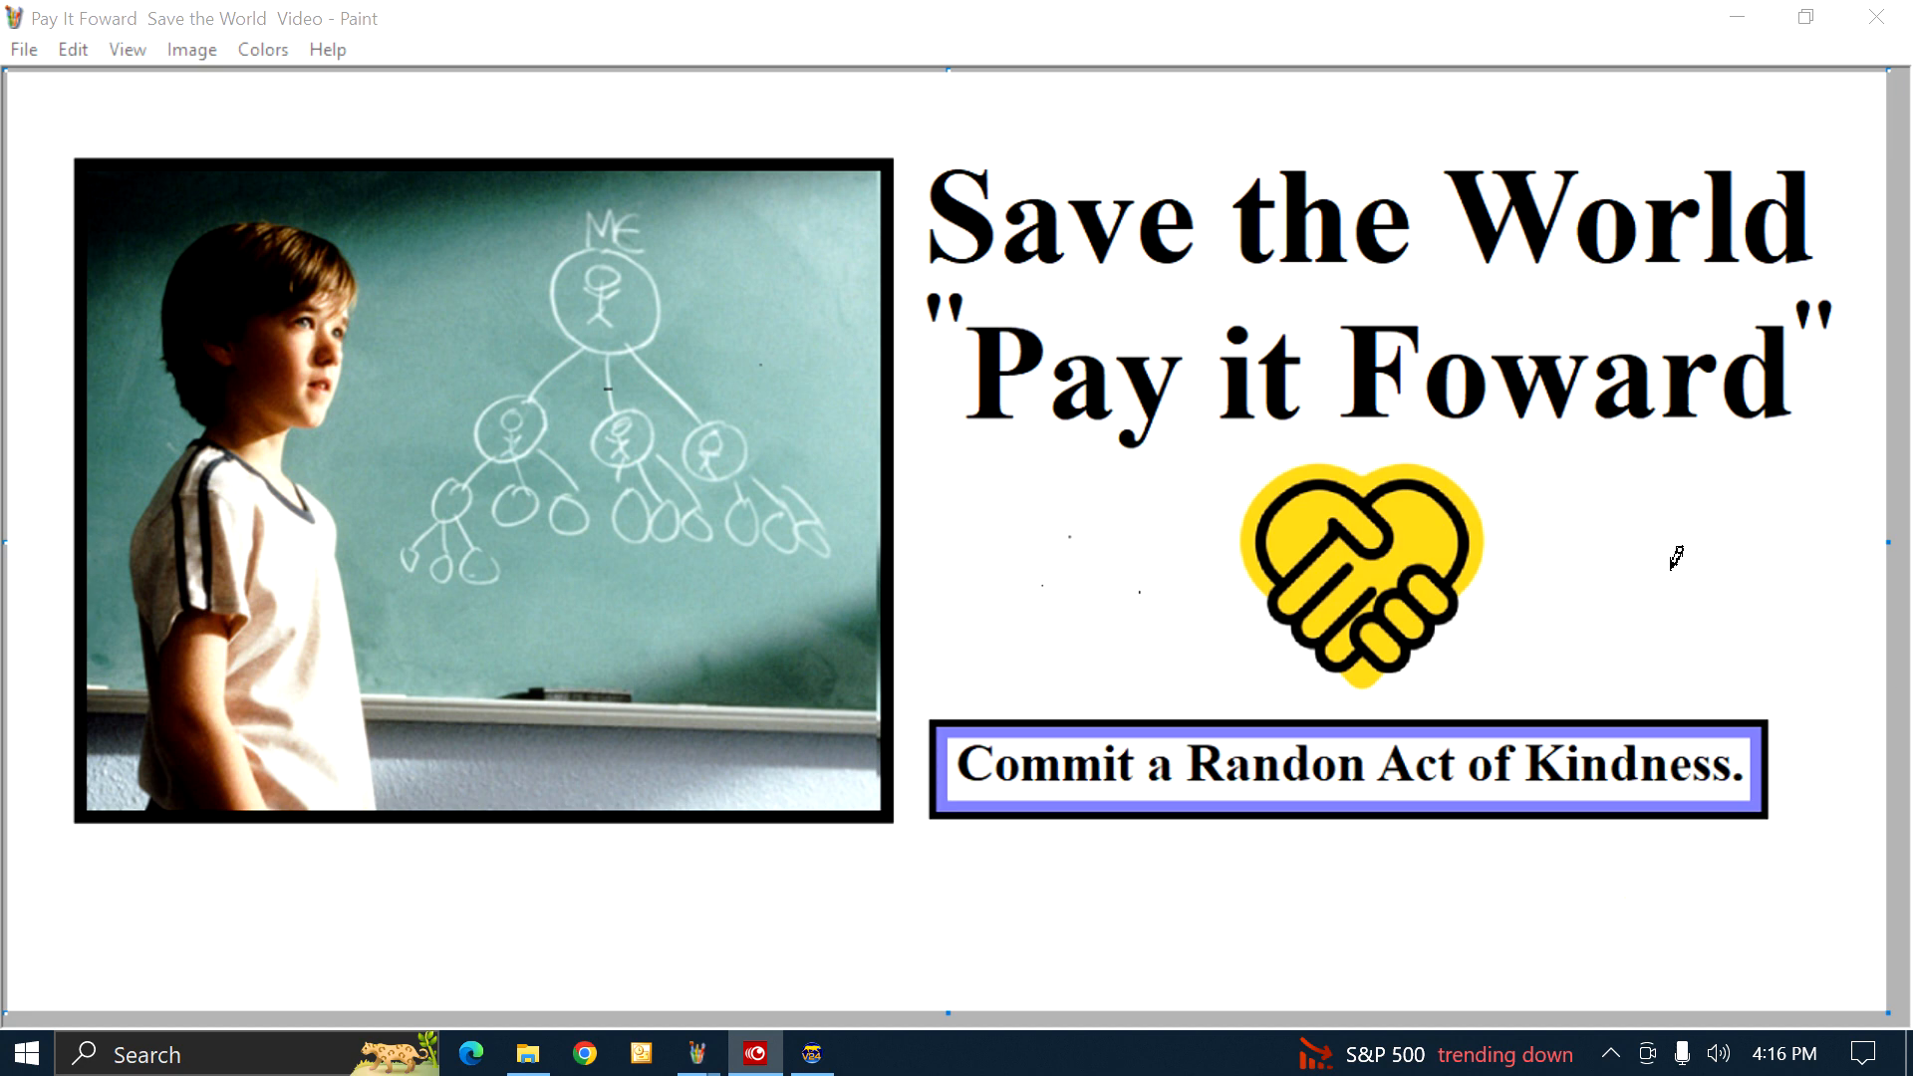
{"action": "mouse_move", "coordinate": [1764, 564]}
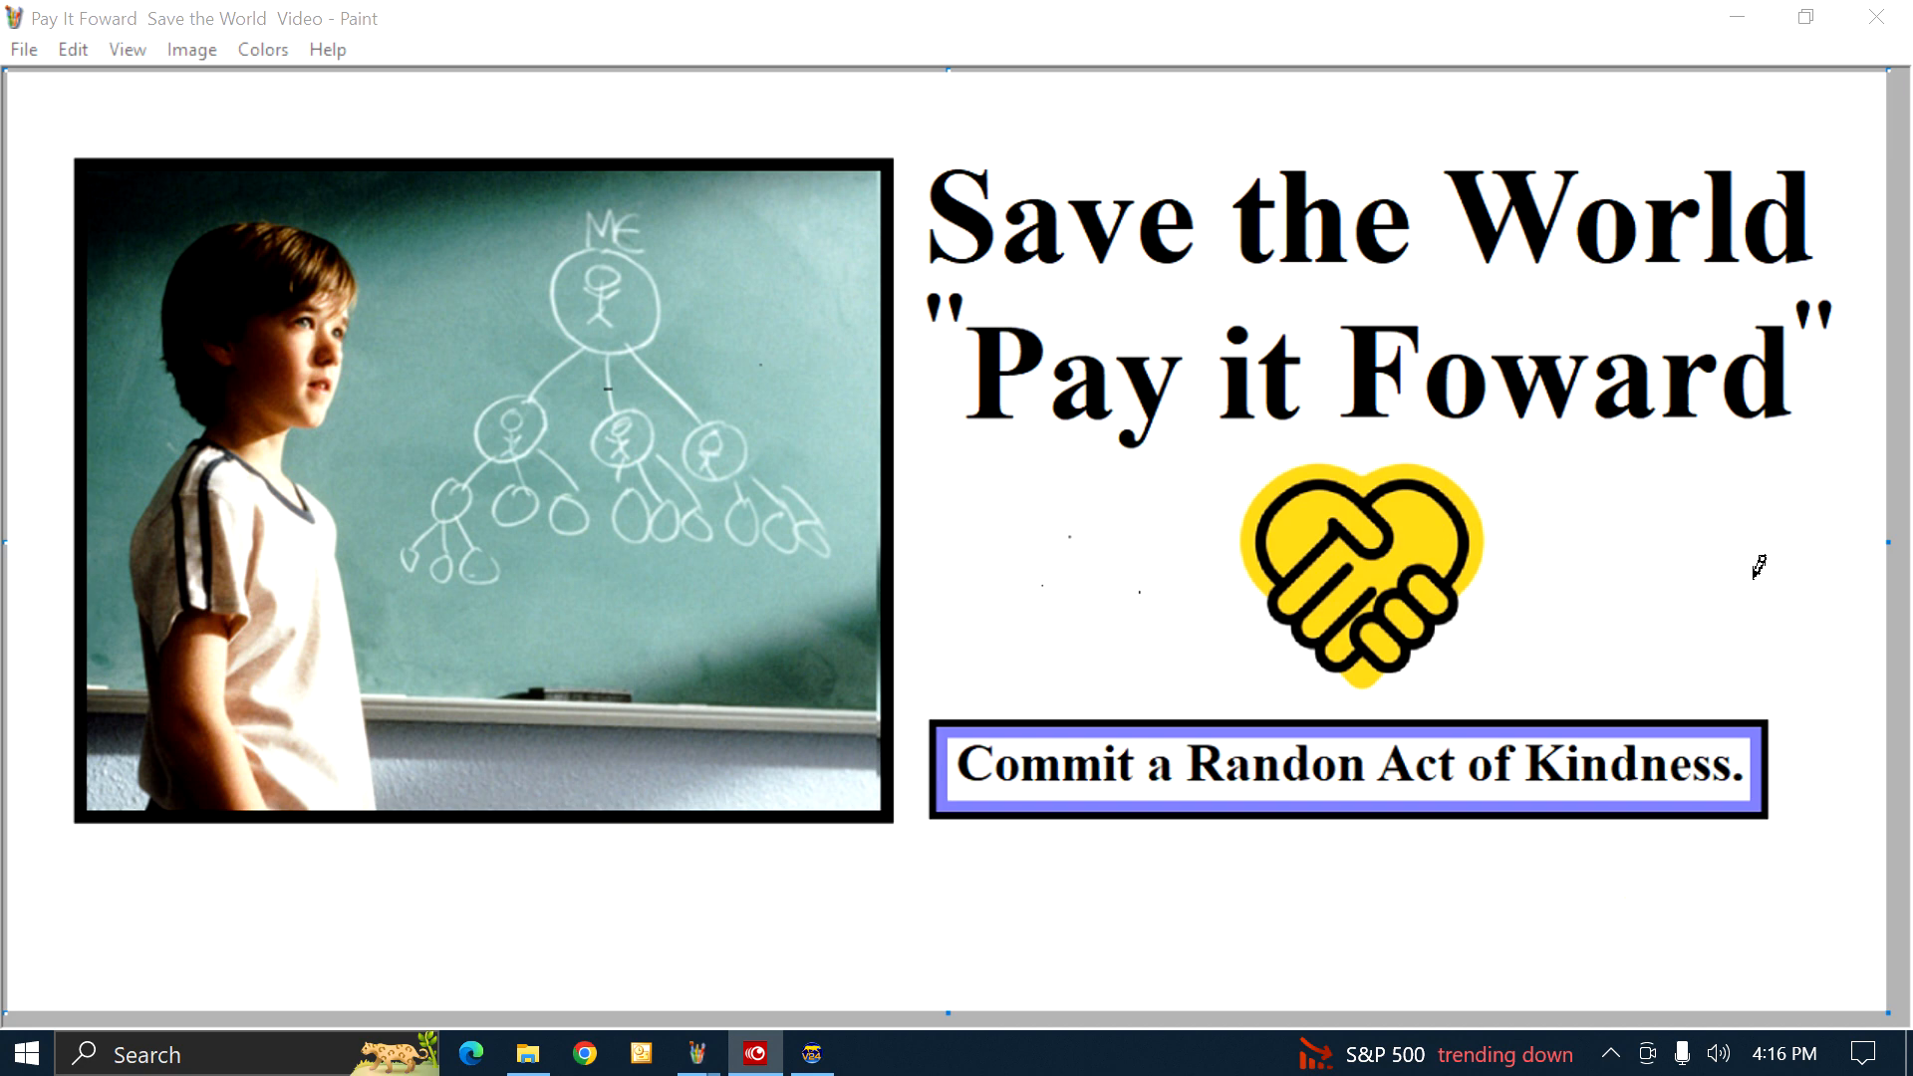
{"action": "mouse_move", "coordinate": [1661, 564]}
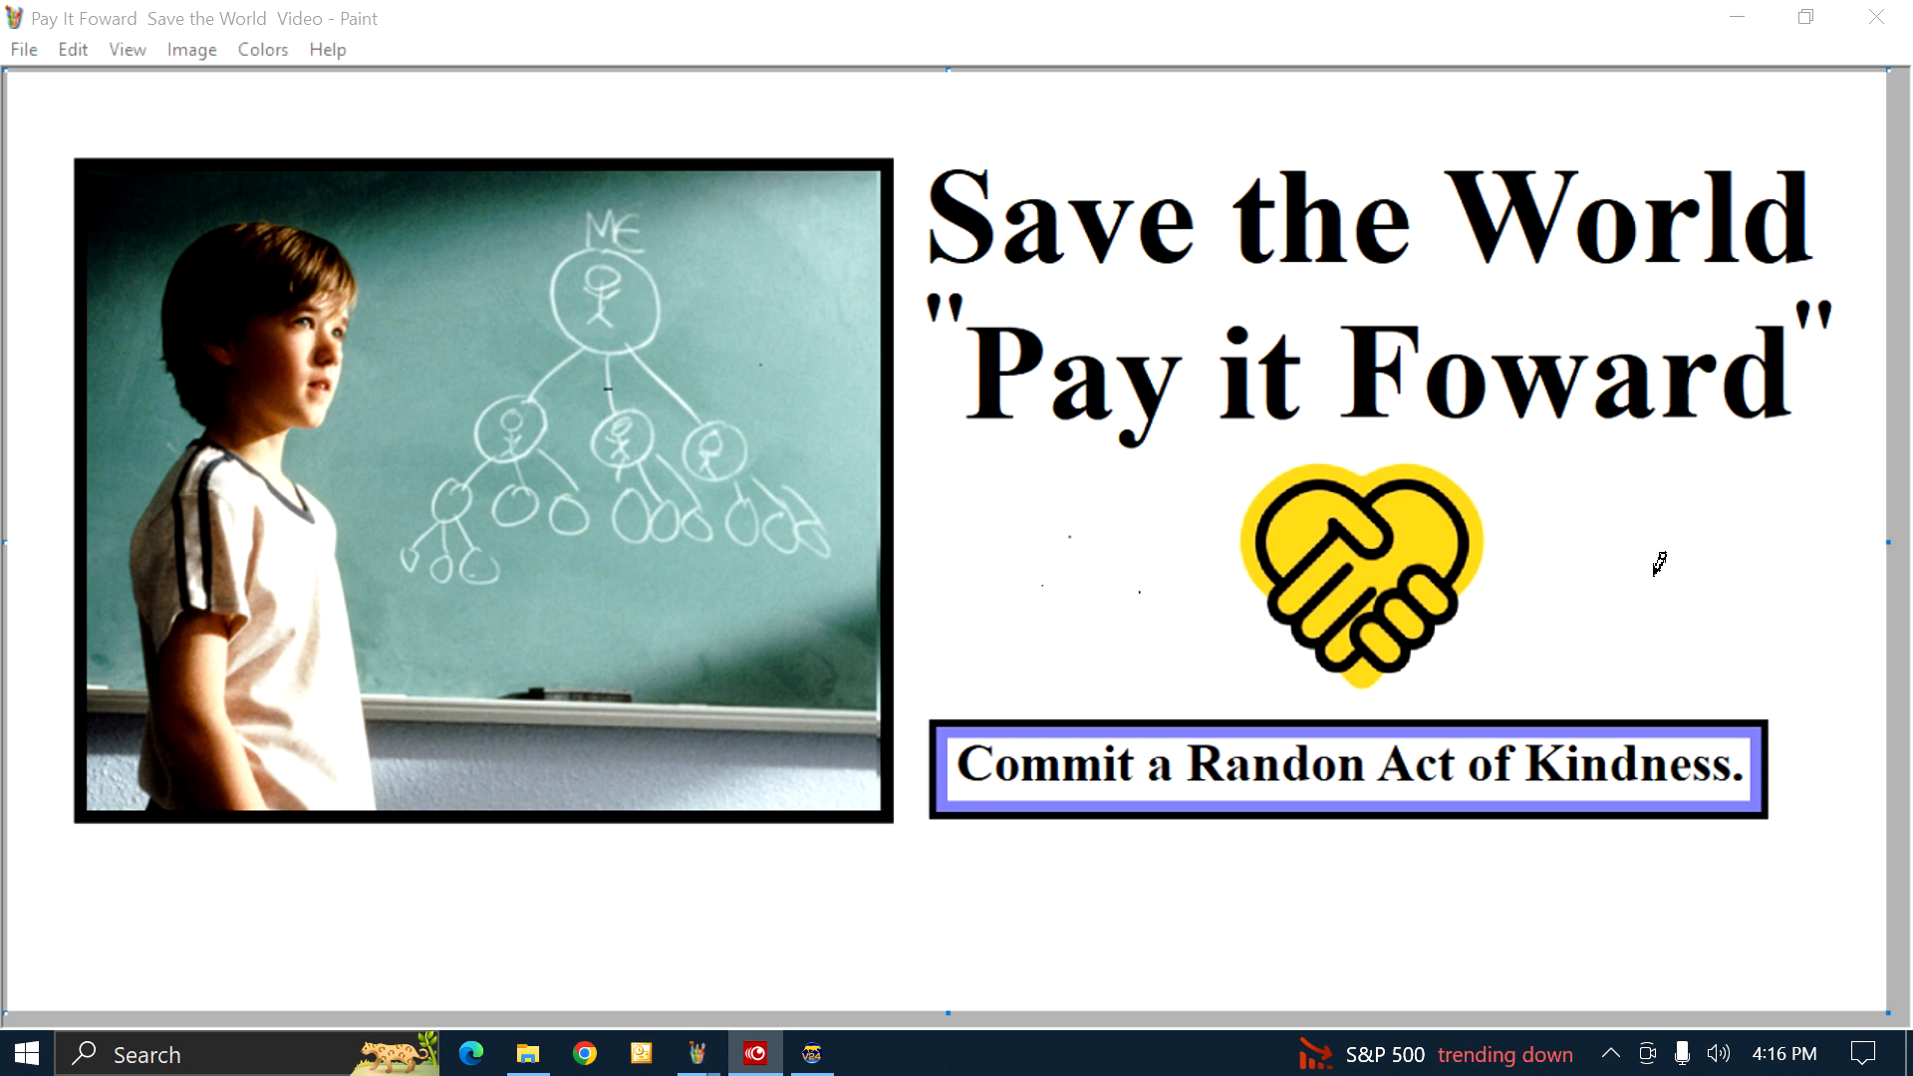
{"action": "mouse_move", "coordinate": [1563, 598]}
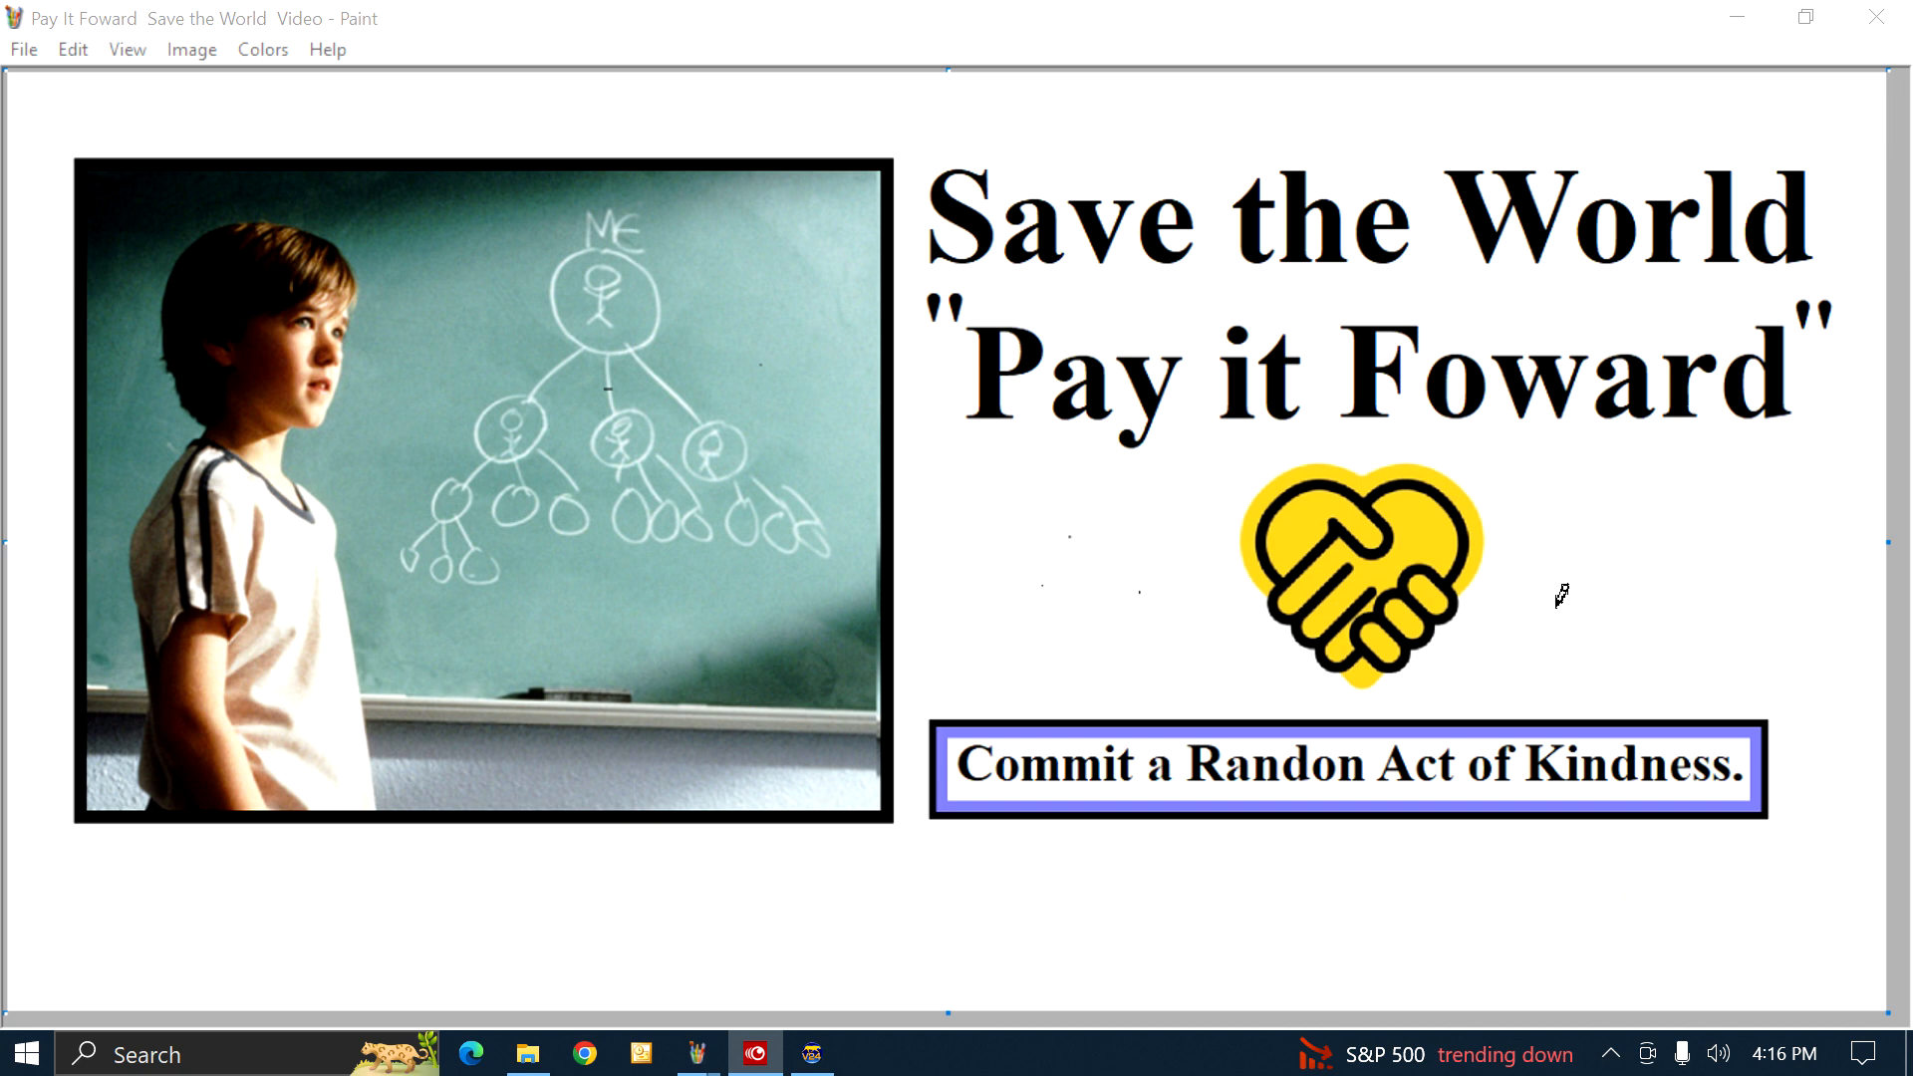
{"action": "mouse_move", "coordinate": [939, 500]}
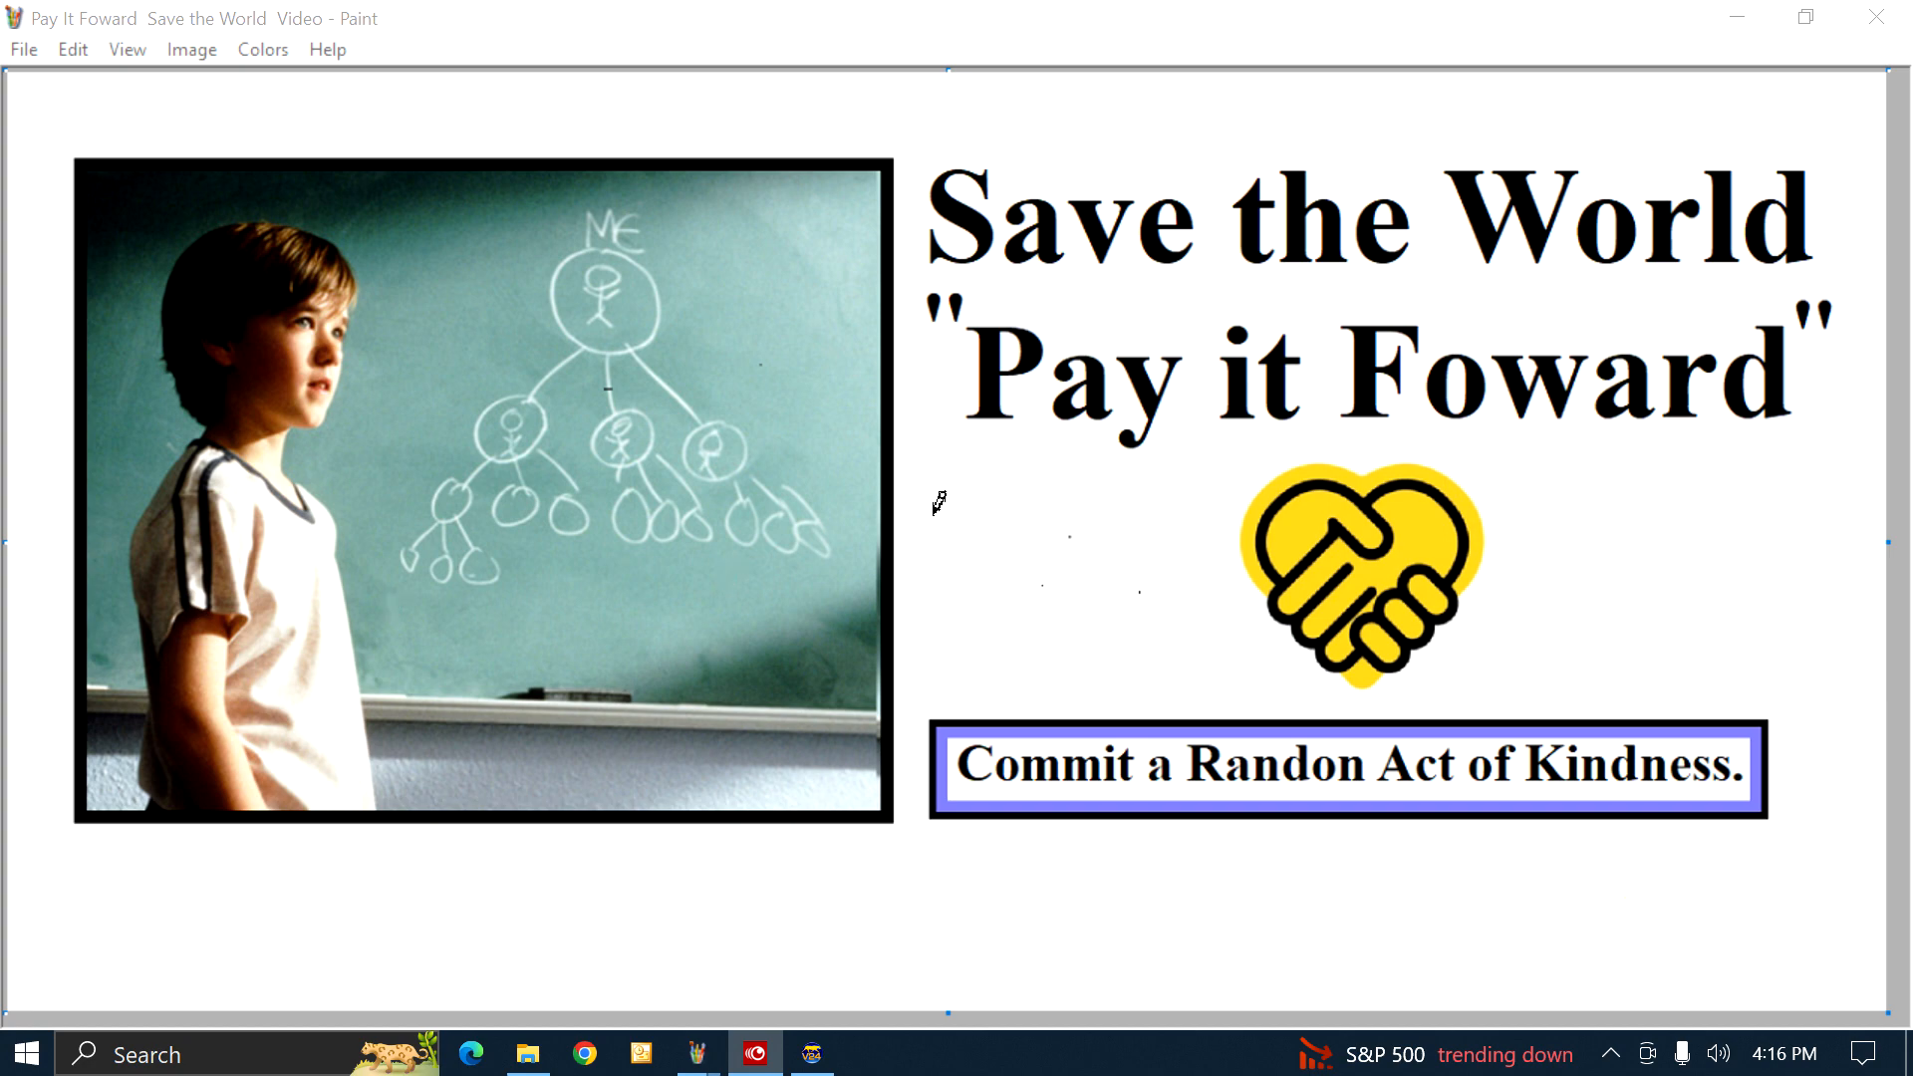